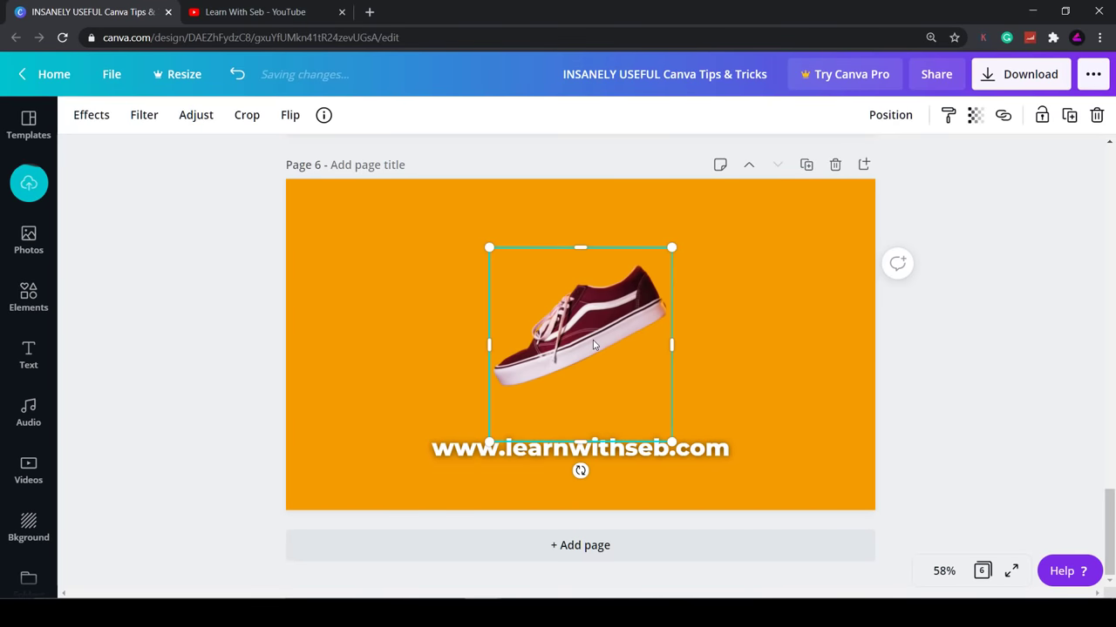
Enlarge the sneaker toward the right and give it a Drop shadow with adjusted transparency
{"action": "left_click_drag", "start_coordinate": [579, 345], "coordinate": [721, 322]}
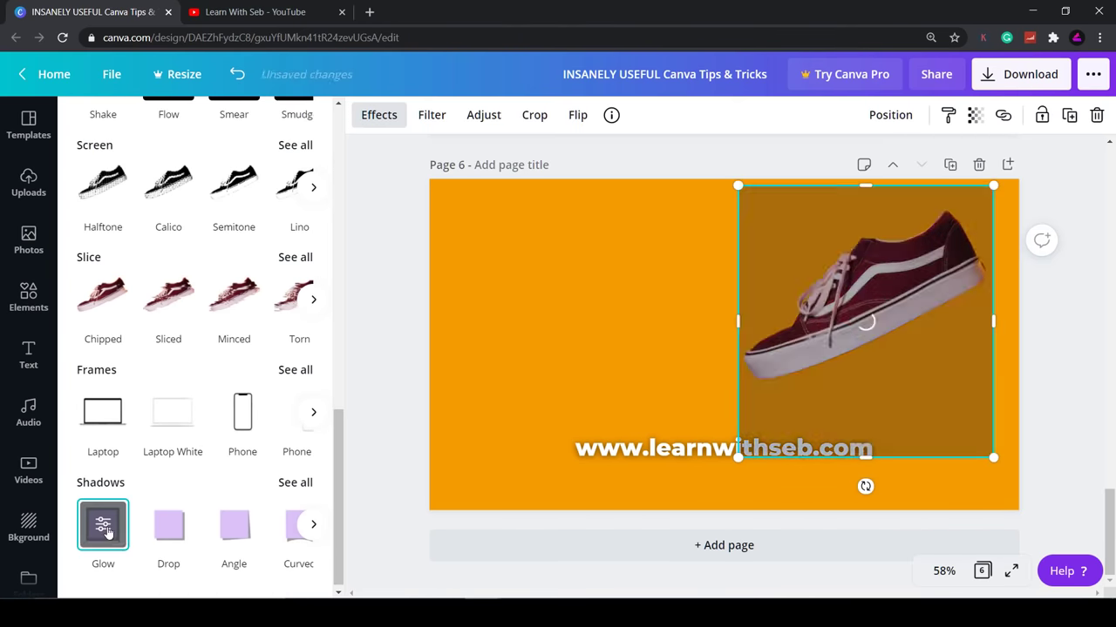
{"action": "left_click", "coordinate": [102, 523]}
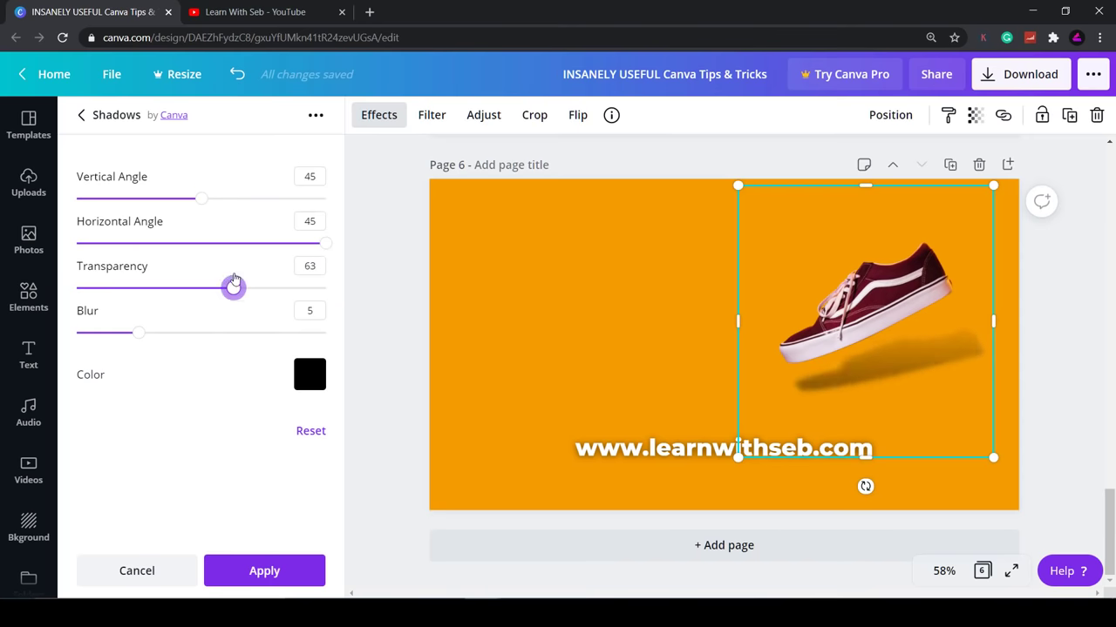
{"action": "left_click_drag", "start_coordinate": [202, 199], "coordinate": [232, 199]}
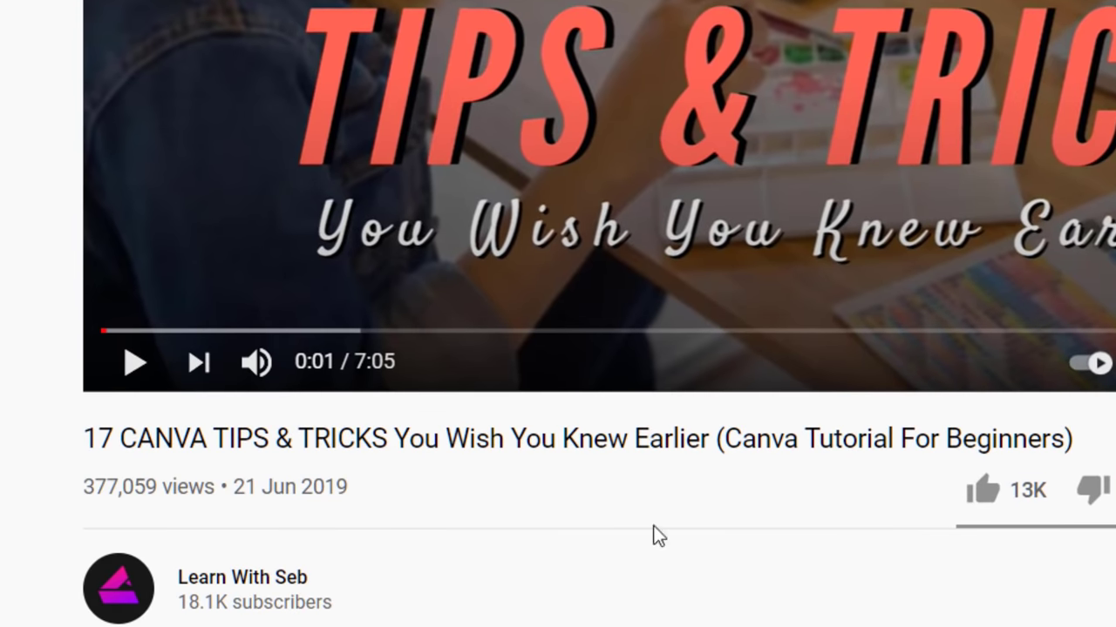
Scroll down the video page and pause the tutorial after a few seconds
{"action": "scroll", "scroll_direction": "down", "scroll_amount": 3}
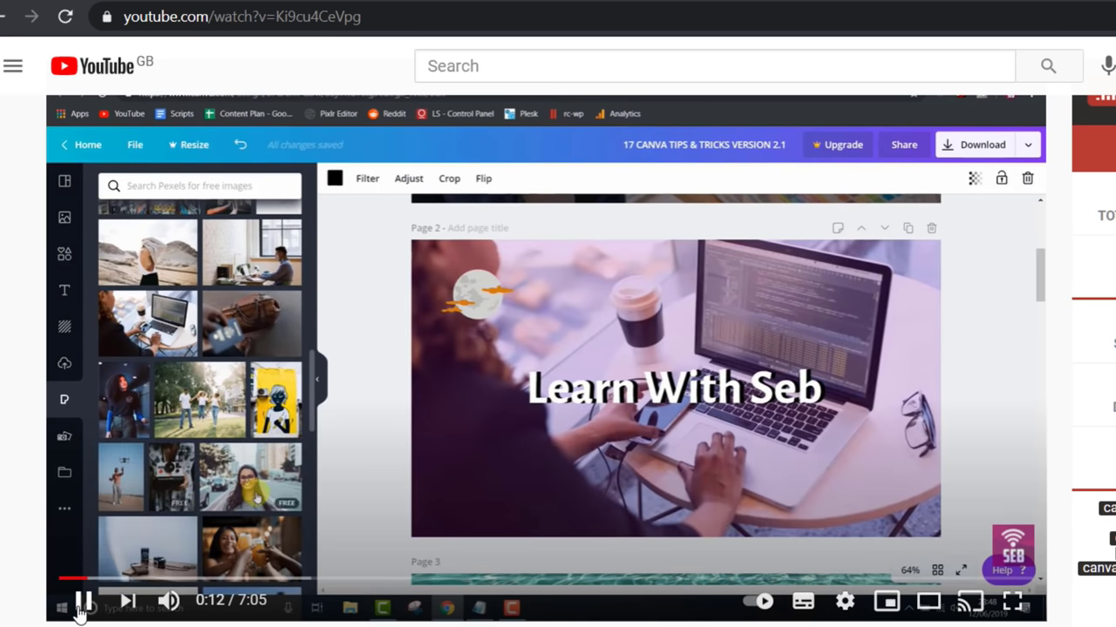
{"action": "left_click", "coordinate": [87, 11]}
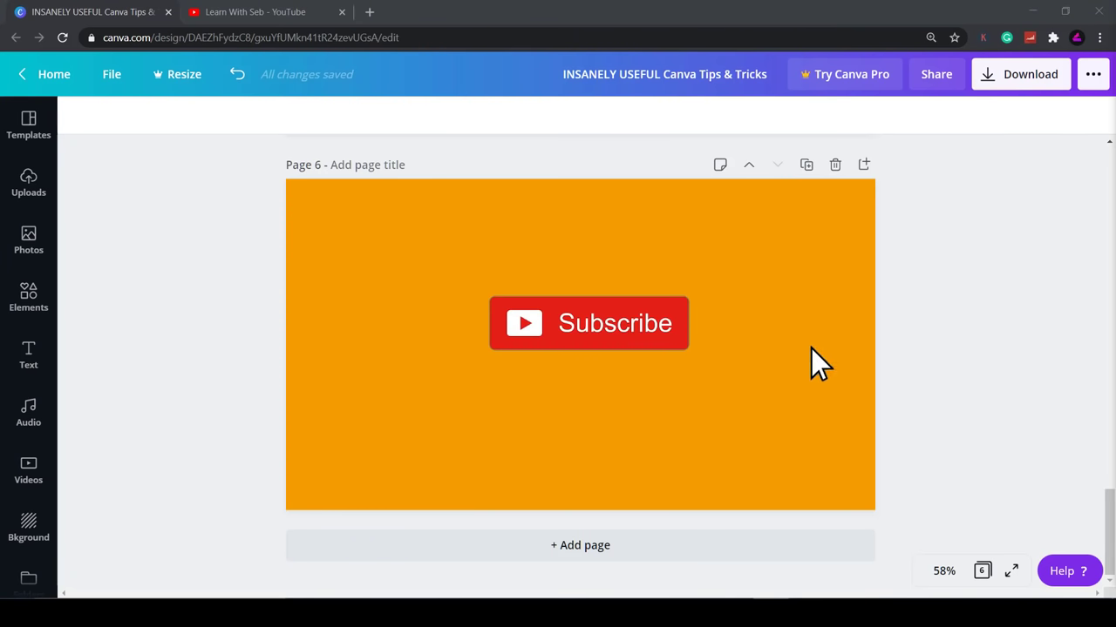
{"action": "left_click", "coordinate": [589, 323]}
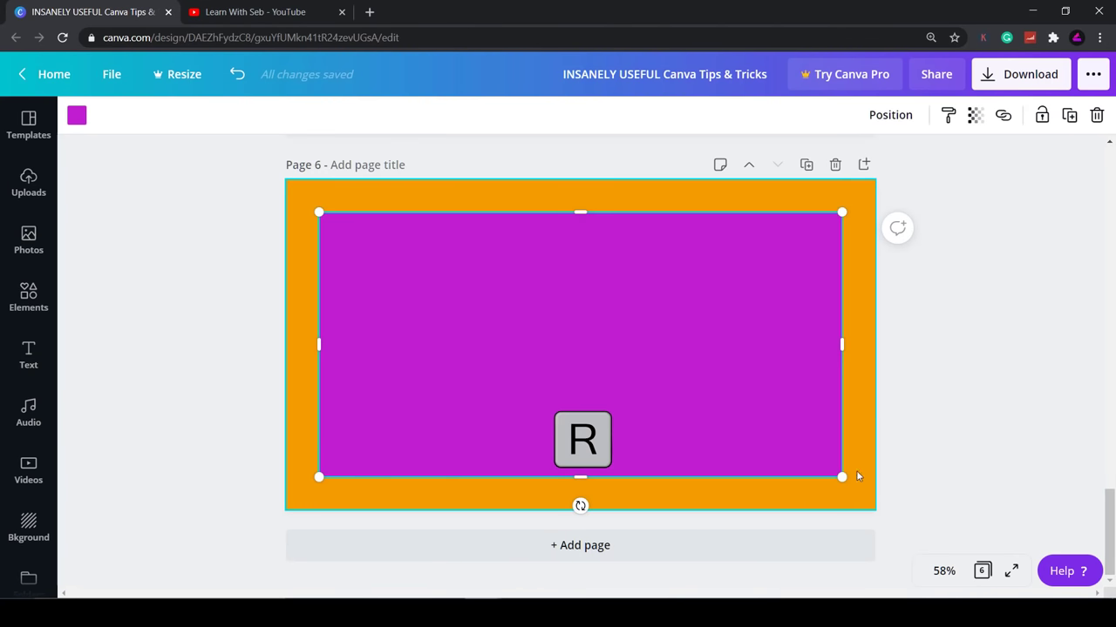
Shrink the rectangle toward the left and recolour it teal
{"action": "left_click_drag", "start_coordinate": [840, 477], "coordinate": [488, 303]}
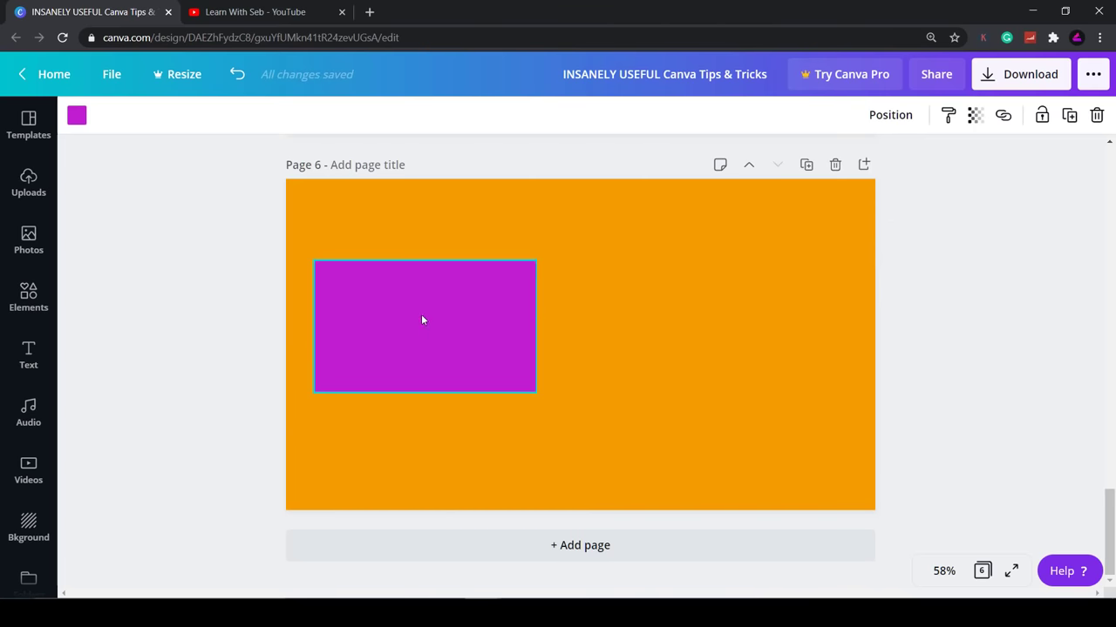
{"action": "left_click", "coordinate": [76, 116]}
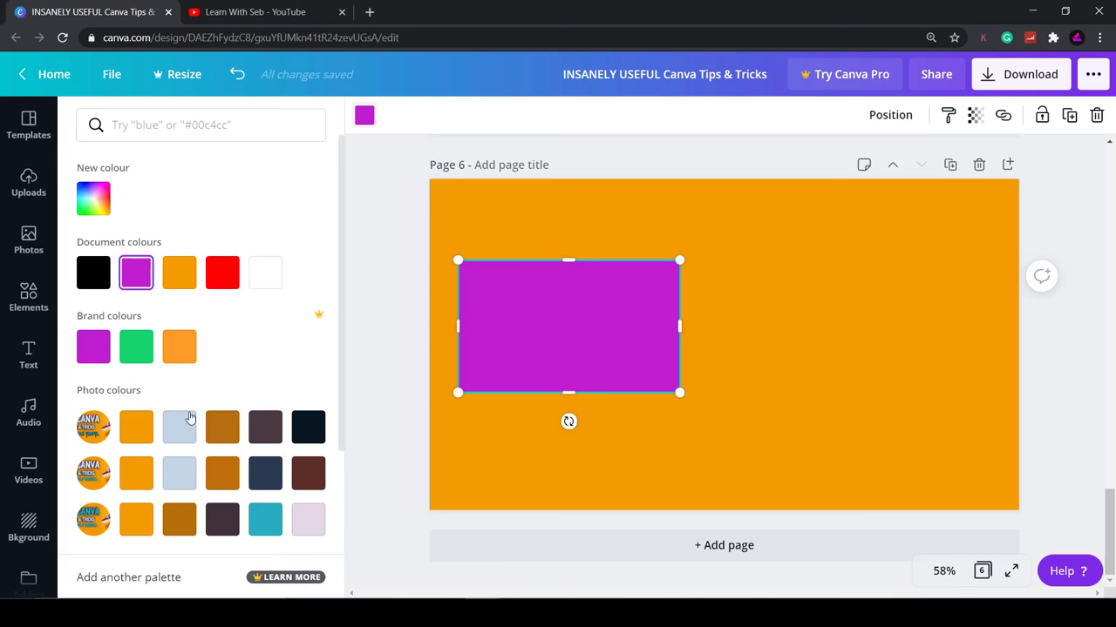
{"action": "left_click", "coordinate": [265, 520]}
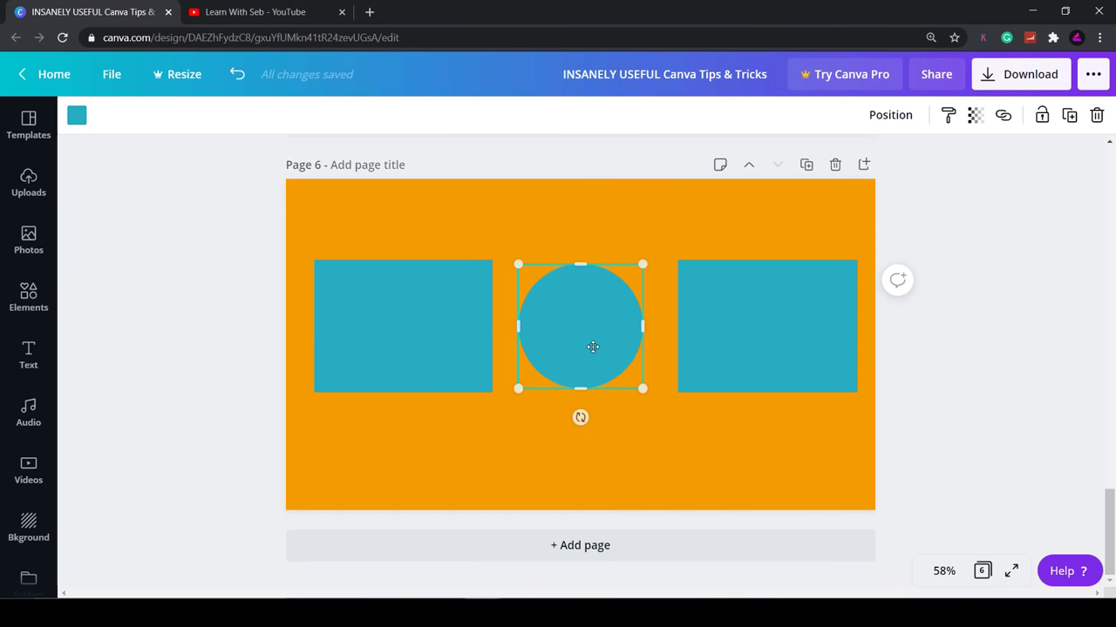
{"action": "left_click", "coordinate": [603, 443]}
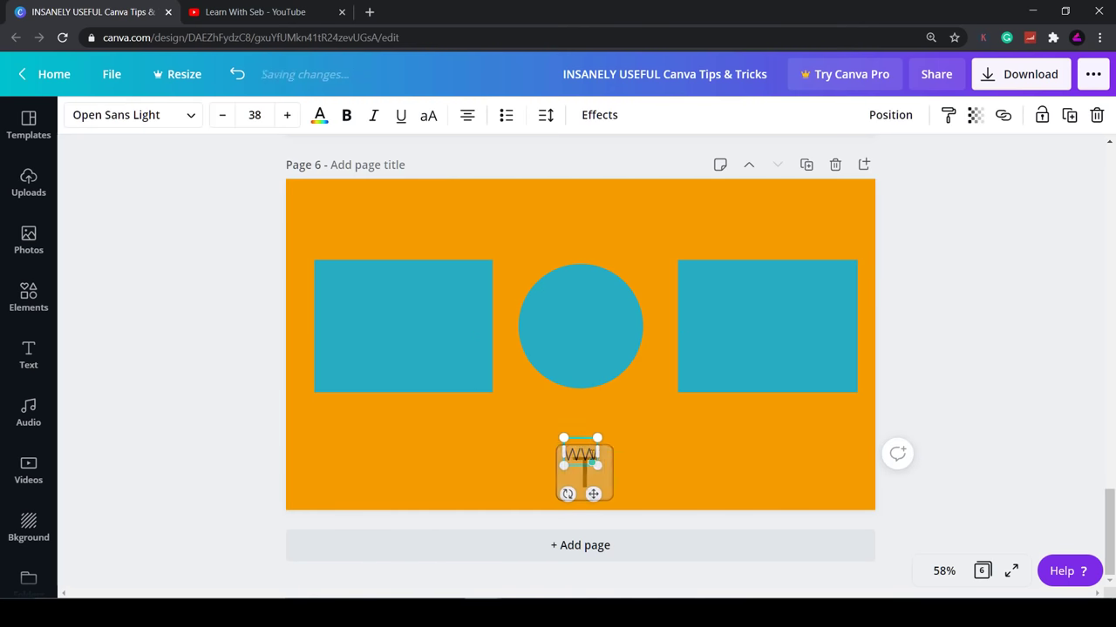
{"action": "type", "text": "www.learnwithseb.com"}
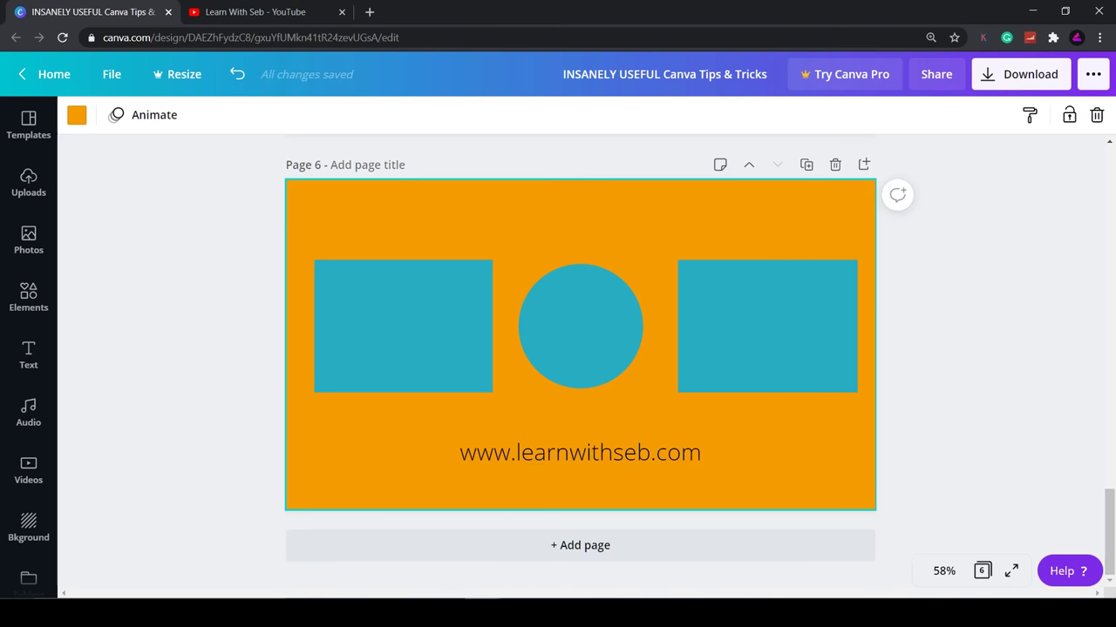
{"action": "mouse_move", "coordinate": [779, 415]}
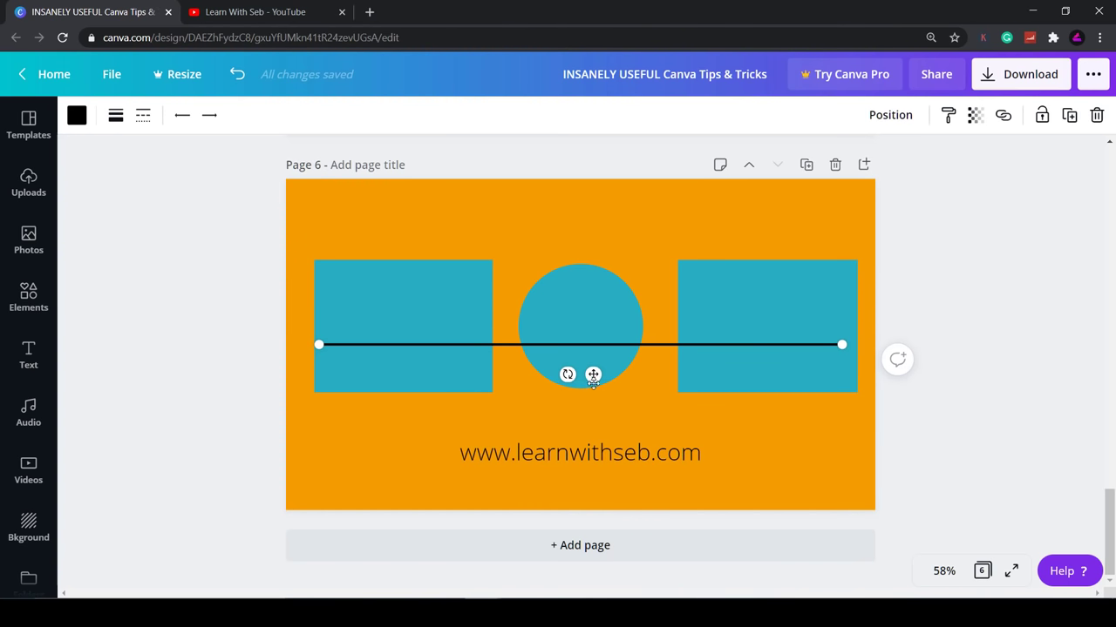
{"action": "left_click_drag", "start_coordinate": [579, 345], "coordinate": [579, 414]}
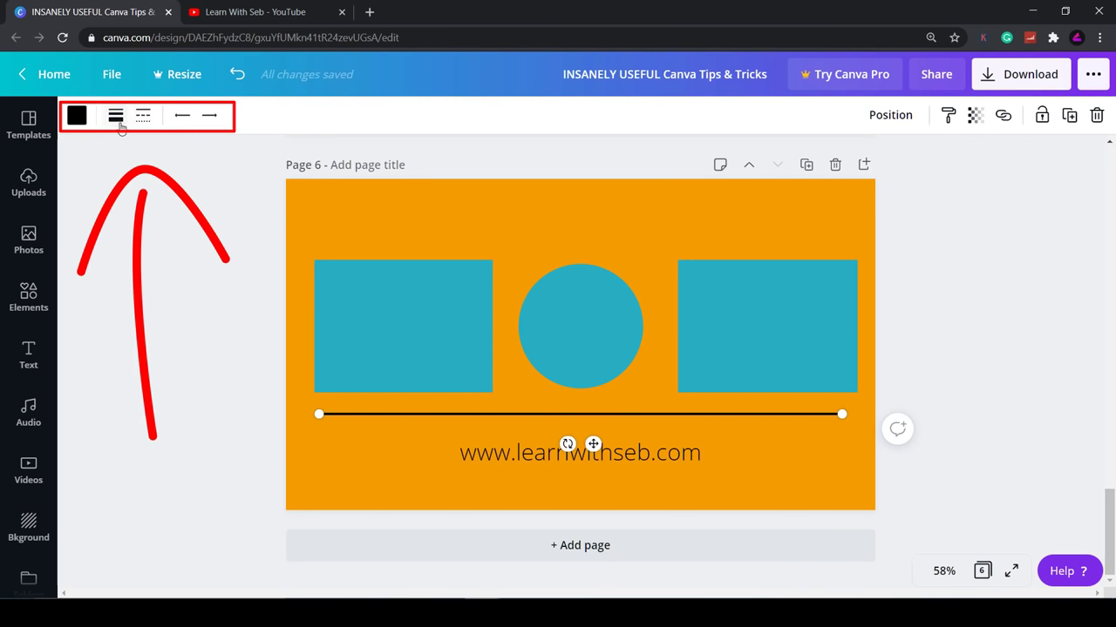
{"action": "mouse_move", "coordinate": [143, 115]}
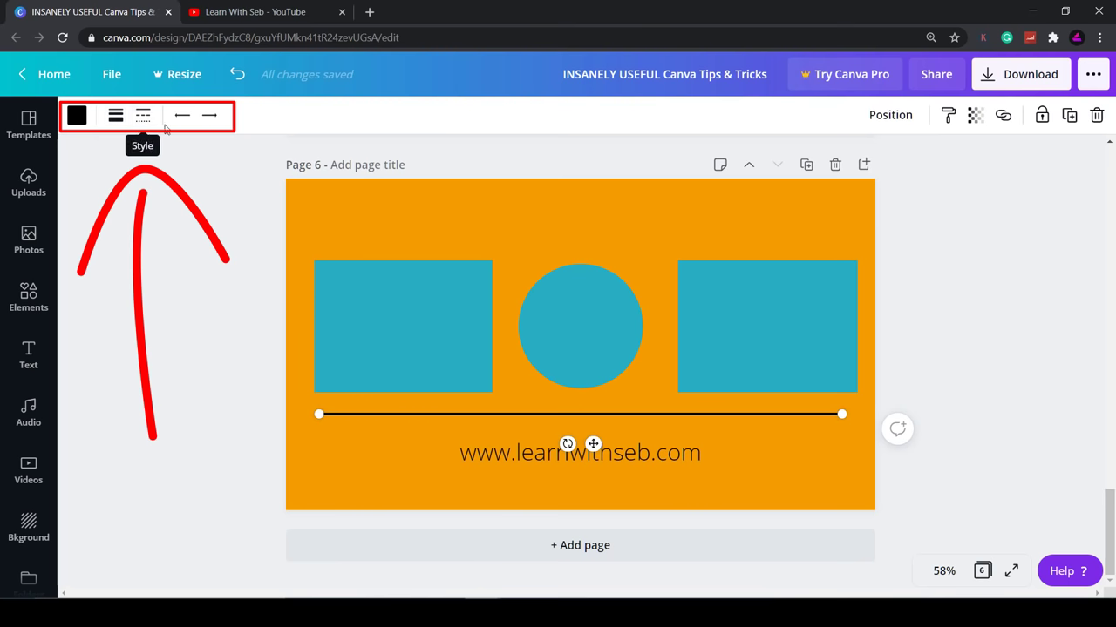
{"action": "mouse_move", "coordinate": [115, 115]}
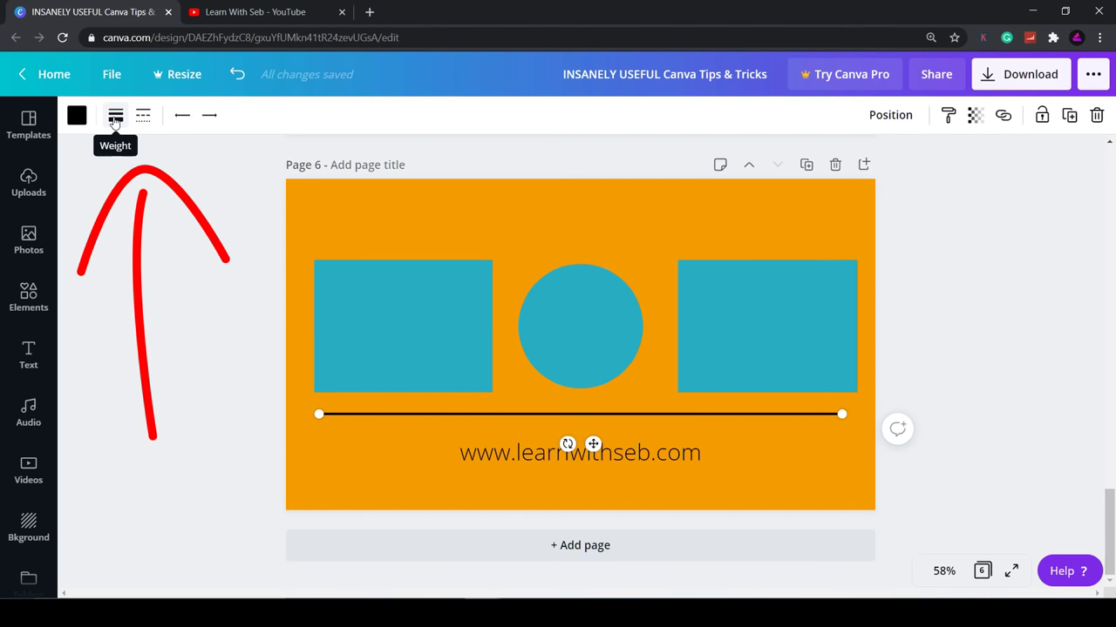
Thicken the line, keep it solid after trying dashed, and round its right end cap
{"action": "left_click", "coordinate": [115, 115]}
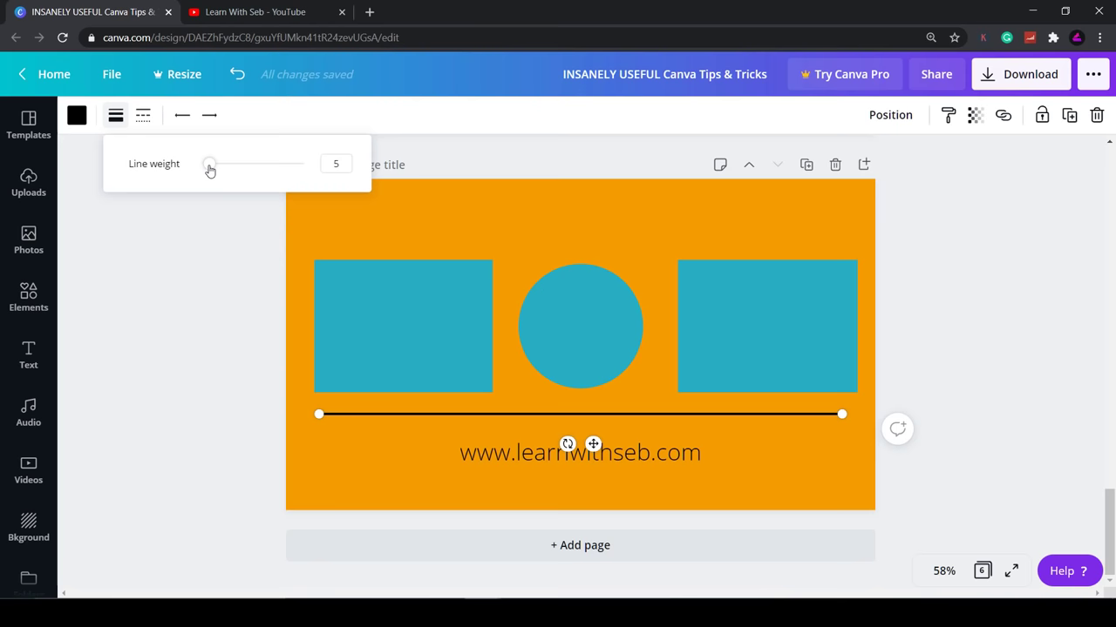
{"action": "left_click_drag", "start_coordinate": [209, 164], "coordinate": [225, 164]}
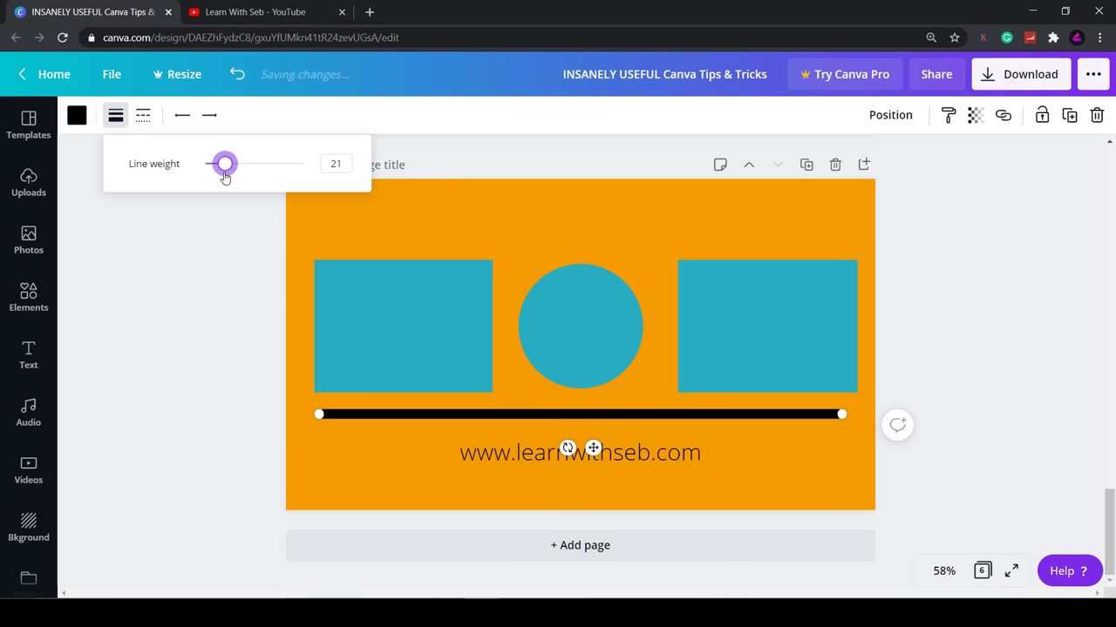
{"action": "left_click", "coordinate": [142, 115]}
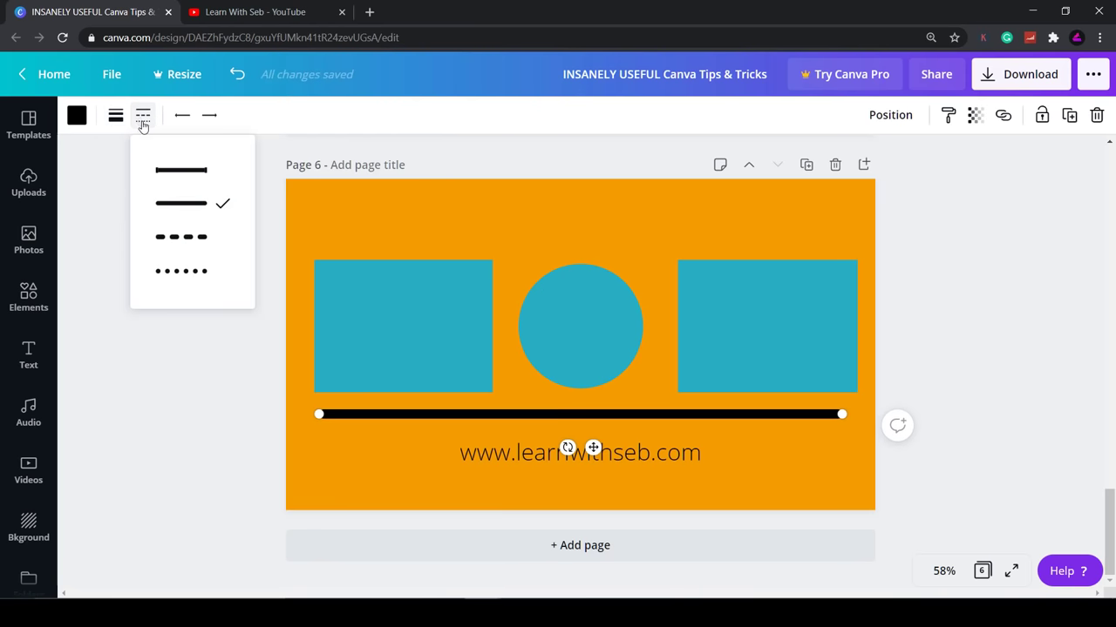
{"action": "left_click", "coordinate": [181, 237]}
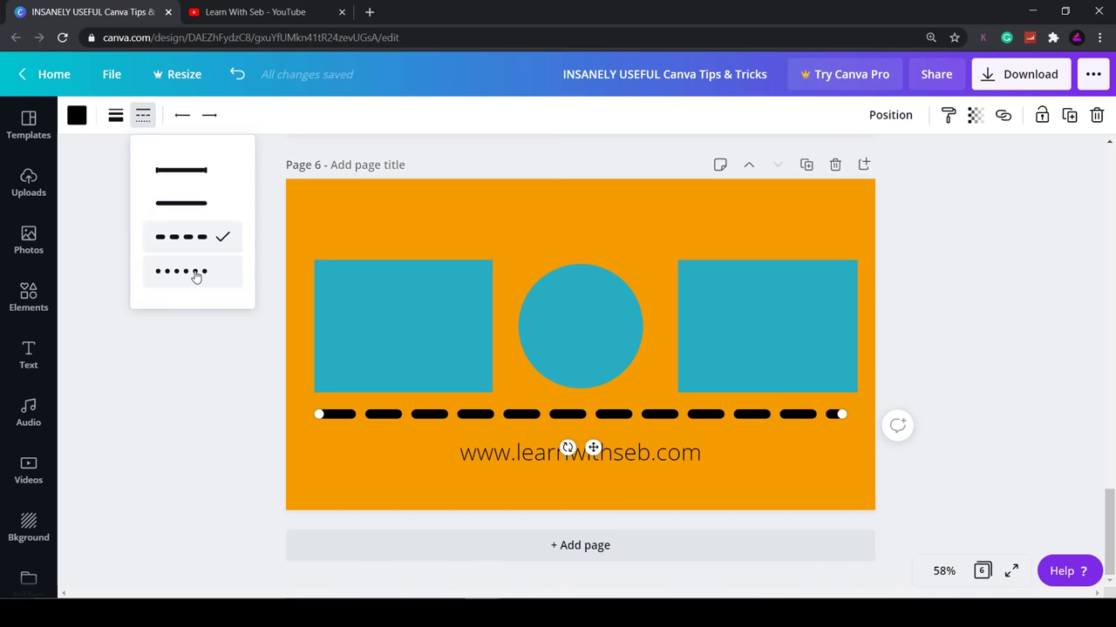
{"action": "left_click", "coordinate": [181, 203]}
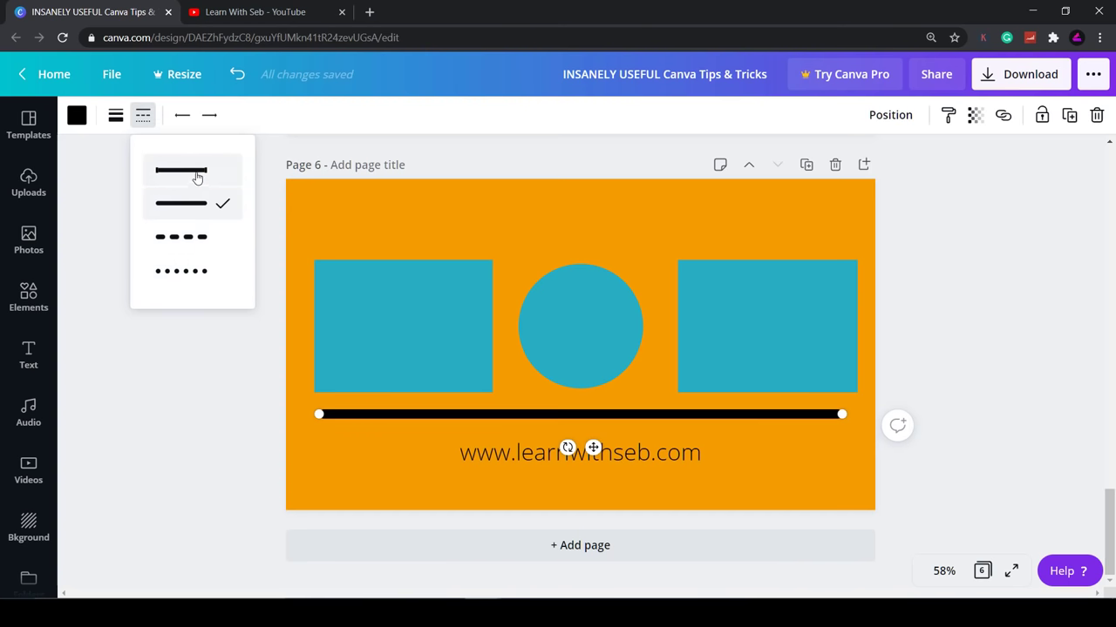
{"action": "mouse_move", "coordinate": [181, 116]}
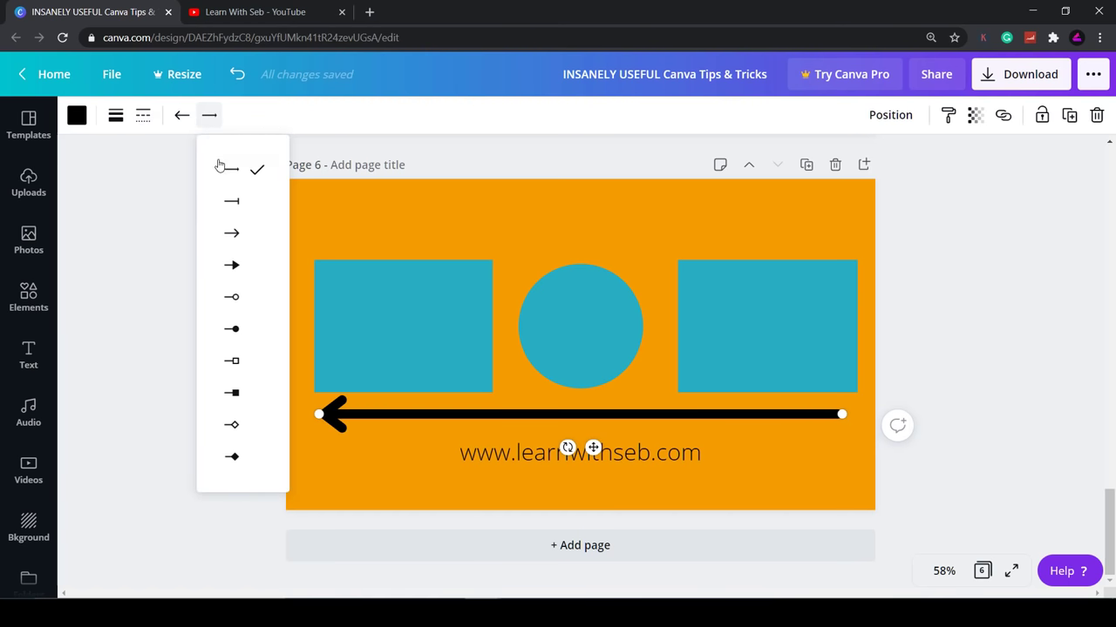
{"action": "left_click", "coordinate": [232, 296]}
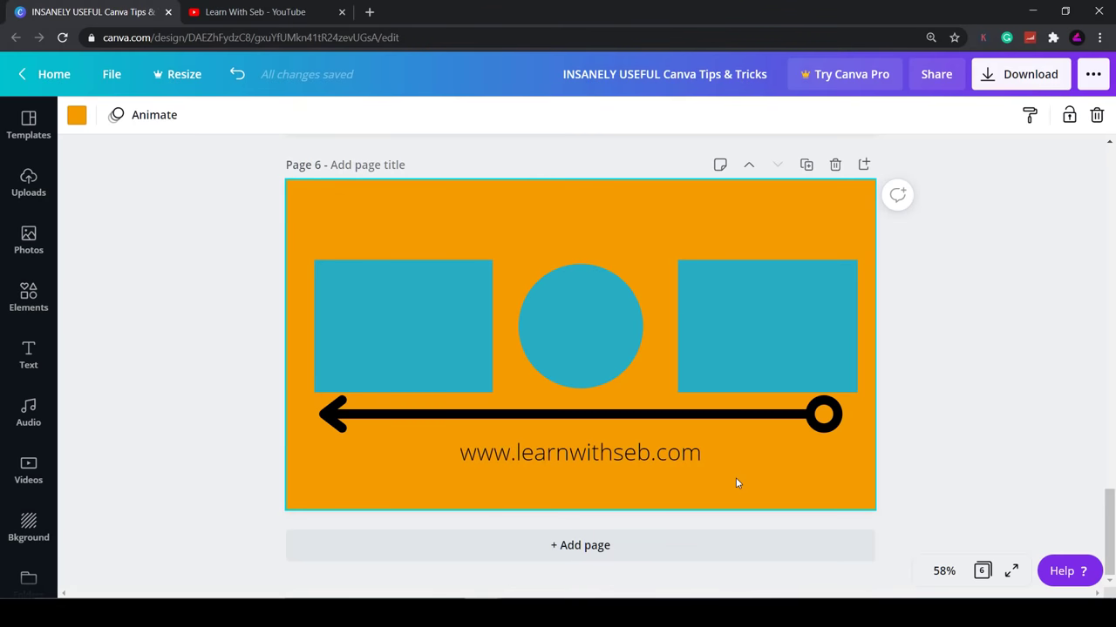
{"action": "mouse_move", "coordinate": [718, 443]}
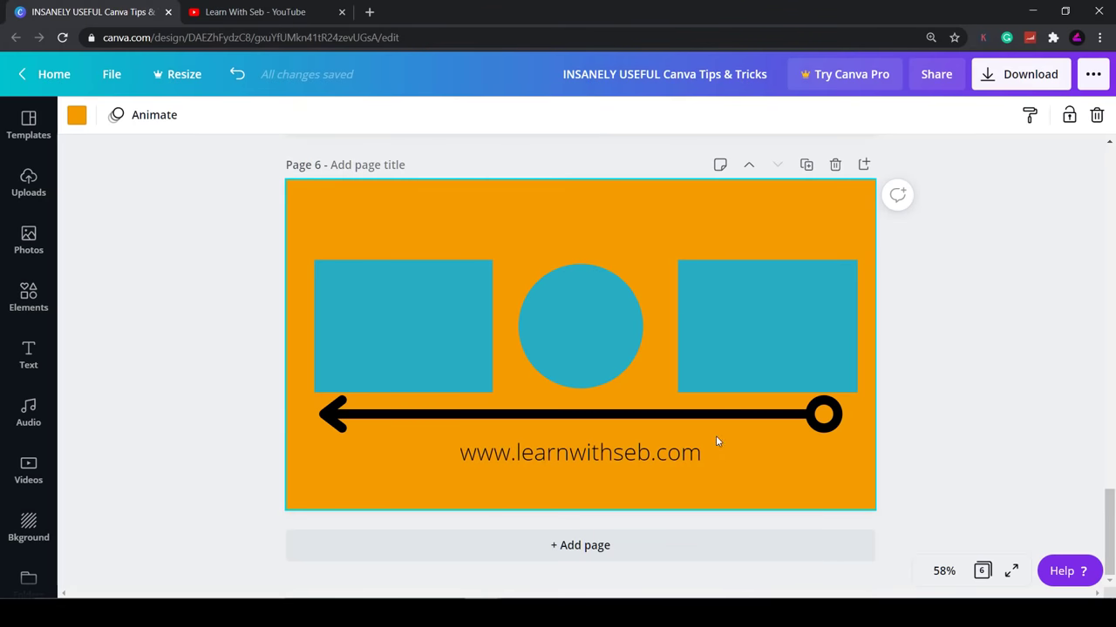
Select the website text and set its font to Montserrat Extra-Bold
{"action": "left_click", "coordinate": [549, 415]}
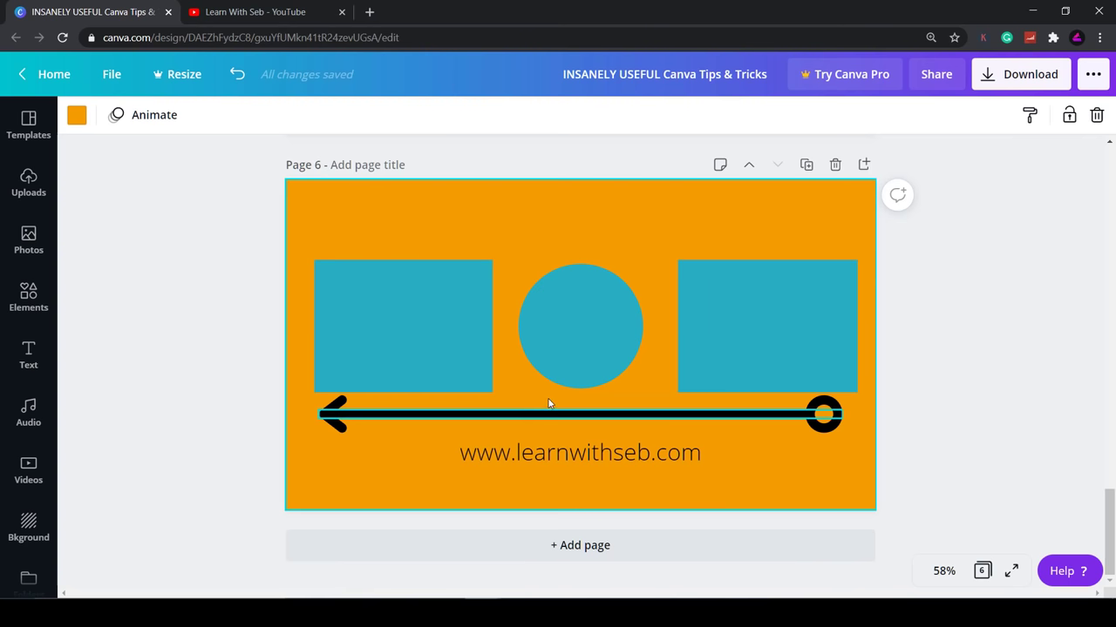
{"action": "left_click", "coordinate": [579, 453]}
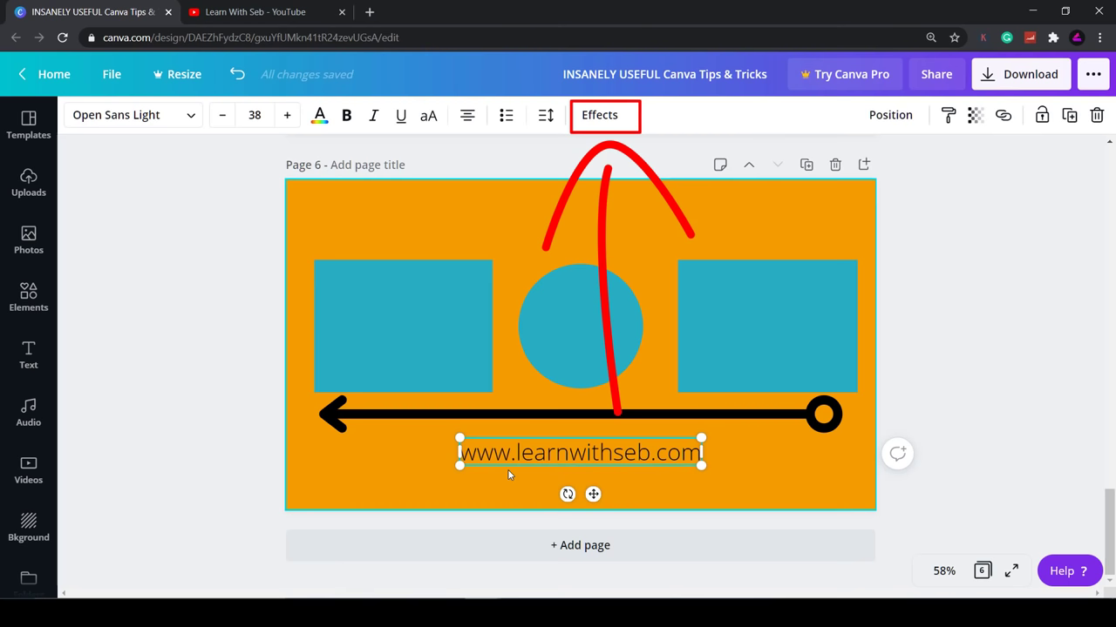
{"action": "left_click", "coordinate": [133, 115]}
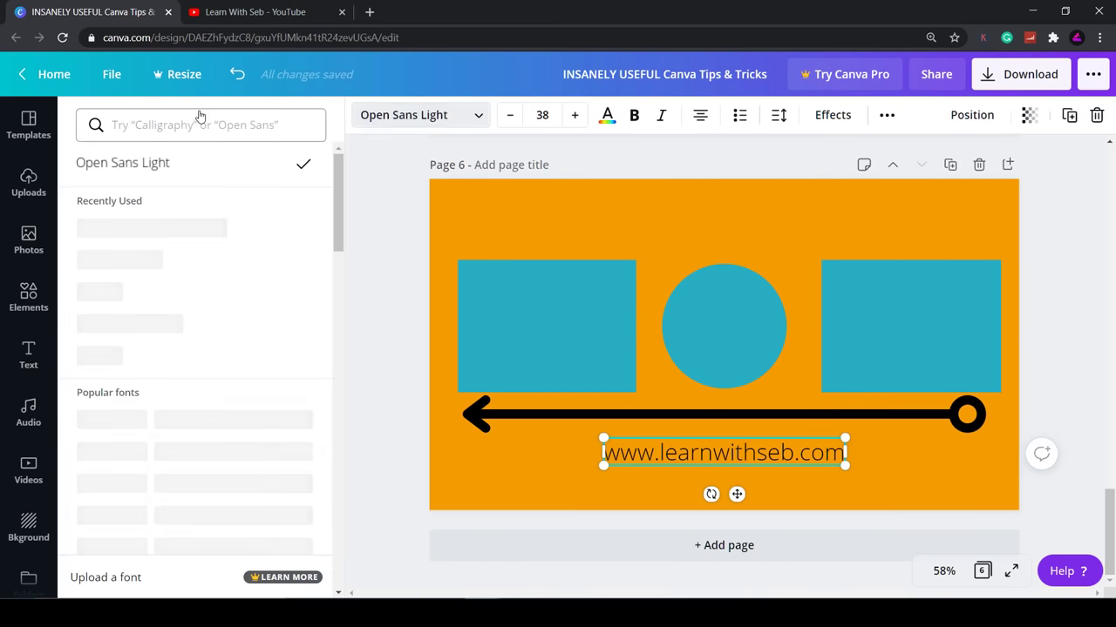
{"action": "left_click", "coordinate": [150, 227]}
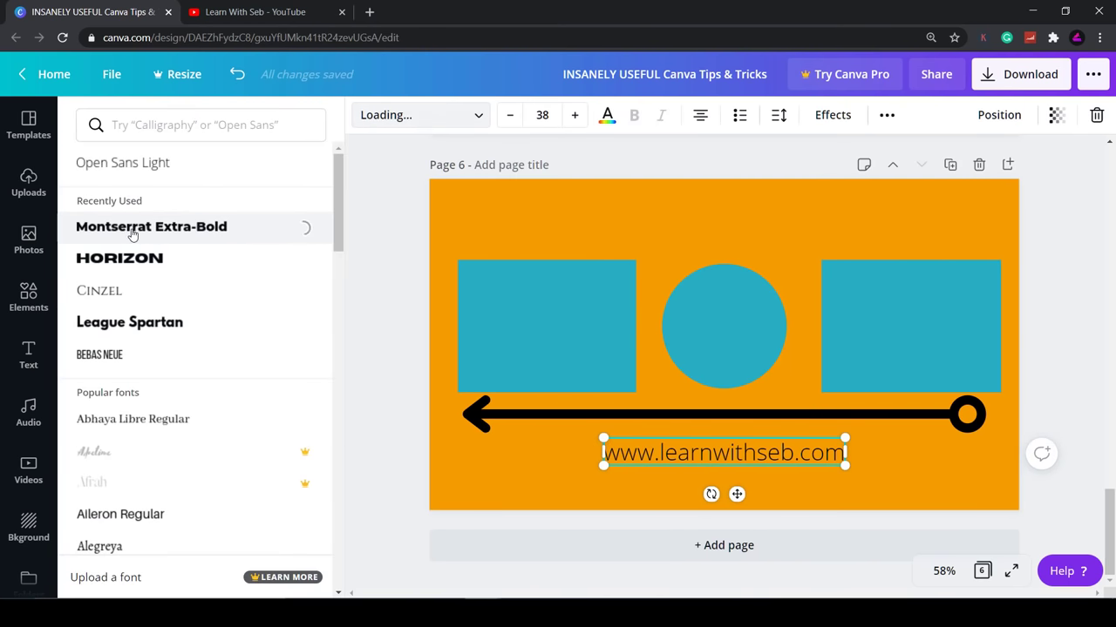
Set the text colour to black and bring up its Effects options
{"action": "left_click", "coordinate": [606, 115]}
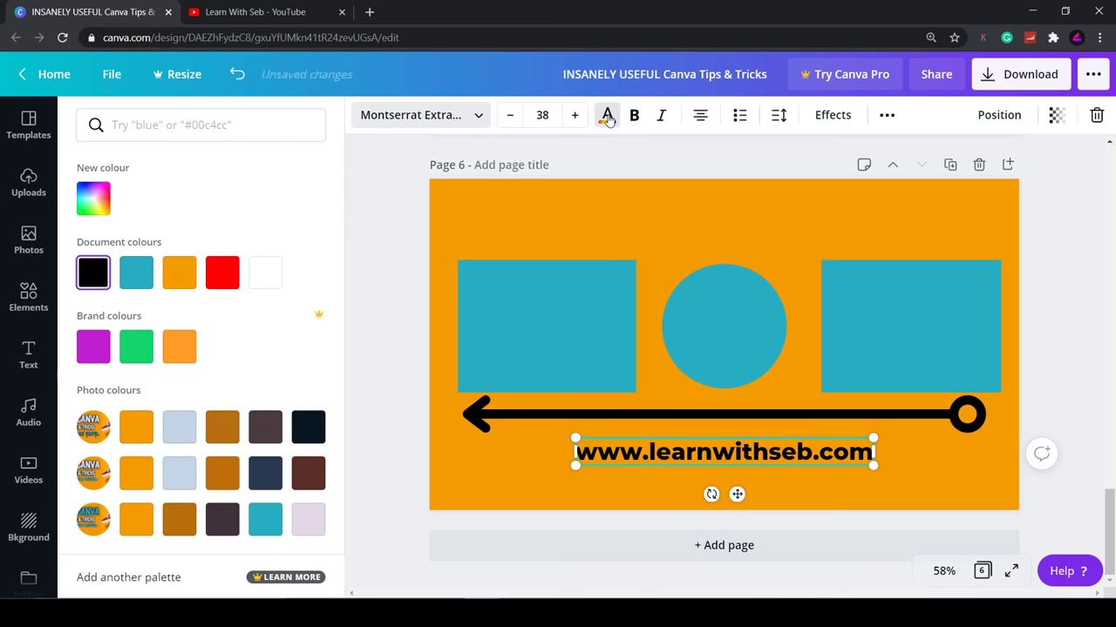
{"action": "left_click", "coordinate": [265, 272]}
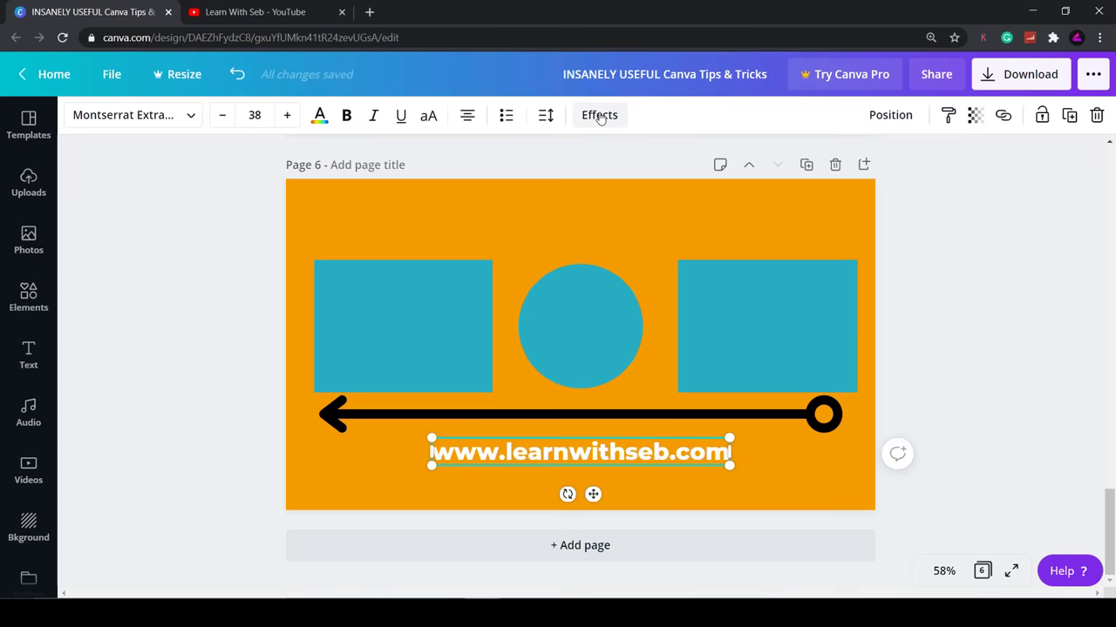
{"action": "left_click", "coordinate": [600, 115]}
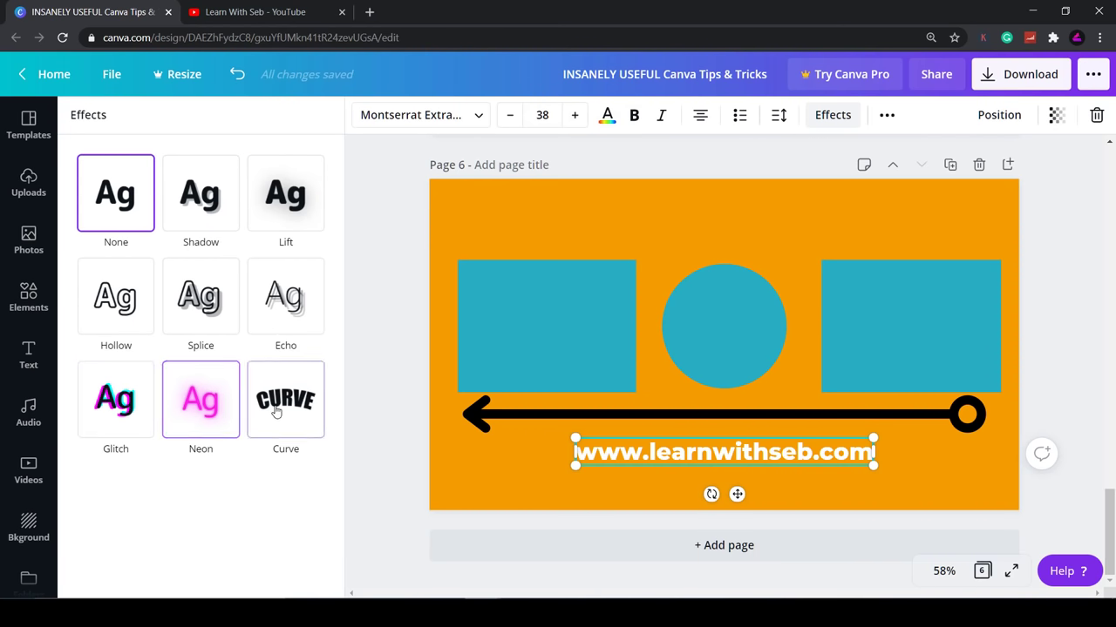
Try Shadow with reduced offset, then Lift at full intensity on the website text
{"action": "left_click", "coordinate": [195, 192]}
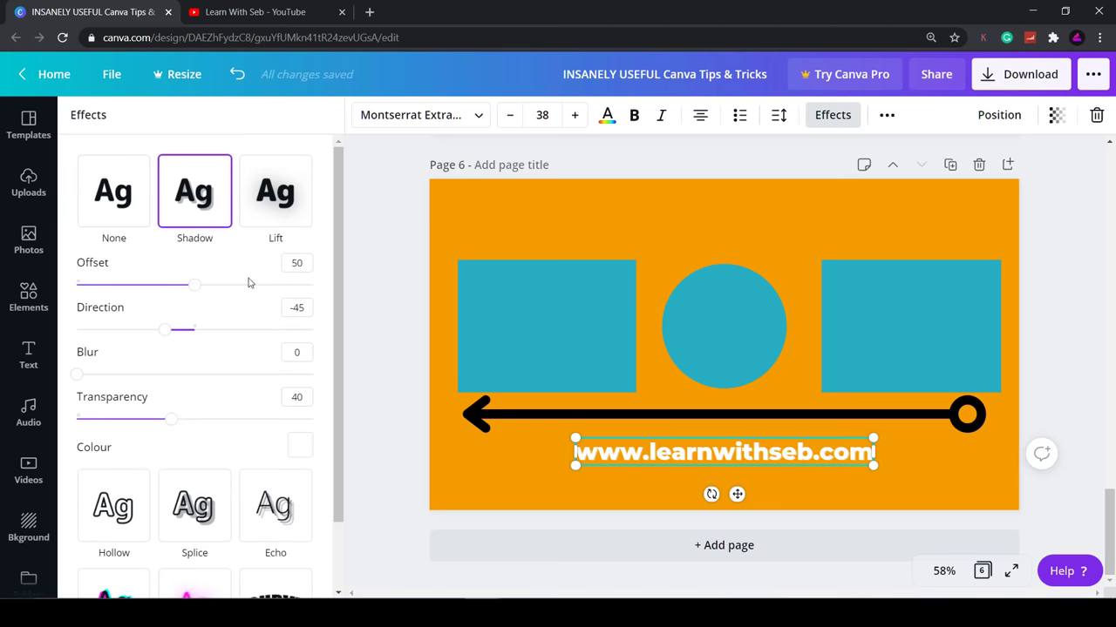
{"action": "mouse_move", "coordinate": [192, 180]}
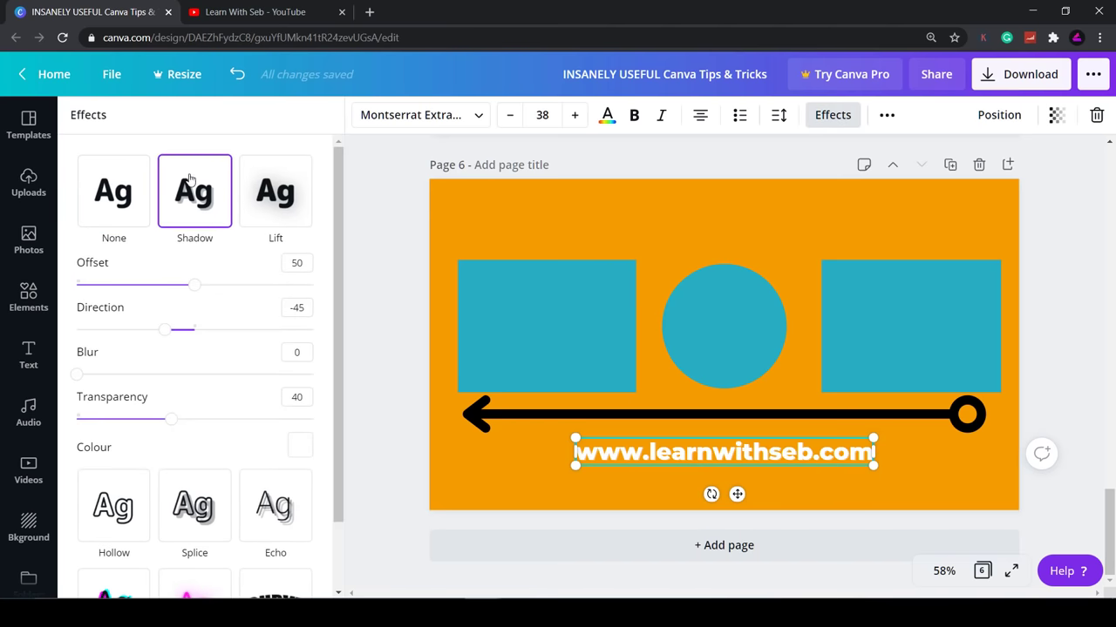
{"action": "mouse_move", "coordinate": [146, 276]}
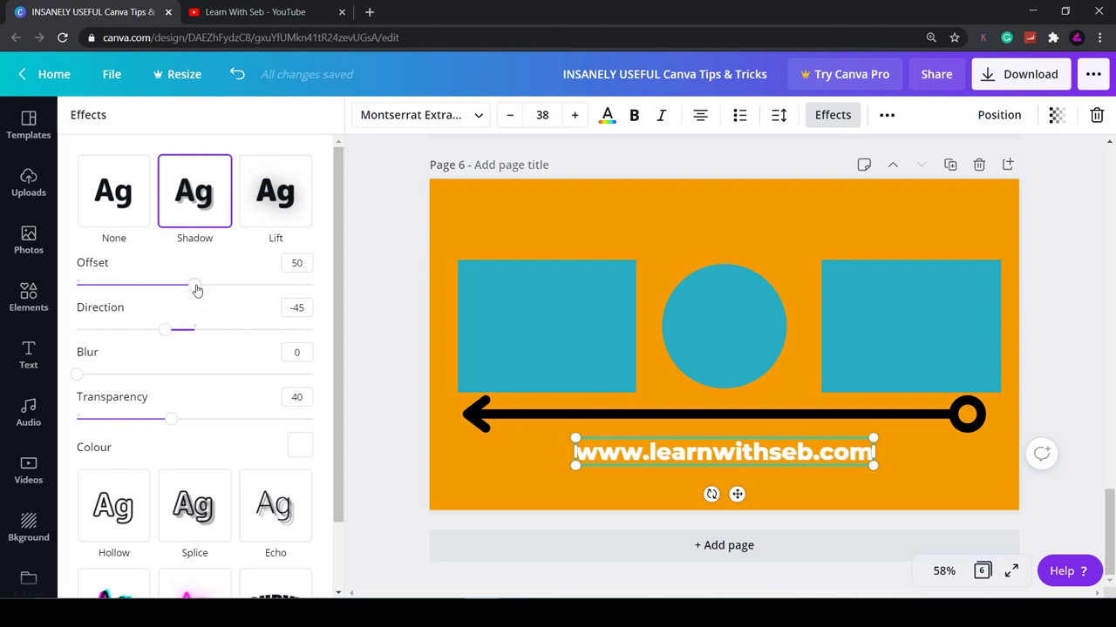
{"action": "left_click_drag", "start_coordinate": [195, 286], "coordinate": [153, 286]}
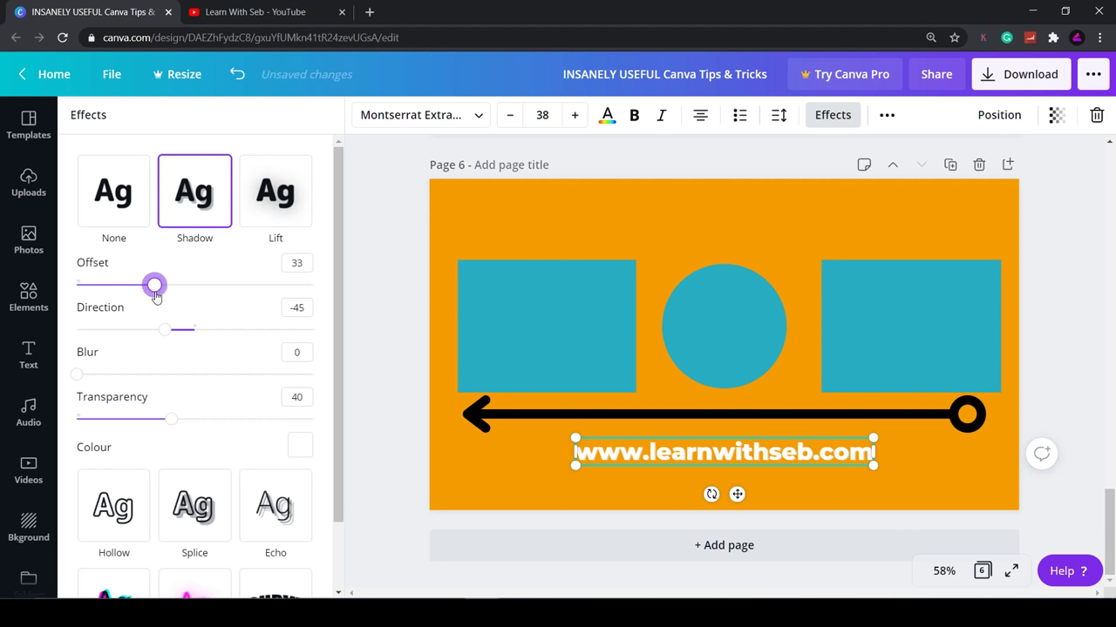
{"action": "left_click", "coordinate": [275, 192]}
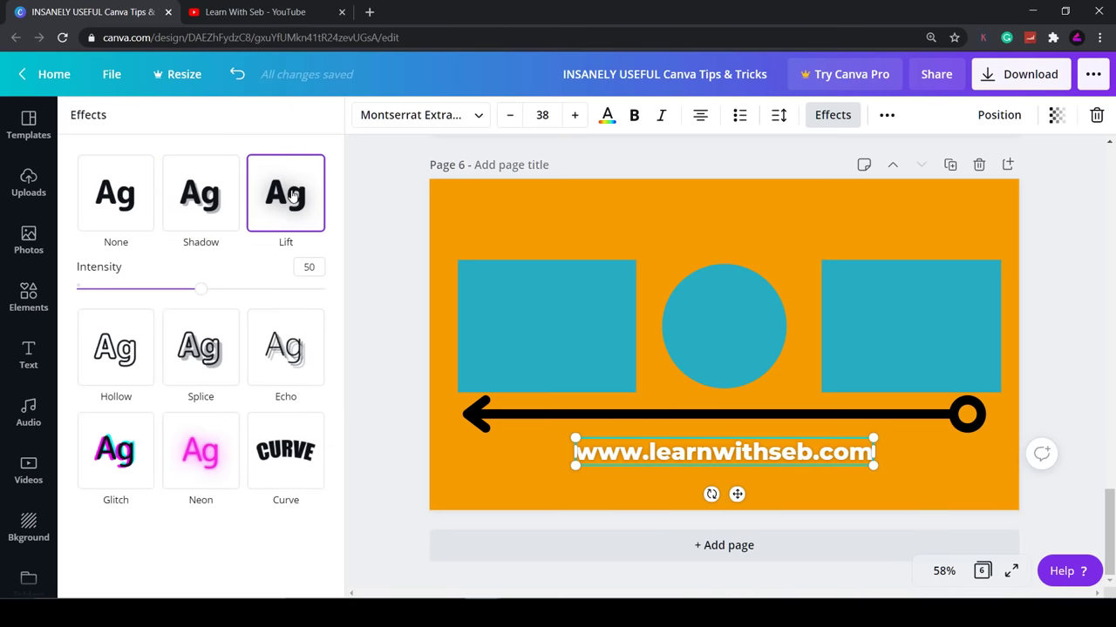
{"action": "left_click_drag", "start_coordinate": [202, 289], "coordinate": [324, 289]}
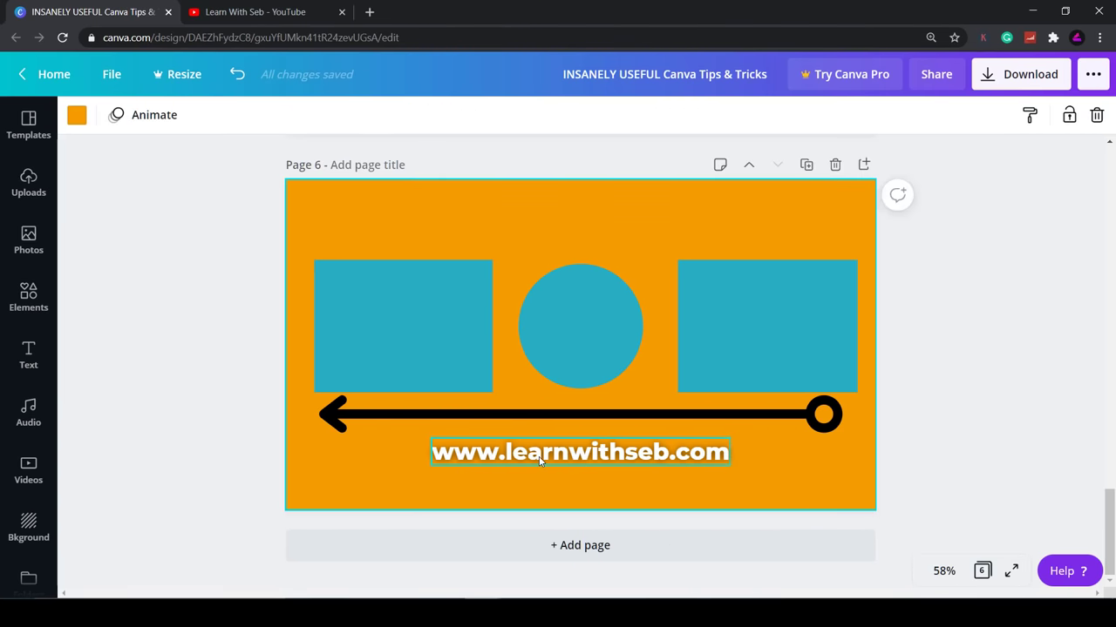
{"action": "left_click", "coordinate": [832, 115]}
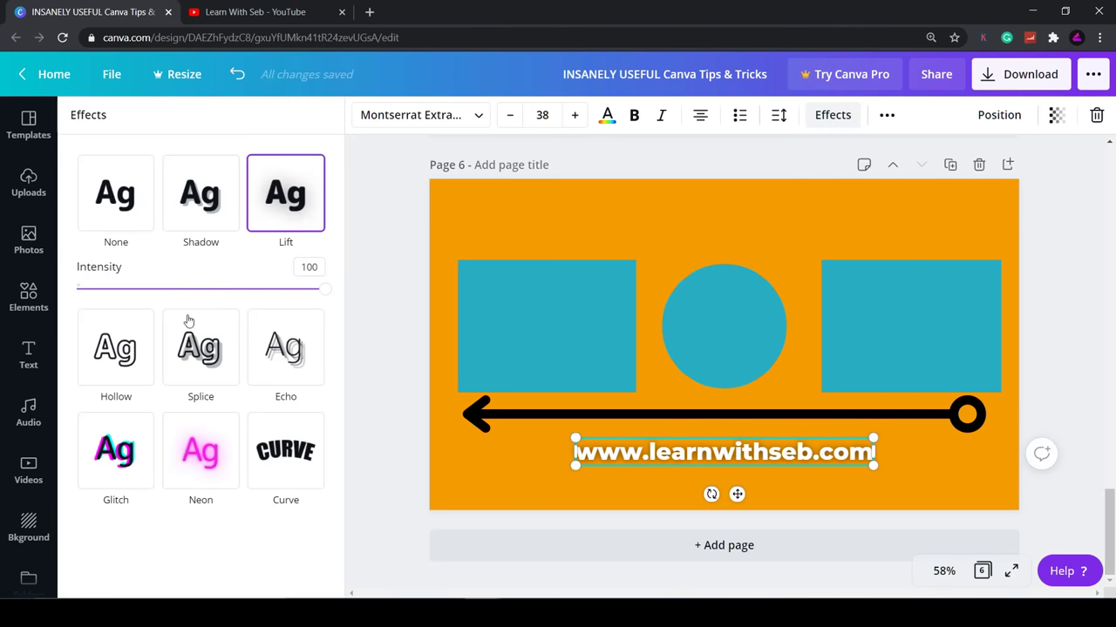
{"action": "mouse_move", "coordinate": [230, 530]}
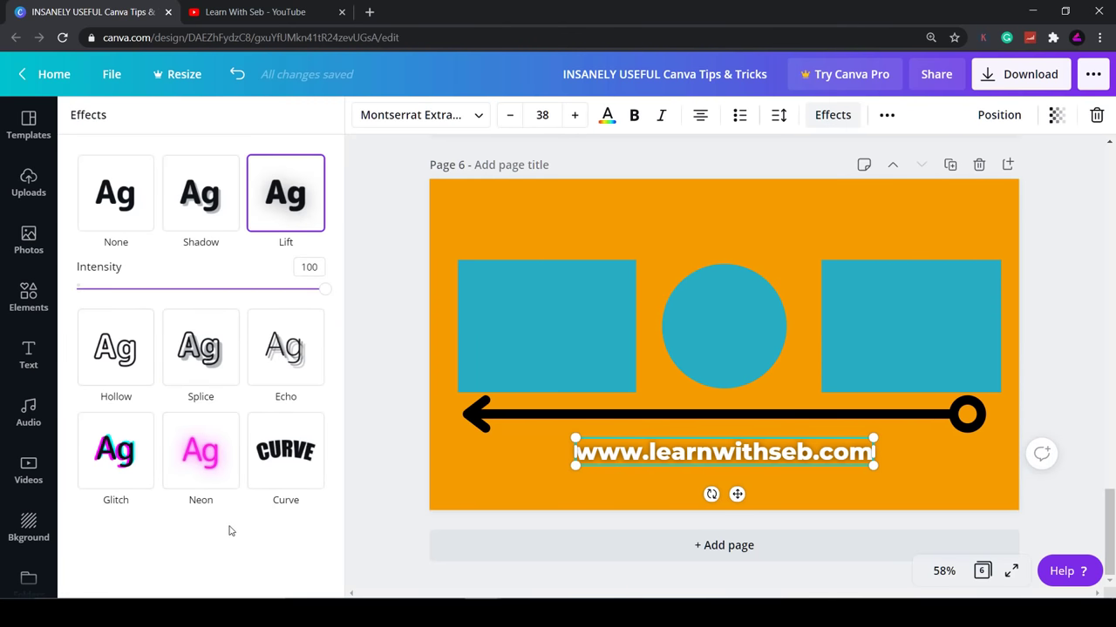
Try Neon at minimum intensity, then Glitch with its direction swung back and forth
{"action": "left_click", "coordinate": [200, 399]}
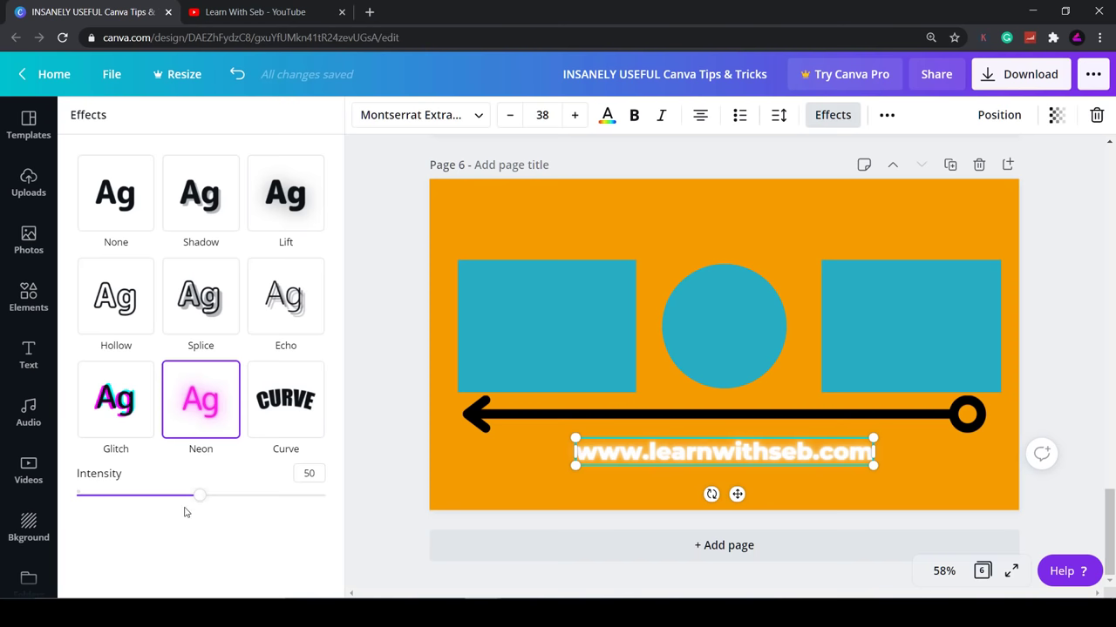
{"action": "left_click_drag", "start_coordinate": [201, 495], "coordinate": [76, 495]}
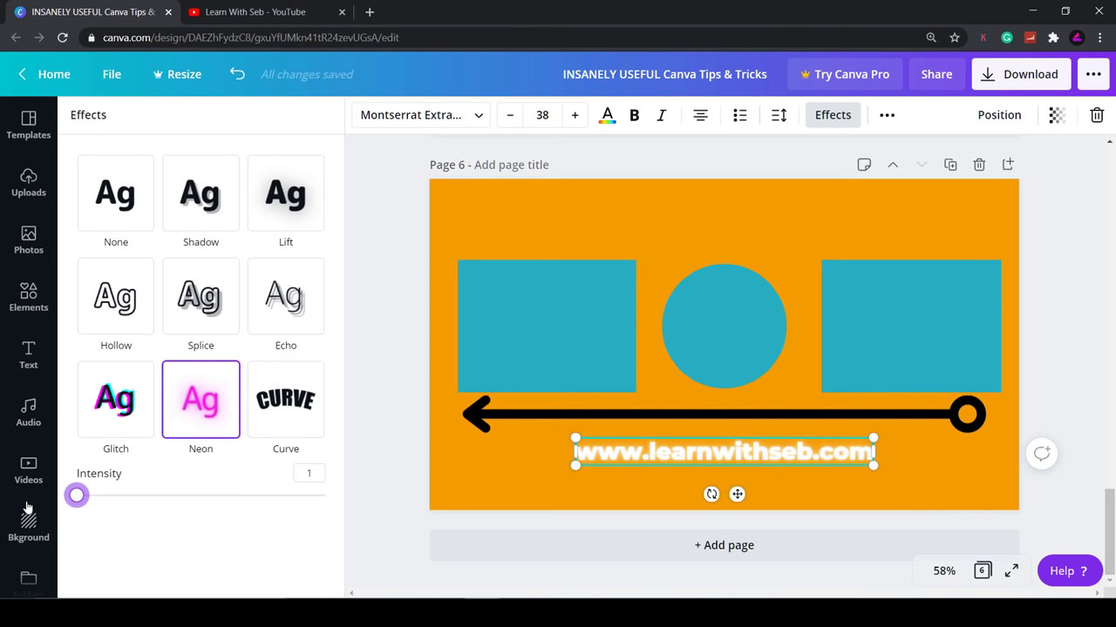
{"action": "left_click", "coordinate": [115, 399]}
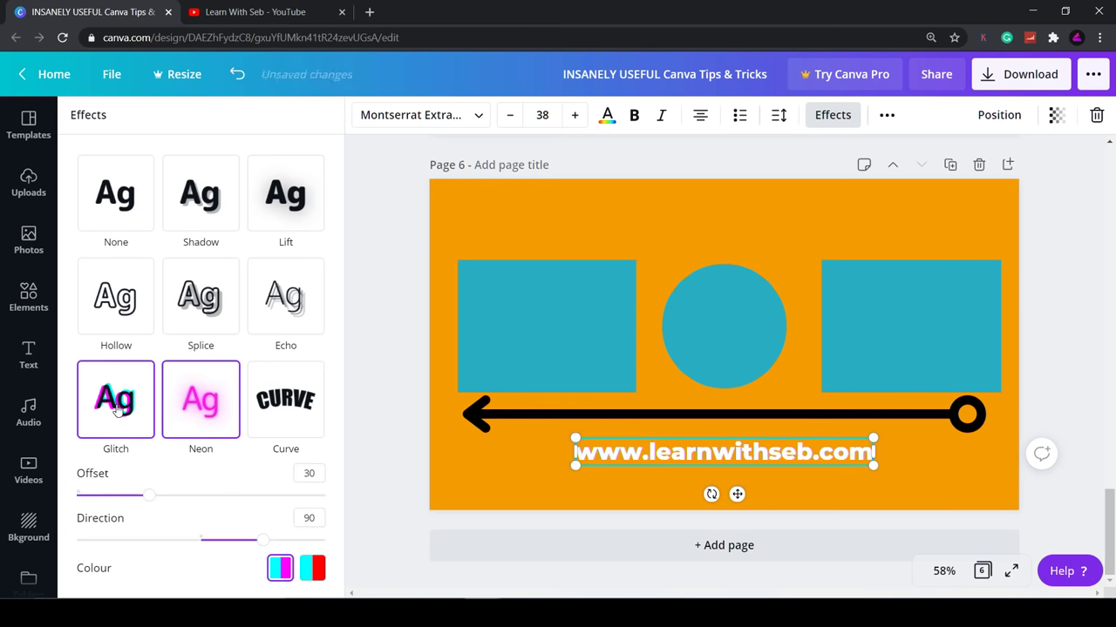
{"action": "left_click_drag", "start_coordinate": [264, 540], "coordinate": [84, 528]}
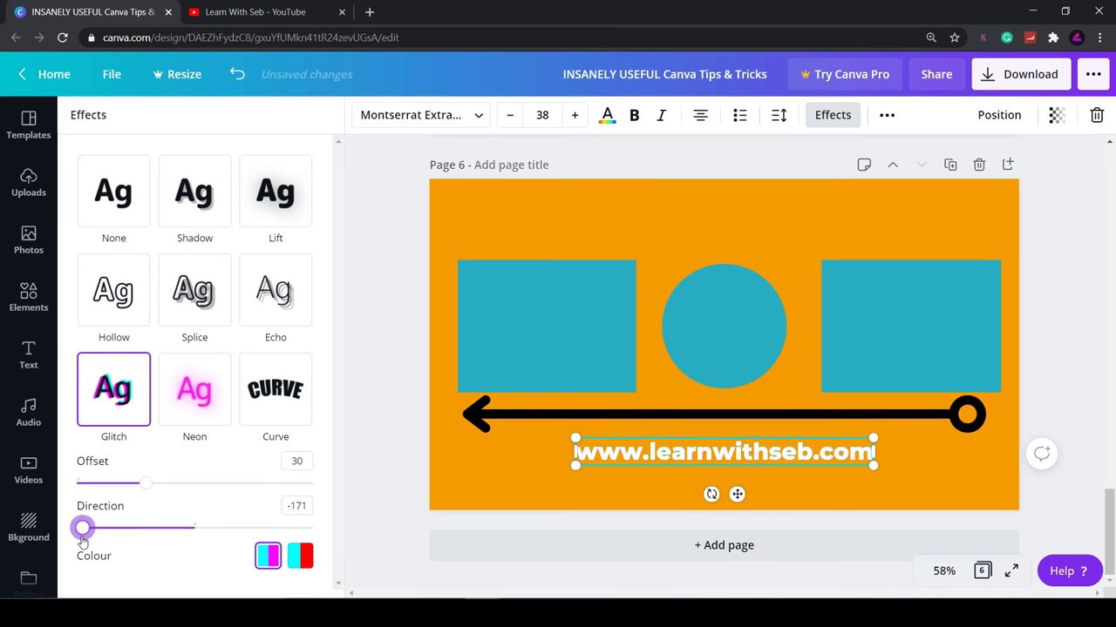
{"action": "left_click_drag", "start_coordinate": [83, 527], "coordinate": [289, 527]}
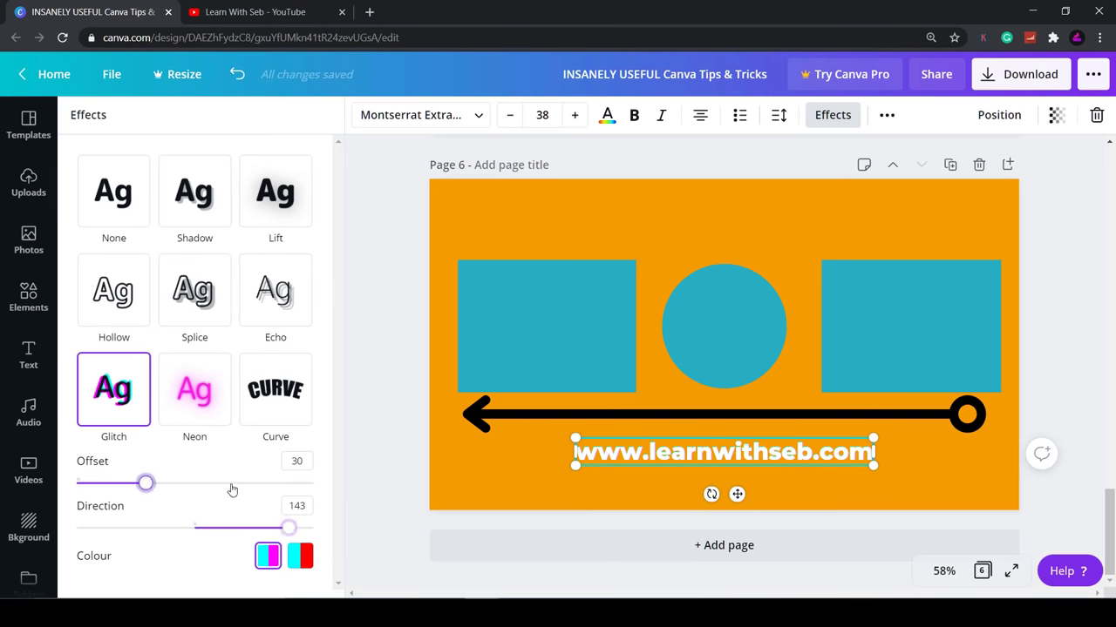
Curve the website text into an arc and ease the curve strength
{"action": "left_click", "coordinate": [286, 398]}
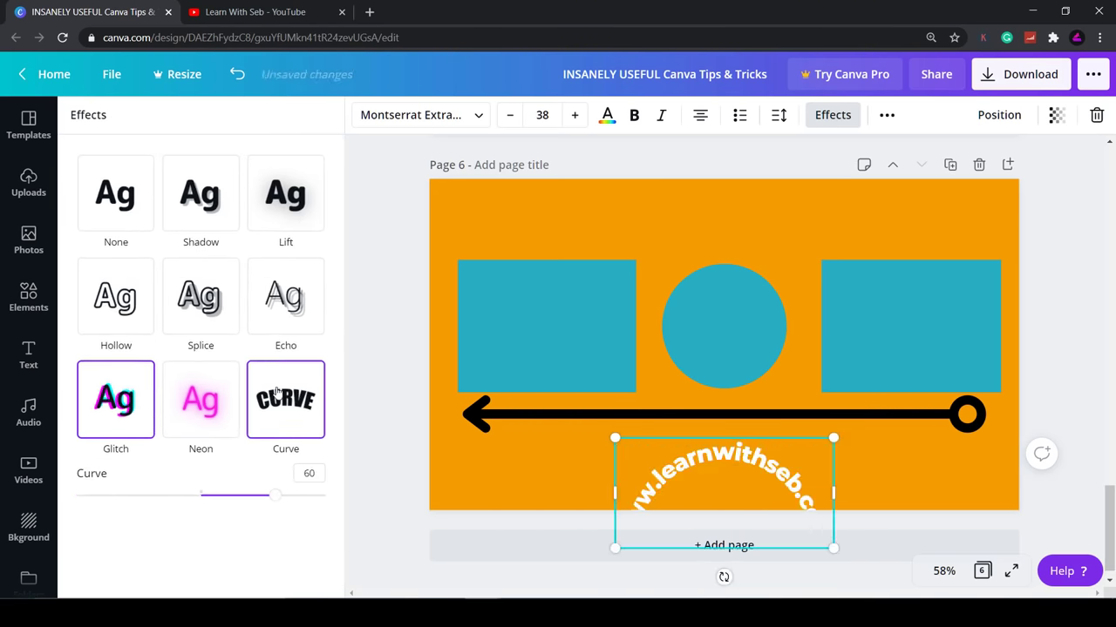
{"action": "left_click_drag", "start_coordinate": [275, 495], "coordinate": [212, 495]}
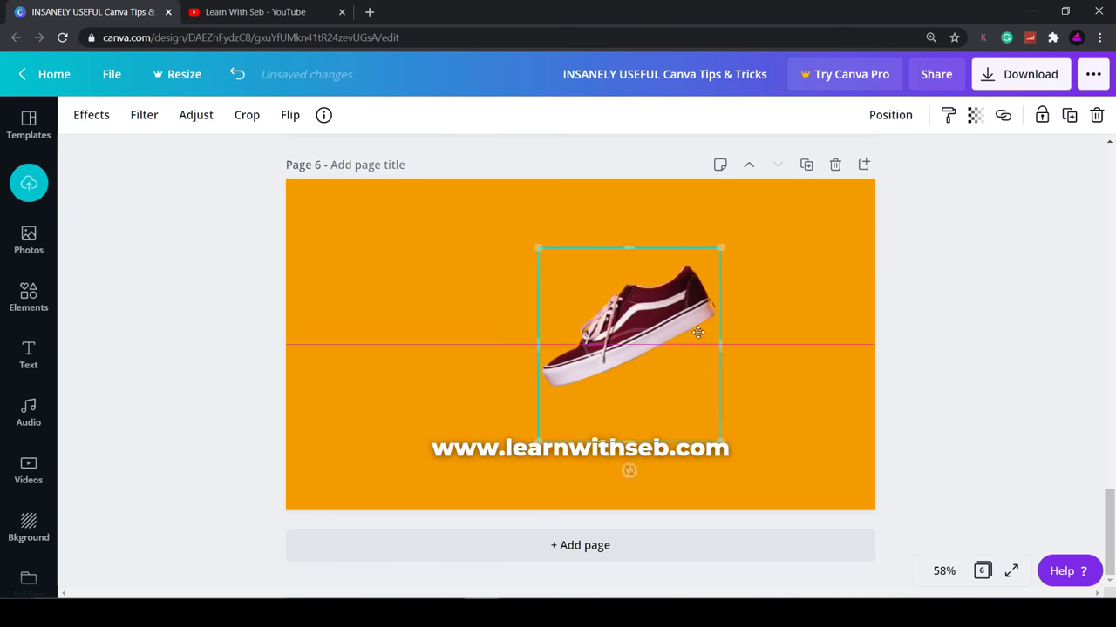
Move the sneaker photo toward the upper right of the orange page
{"action": "left_click_drag", "start_coordinate": [628, 335], "coordinate": [722, 321]}
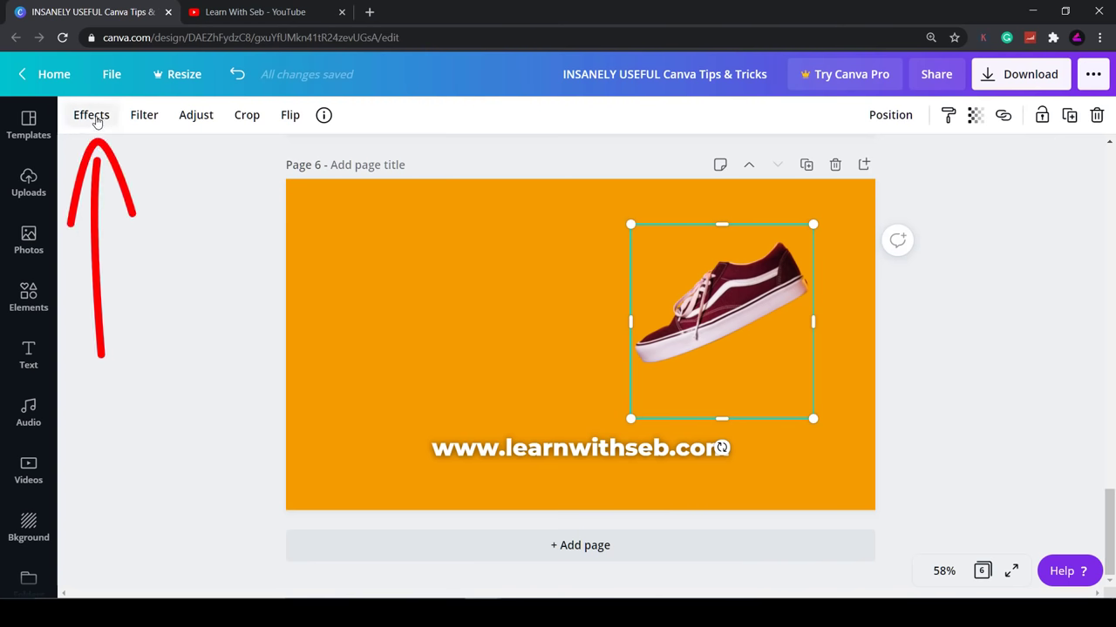
Preview shadow styles on the sneaker, including Curved, and settle on Backdrop
{"action": "left_click", "coordinate": [91, 115]}
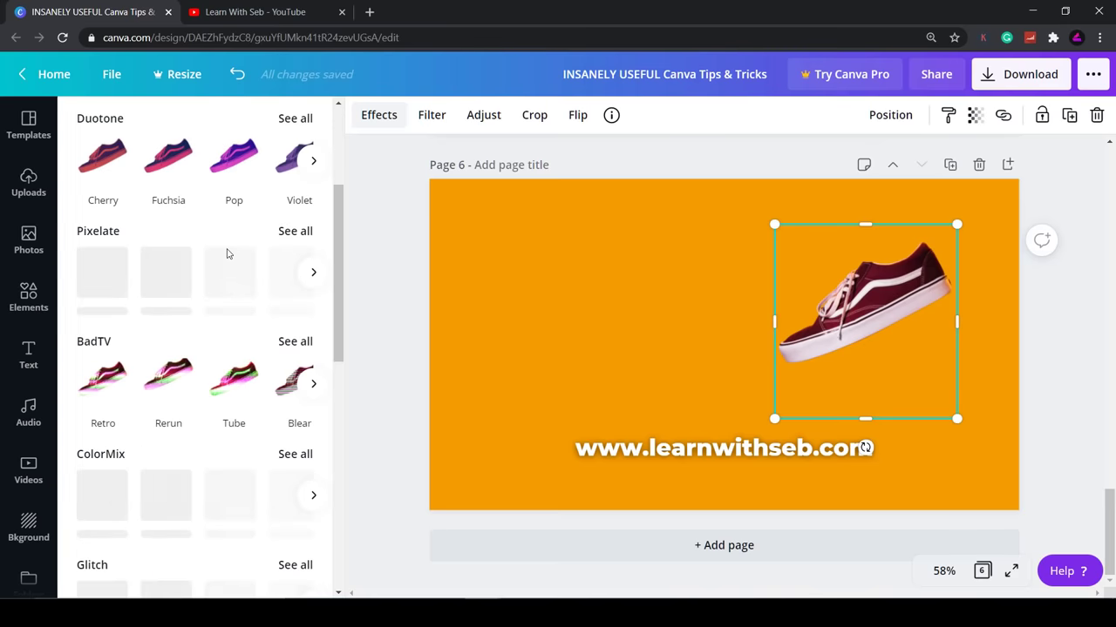
{"action": "scroll", "scroll_direction": "down", "scroll_amount": 3}
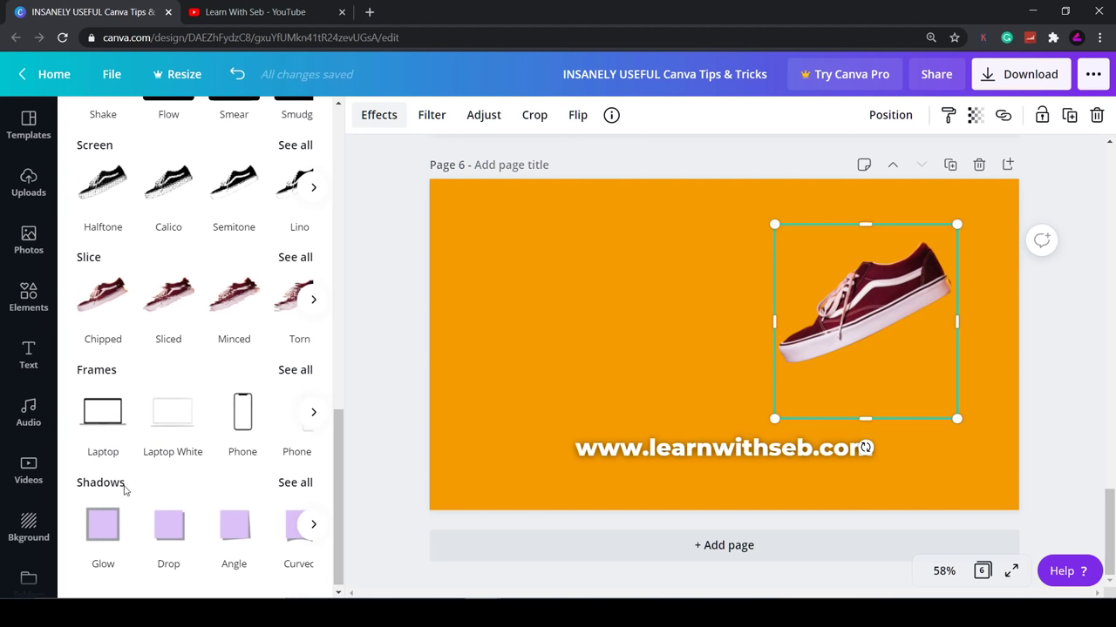
{"action": "mouse_move", "coordinate": [216, 398]}
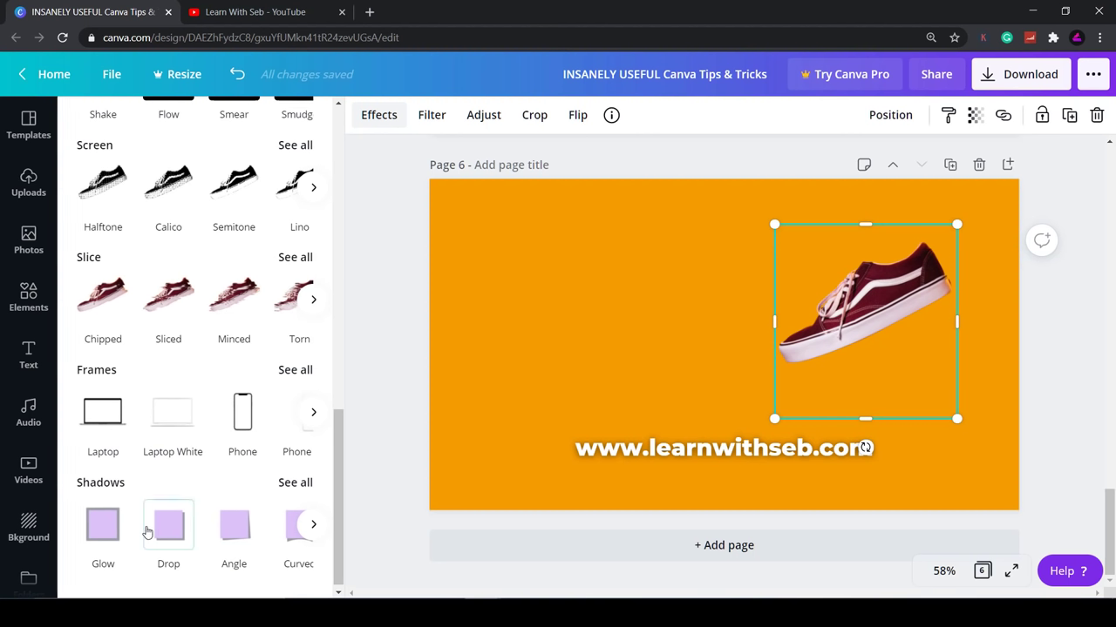
{"action": "mouse_move", "coordinate": [157, 499]}
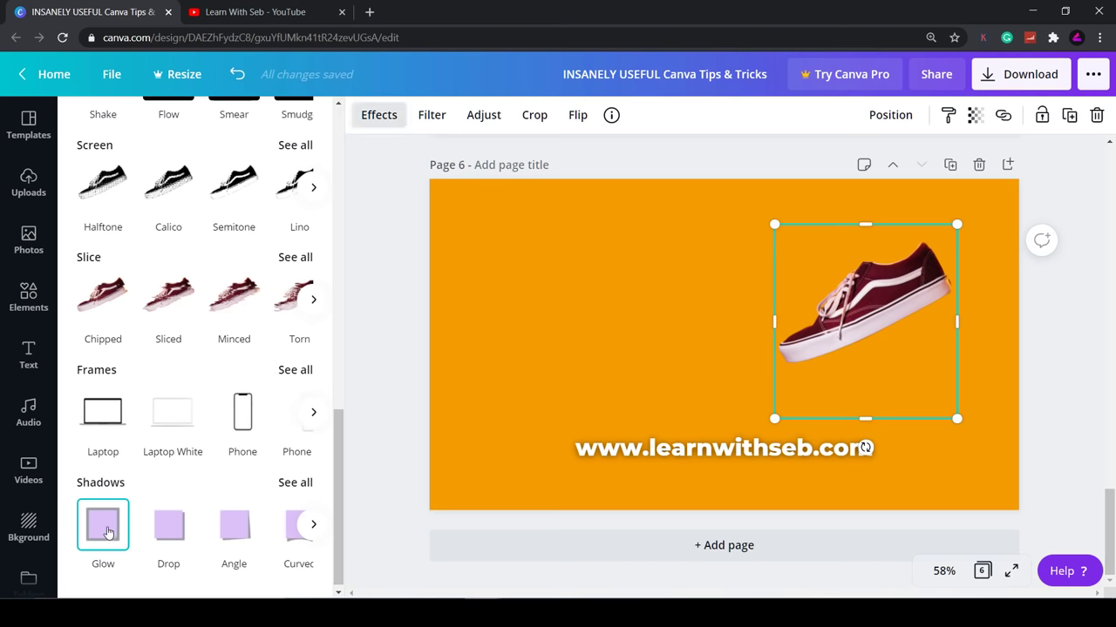
{"action": "left_click", "coordinate": [103, 523]}
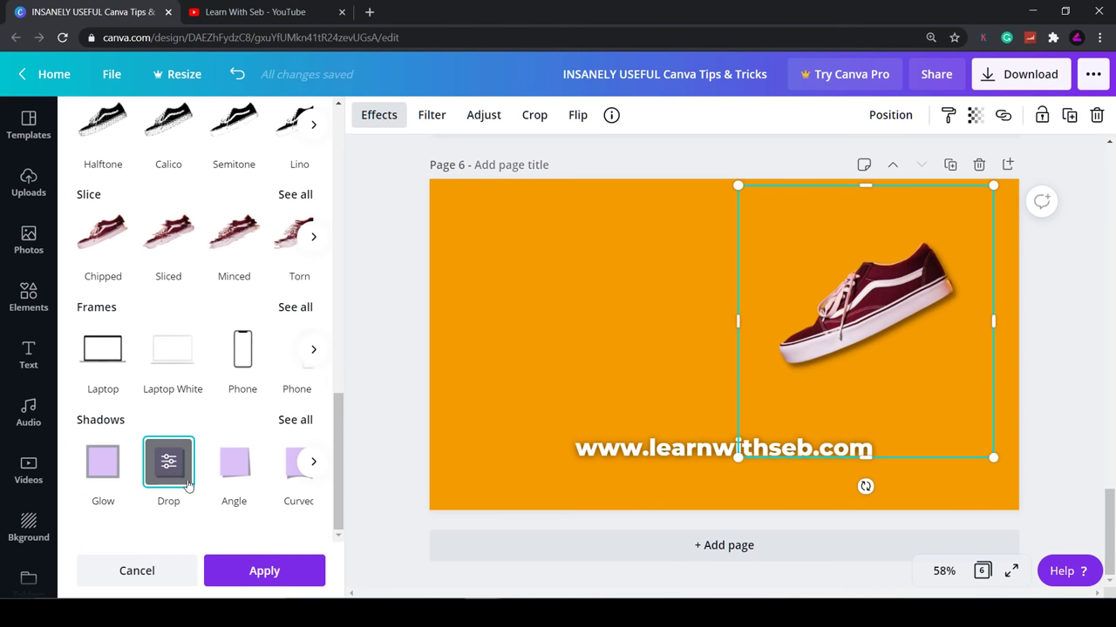
{"action": "left_click", "coordinate": [234, 462]}
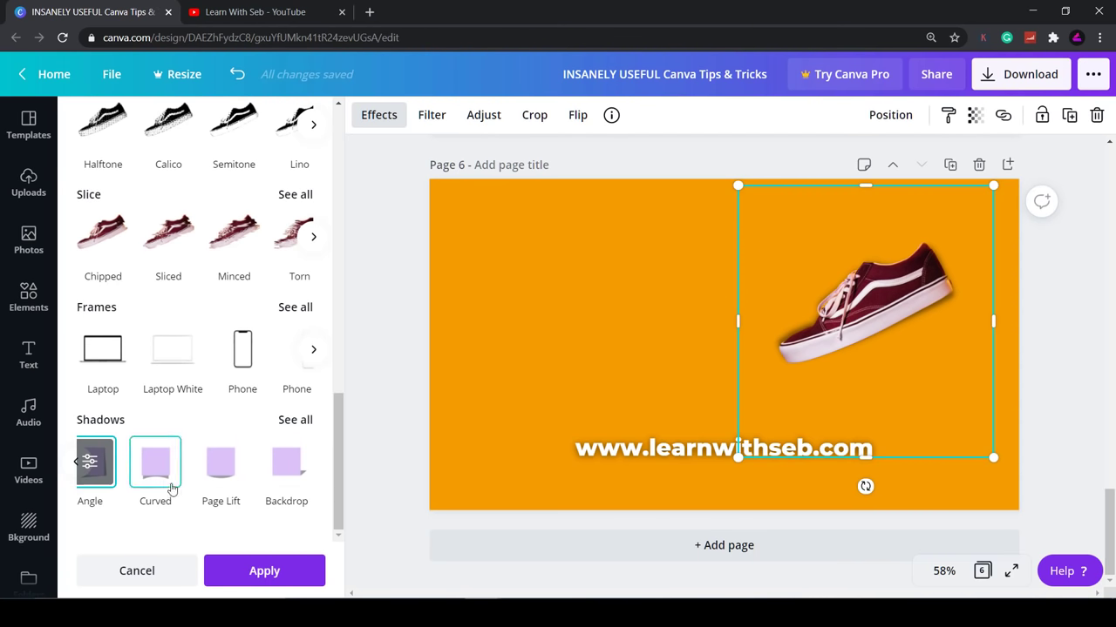
{"action": "left_click", "coordinate": [155, 464]}
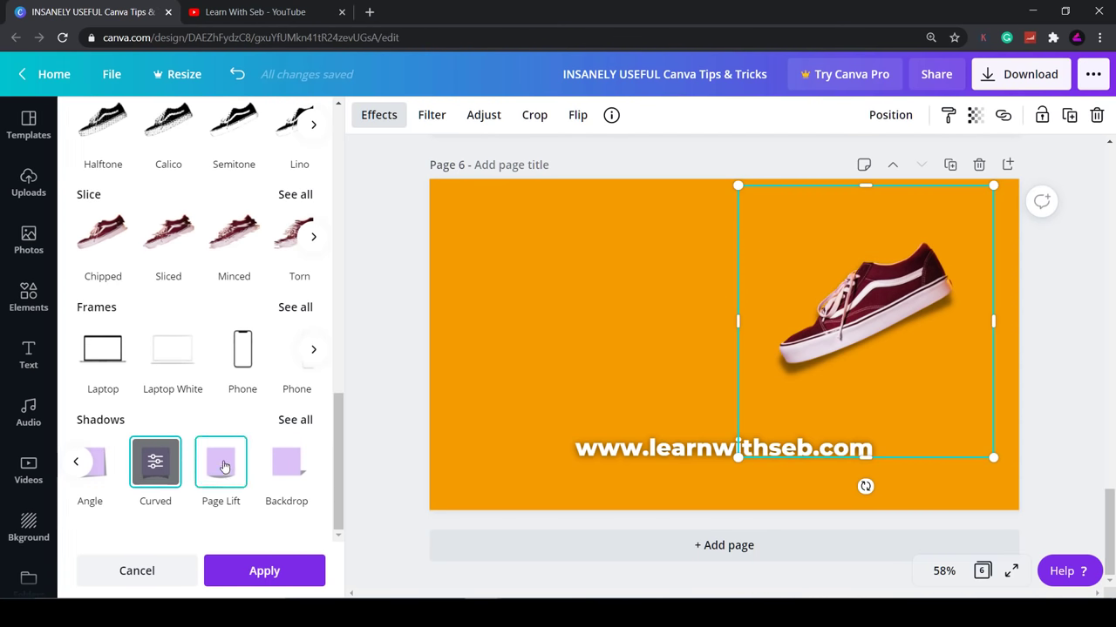
{"action": "left_click", "coordinate": [286, 461]}
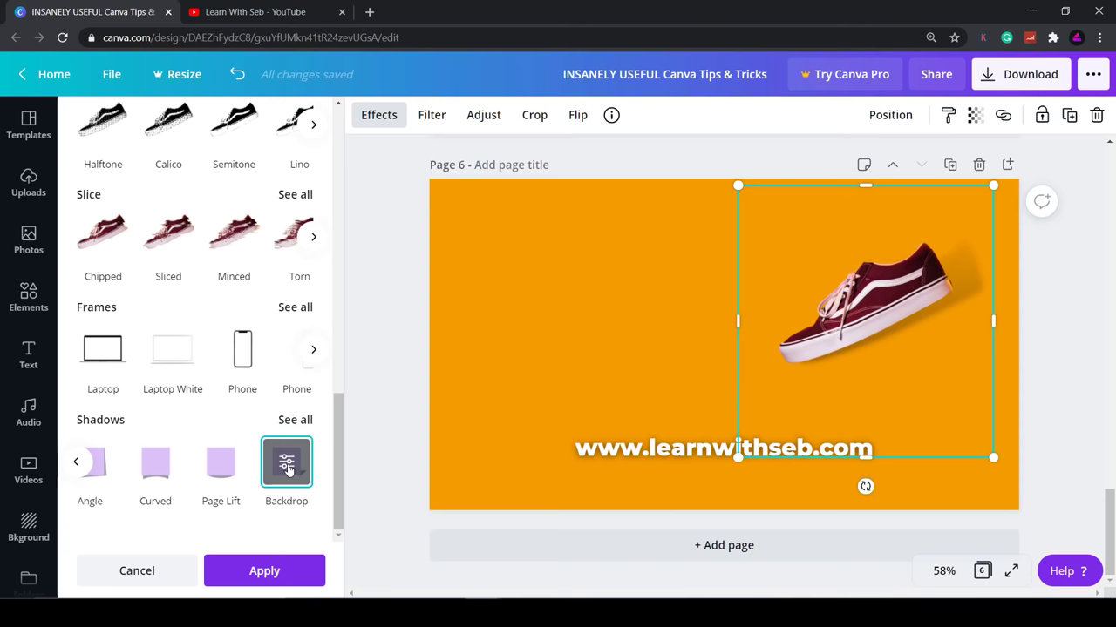
Set the shadow's vertical and horizontal angles to 45 after sweeping the sliders
{"action": "left_click", "coordinate": [286, 462]}
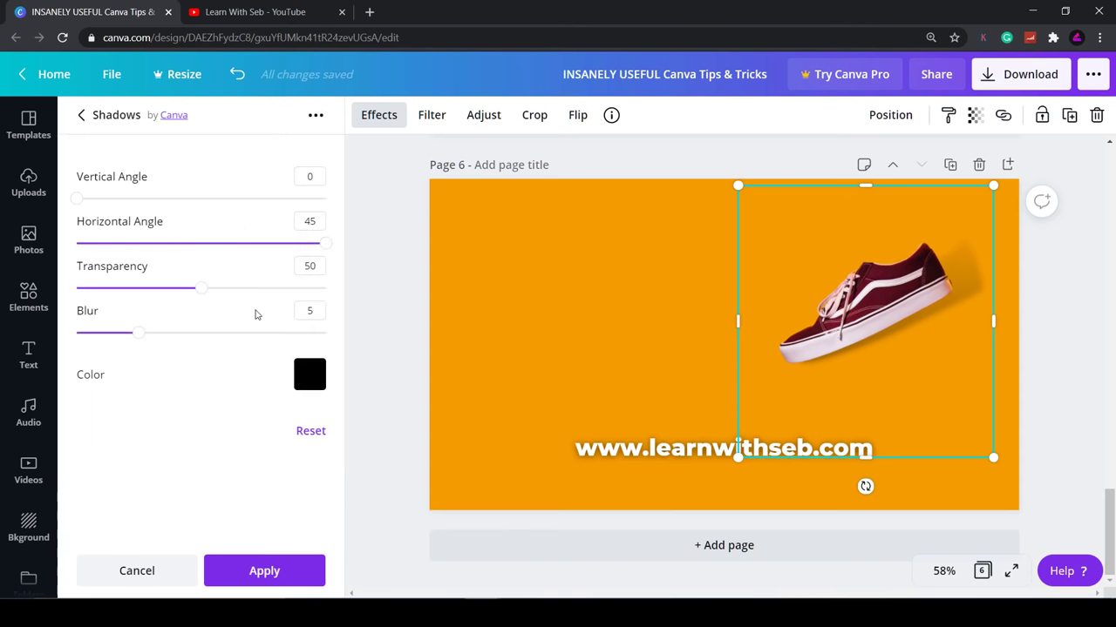
{"action": "mouse_move", "coordinate": [77, 200]}
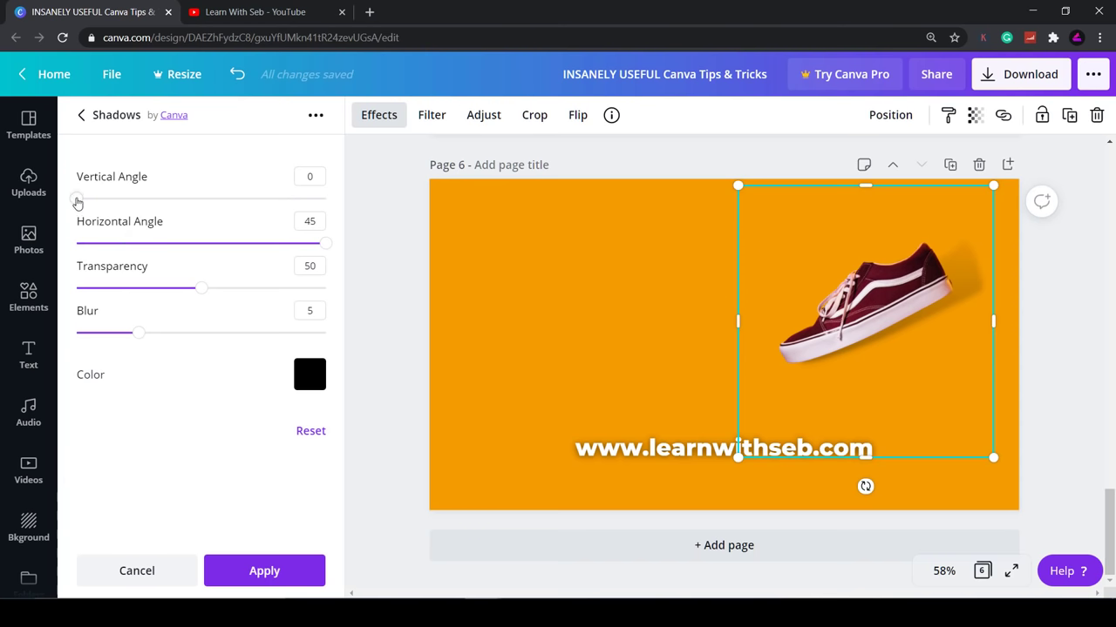
{"action": "left_click_drag", "start_coordinate": [77, 199], "coordinate": [318, 198]}
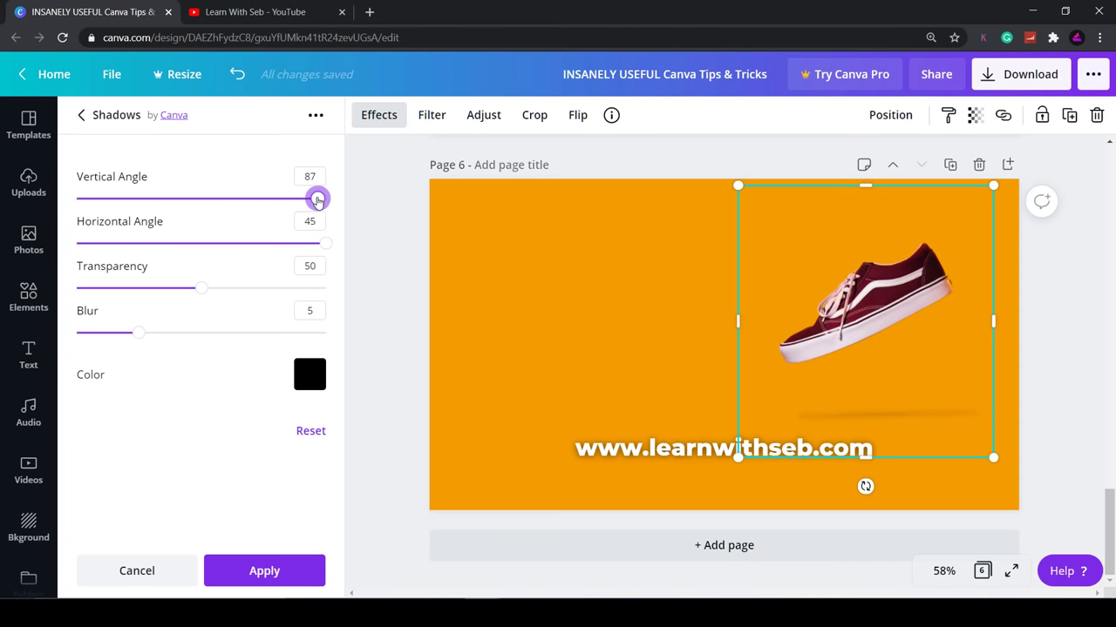
{"action": "left_click_drag", "start_coordinate": [317, 198], "coordinate": [223, 199]}
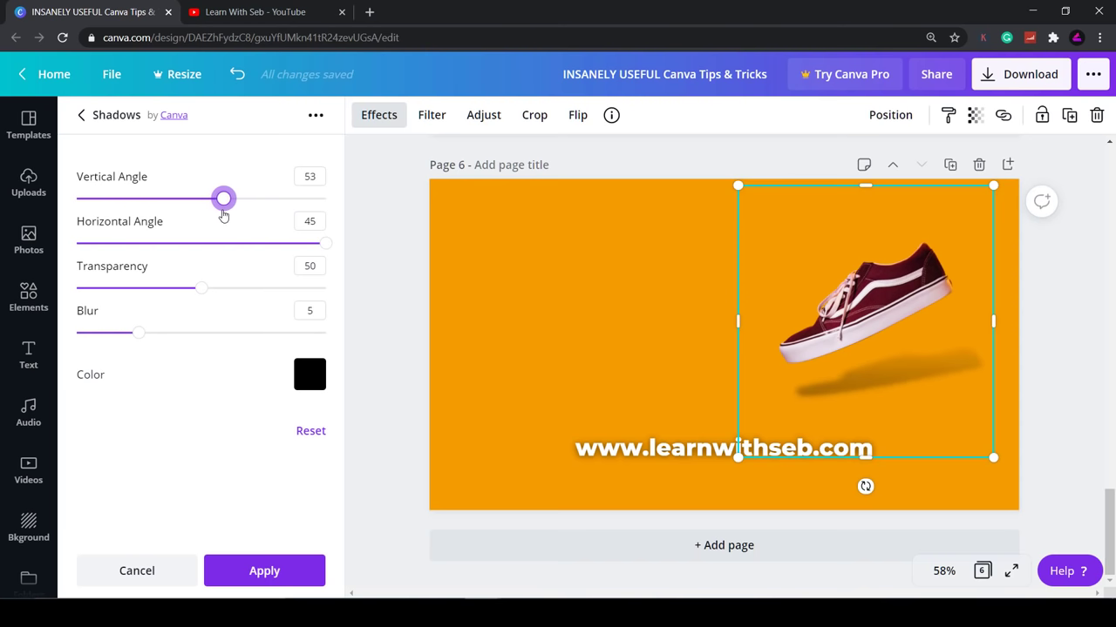
{"action": "left_click_drag", "start_coordinate": [223, 199], "coordinate": [98, 199]}
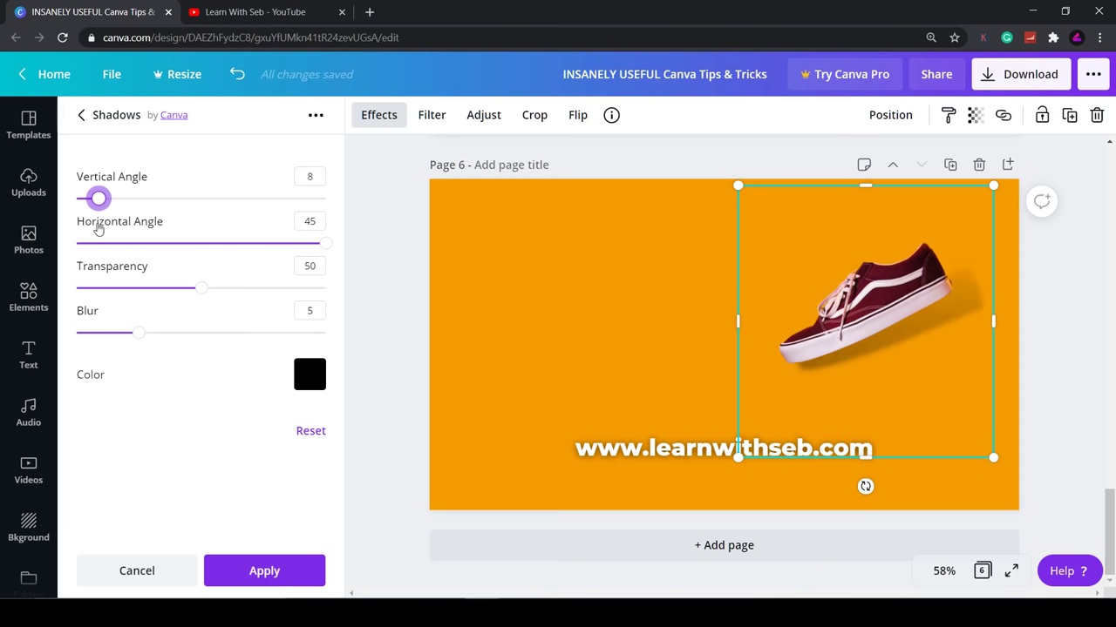
{"action": "left_click_drag", "start_coordinate": [98, 198], "coordinate": [136, 199]}
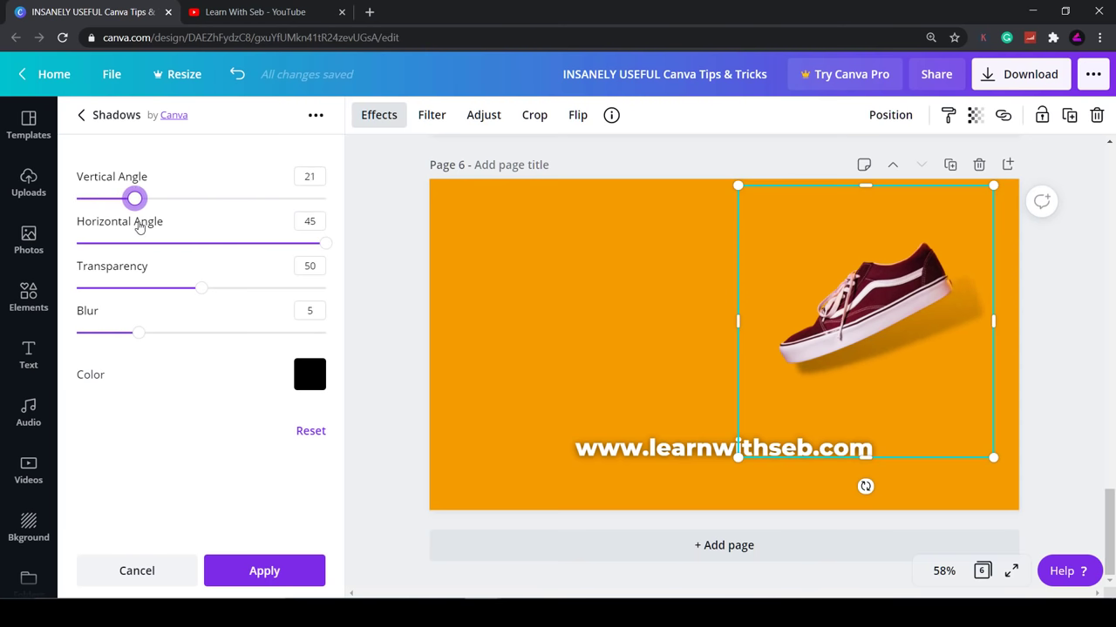
{"action": "left_click_drag", "start_coordinate": [136, 199], "coordinate": [202, 199]}
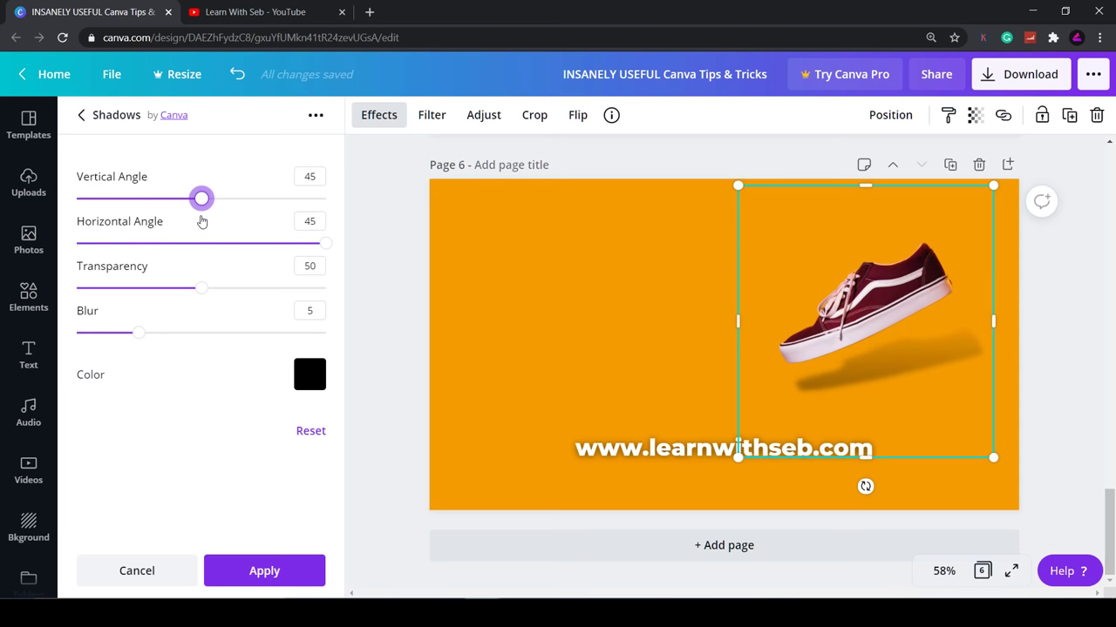
{"action": "mouse_move", "coordinate": [225, 254]}
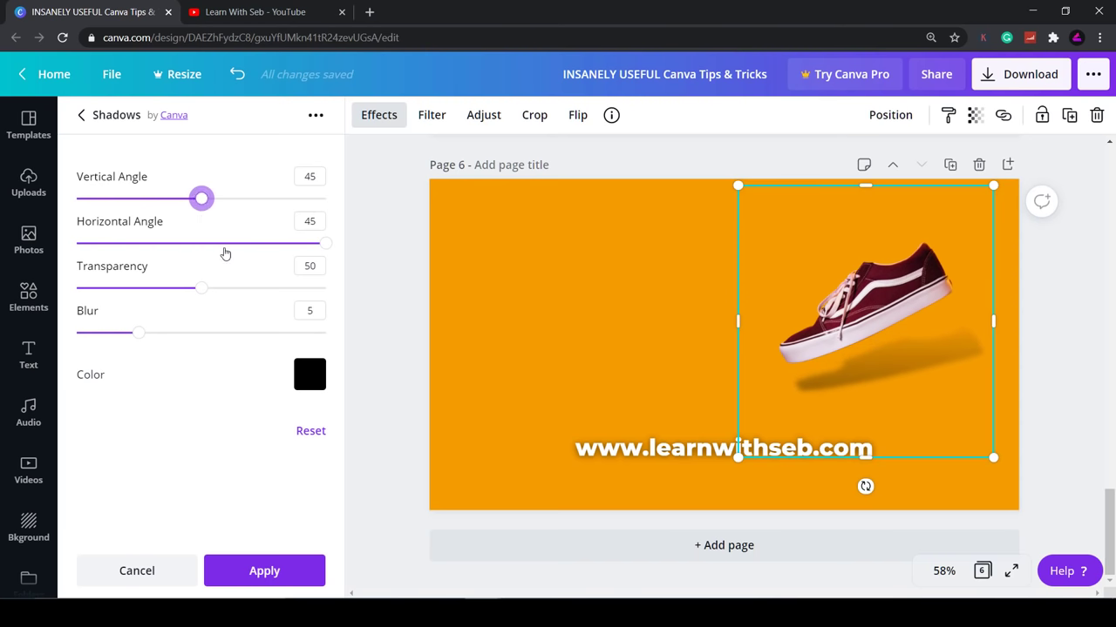
{"action": "left_click_drag", "start_coordinate": [324, 244], "coordinate": [230, 244]}
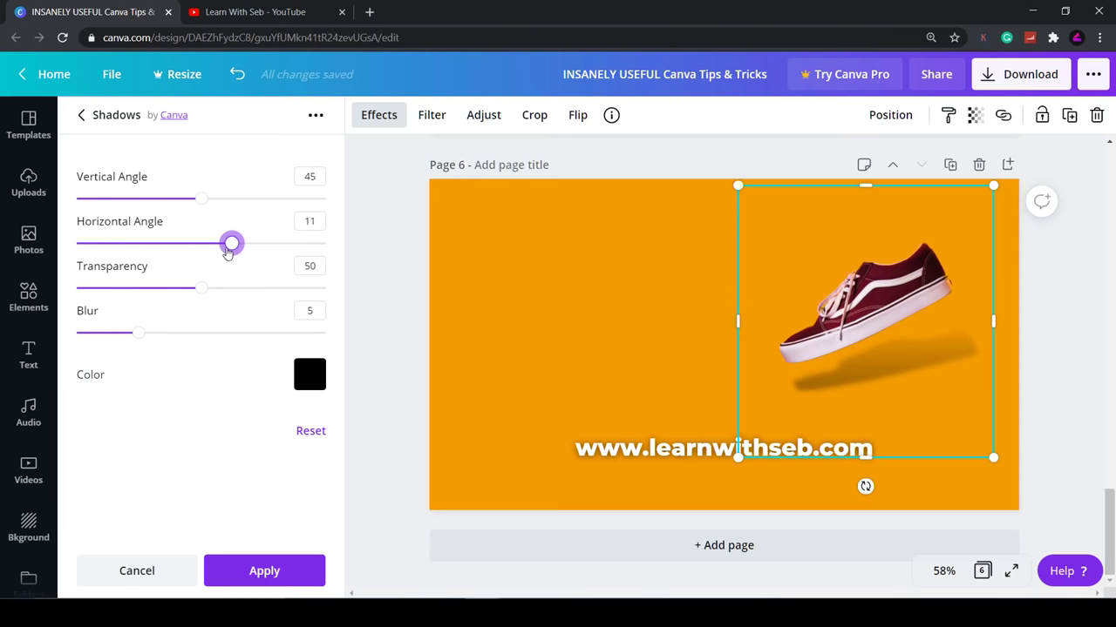
{"action": "left_click_drag", "start_coordinate": [230, 244], "coordinate": [77, 244]}
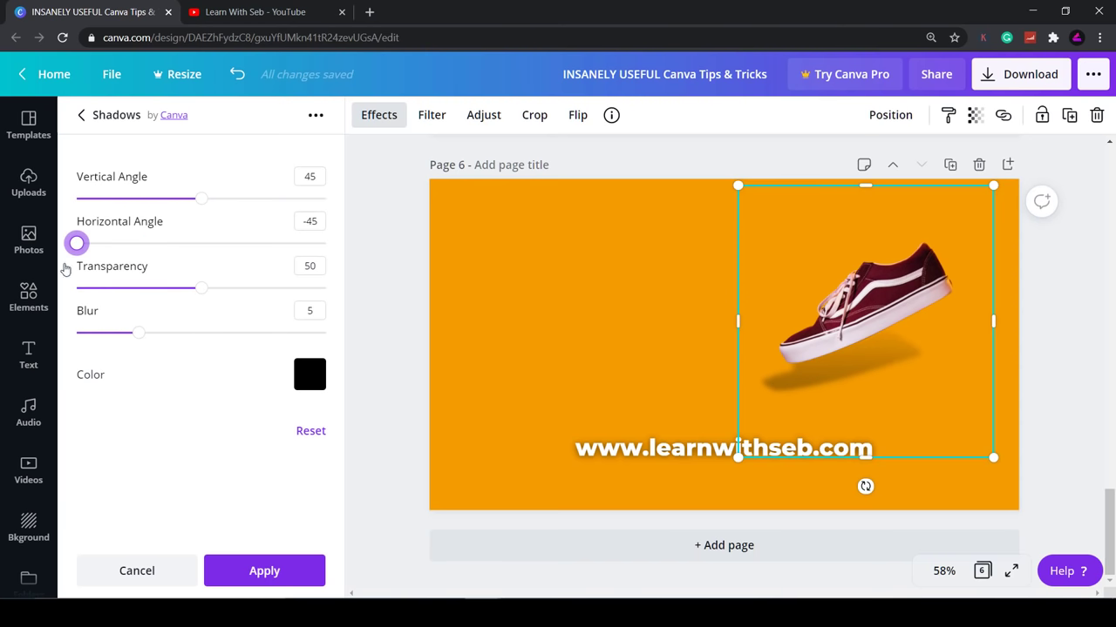
{"action": "left_click_drag", "start_coordinate": [76, 244], "coordinate": [324, 244]}
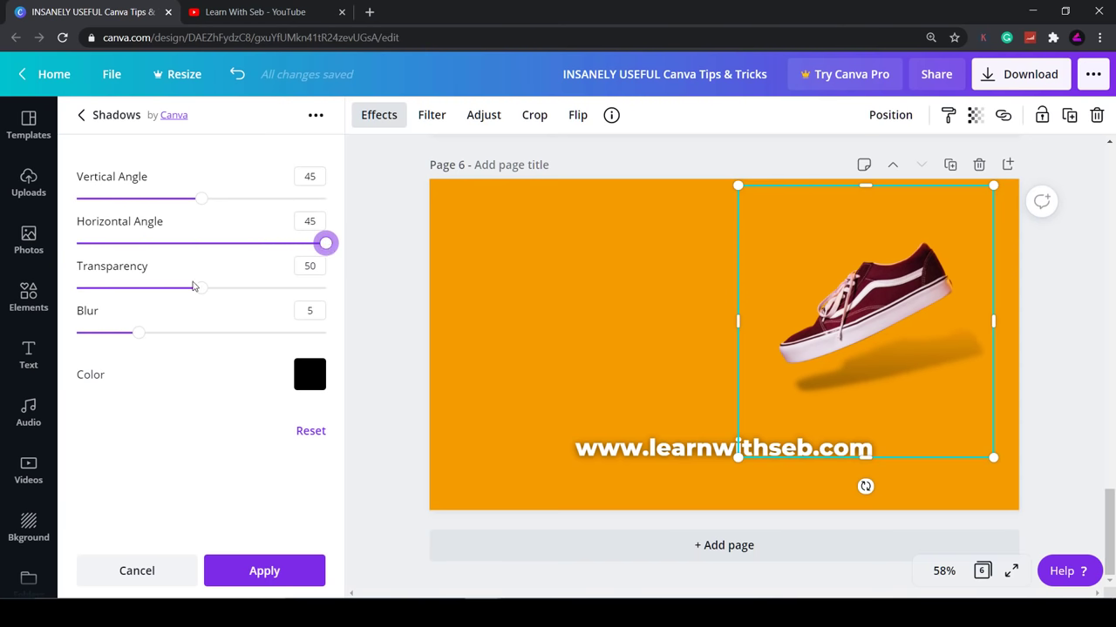
Settle the shadow transparency at 63 and blur at about 10 after testing extremes
{"action": "left_click_drag", "start_coordinate": [195, 288], "coordinate": [136, 288]}
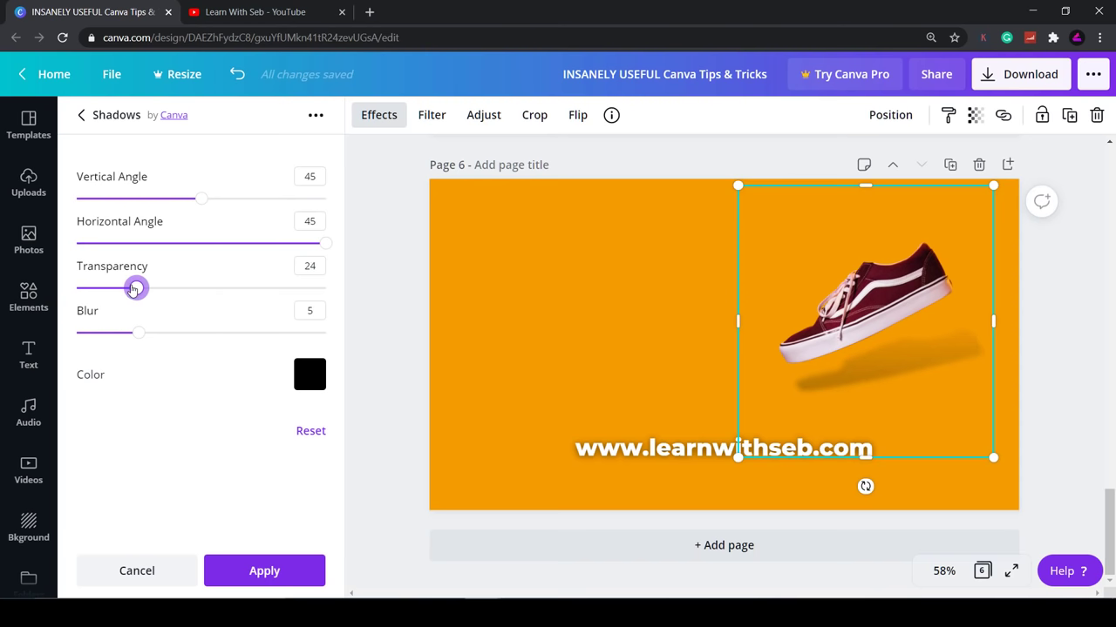
{"action": "left_click_drag", "start_coordinate": [136, 287], "coordinate": [161, 288]}
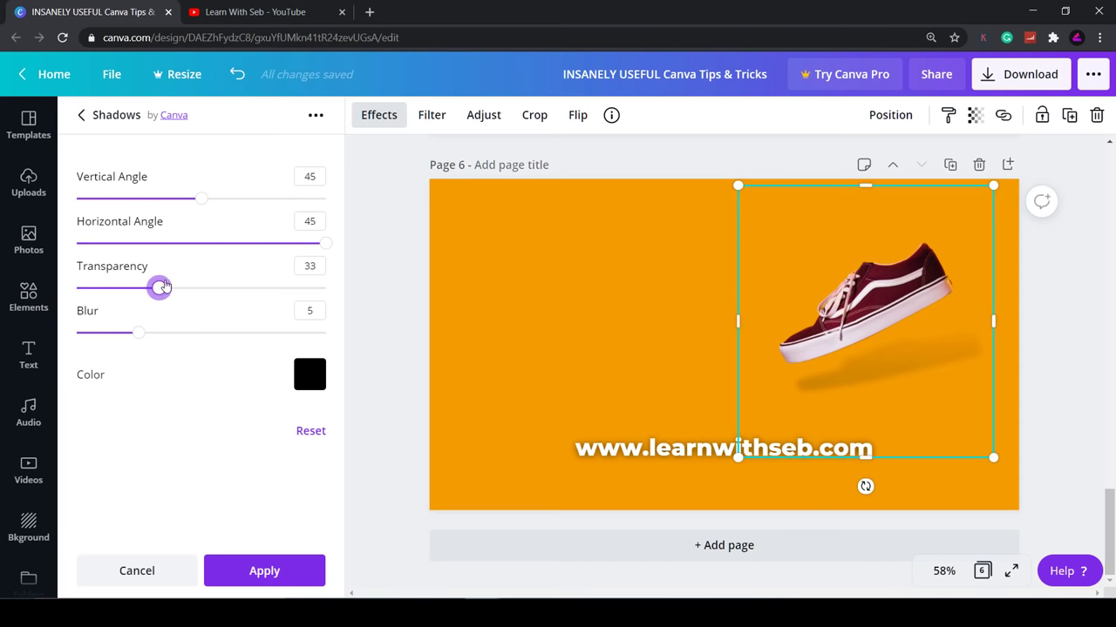
{"action": "left_click_drag", "start_coordinate": [160, 287], "coordinate": [317, 288]}
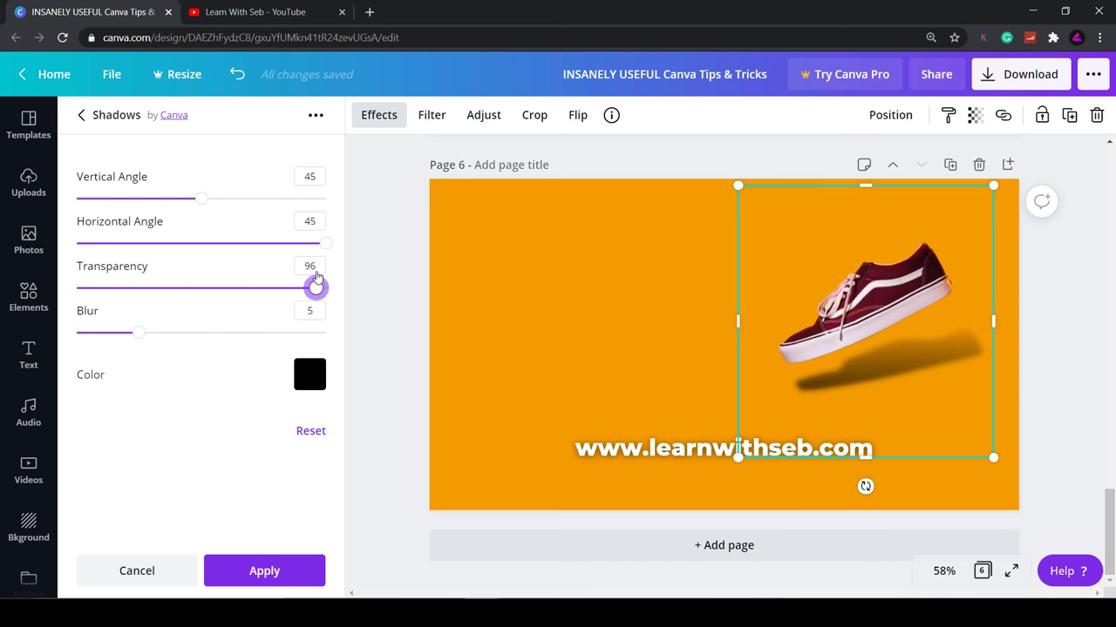
{"action": "left_click_drag", "start_coordinate": [317, 287], "coordinate": [233, 287]}
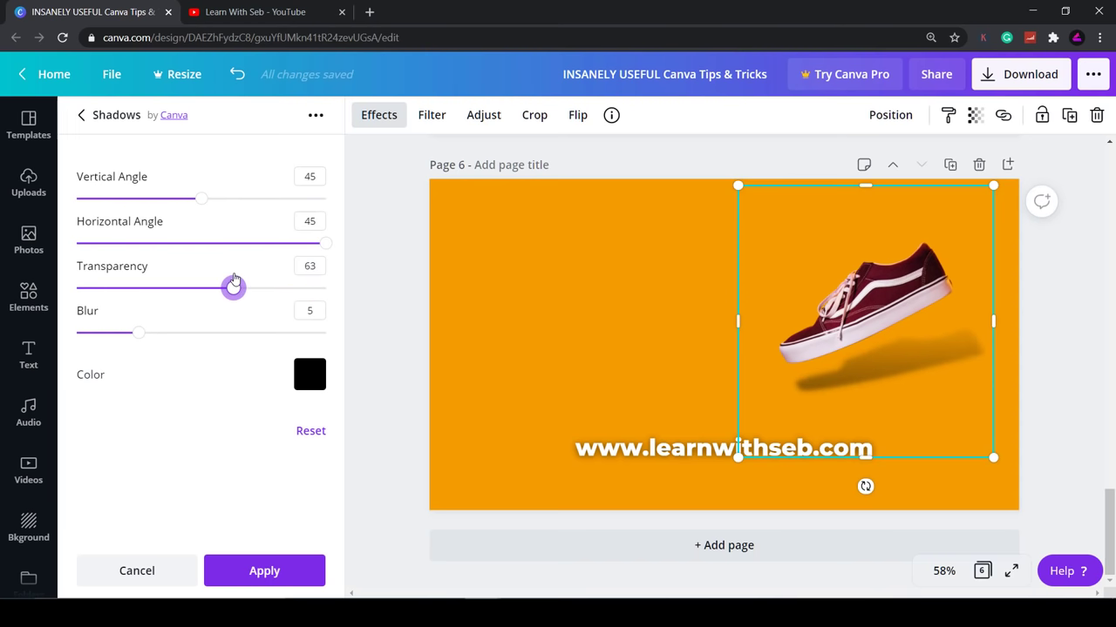
{"action": "left_click_drag", "start_coordinate": [140, 333], "coordinate": [177, 333]}
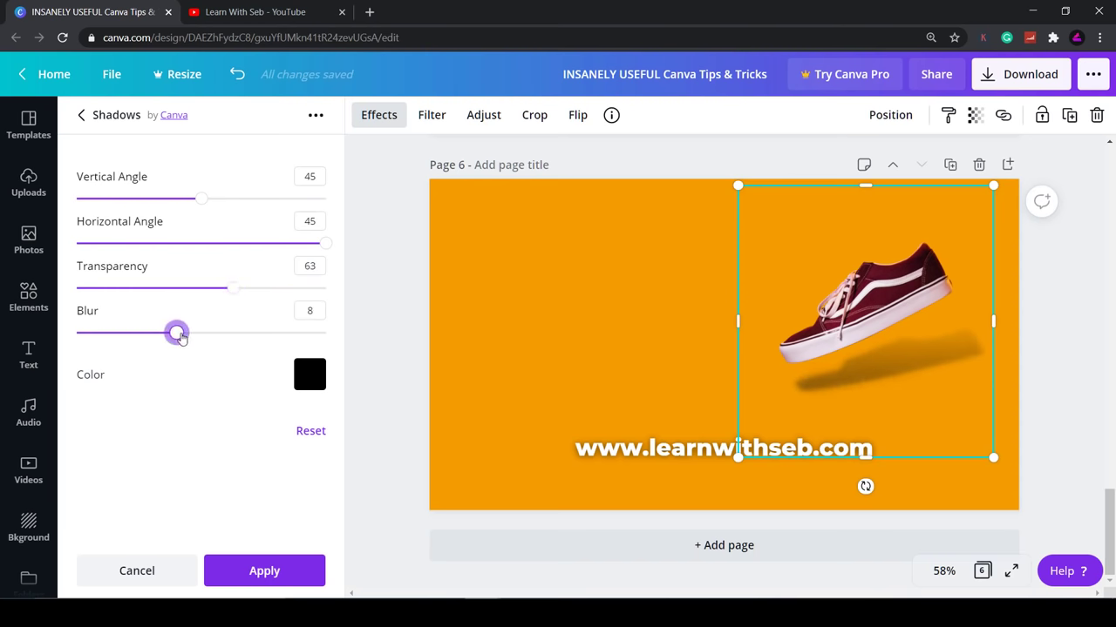
{"action": "left_click_drag", "start_coordinate": [178, 333], "coordinate": [324, 333]}
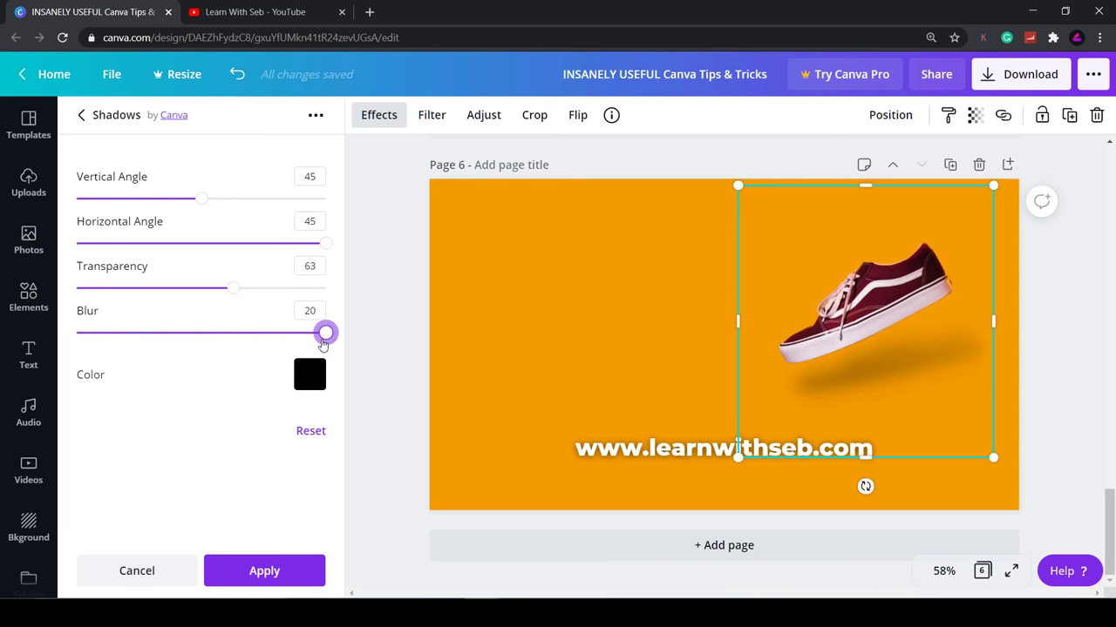
{"action": "left_click_drag", "start_coordinate": [324, 333], "coordinate": [77, 332]}
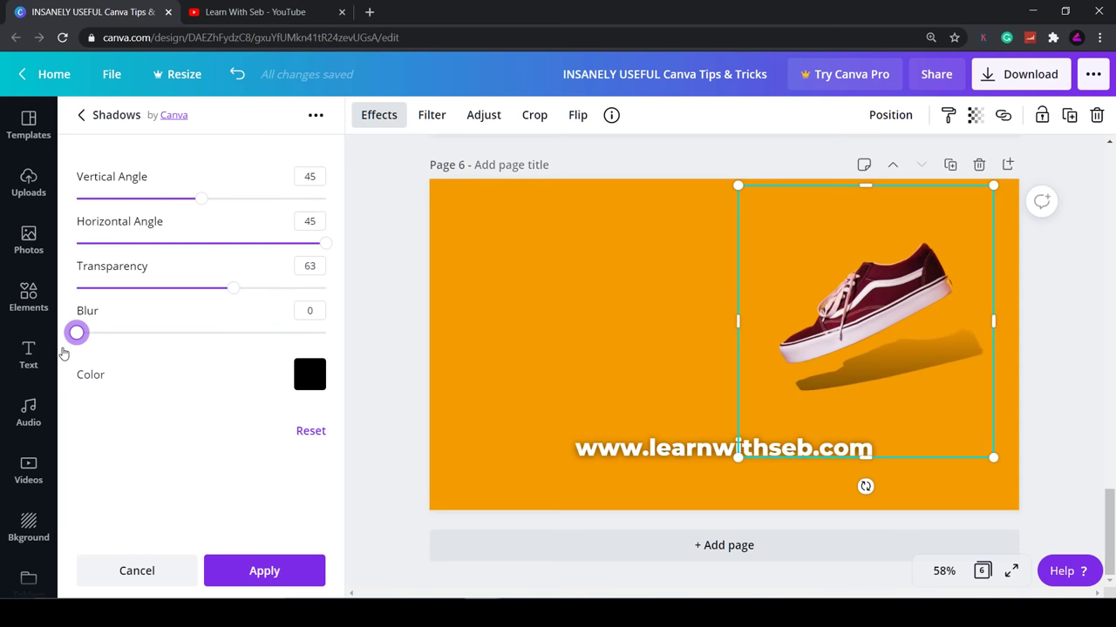
{"action": "left_click_drag", "start_coordinate": [77, 333], "coordinate": [176, 333]}
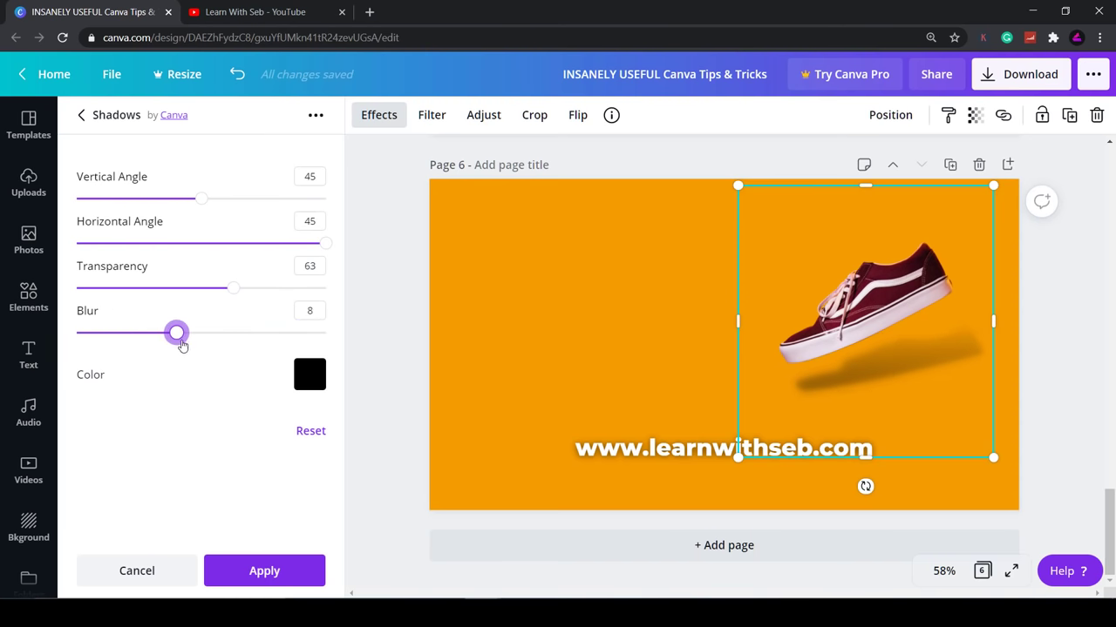
{"action": "left_click_drag", "start_coordinate": [176, 333], "coordinate": [213, 333]}
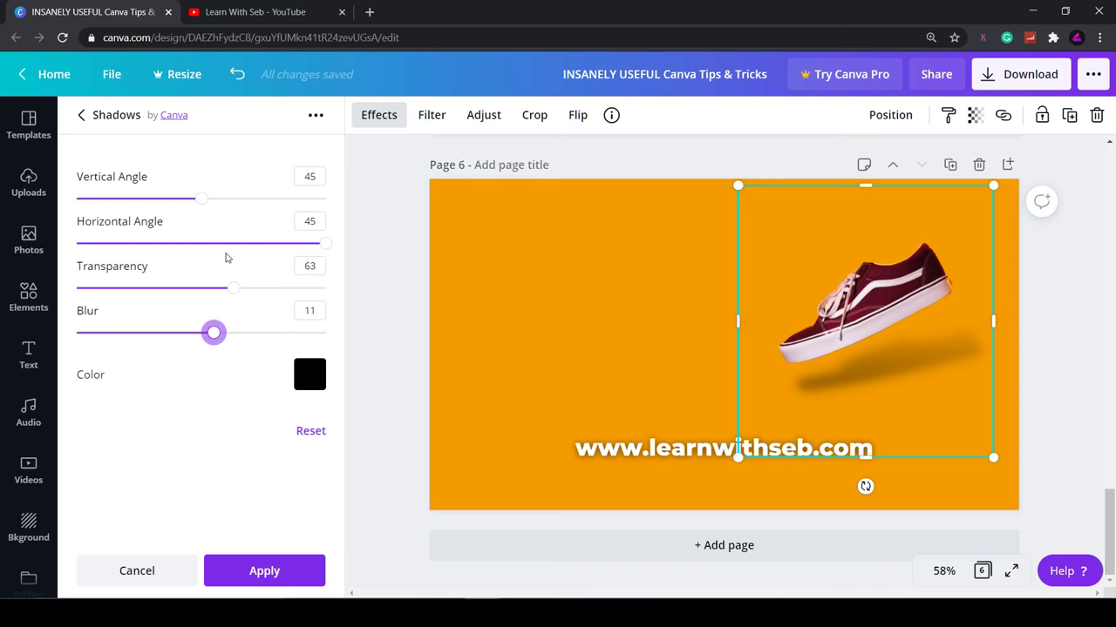
Raise transparency to 74 and bring the vertical angle back to 44
{"action": "left_click_drag", "start_coordinate": [233, 288], "coordinate": [262, 288]}
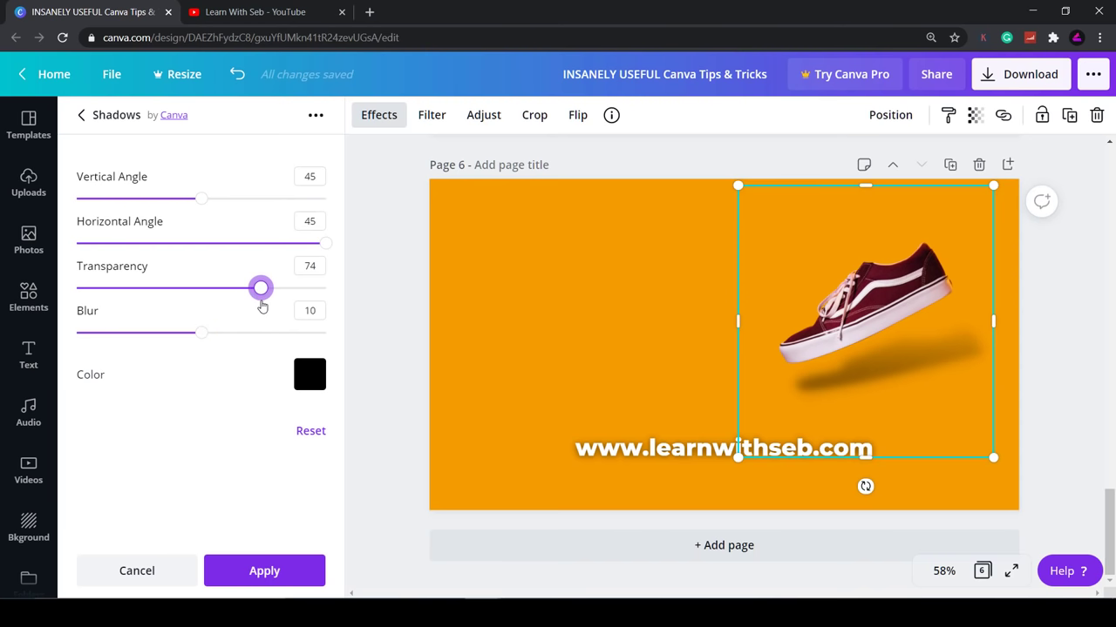
{"action": "mouse_move", "coordinate": [202, 201]}
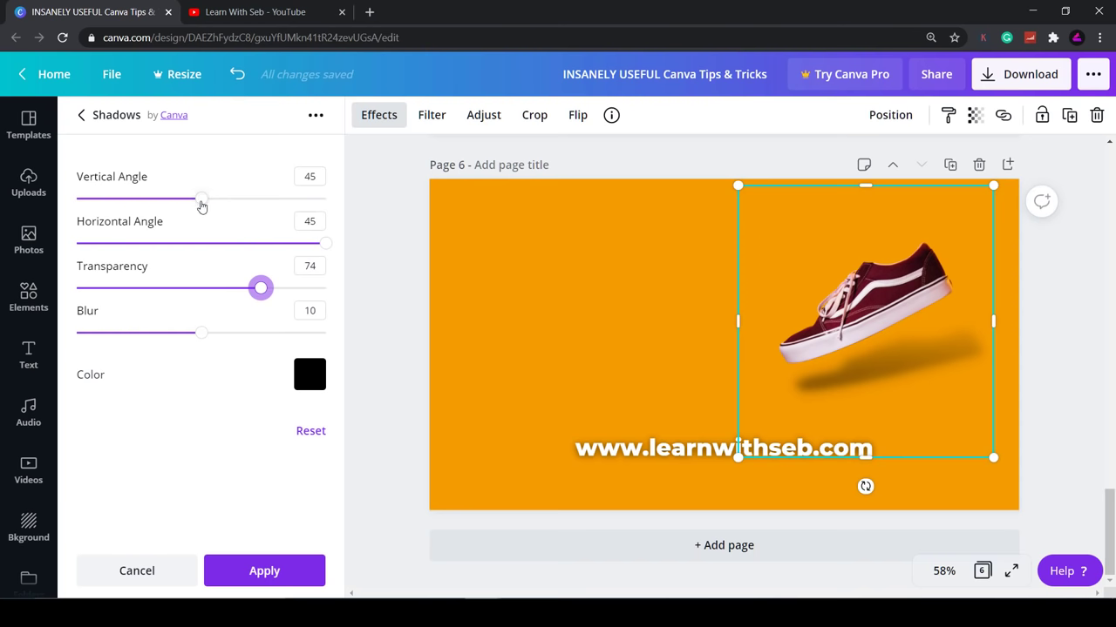
{"action": "left_click_drag", "start_coordinate": [203, 199], "coordinate": [322, 199]}
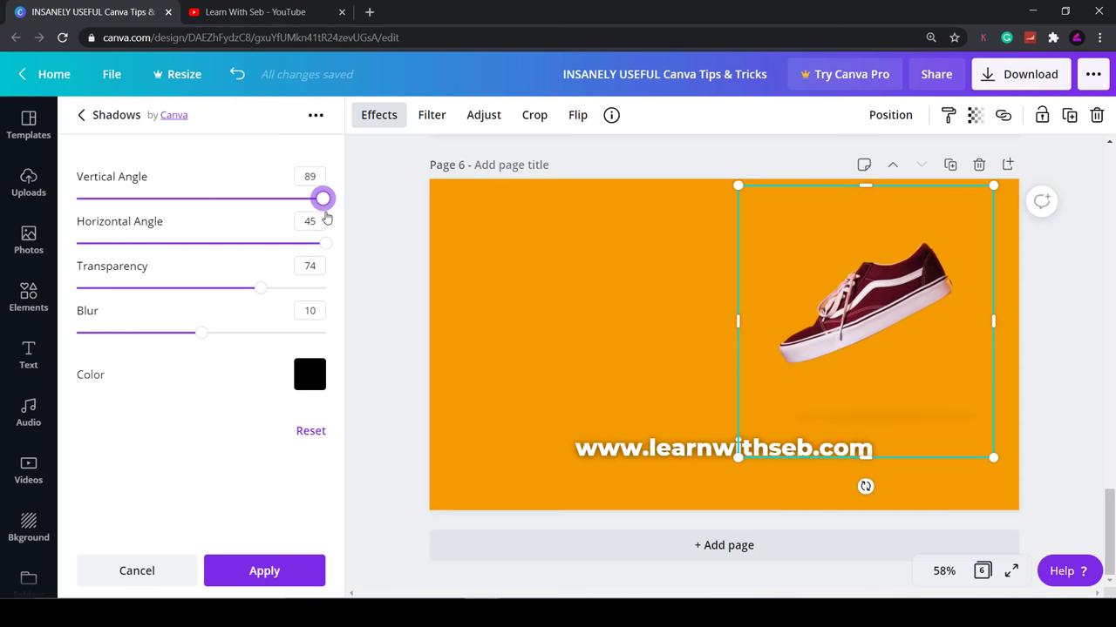
{"action": "left_click_drag", "start_coordinate": [322, 199], "coordinate": [150, 199]}
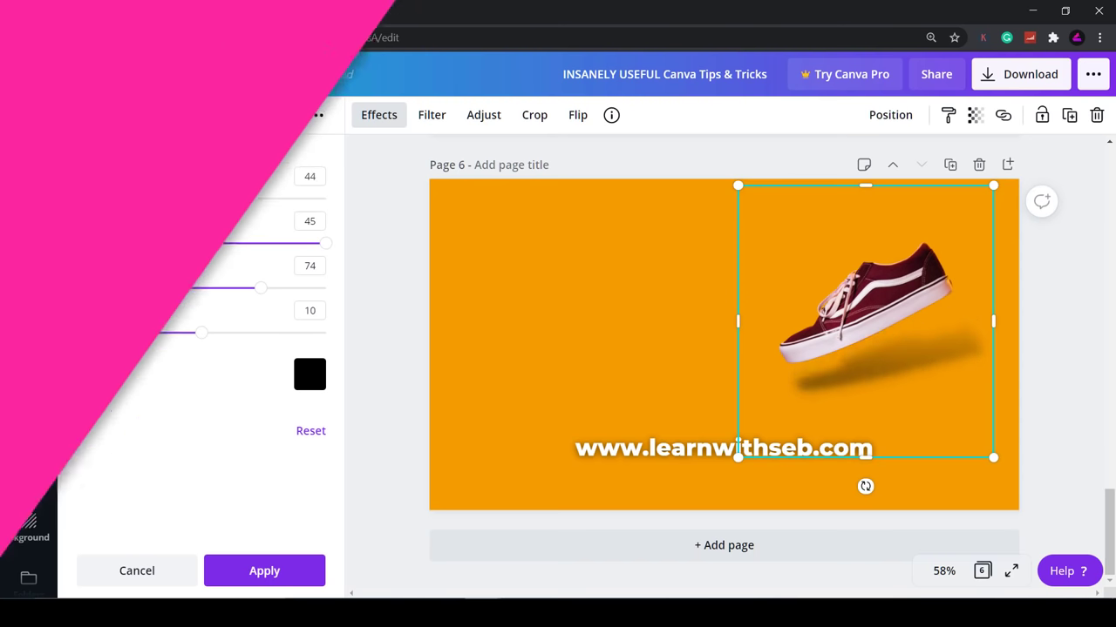
Apply the finished sneaker shadow, then undo to remove the woman photo
{"action": "left_click", "coordinate": [136, 572]}
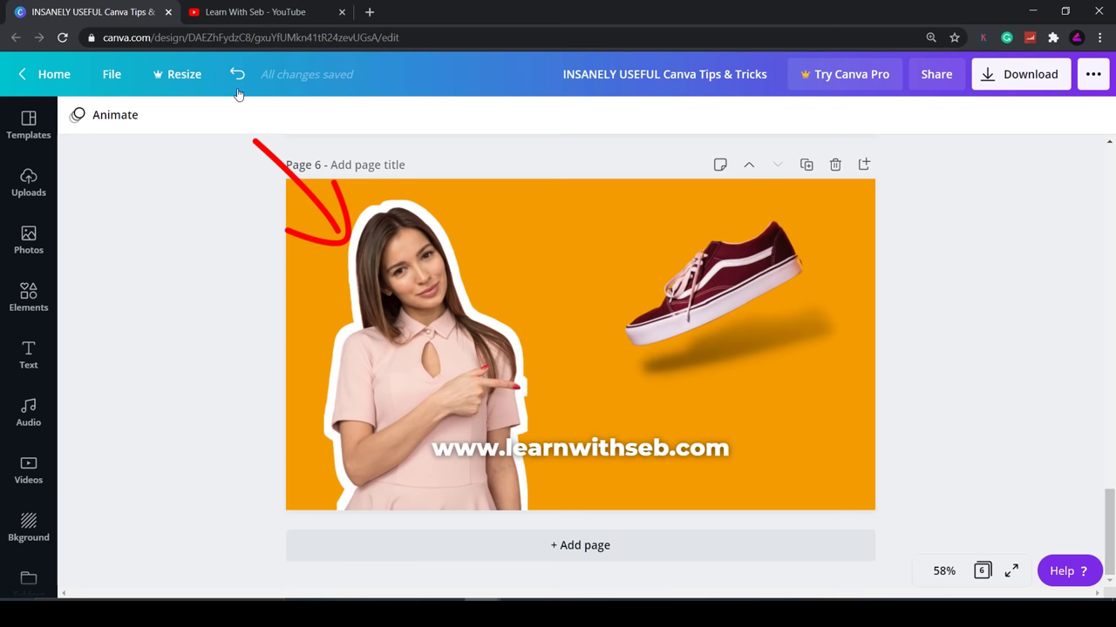
{"action": "left_click", "coordinate": [237, 74]}
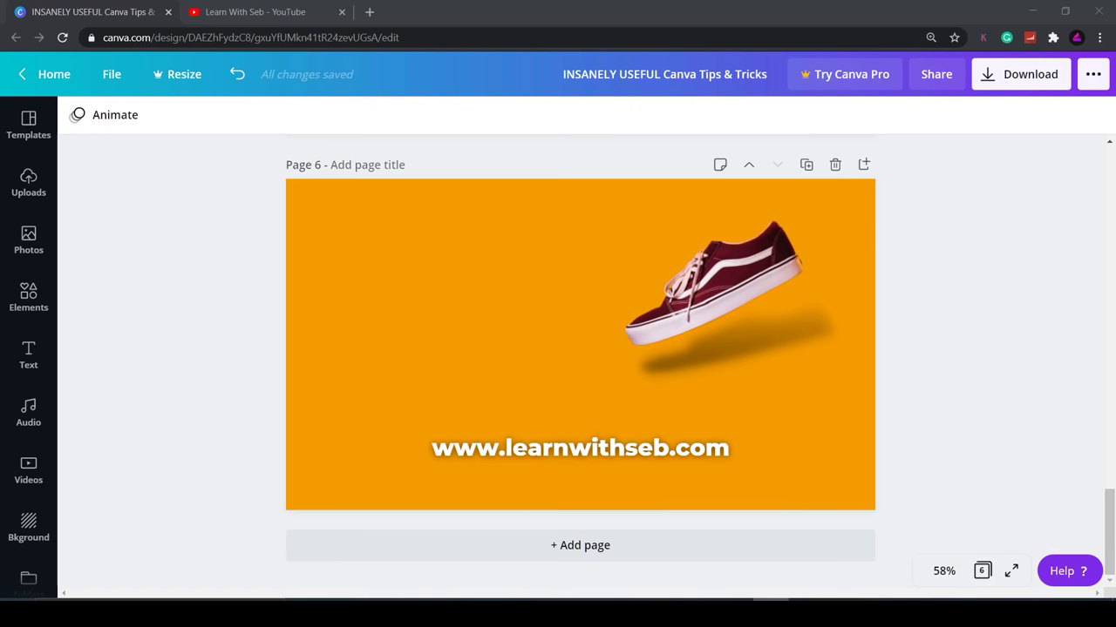
{"action": "mouse_move", "coordinate": [160, 413]}
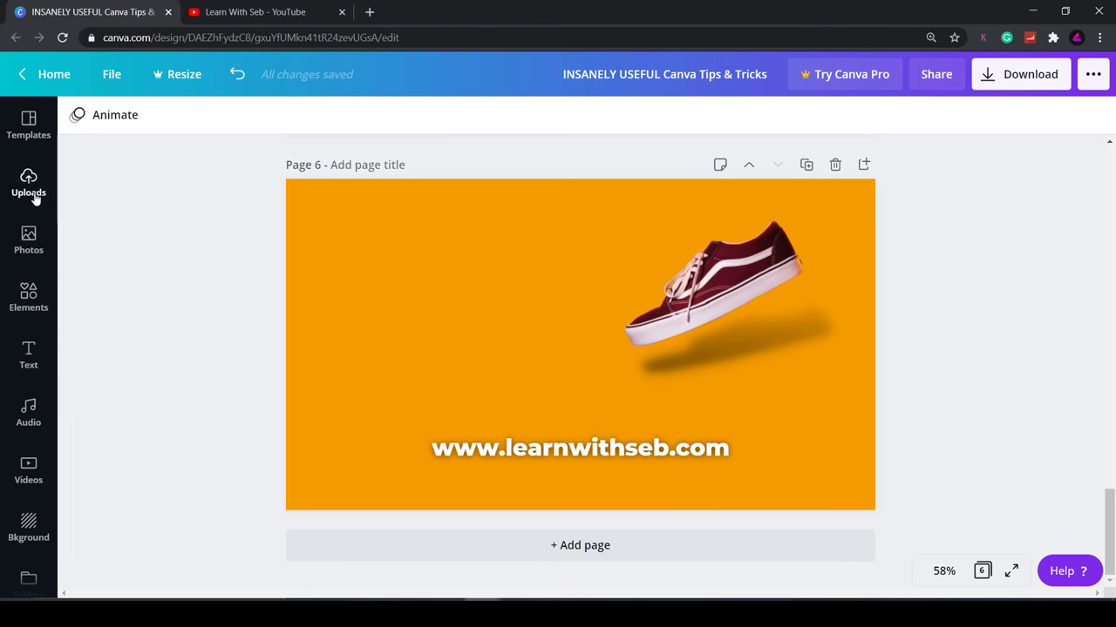
Add the pointing woman photo from Uploads on the left and show its shadow effects
{"action": "left_click", "coordinate": [28, 185]}
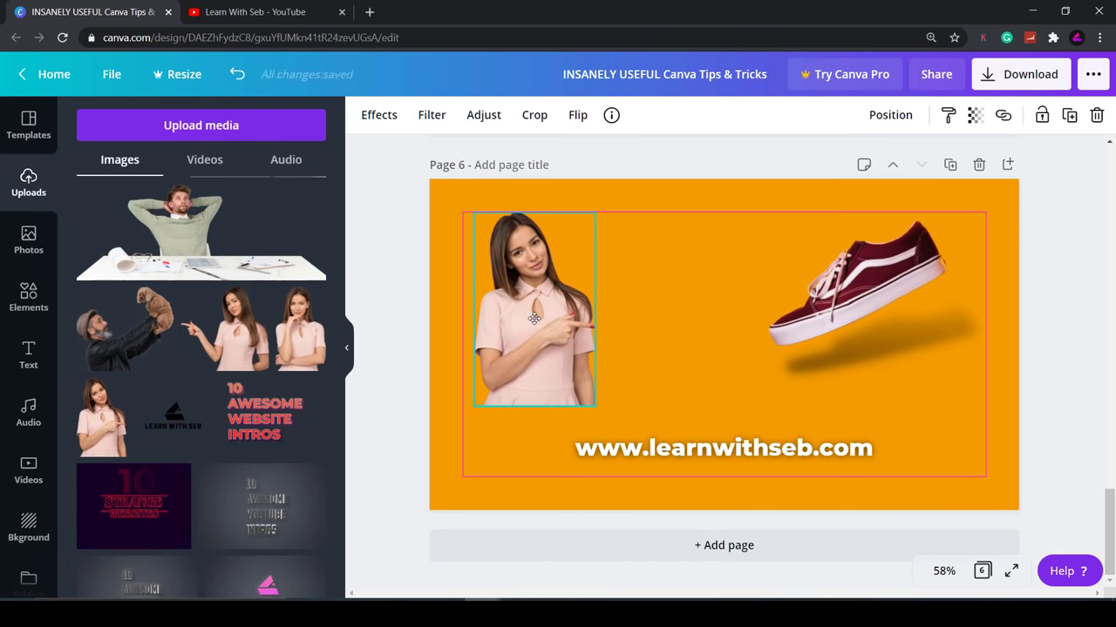
{"action": "left_click", "coordinate": [533, 310]}
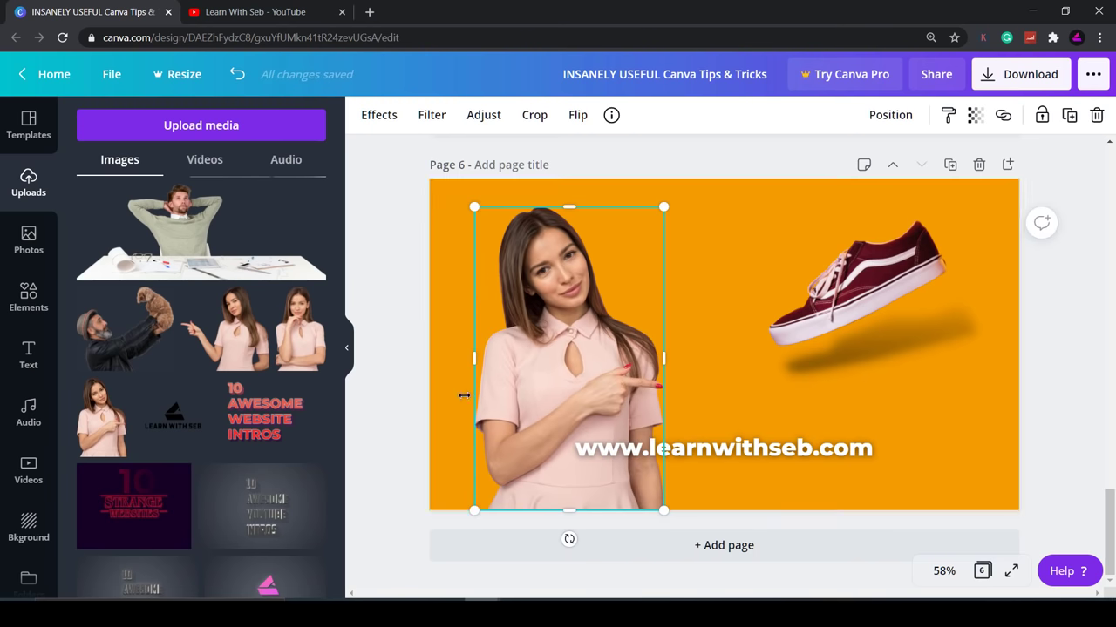
{"action": "mouse_move", "coordinate": [347, 349]}
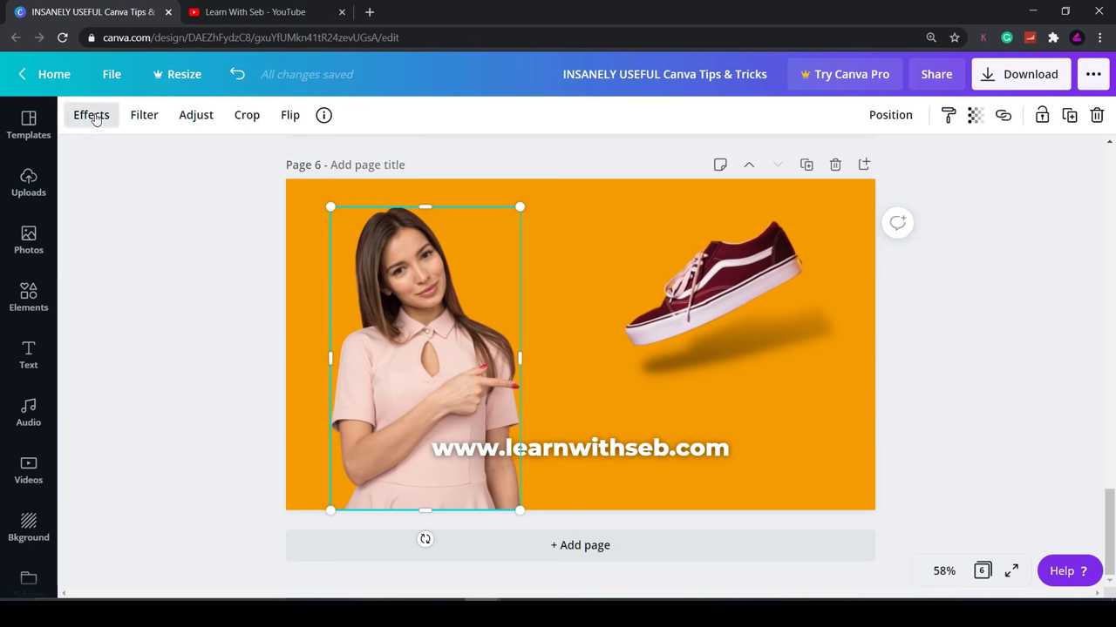
{"action": "left_click", "coordinate": [91, 115]}
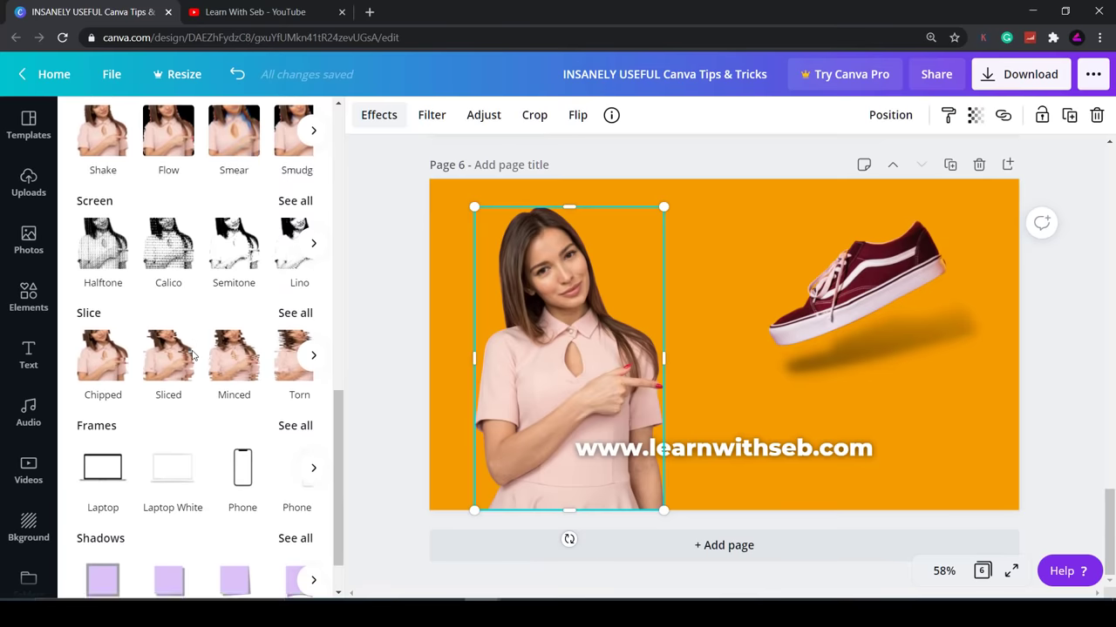
{"action": "scroll", "scroll_direction": "down", "scroll_amount": 3}
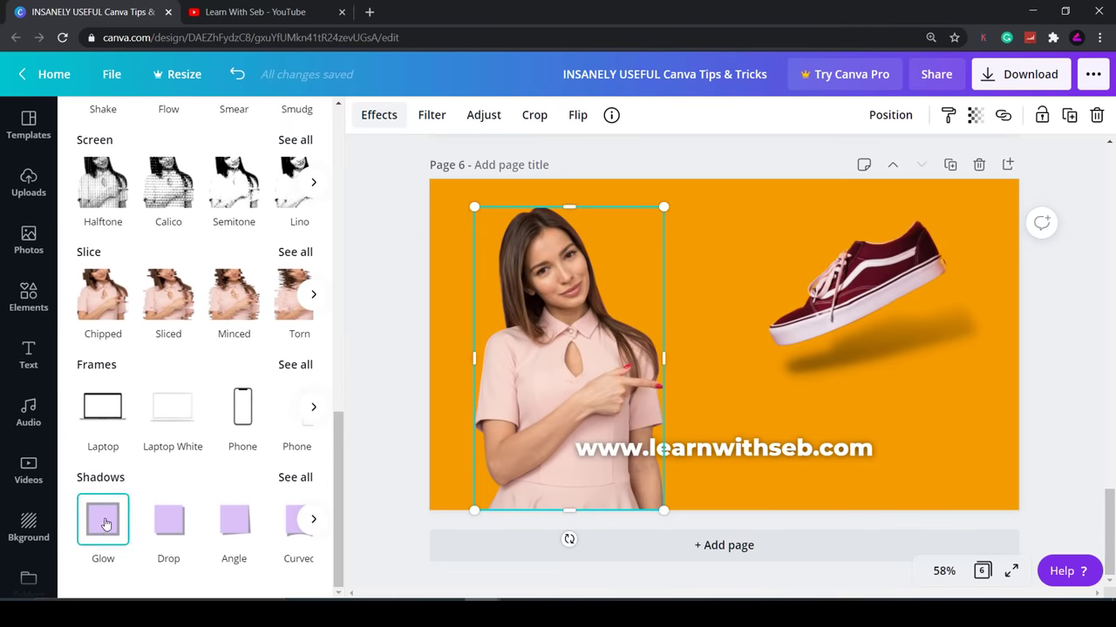
Give the photo a Glow shadow in white with blur reduced to 0
{"action": "left_click", "coordinate": [102, 519]}
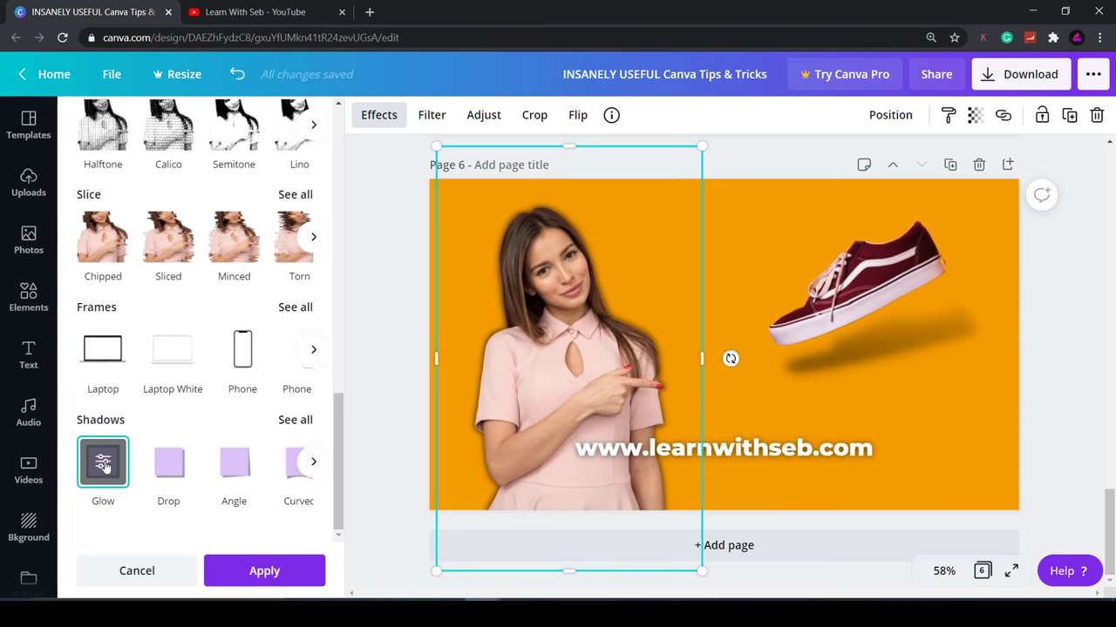
{"action": "left_click", "coordinate": [103, 462]}
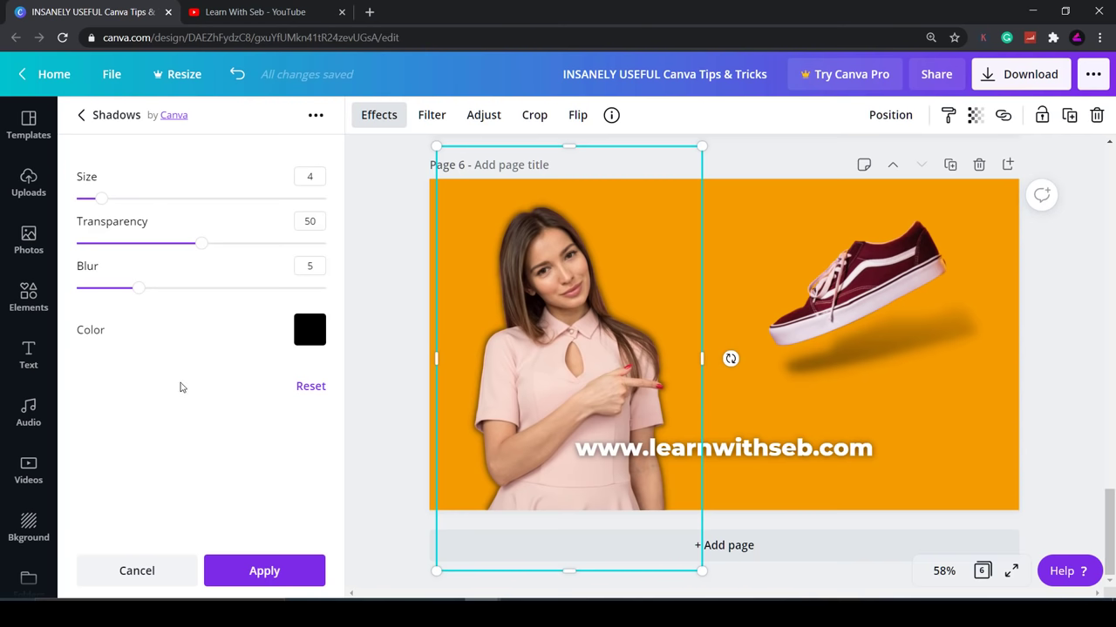
{"action": "left_click", "coordinate": [310, 329]}
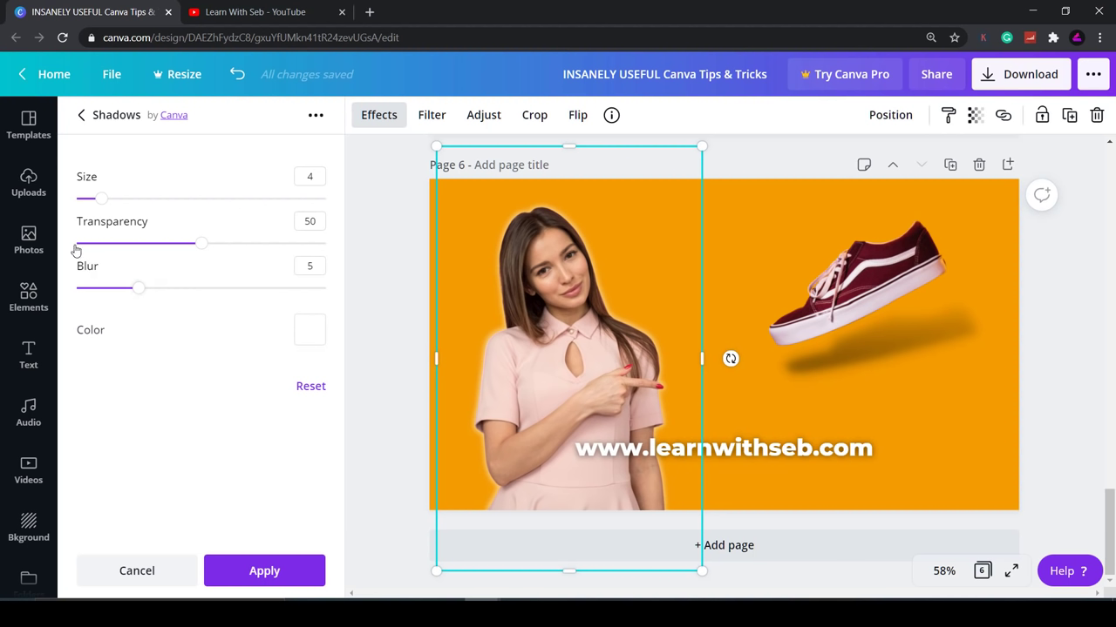
{"action": "left_click_drag", "start_coordinate": [139, 288], "coordinate": [88, 287]}
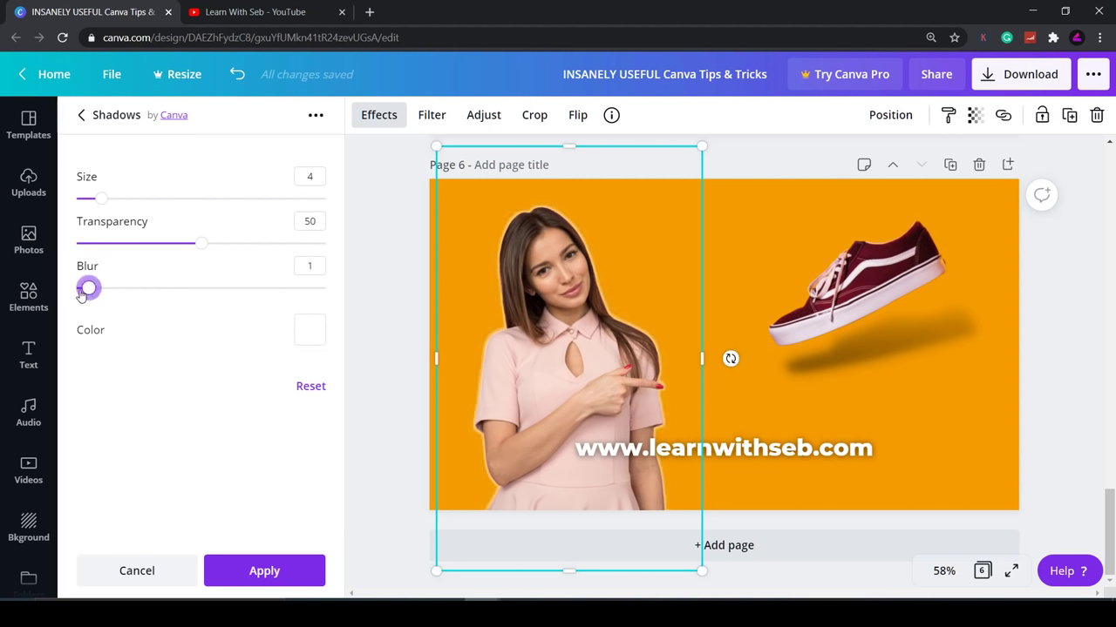
{"action": "left_click_drag", "start_coordinate": [89, 288], "coordinate": [77, 288]}
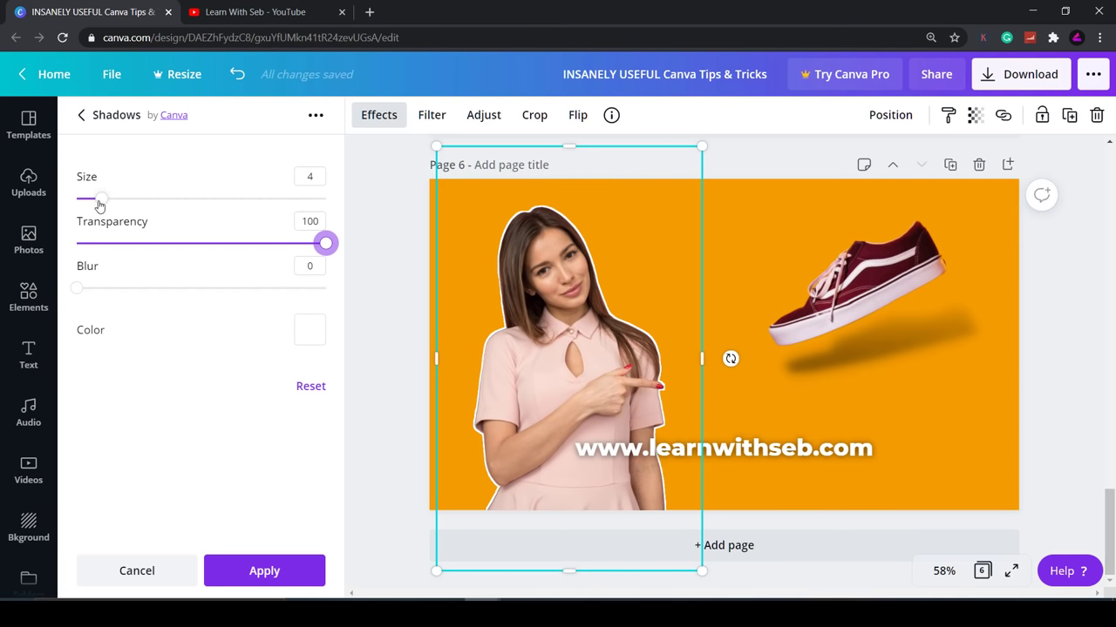
Set the glow transparency to 100 and settle its size around 15 for a sharp outline
{"action": "left_click_drag", "start_coordinate": [101, 199], "coordinate": [157, 199]}
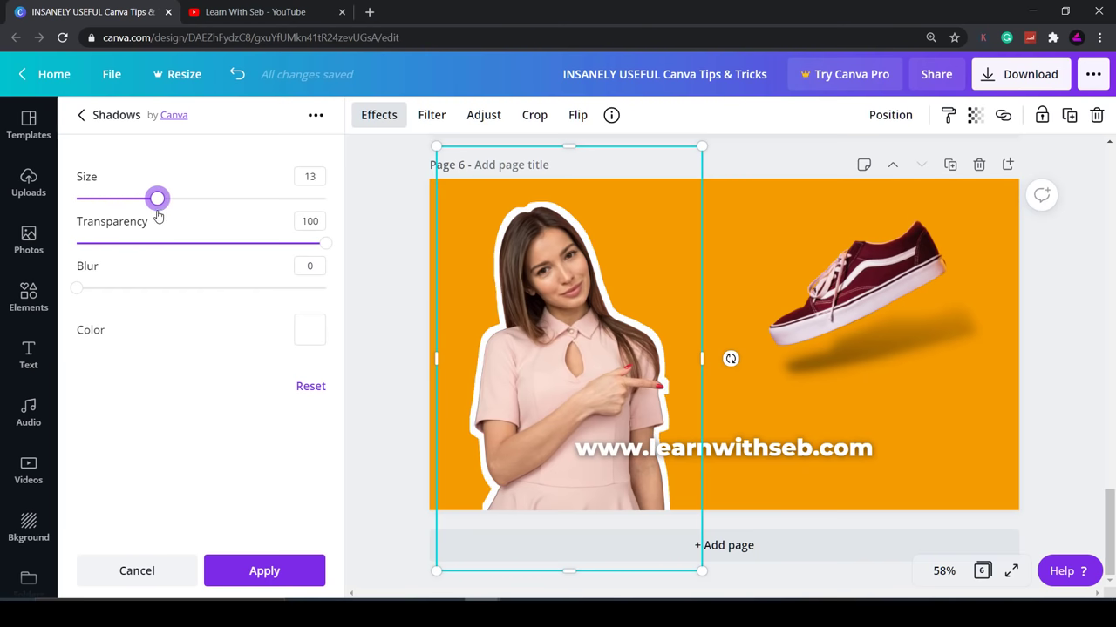
{"action": "left_click_drag", "start_coordinate": [157, 199], "coordinate": [268, 199]}
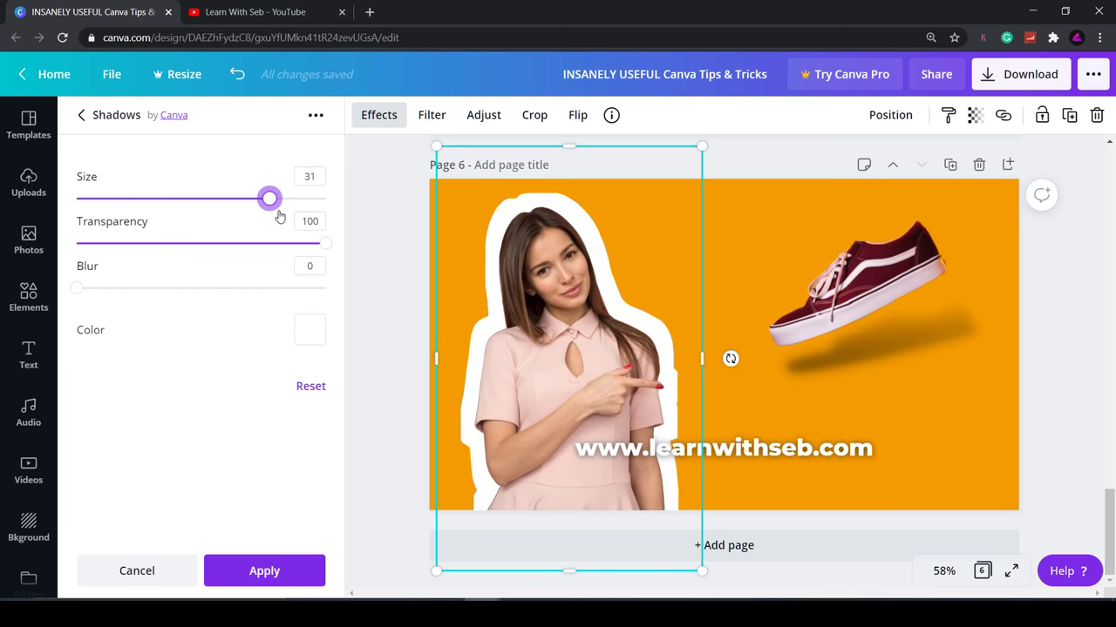
{"action": "left_click_drag", "start_coordinate": [268, 199], "coordinate": [171, 198]}
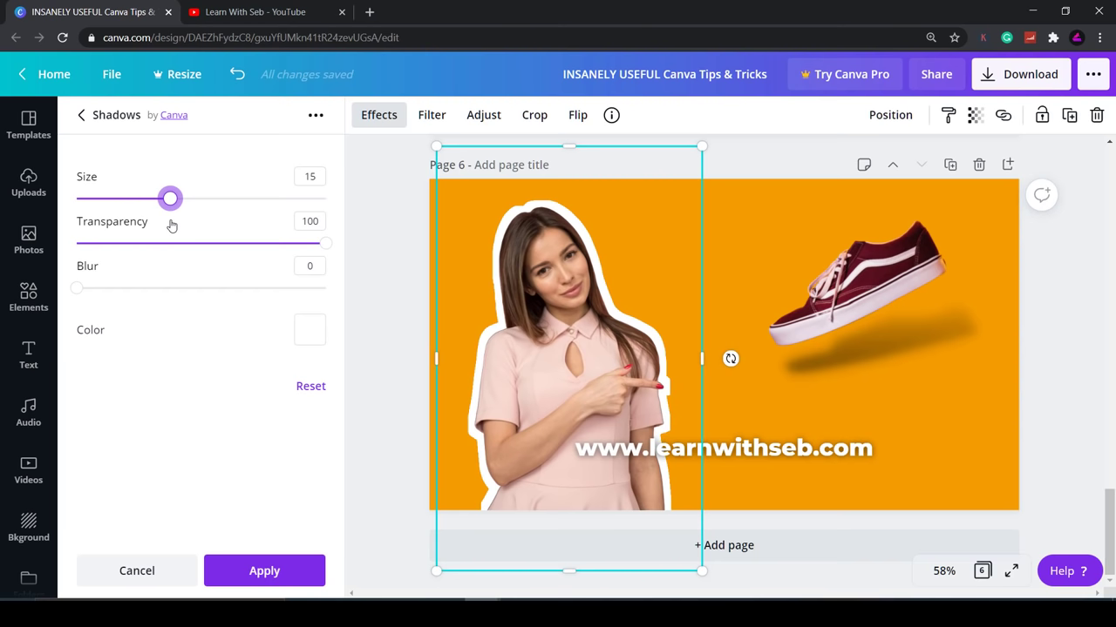
{"action": "left_click_drag", "start_coordinate": [171, 198], "coordinate": [176, 199]}
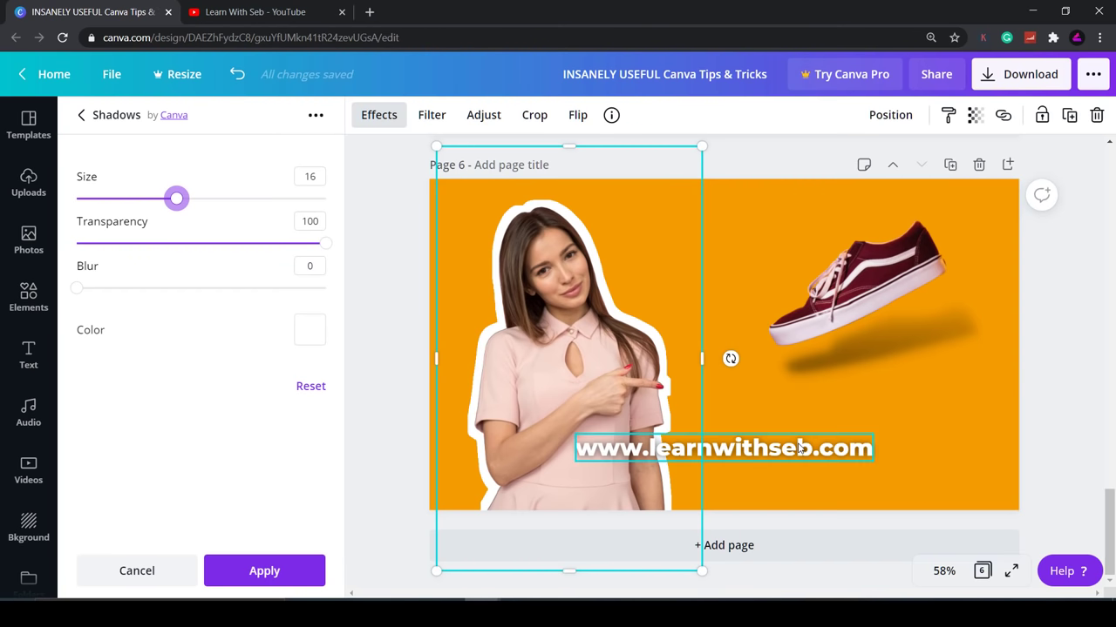
Select the web address text while the white outline settings stay open
{"action": "left_click", "coordinate": [353, 391]}
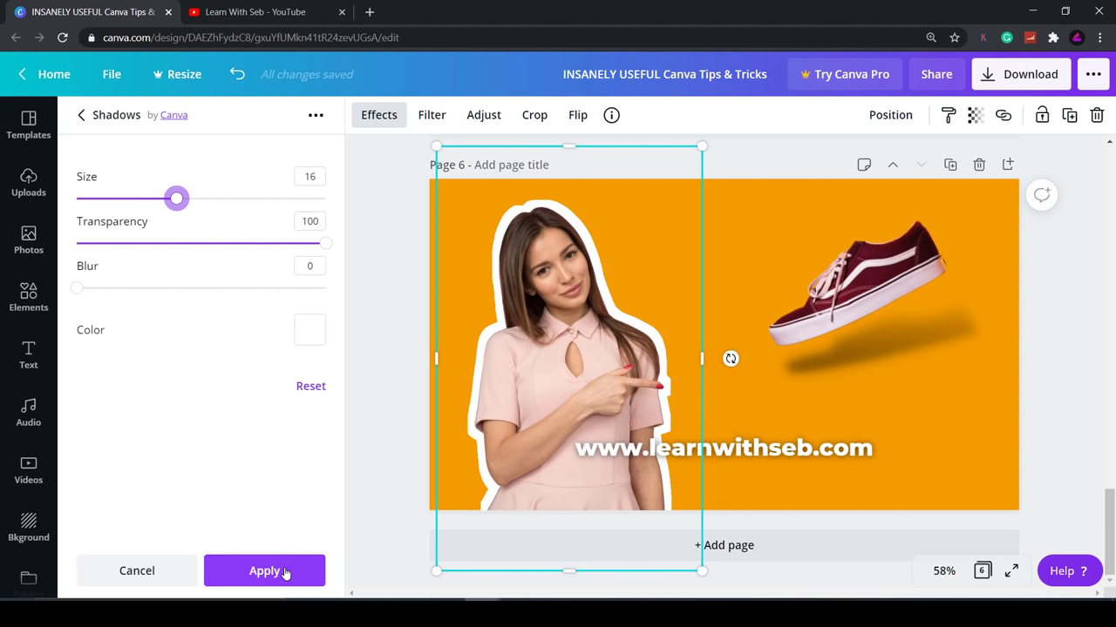
{"action": "mouse_move", "coordinate": [190, 260]}
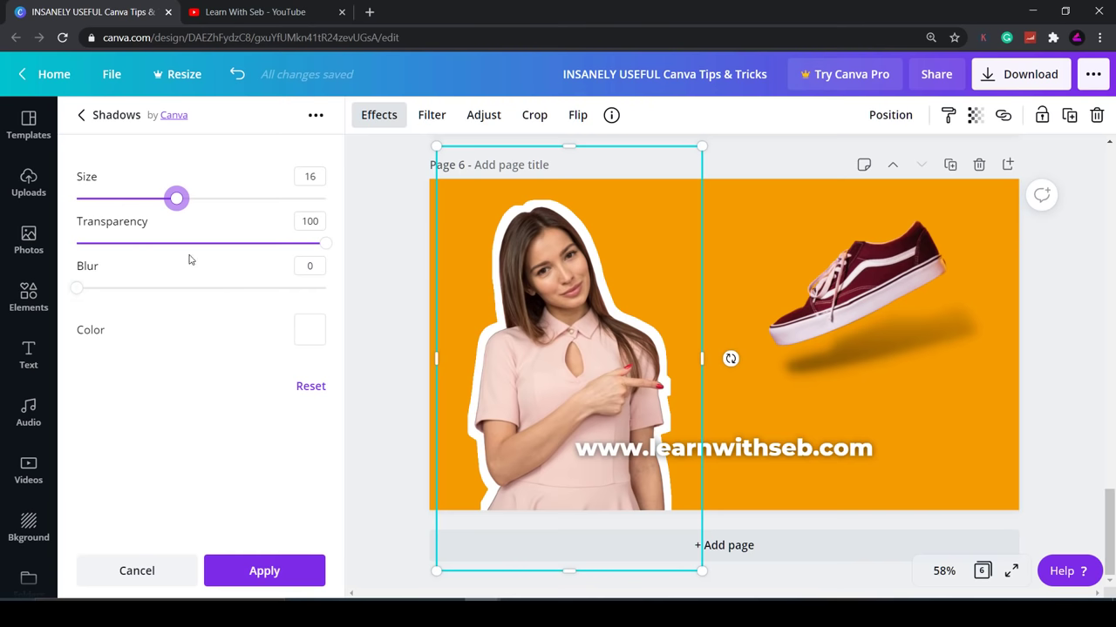
{"action": "mouse_move", "coordinate": [316, 314]}
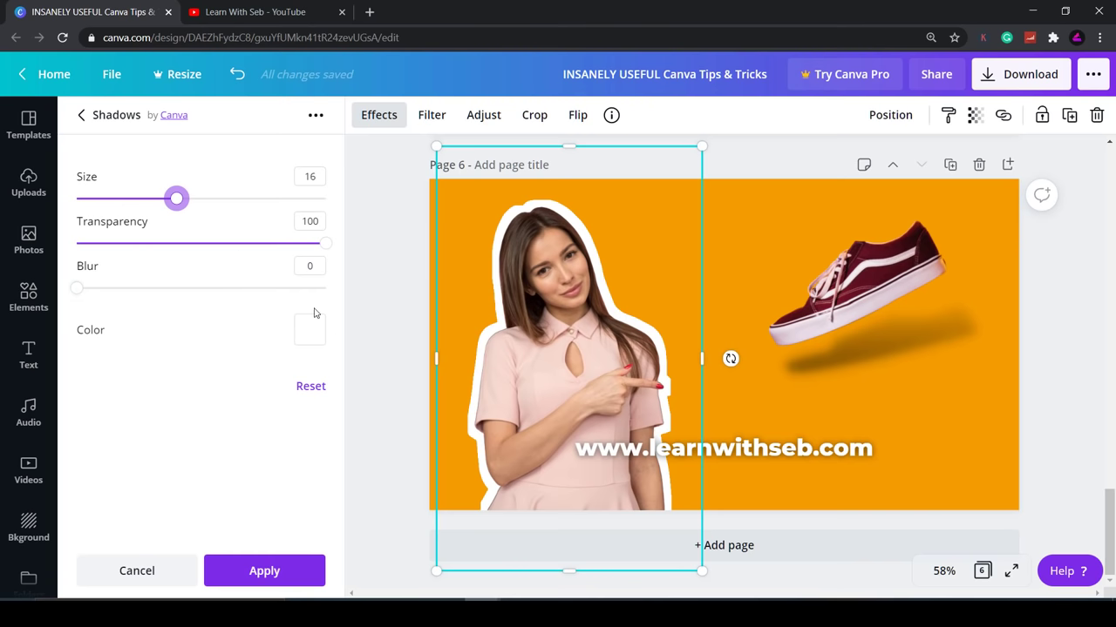
{"action": "mouse_move", "coordinate": [394, 305]}
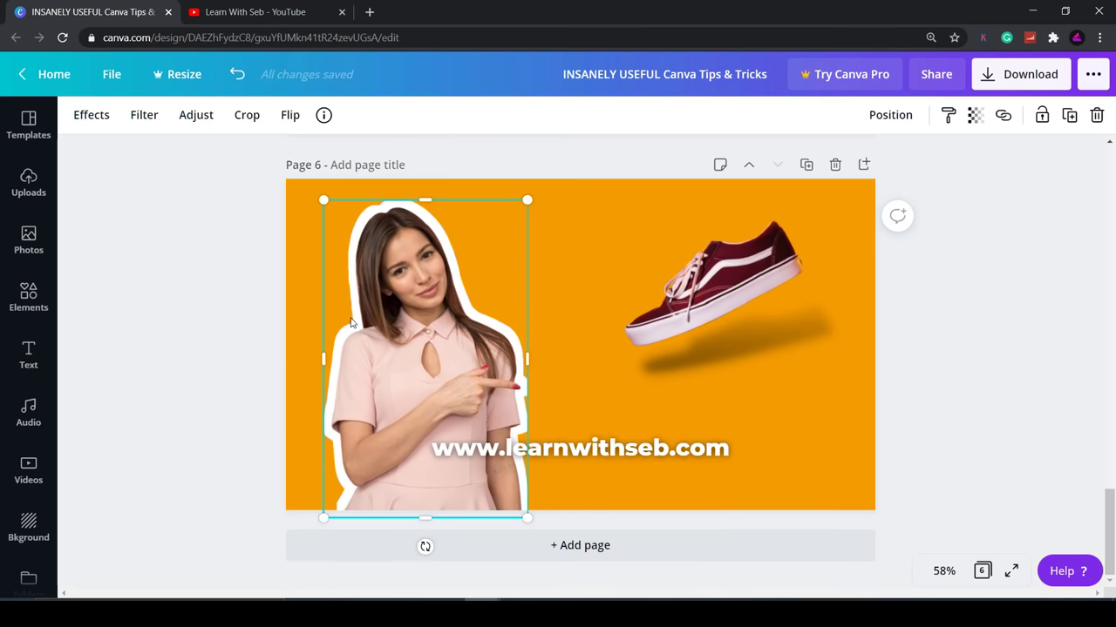
{"action": "mouse_move", "coordinate": [380, 237]}
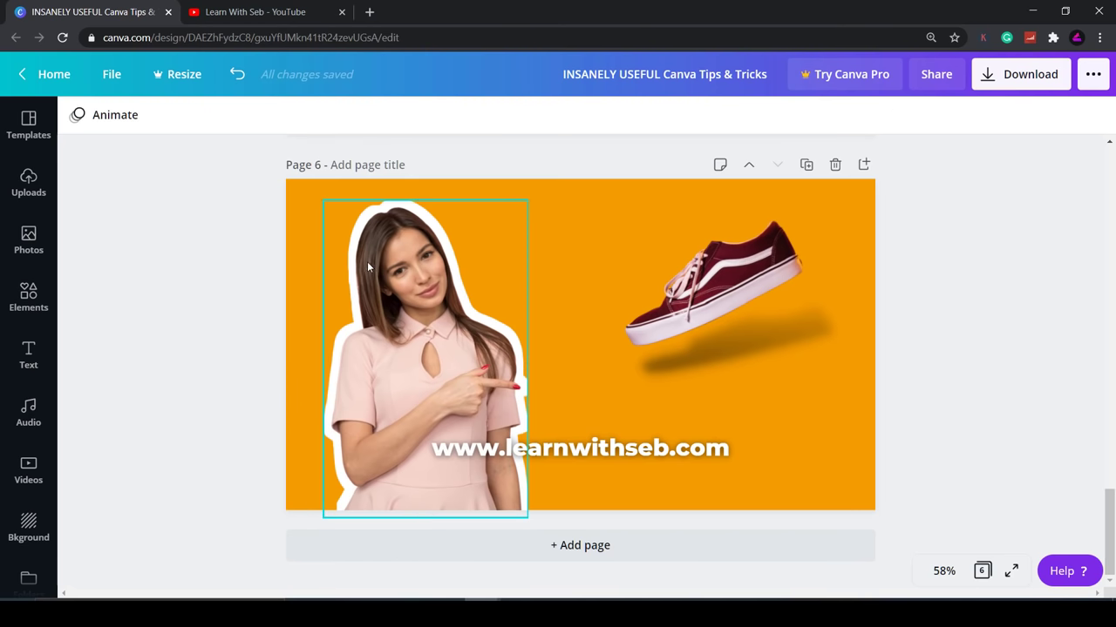
Undo the outline, then reapply a near-white, unblurred glow at a smaller size
{"action": "left_click", "coordinate": [237, 73]}
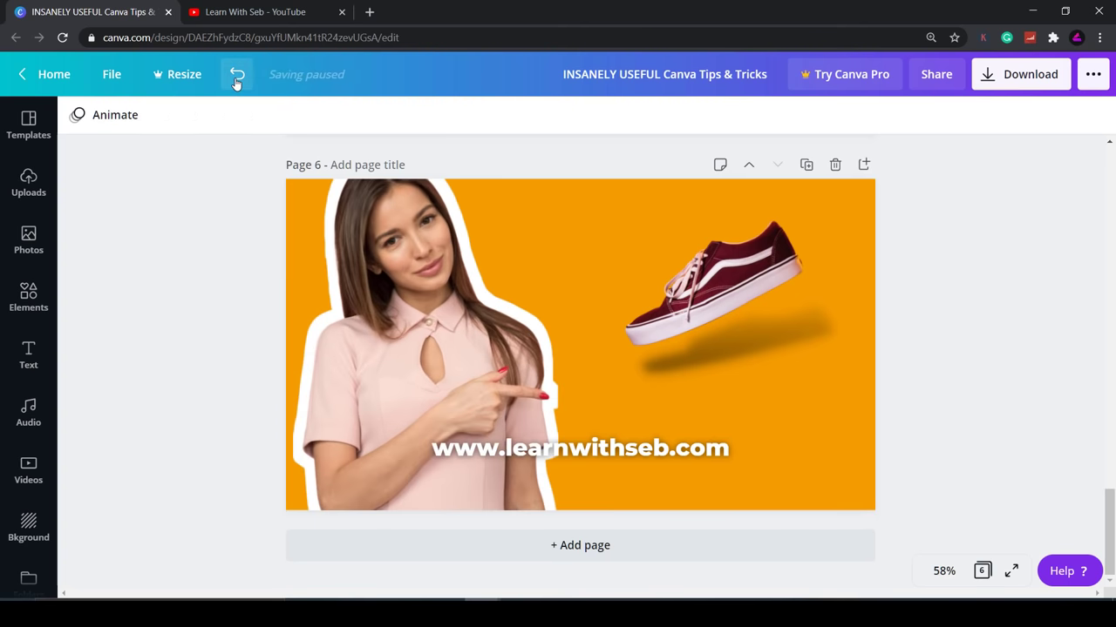
{"action": "left_click", "coordinate": [237, 73]}
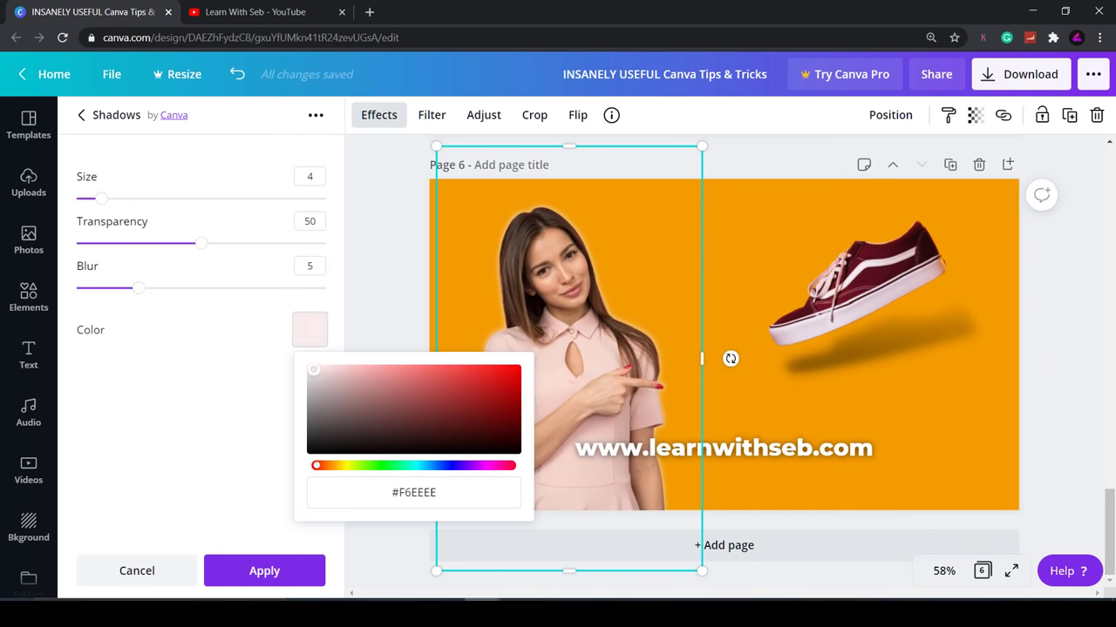
{"action": "left_click", "coordinate": [312, 369]}
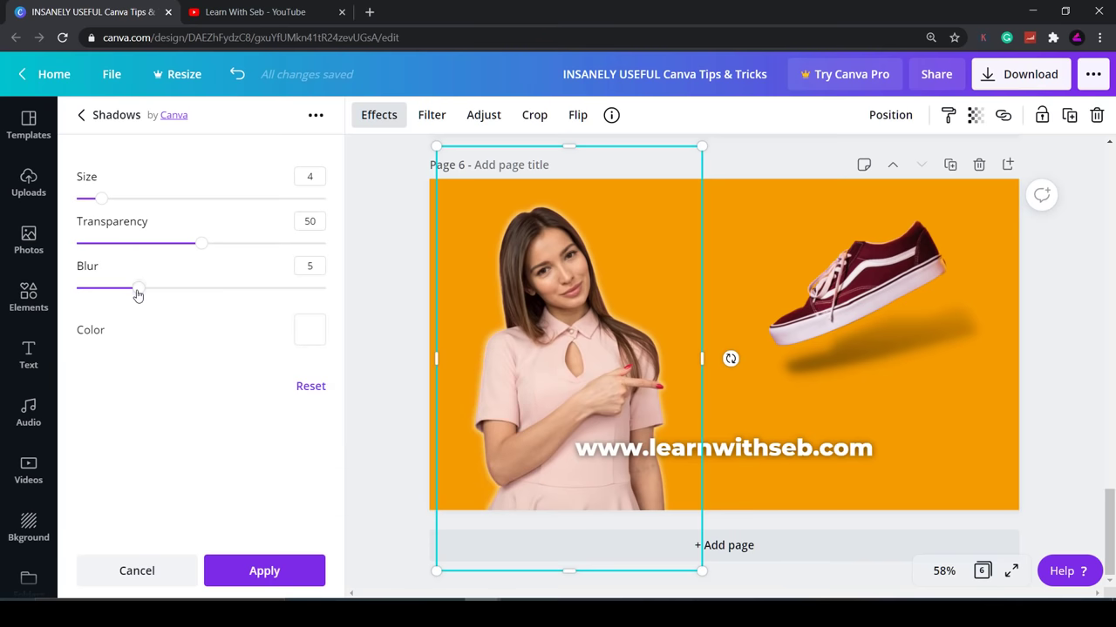
{"action": "left_click_drag", "start_coordinate": [201, 244], "coordinate": [324, 244]}
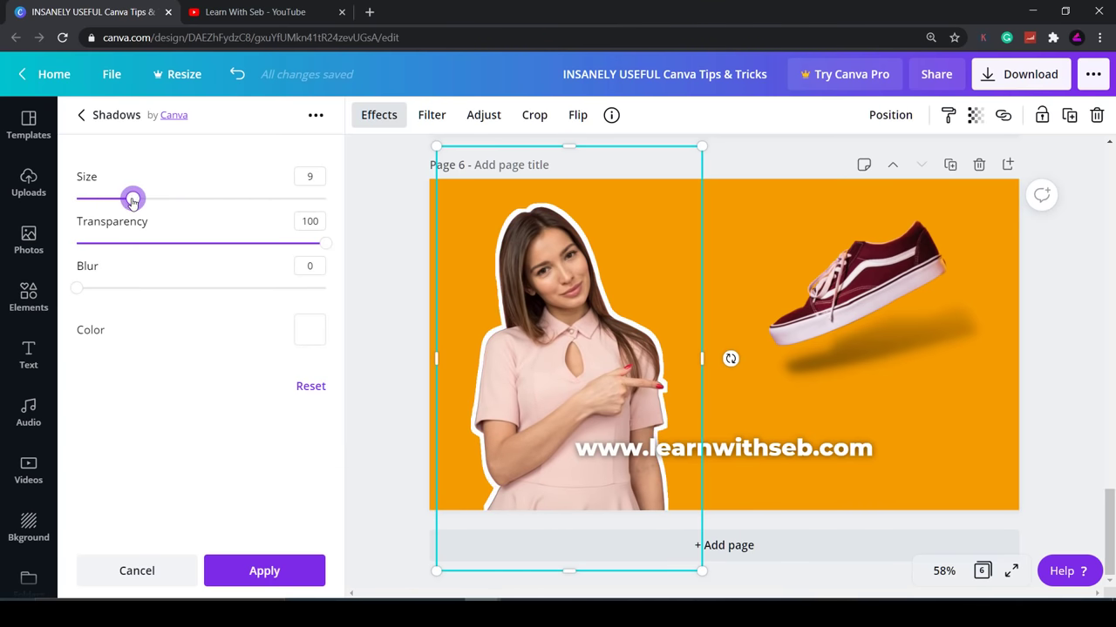
{"action": "left_click", "coordinate": [136, 571]}
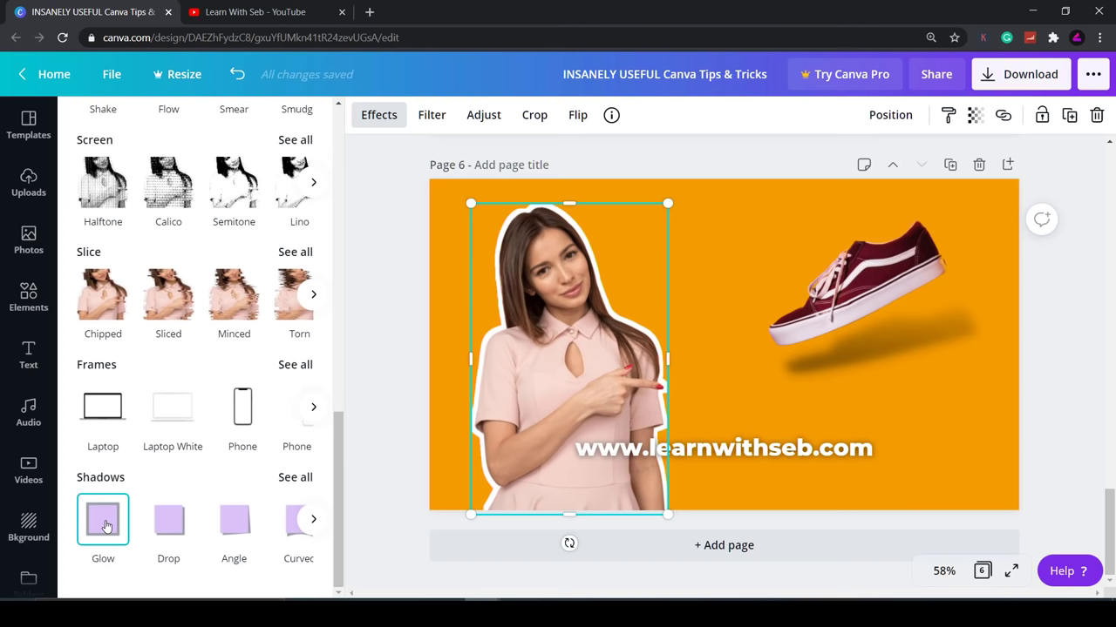
Switch the glow to red, blur 0, transparency 100, and thicken it to about size 29
{"action": "left_click", "coordinate": [103, 520]}
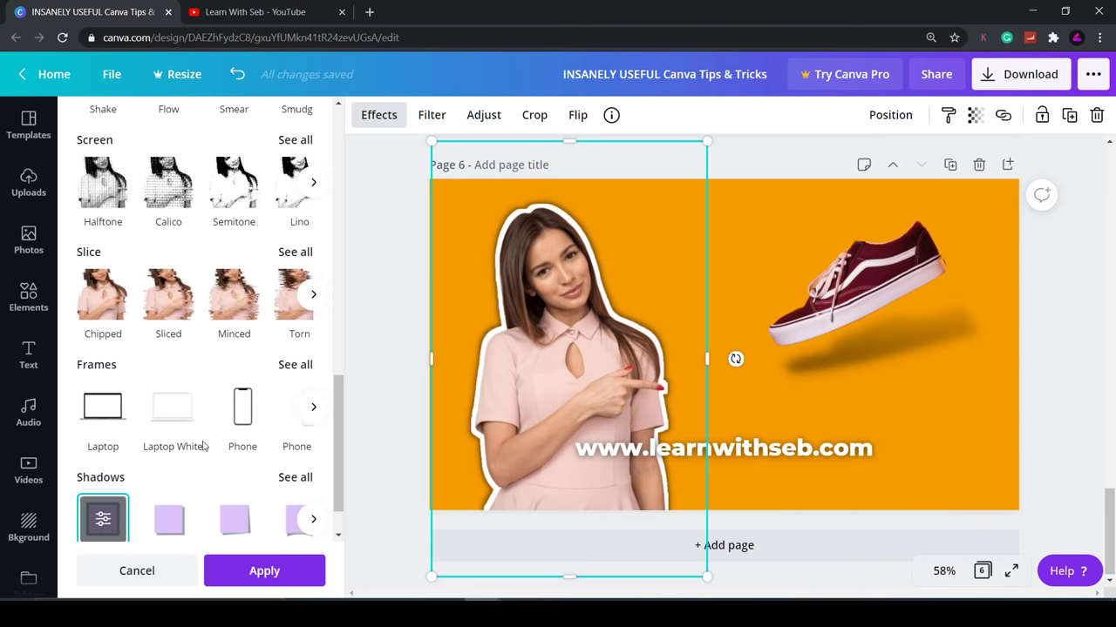
{"action": "left_click", "coordinate": [102, 519]}
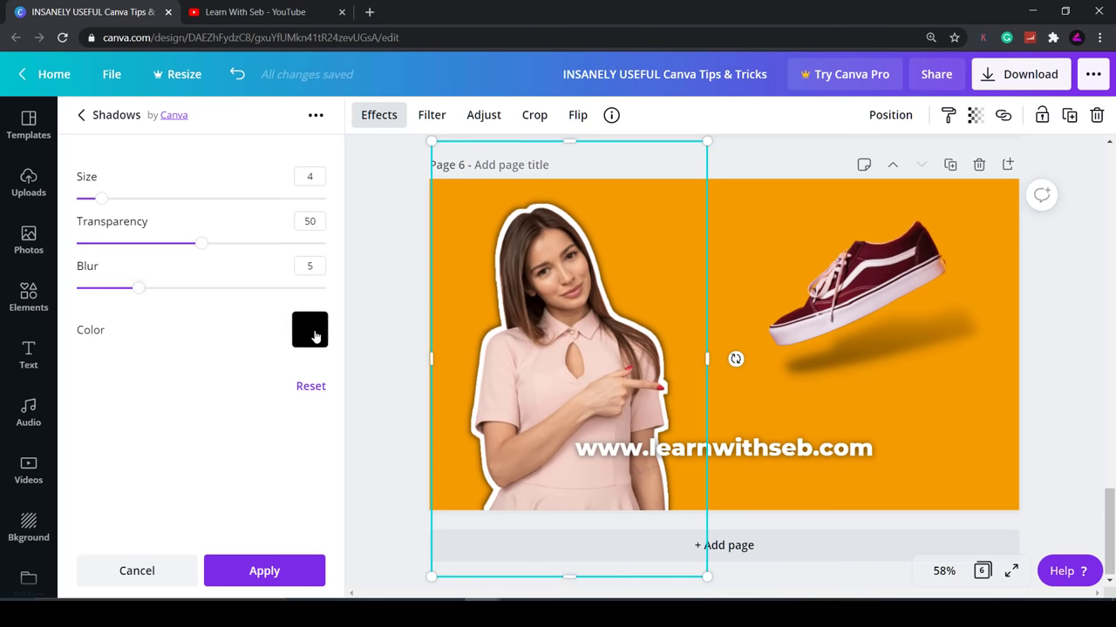
{"action": "left_click", "coordinate": [310, 330]}
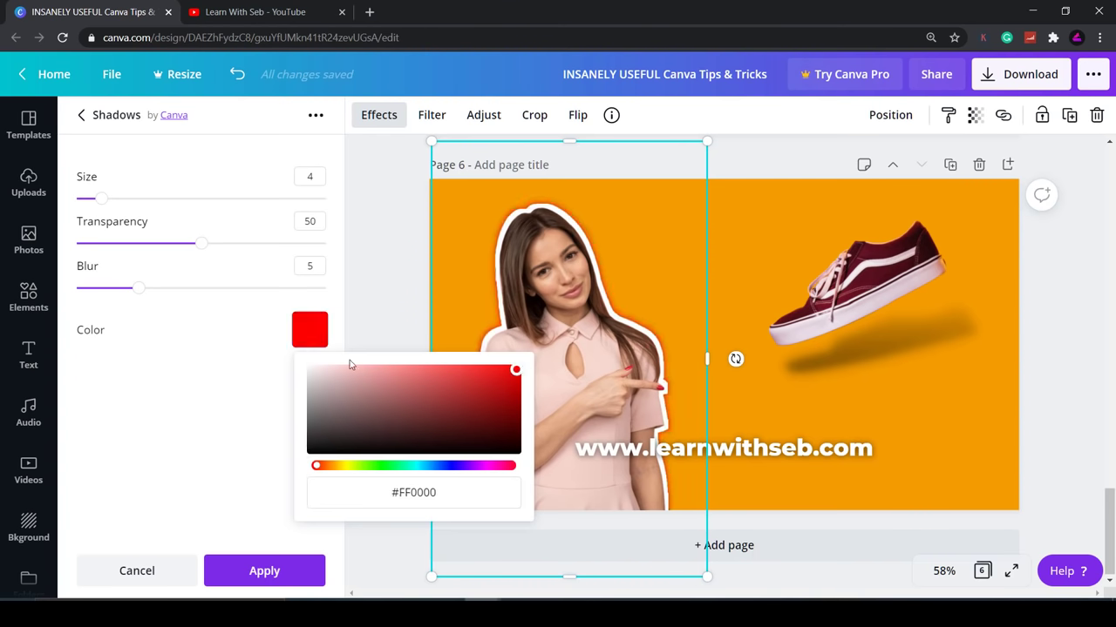
{"action": "left_click_drag", "start_coordinate": [139, 288], "coordinate": [77, 287]}
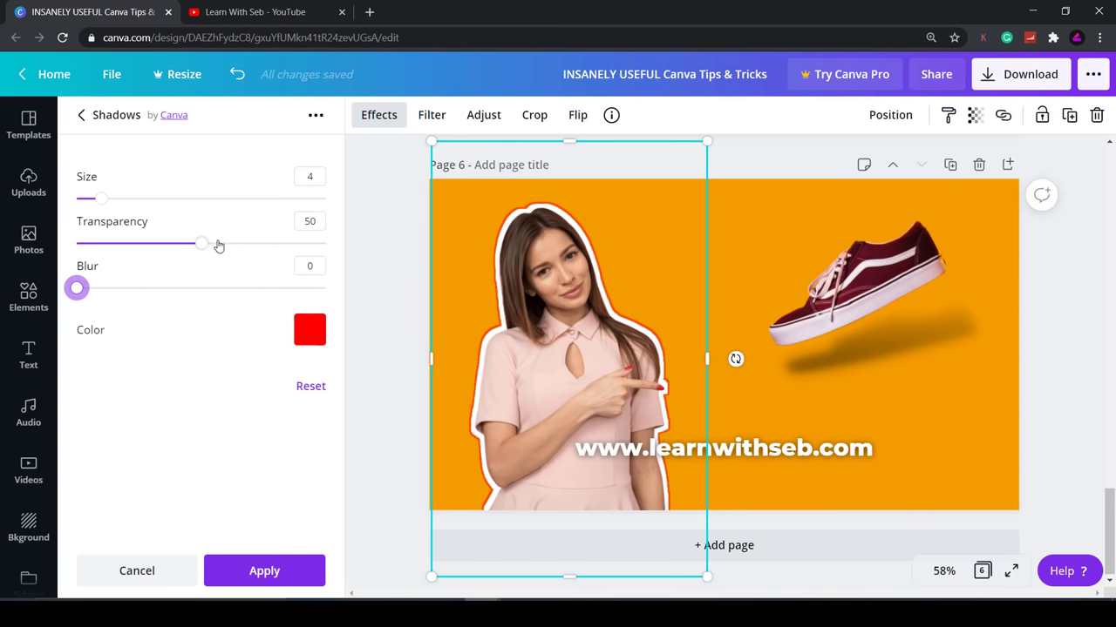
{"action": "left_click_drag", "start_coordinate": [202, 244], "coordinate": [325, 244]}
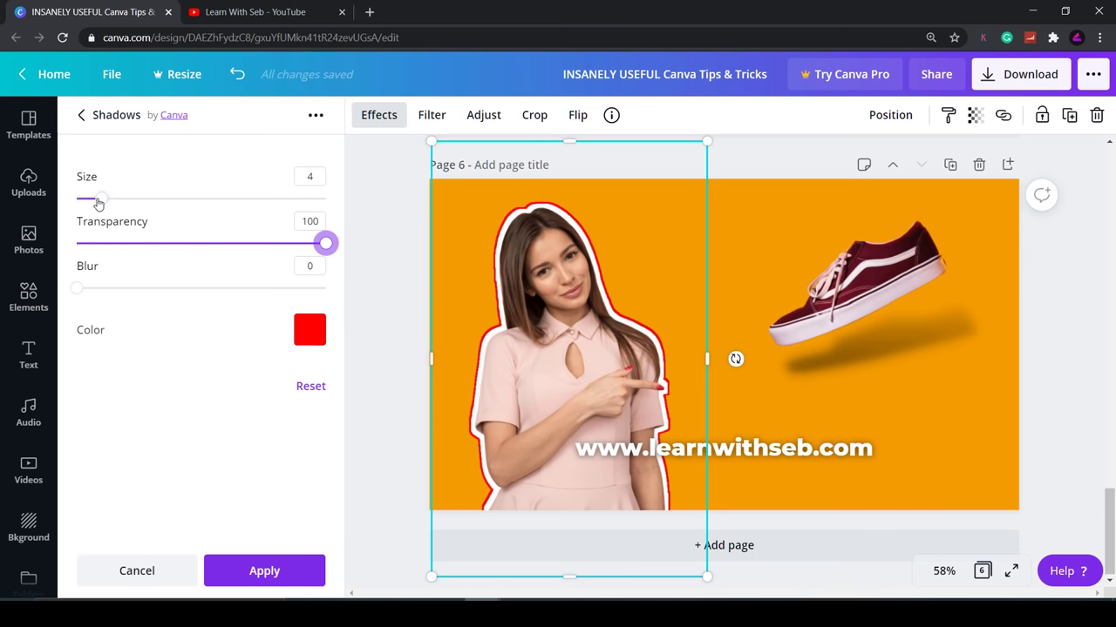
{"action": "left_click_drag", "start_coordinate": [99, 199], "coordinate": [258, 198]}
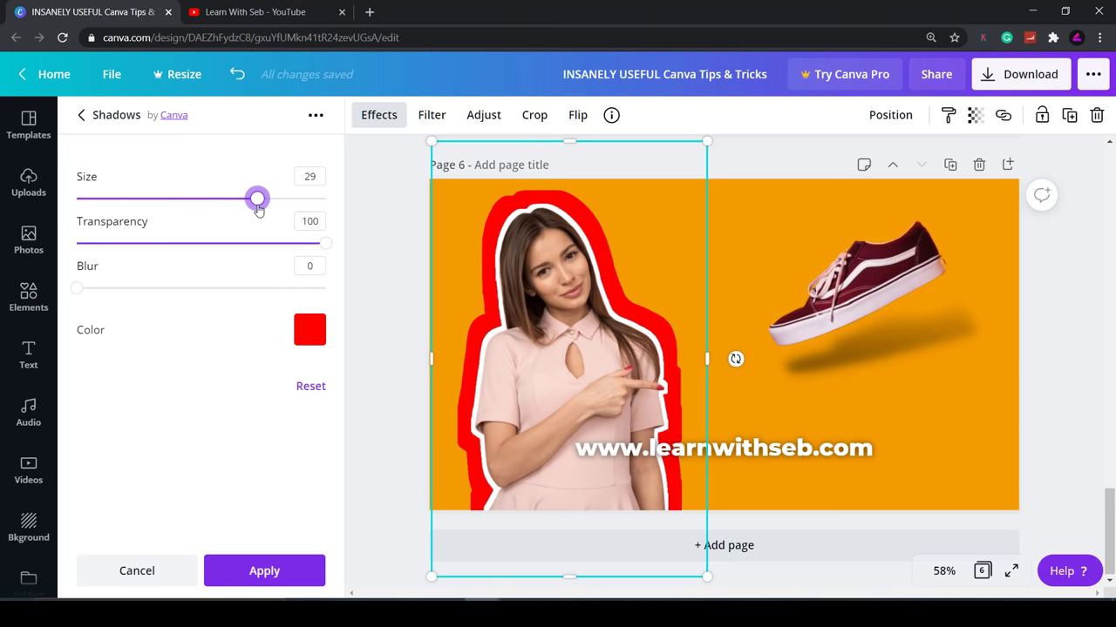
{"action": "left_click_drag", "start_coordinate": [258, 198], "coordinate": [181, 199]}
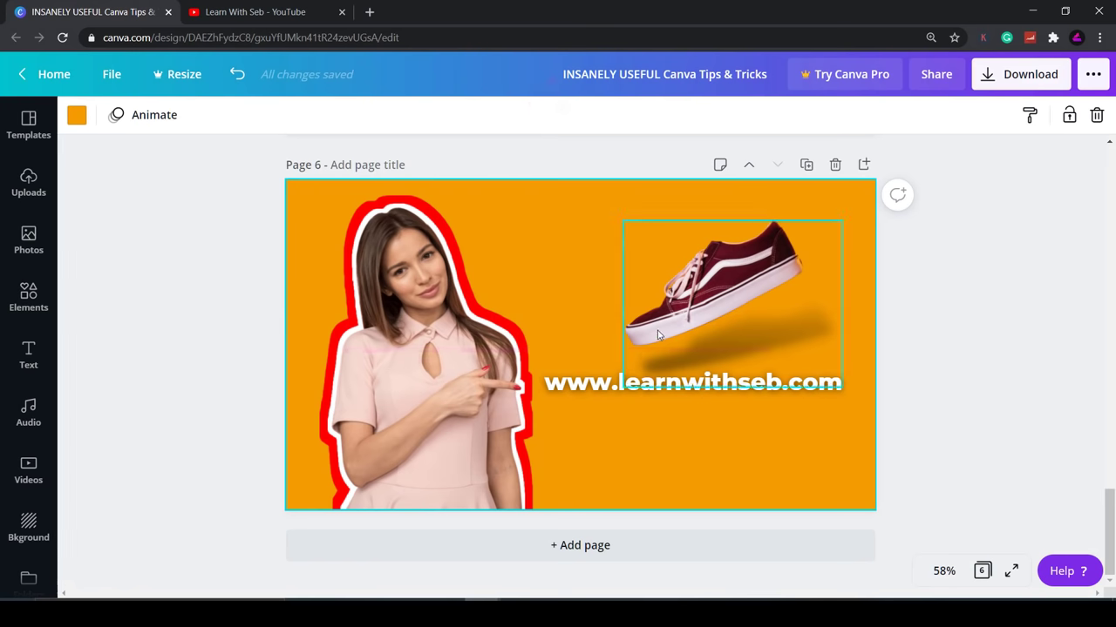
{"action": "left_click", "coordinate": [732, 279]}
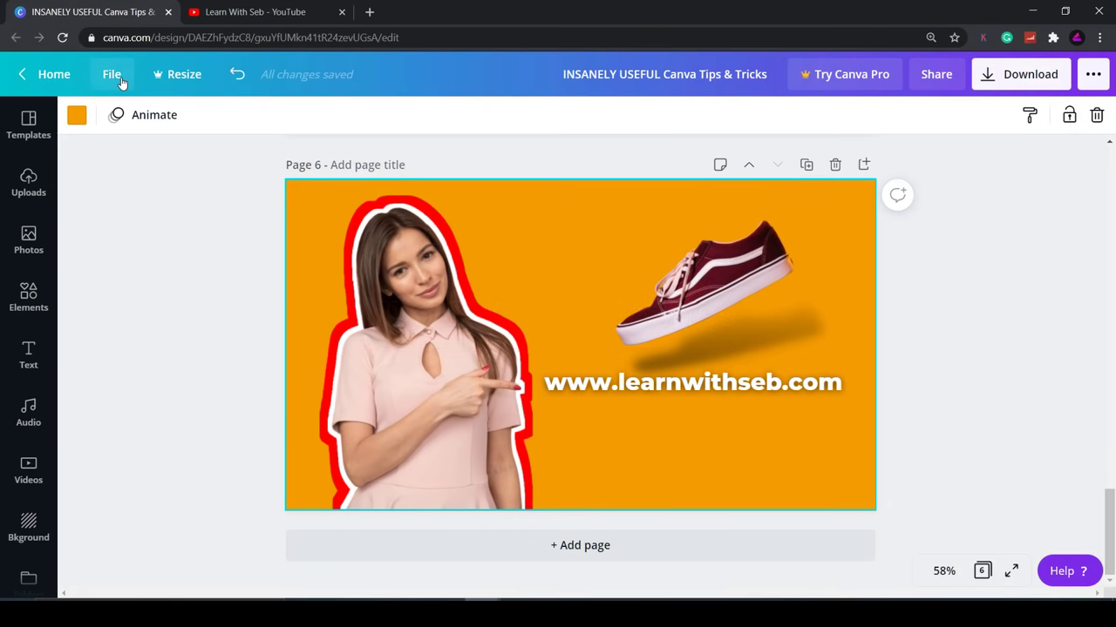
Turn on rulers around the page from the File menu
{"action": "left_click", "coordinate": [111, 73]}
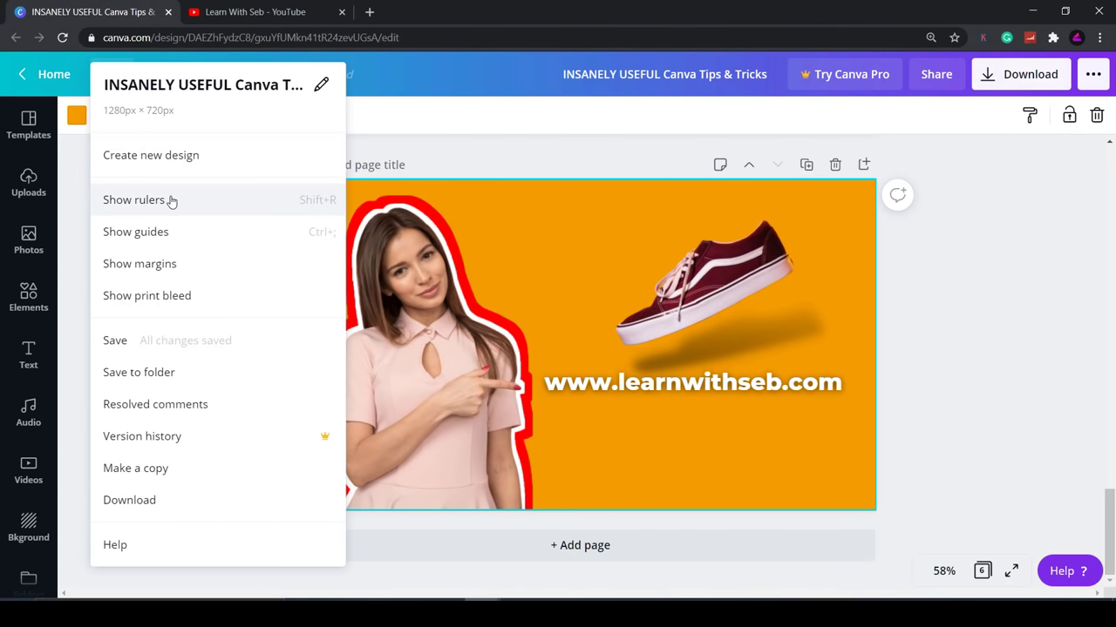
{"action": "left_click", "coordinate": [133, 199]}
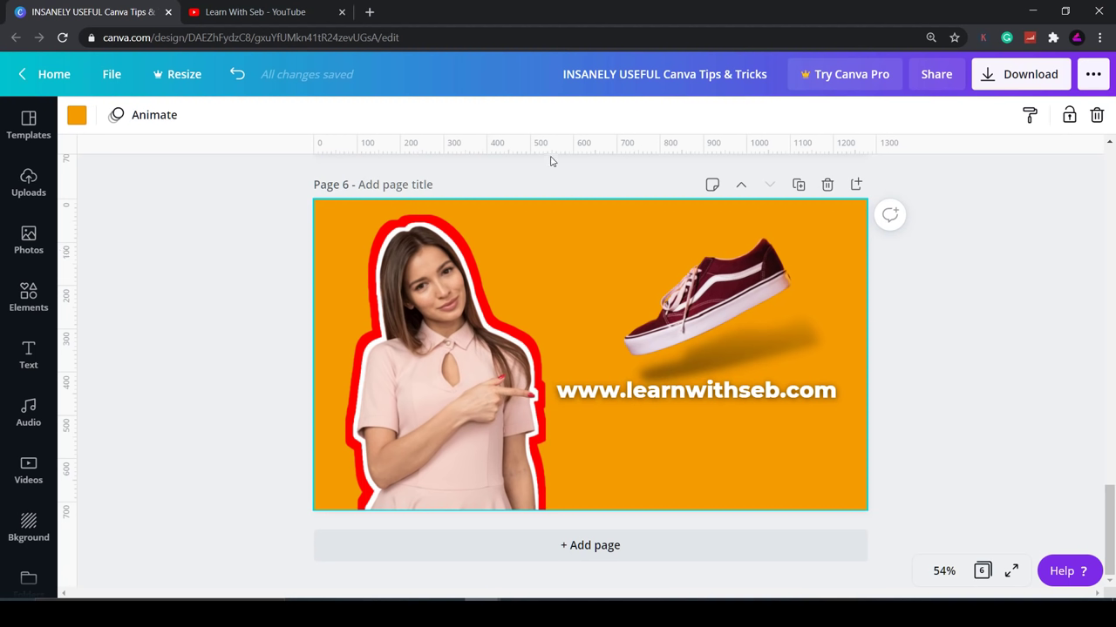
{"action": "mouse_move", "coordinate": [551, 150]}
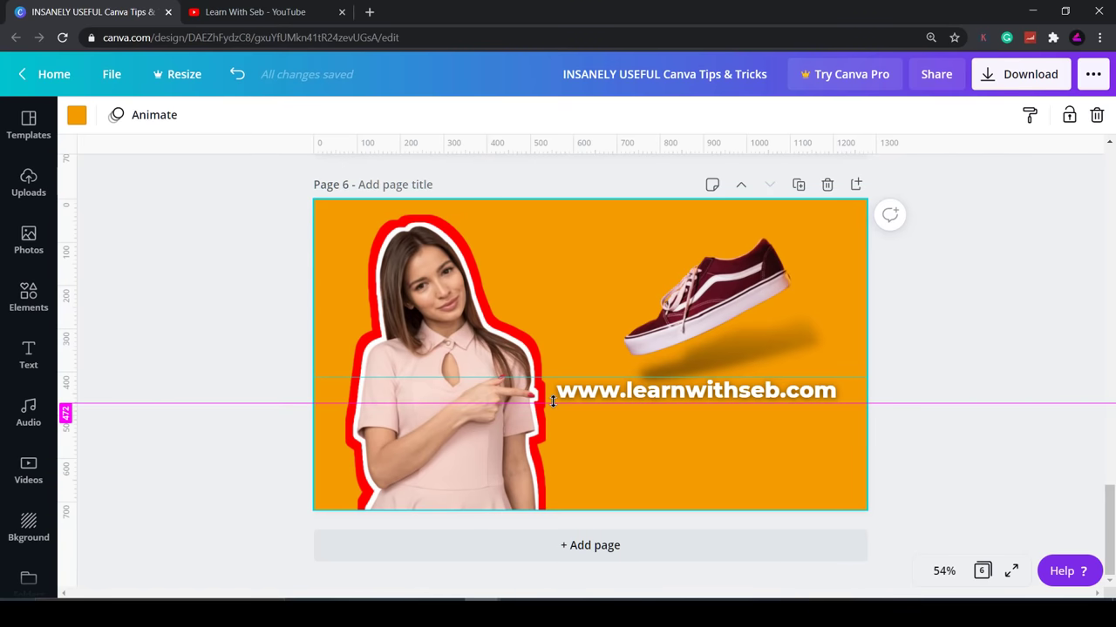
{"action": "mouse_move", "coordinate": [94, 300]}
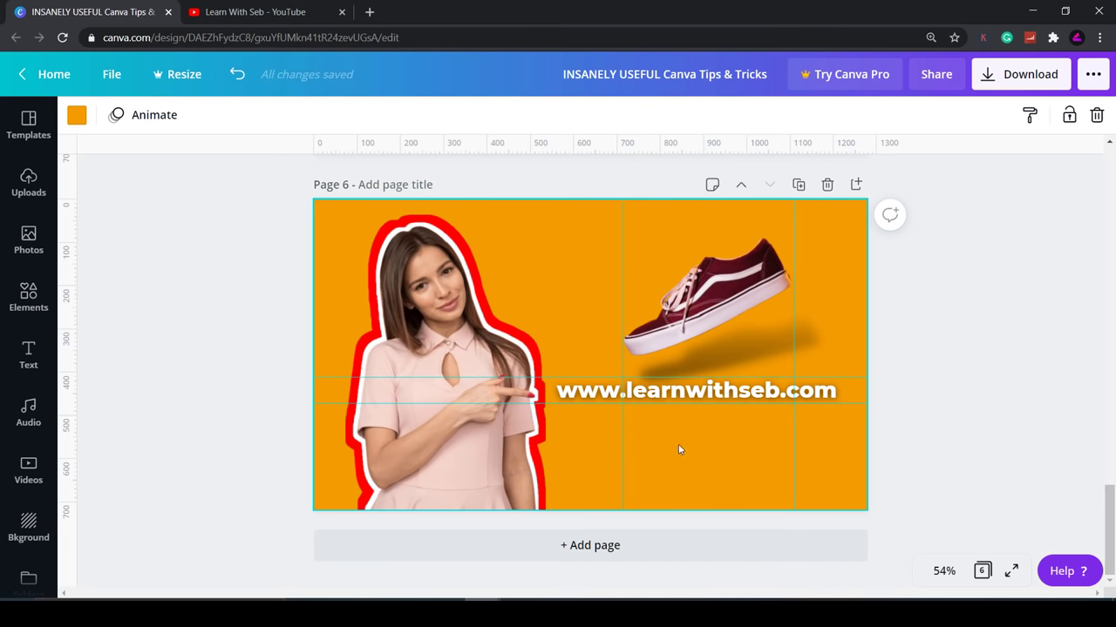
Move the website text up until it snaps to the guide lines
{"action": "left_click", "coordinate": [694, 390]}
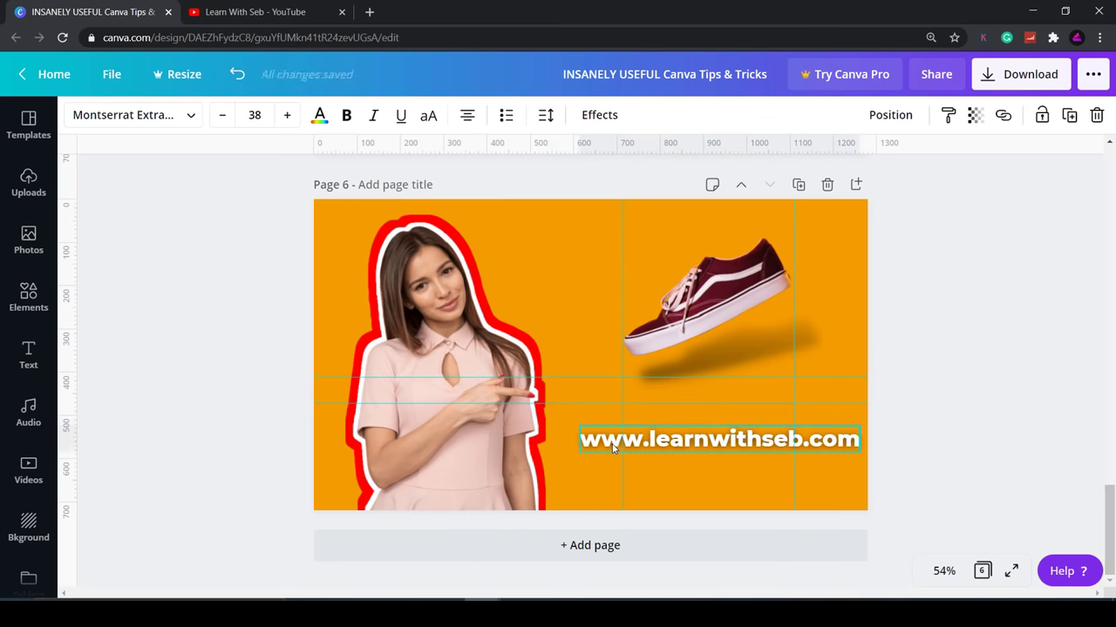
{"action": "left_click_drag", "start_coordinate": [718, 440], "coordinate": [711, 417]}
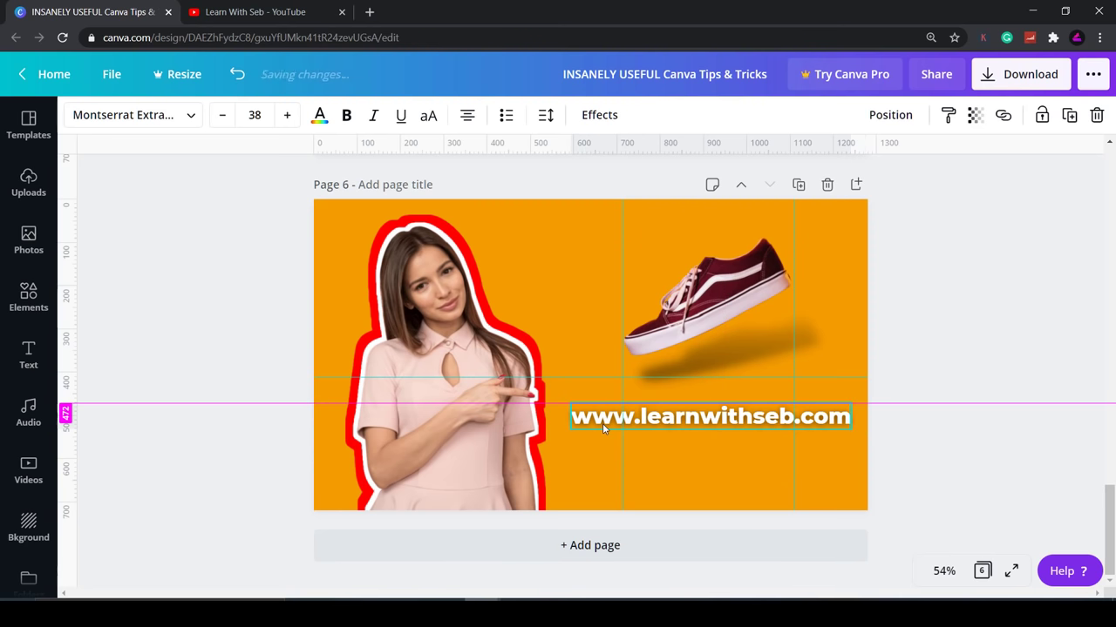
{"action": "left_click_drag", "start_coordinate": [711, 417], "coordinate": [708, 391]}
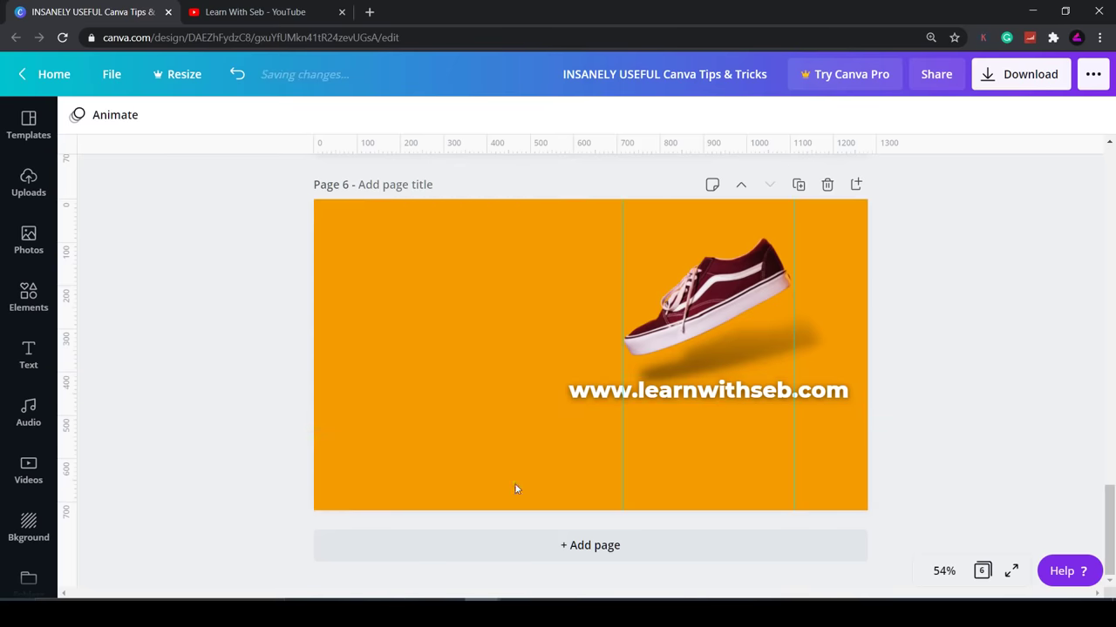
{"action": "left_click", "coordinate": [112, 74]}
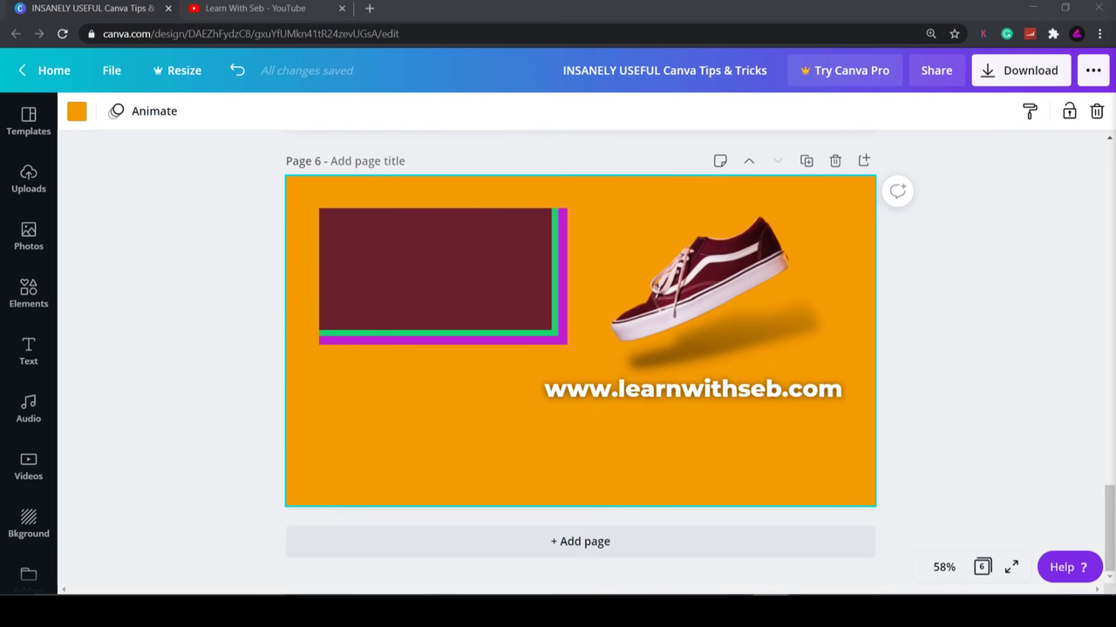
{"action": "mouse_move", "coordinate": [490, 349]}
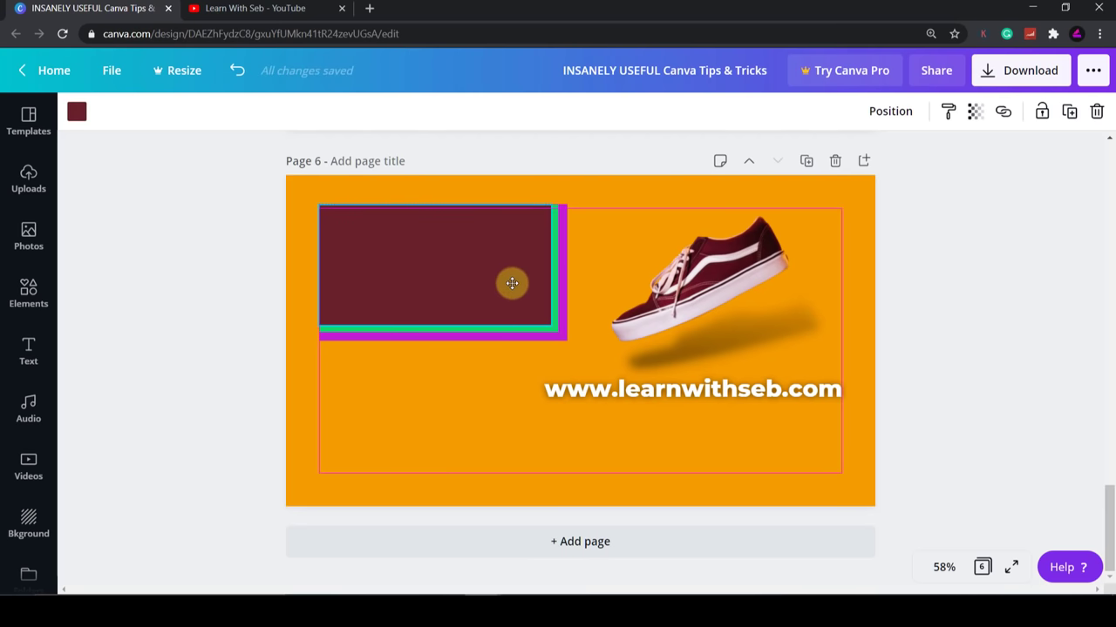
Select the stacked maroon box with green and pink offset edges
{"action": "left_click", "coordinate": [512, 282]}
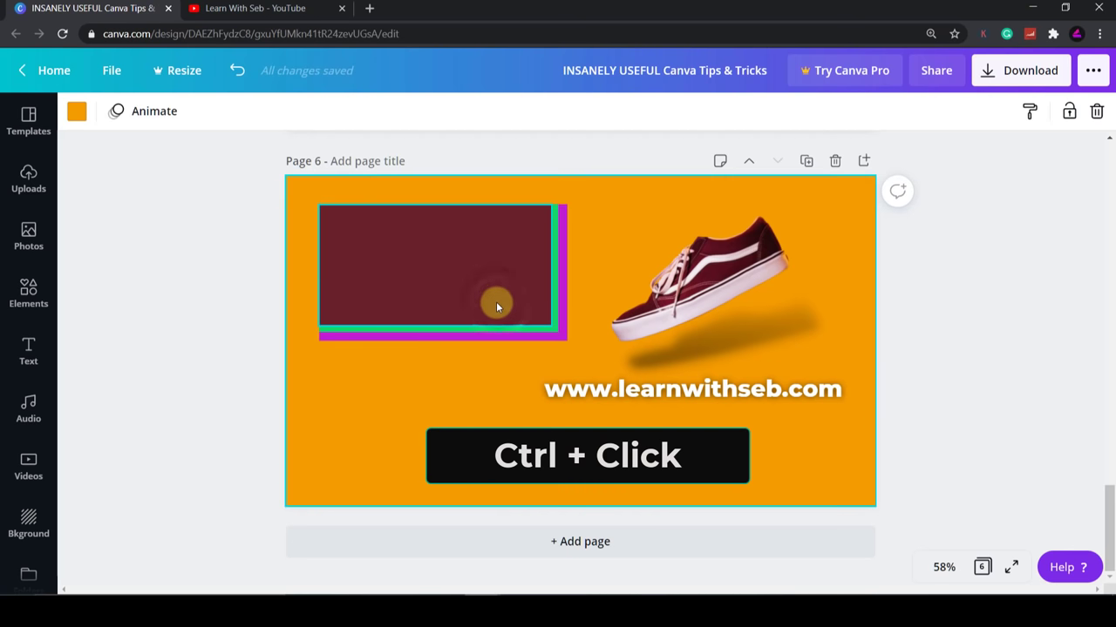
{"action": "left_click", "coordinate": [436, 265]}
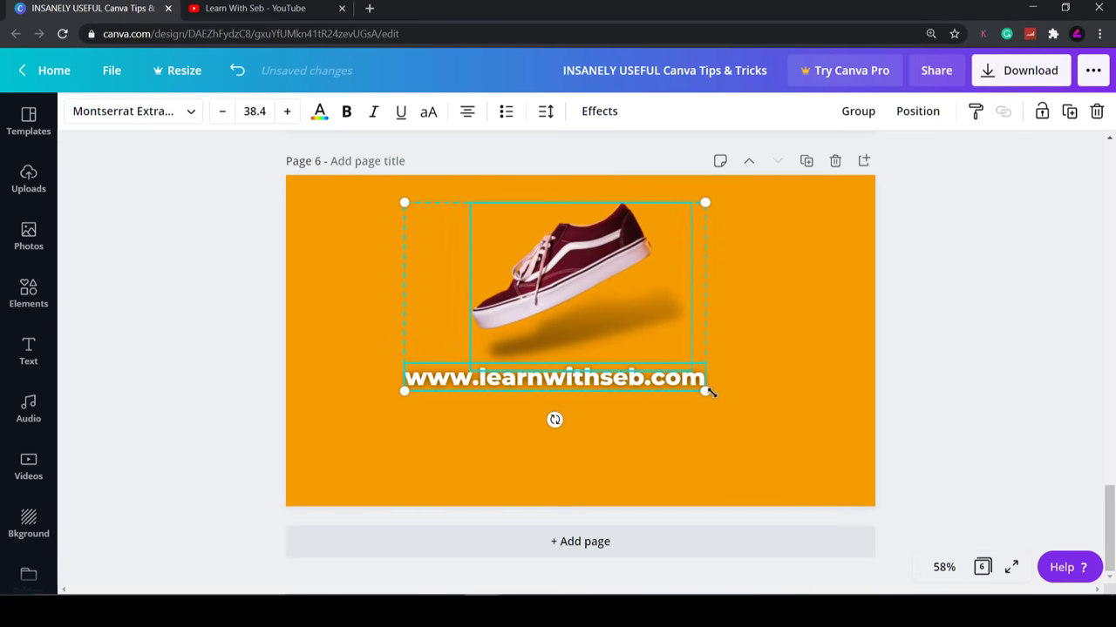
Scale the shoe and website text together to fill the page
{"action": "left_click_drag", "start_coordinate": [706, 391], "coordinate": [863, 492]}
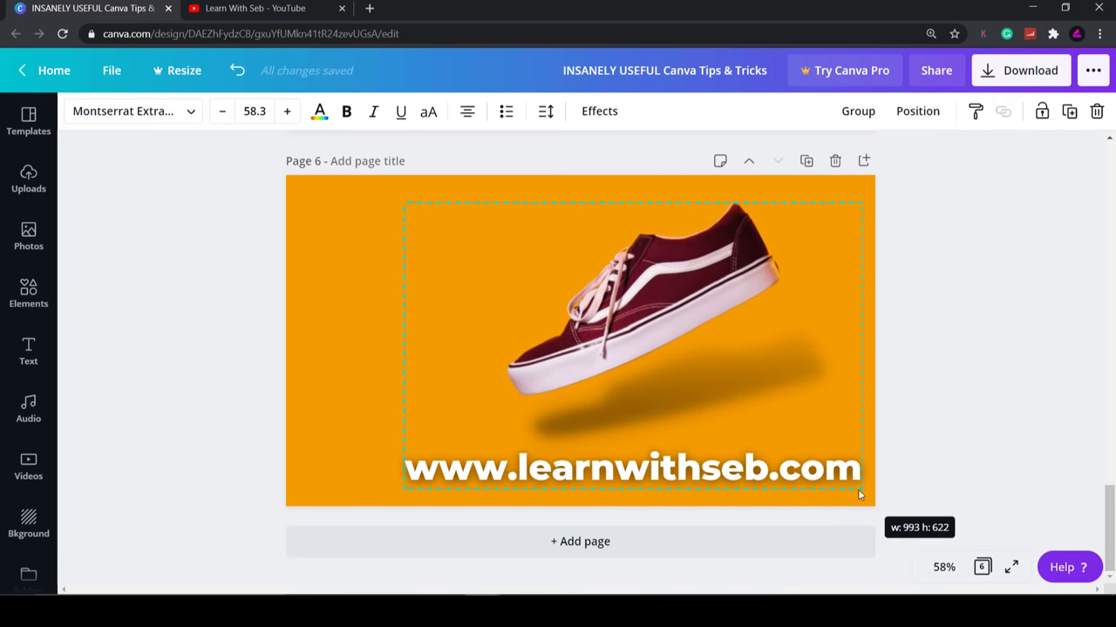
{"action": "left_click_drag", "start_coordinate": [863, 495], "coordinate": [756, 406]}
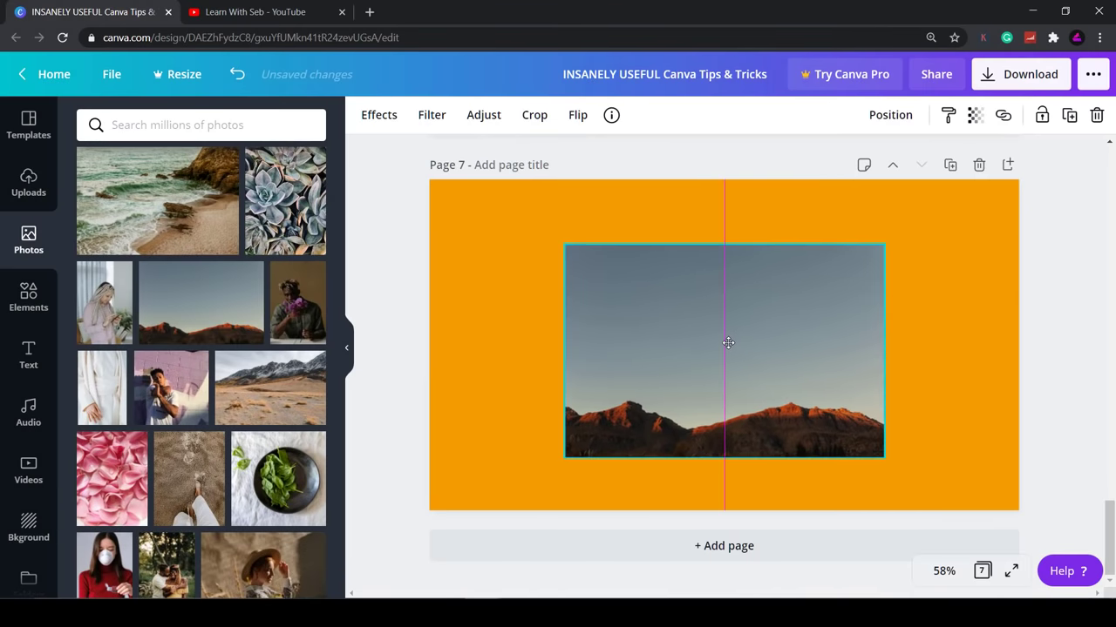
Show all frame effects for the mountain photo and try Laptop and Polaroid Black
{"action": "left_click", "coordinate": [729, 348]}
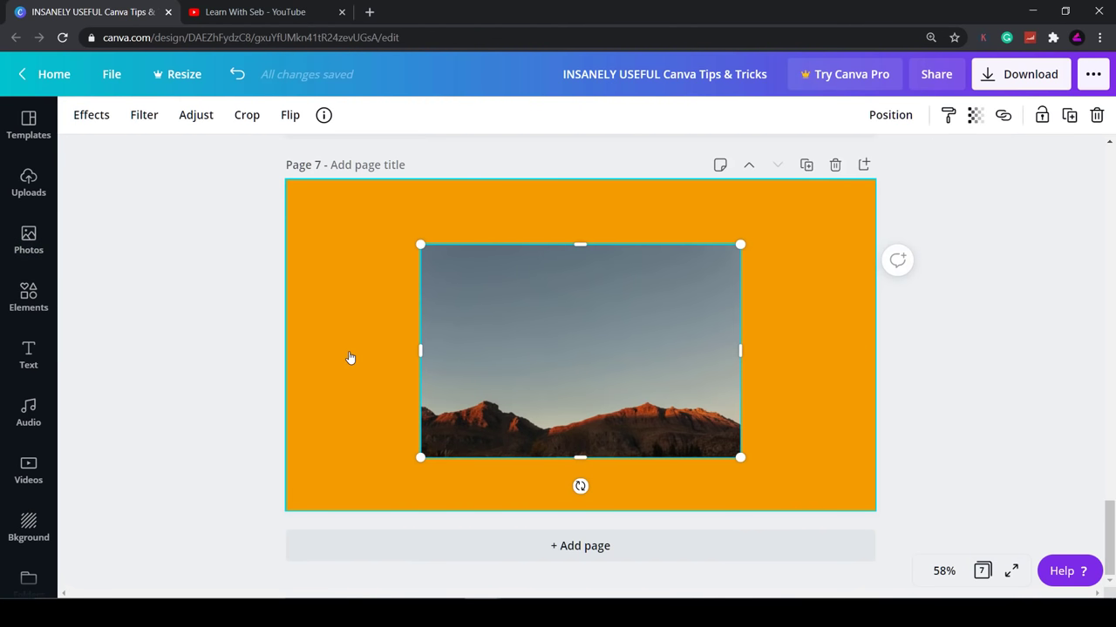
{"action": "mouse_move", "coordinate": [311, 226]}
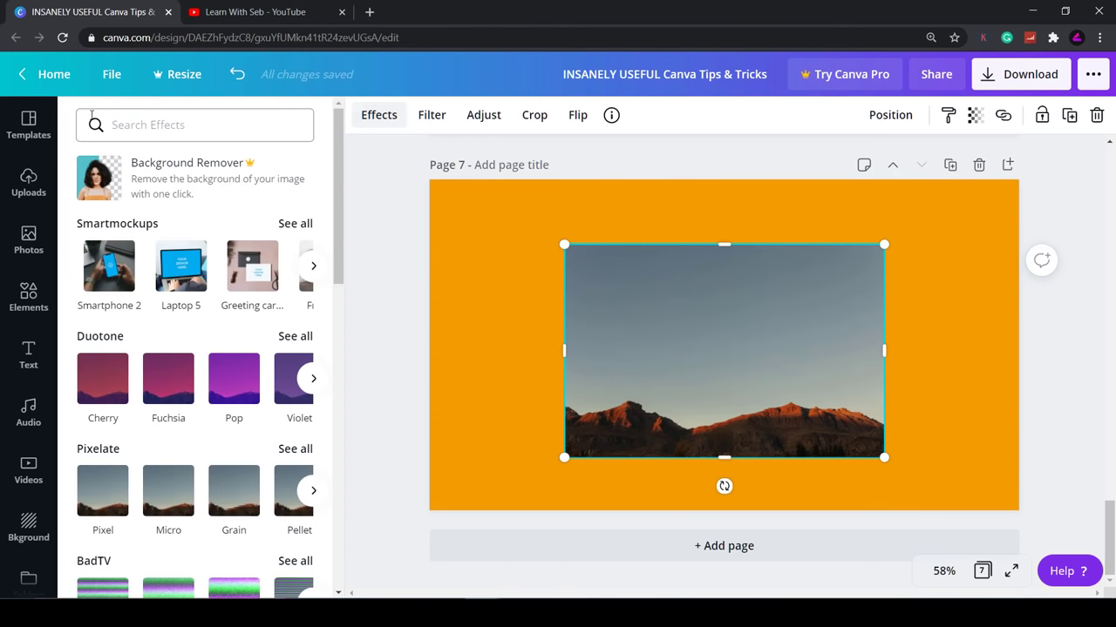
{"action": "scroll", "scroll_direction": "down", "scroll_amount": 3}
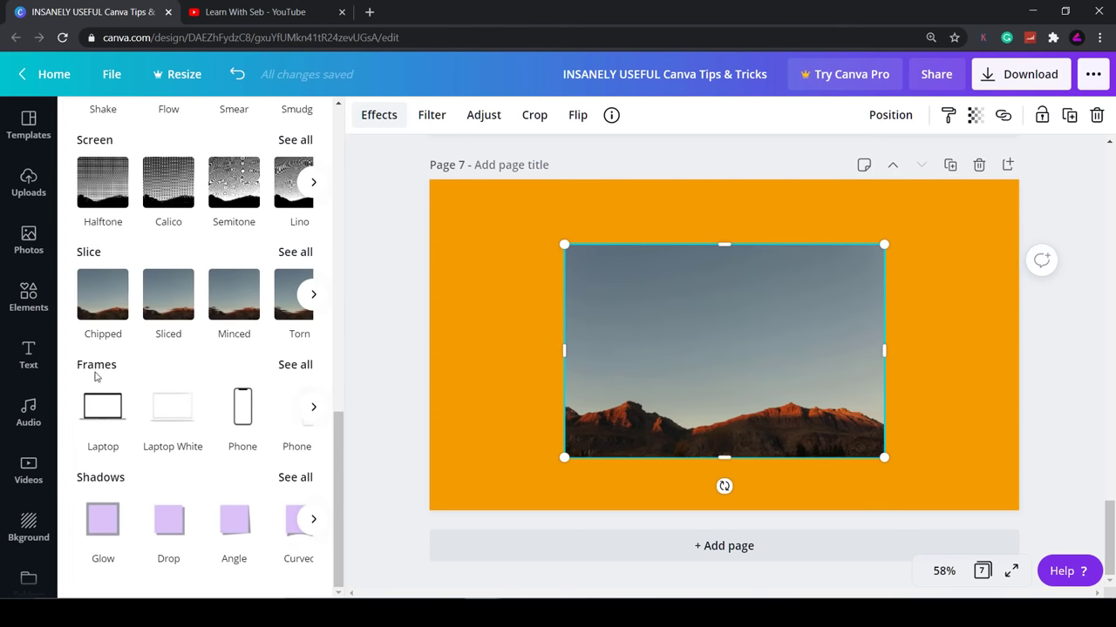
{"action": "mouse_move", "coordinate": [303, 373]}
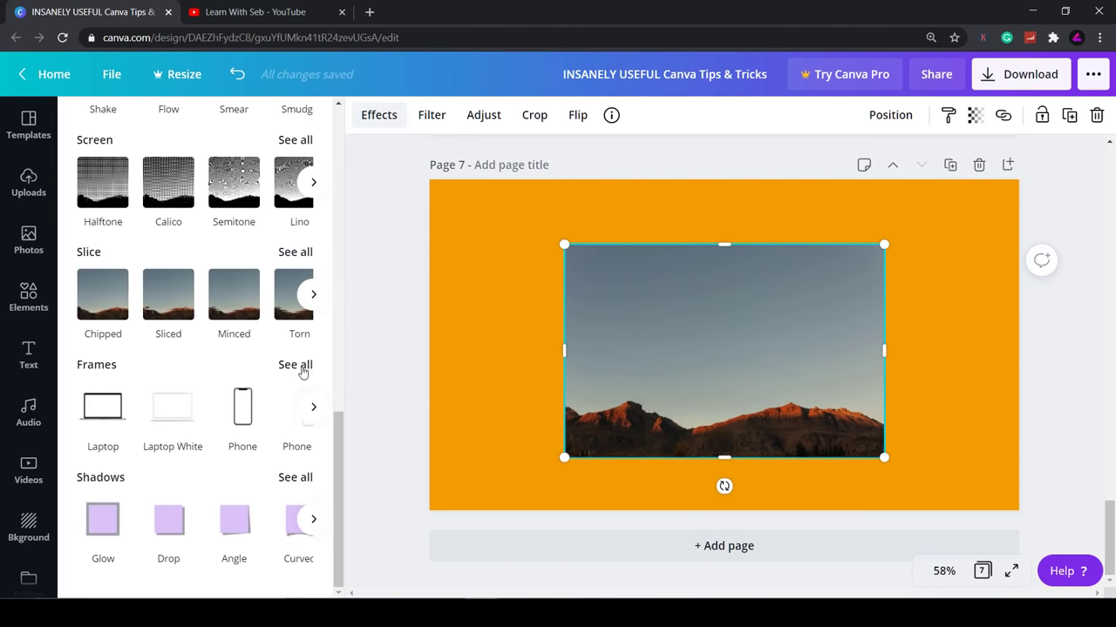
{"action": "mouse_move", "coordinate": [300, 373]}
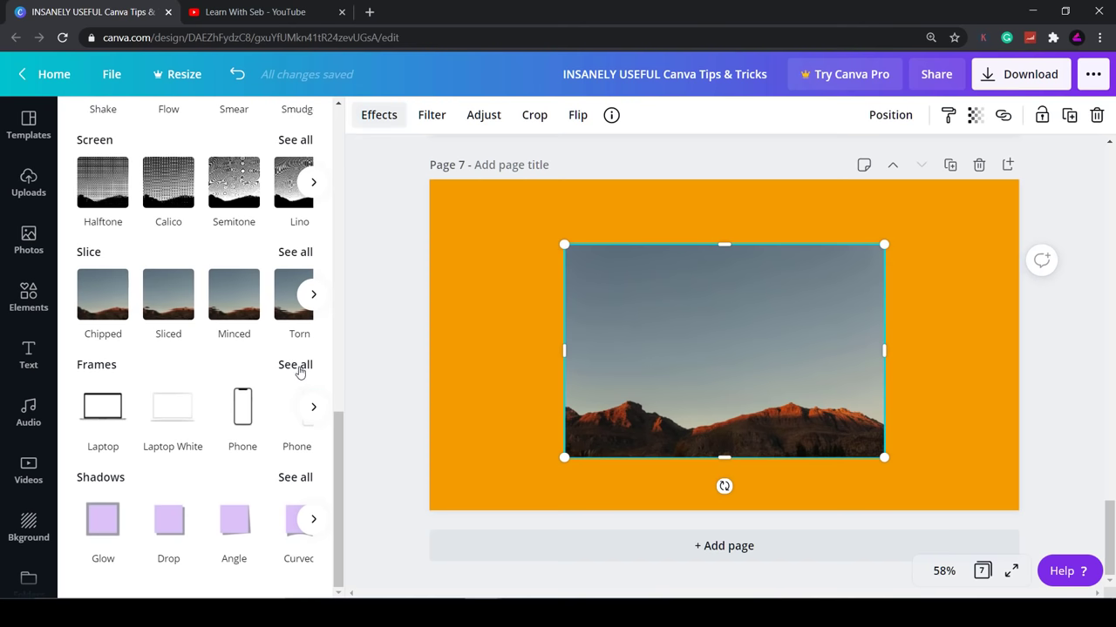
{"action": "left_click", "coordinate": [295, 364]}
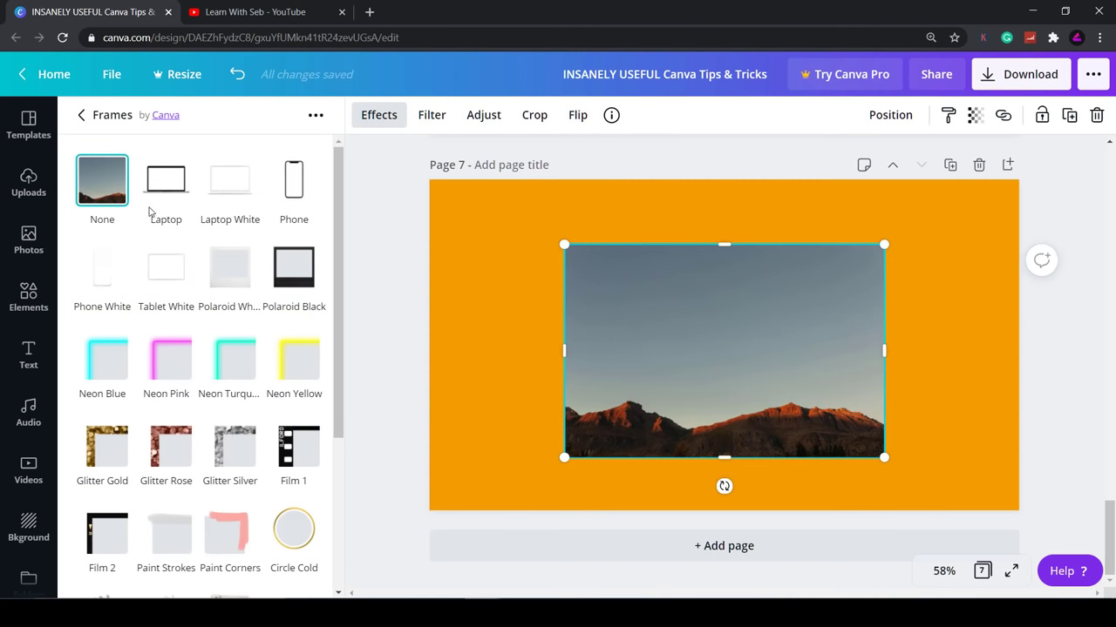
{"action": "left_click", "coordinate": [166, 180]}
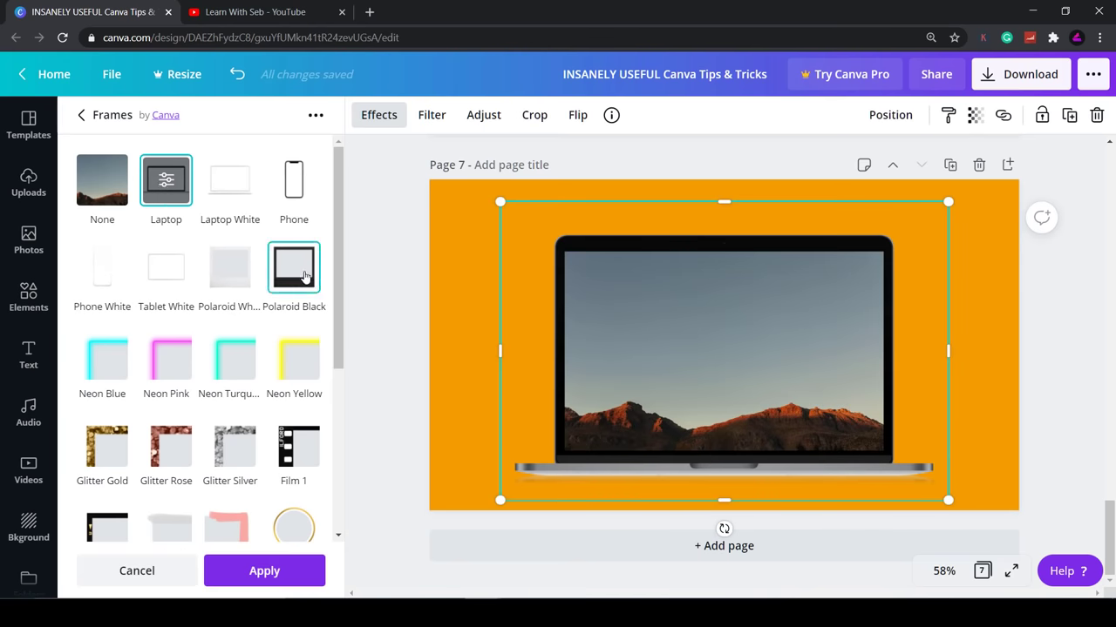
{"action": "left_click", "coordinate": [293, 268]}
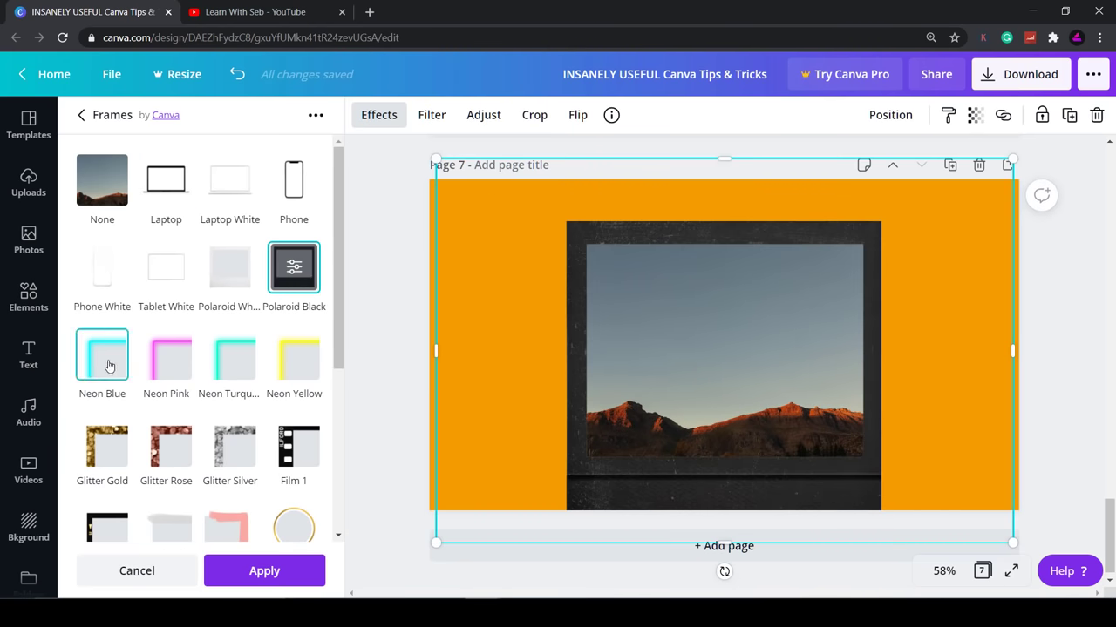
Preview neon glow, Film 1, gold leaf circle and another decorative frame
{"action": "left_click", "coordinate": [228, 358]}
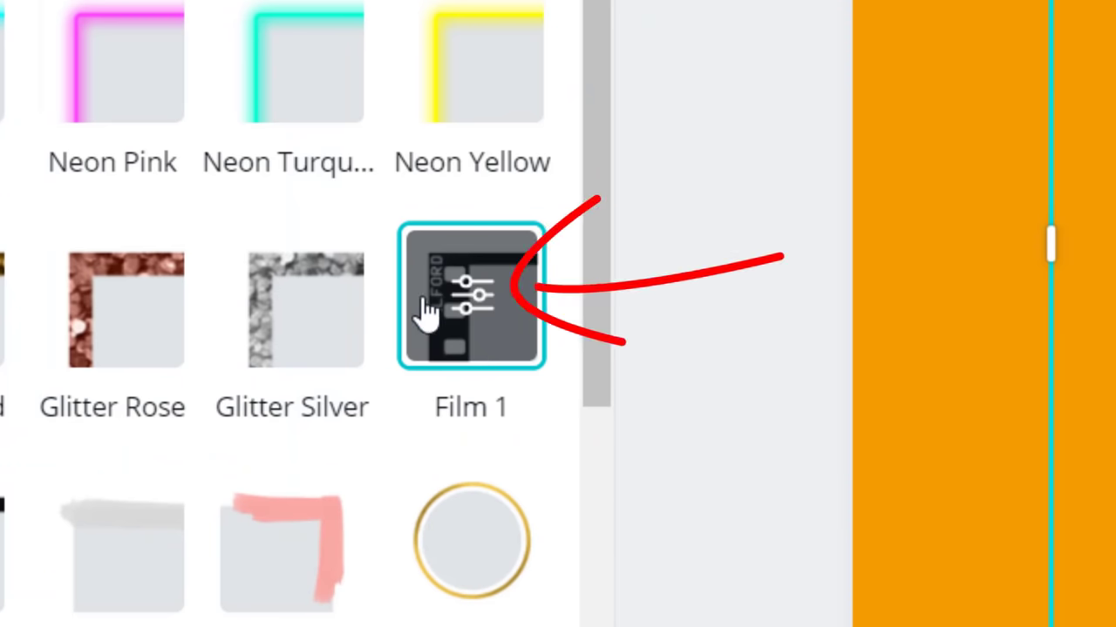
{"action": "left_click", "coordinate": [470, 297]}
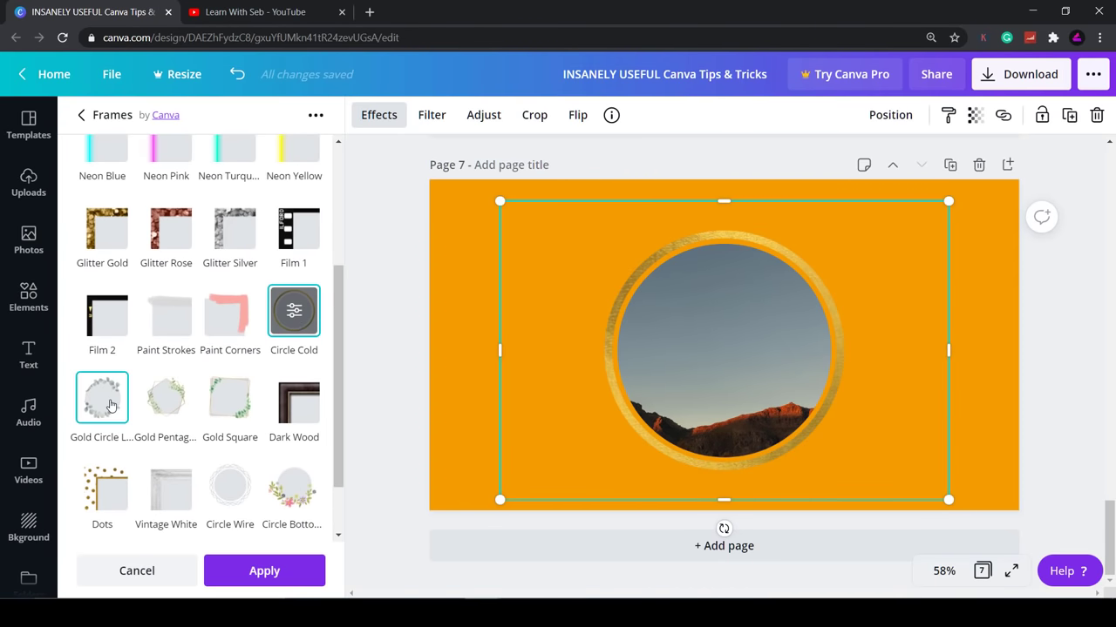
{"action": "left_click", "coordinate": [166, 397]}
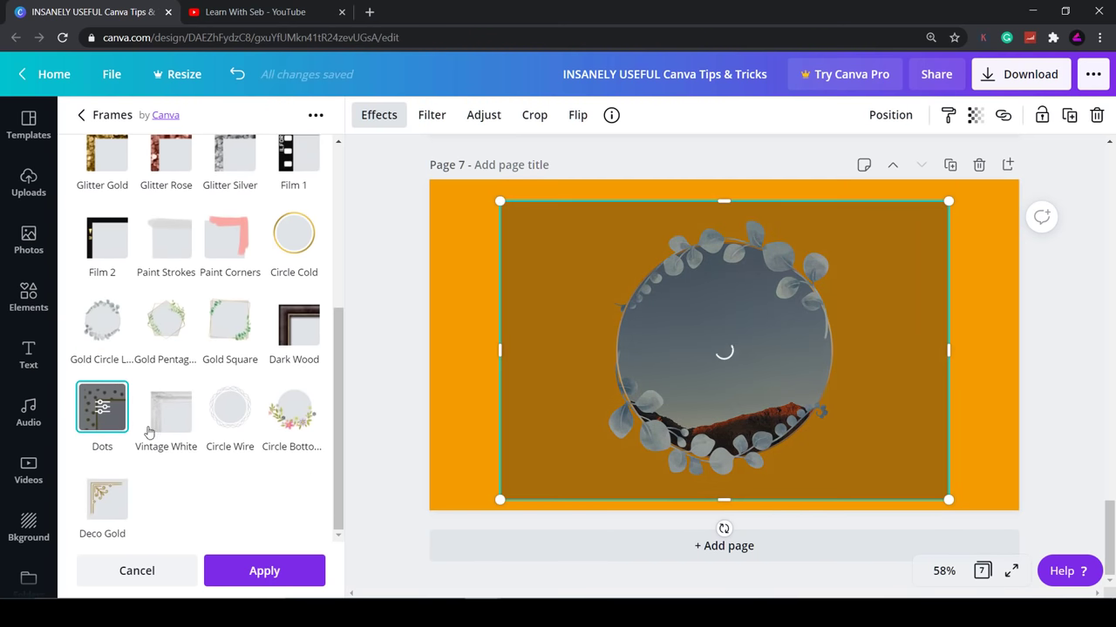
{"action": "left_click", "coordinate": [101, 408]}
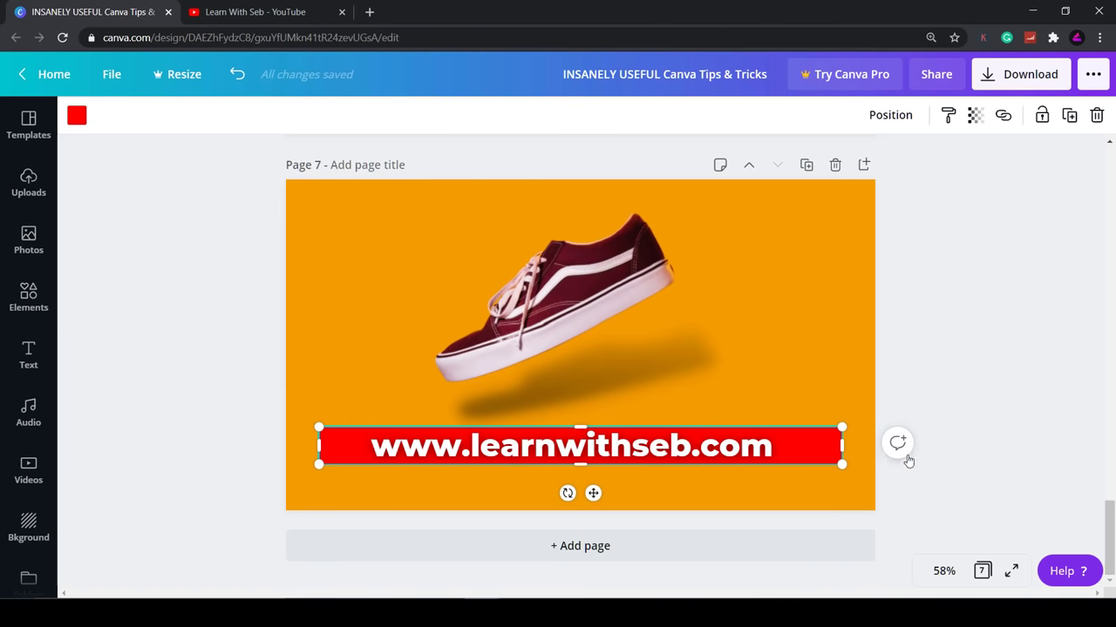
Stretch the red bar to full page width and recolour it dark maroon to match the shoe
{"action": "left_click_drag", "start_coordinate": [842, 446], "coordinate": [889, 447]}
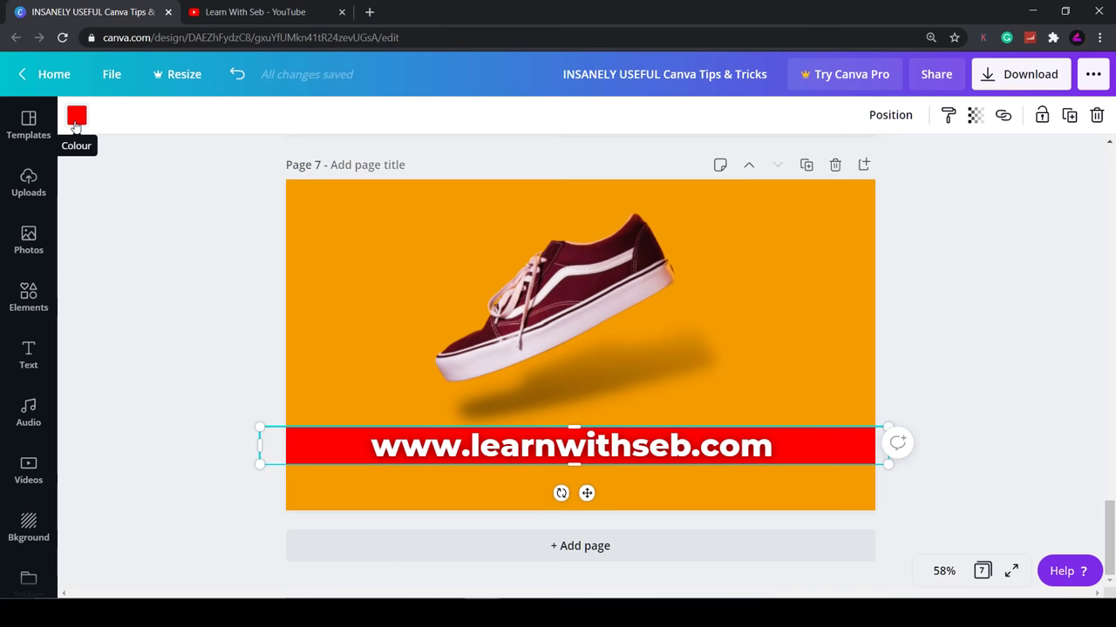
{"action": "left_click", "coordinate": [77, 115]}
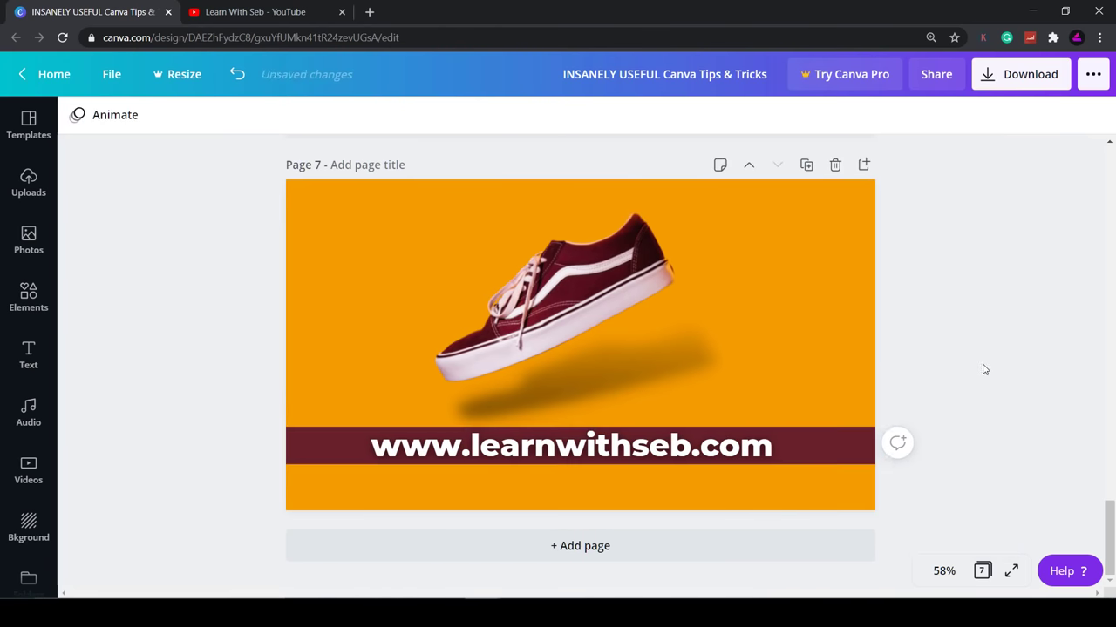
{"action": "left_click", "coordinate": [572, 446]}
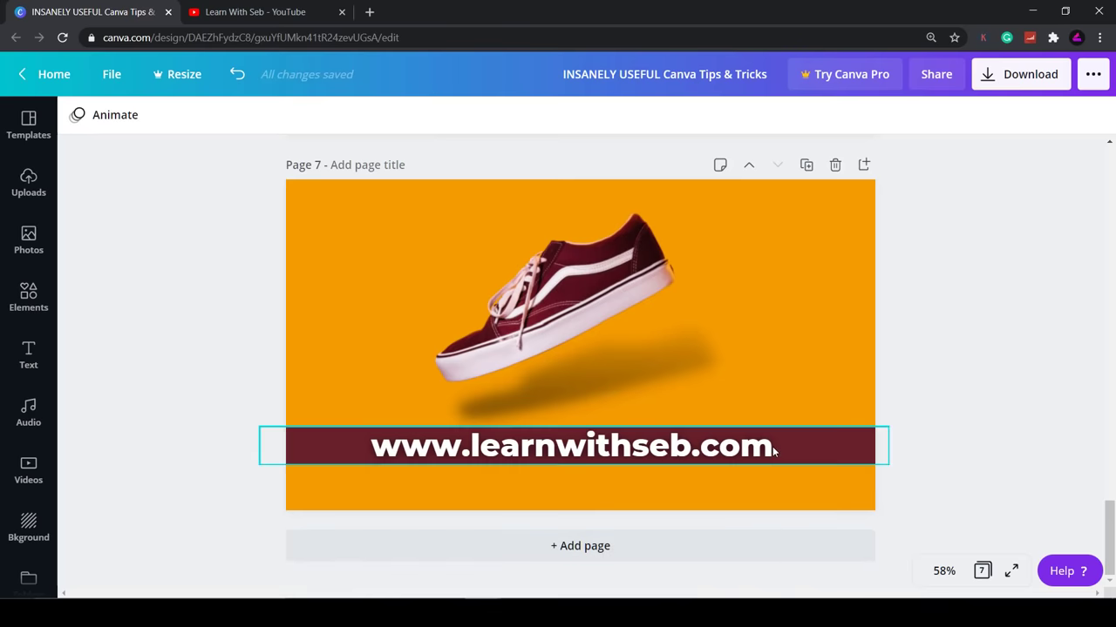
{"action": "left_click", "coordinate": [572, 447]}
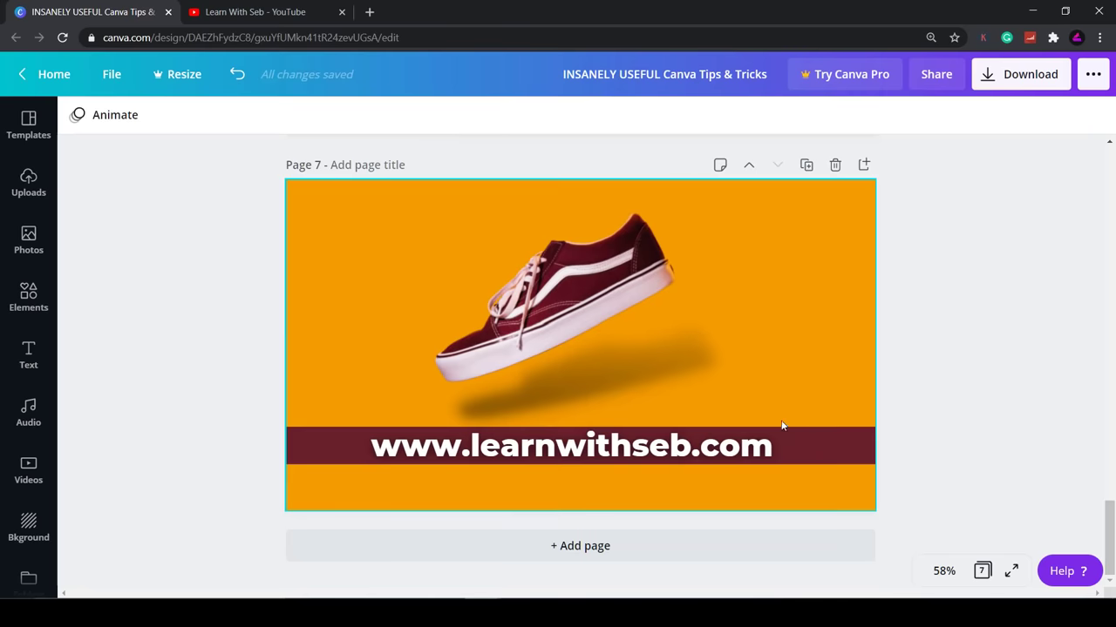
{"action": "left_click", "coordinate": [571, 446]}
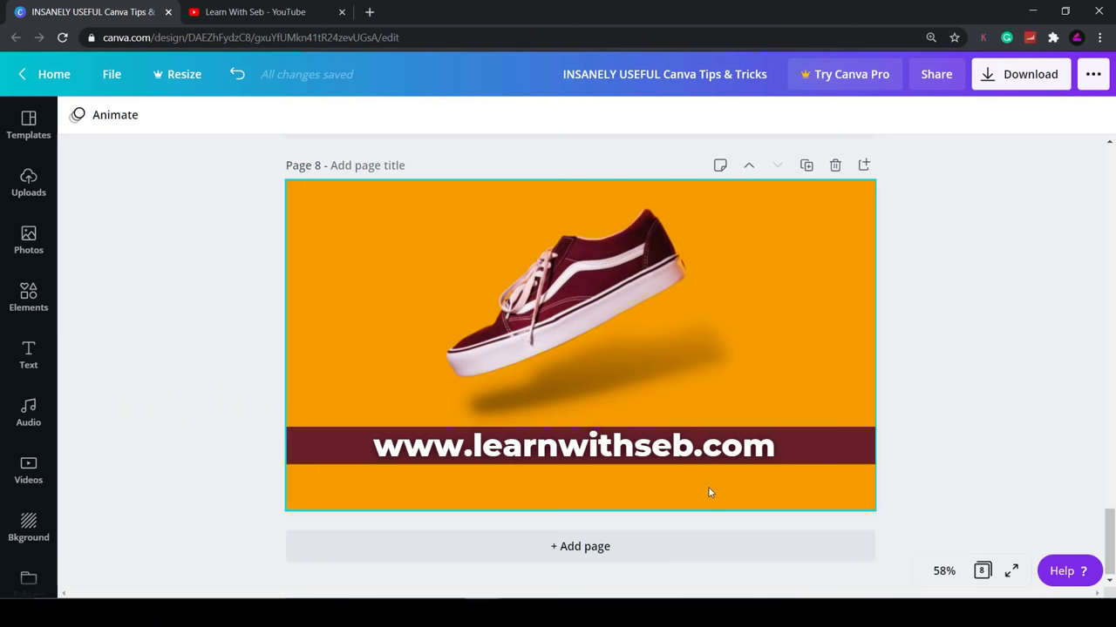
{"action": "left_click", "coordinate": [571, 446]}
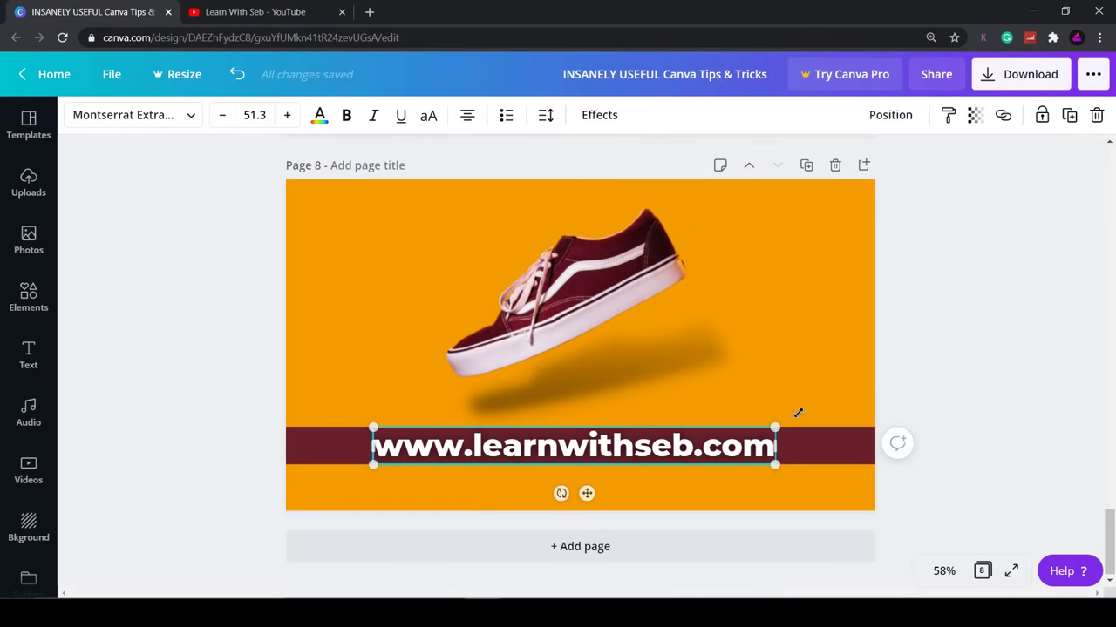
Set the design's share link to let recipients use it as a template
{"action": "left_click", "coordinate": [987, 322]}
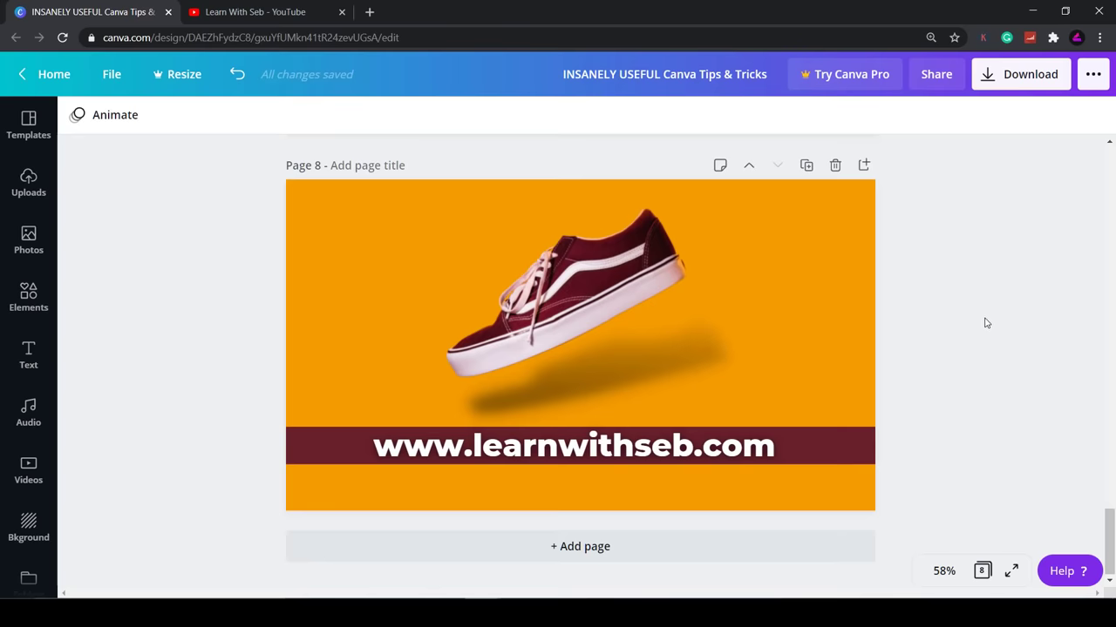
{"action": "mouse_move", "coordinate": [972, 319]}
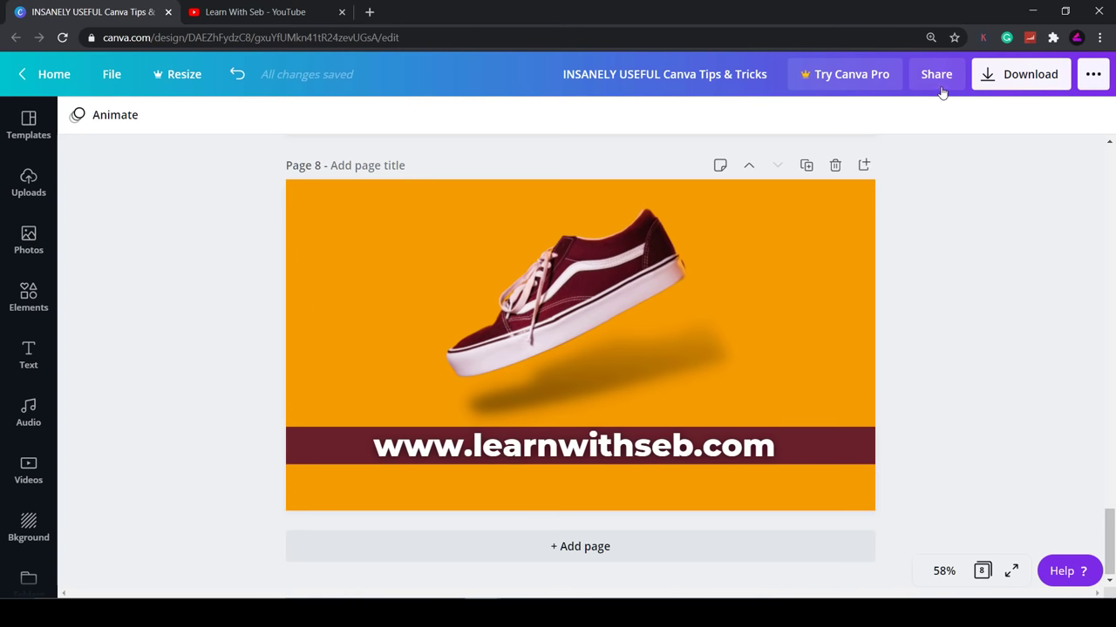
{"action": "left_click", "coordinate": [936, 73]}
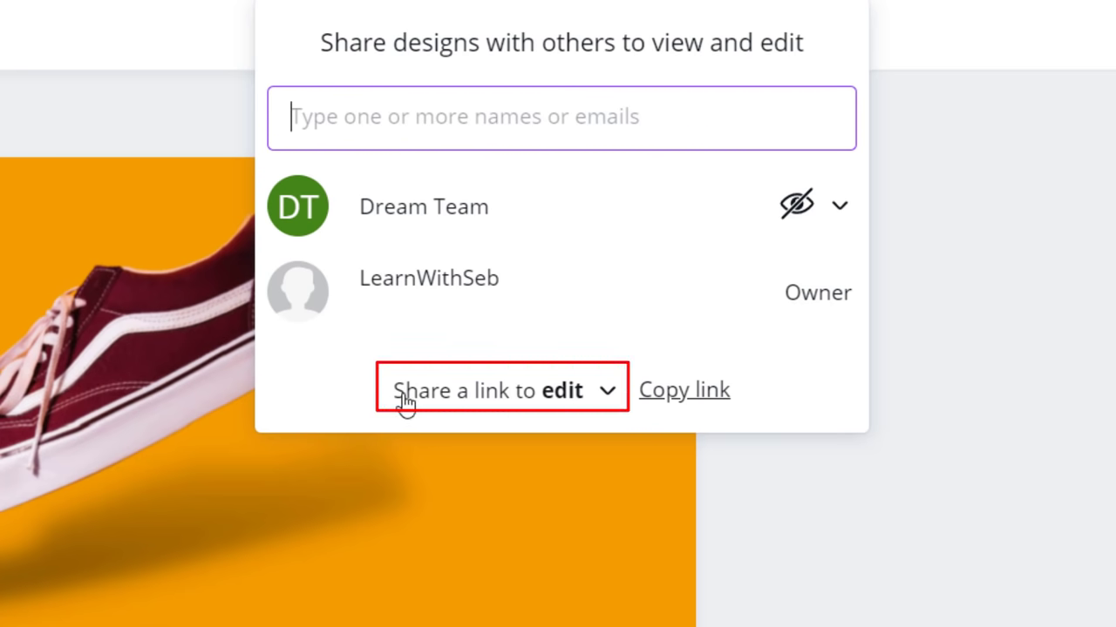
{"action": "left_click", "coordinate": [488, 390]}
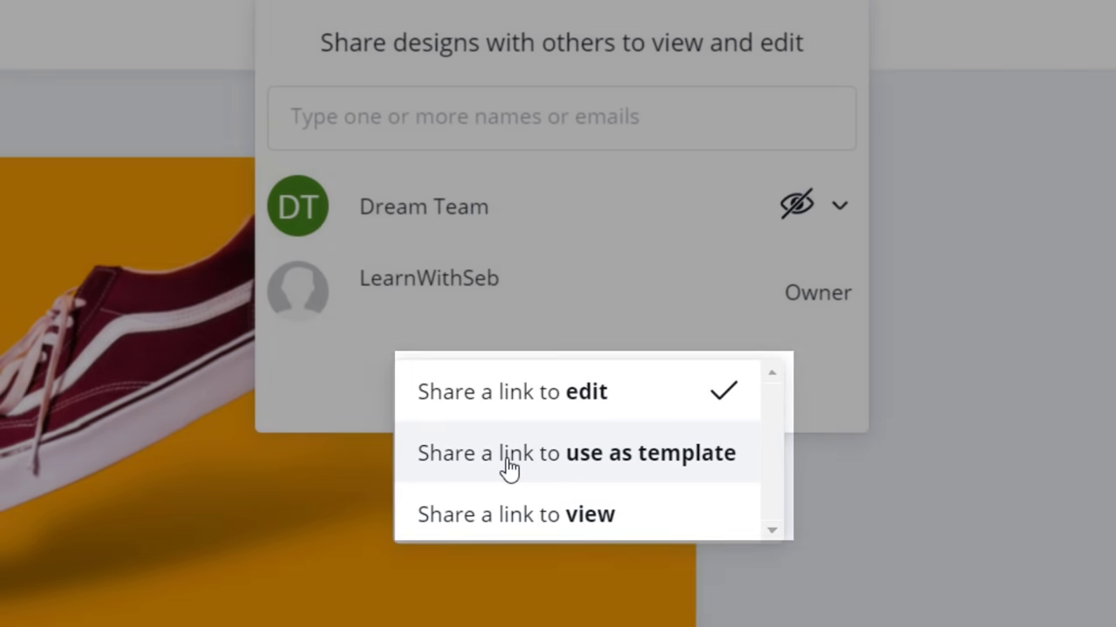
{"action": "left_click", "coordinate": [576, 453]}
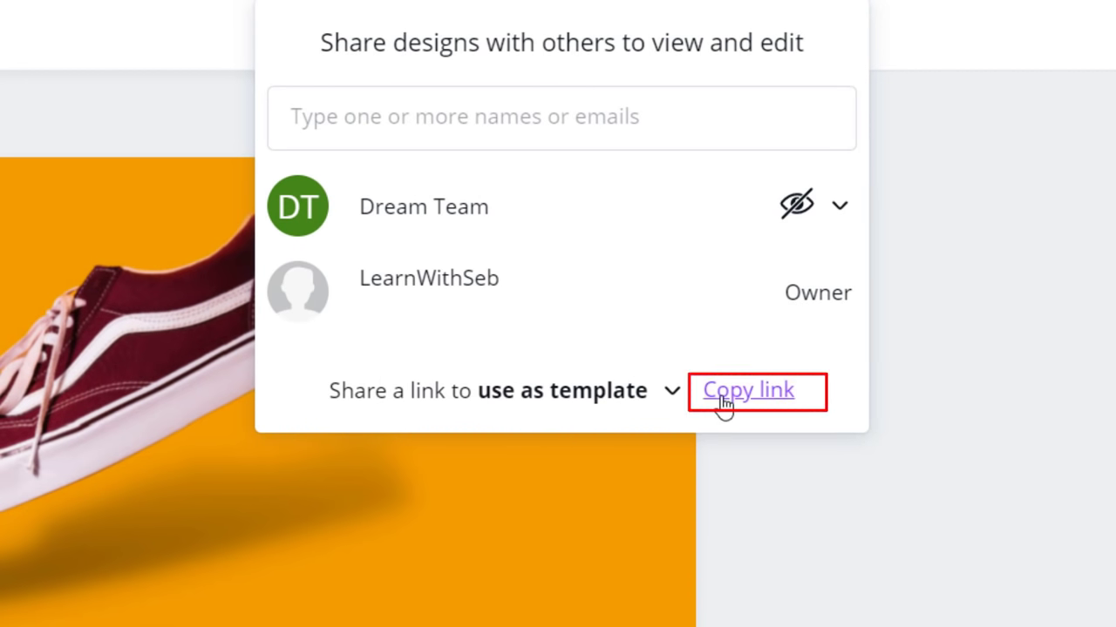
Copy the template link and start a new design from it as a recipient would
{"action": "left_click", "coordinate": [746, 391]}
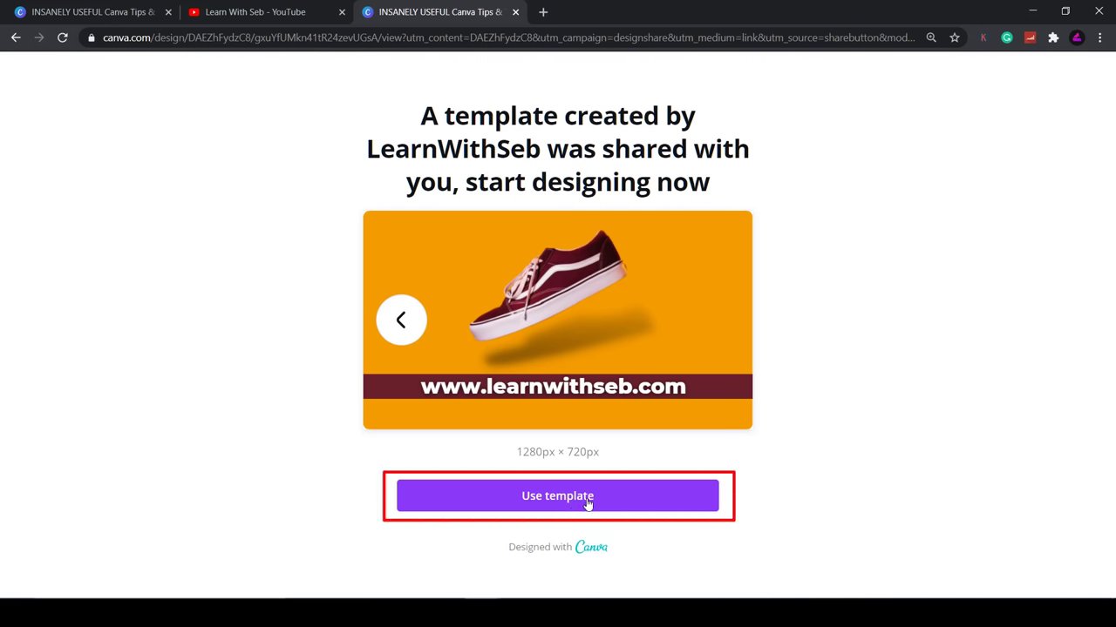
{"action": "left_click", "coordinate": [558, 495]}
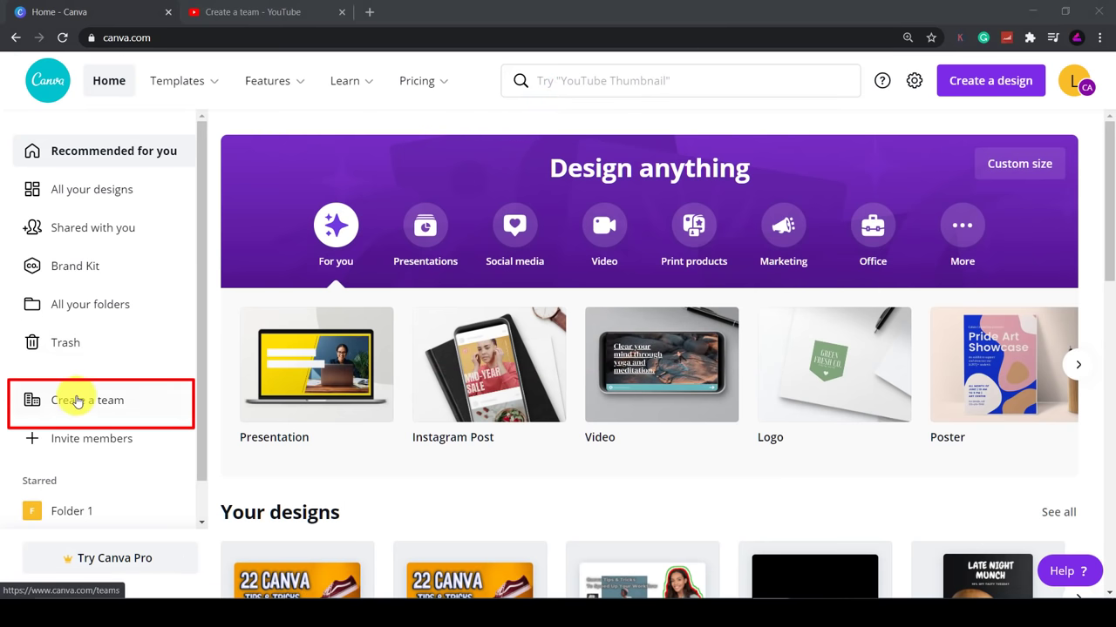
Create a new Canva team with default settings and go to its page
{"action": "left_click", "coordinate": [87, 399]}
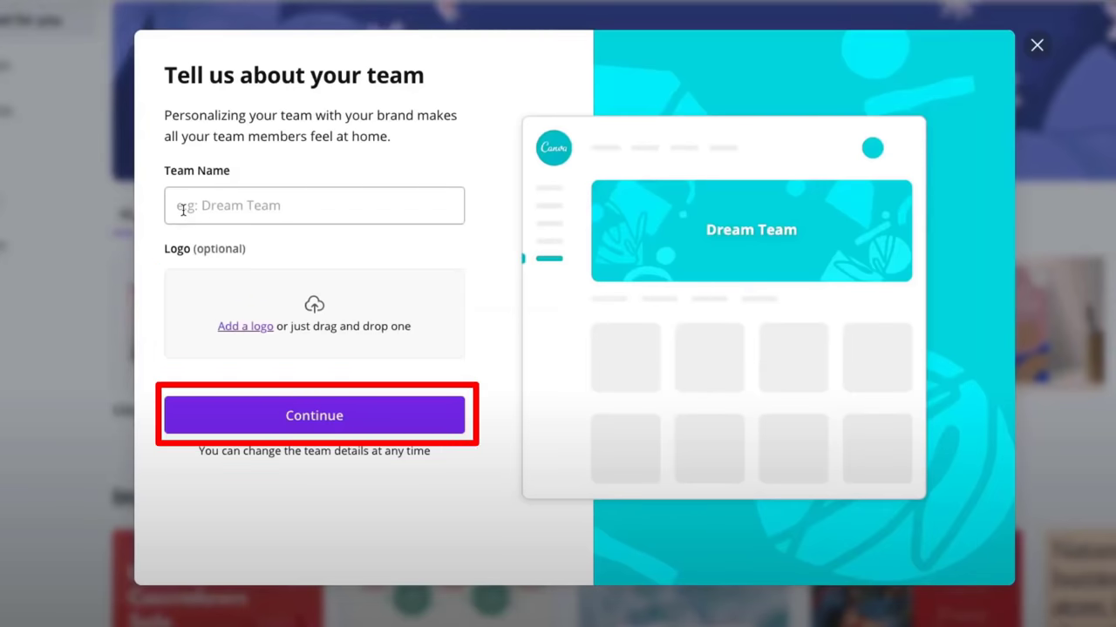
{"action": "left_click", "coordinate": [314, 415]}
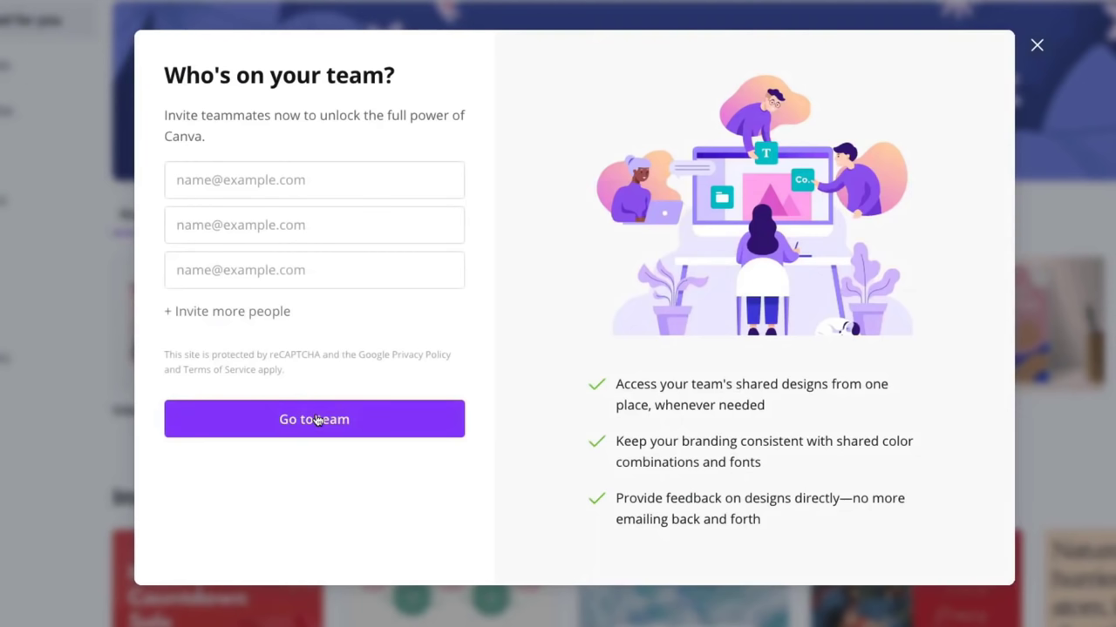
{"action": "left_click", "coordinate": [314, 180]}
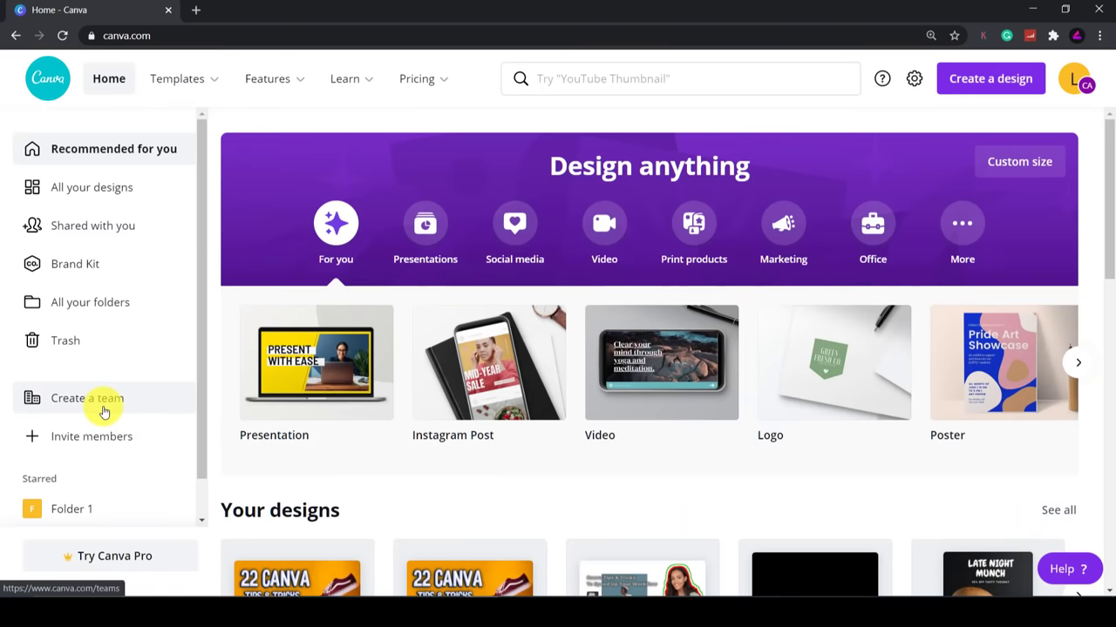
{"action": "left_click", "coordinate": [87, 397]}
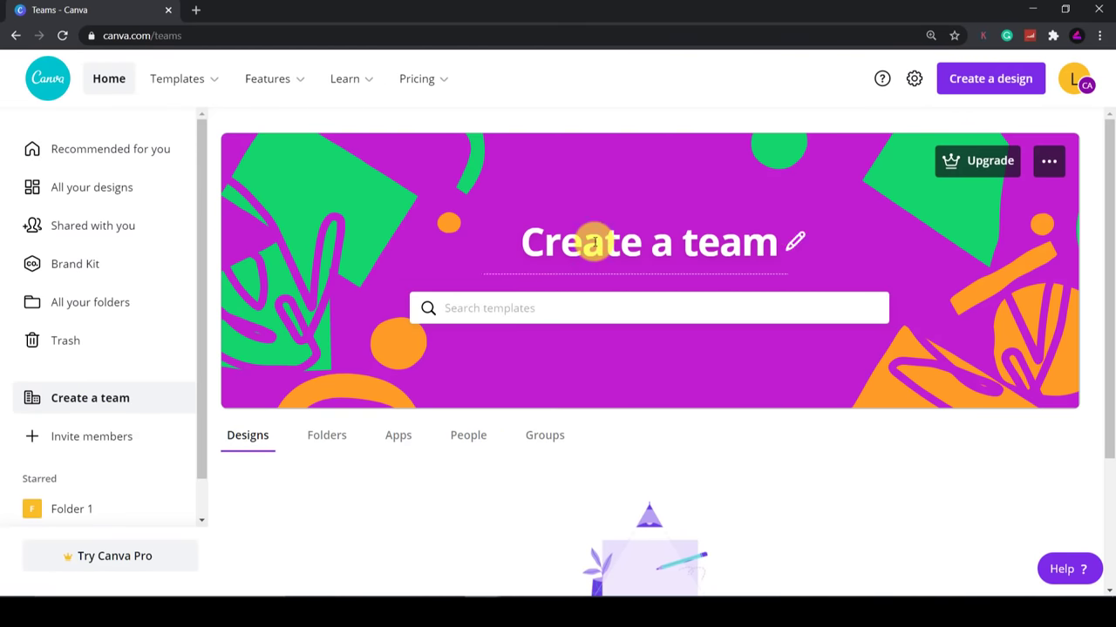
Rename the team to 'Learn With Seb Team' and view its empty shared designs area
{"action": "type", "text": "Learn With Seb"}
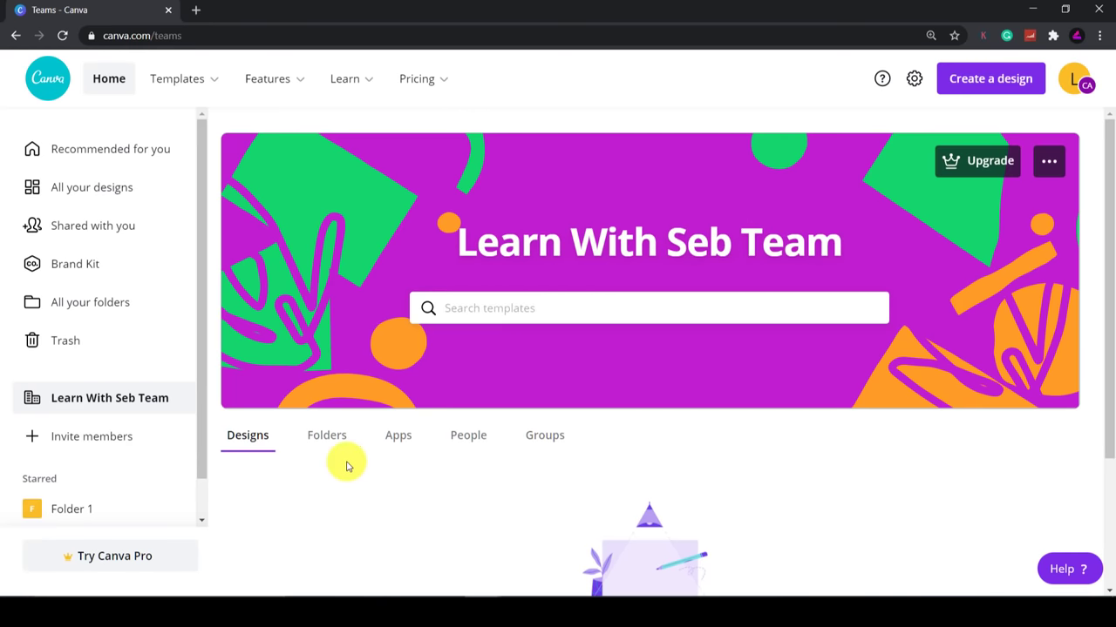
{"action": "scroll", "scroll_direction": "down", "scroll_amount": 3}
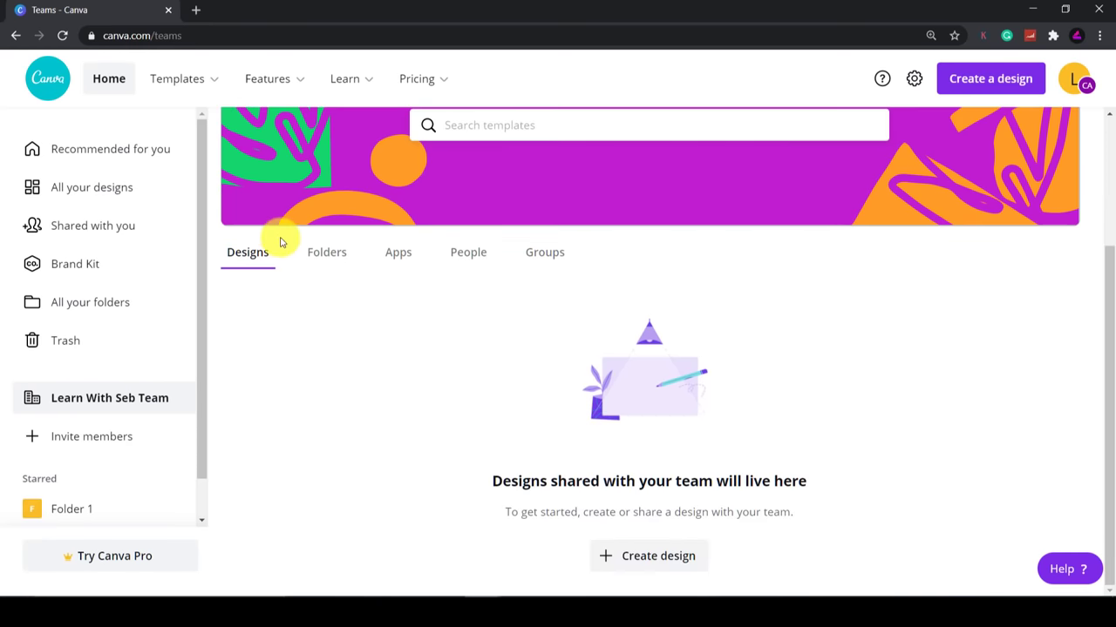
{"action": "left_click", "coordinate": [328, 251]}
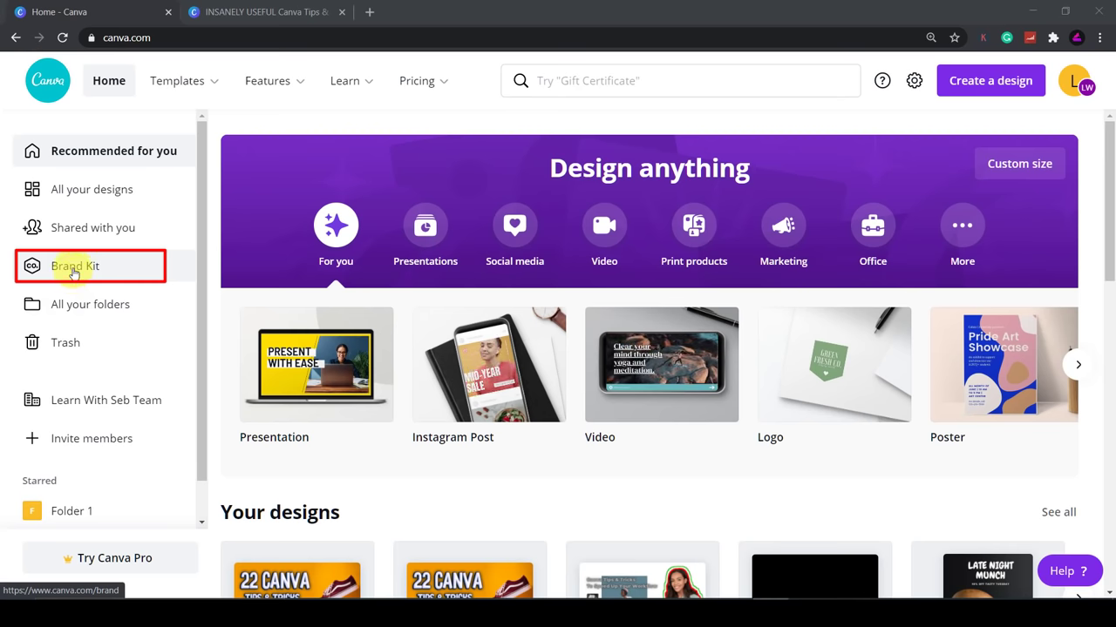
In Brand Kit, try adding a brand logo and dismiss the Canva Pro offer
{"action": "left_click", "coordinate": [75, 265]}
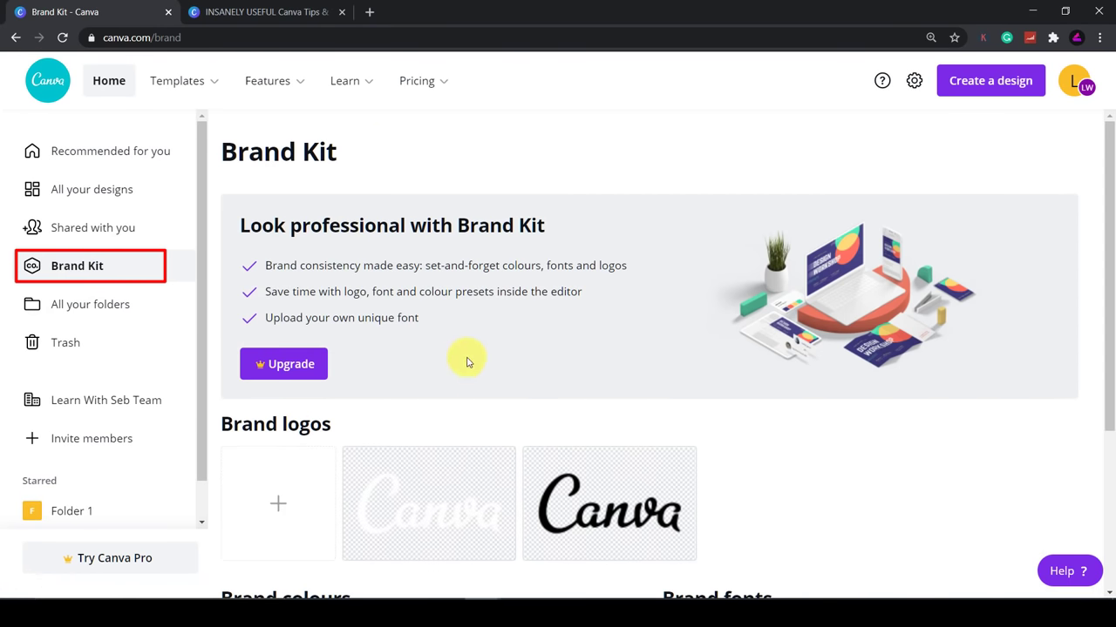
{"action": "scroll", "scroll_direction": "down", "scroll_amount": 3}
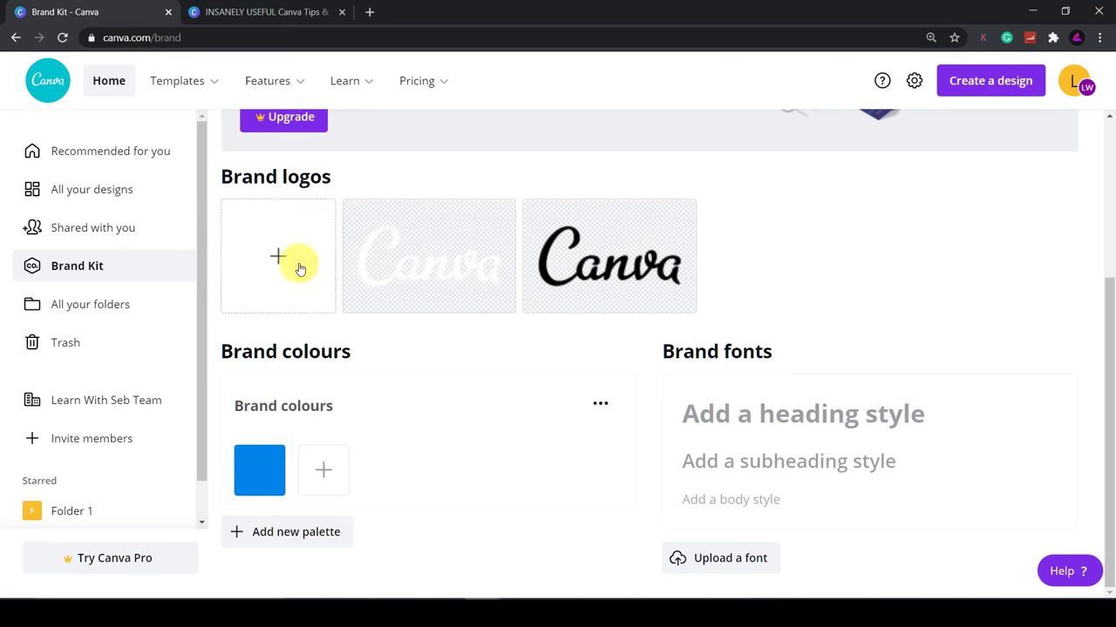
{"action": "left_click", "coordinate": [278, 257]}
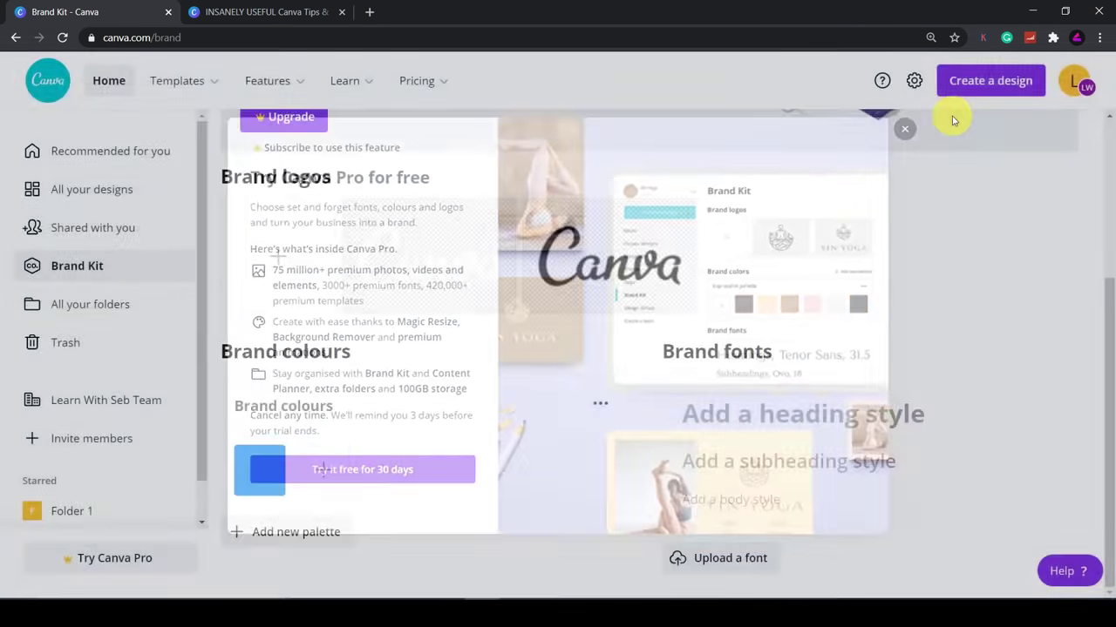
{"action": "left_click", "coordinate": [904, 129]}
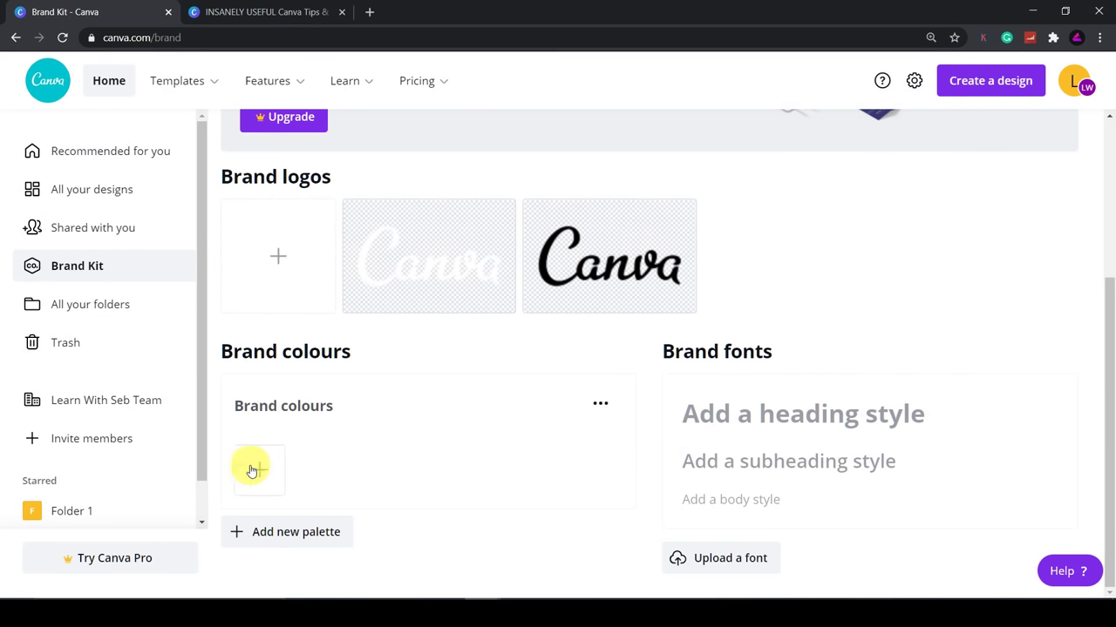
Add purple, blue and orange swatches to the brand colour palette
{"action": "left_click", "coordinate": [257, 471]}
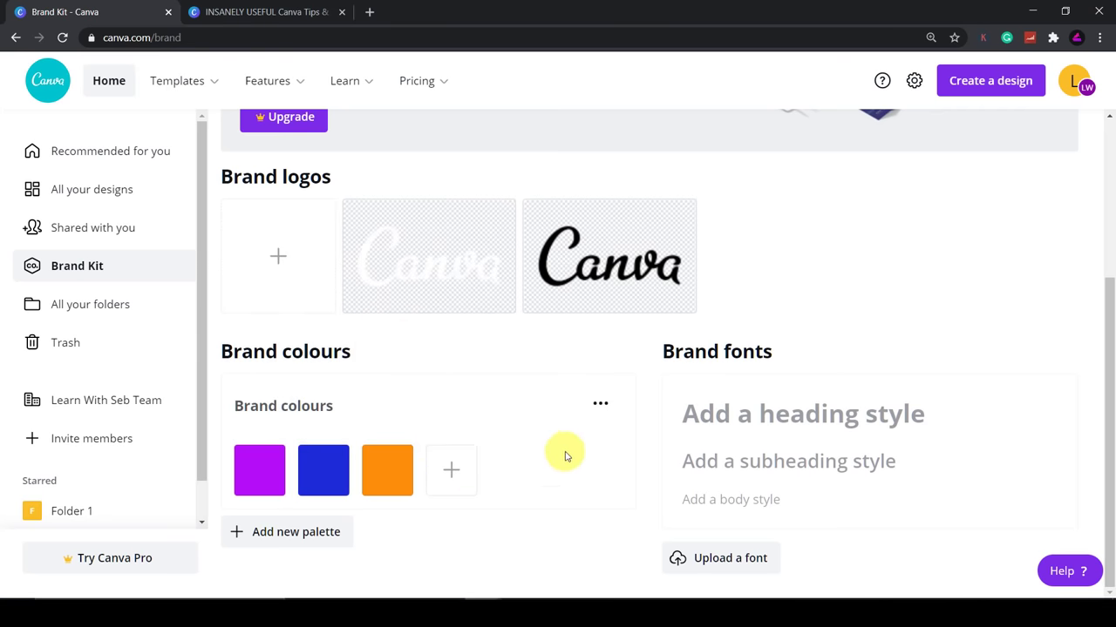
{"action": "mouse_move", "coordinate": [564, 481]}
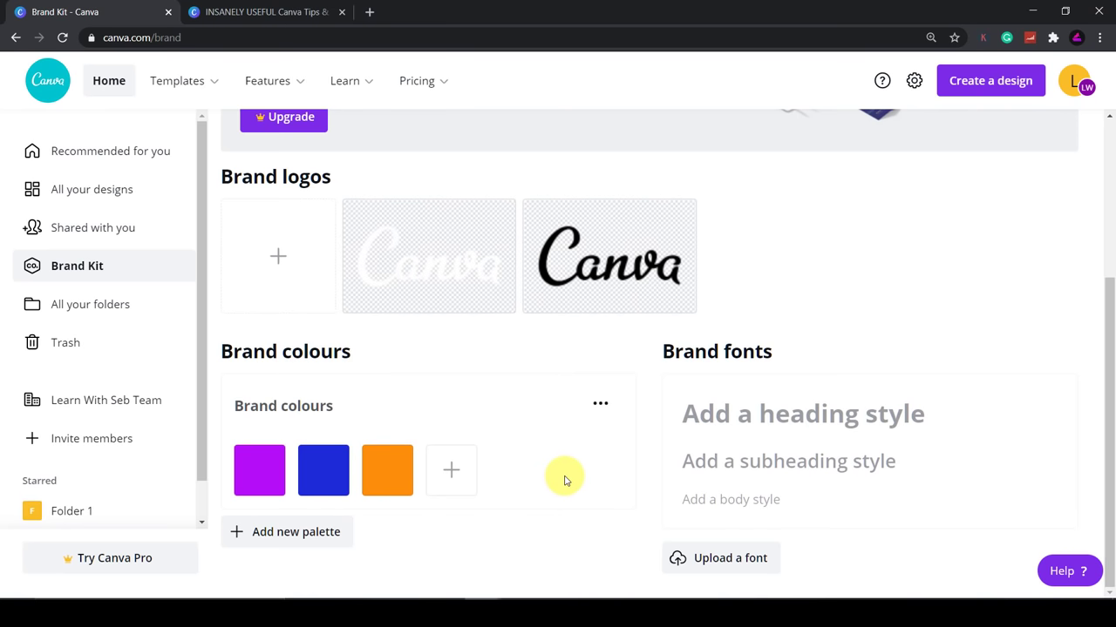
{"action": "left_click", "coordinate": [265, 11]}
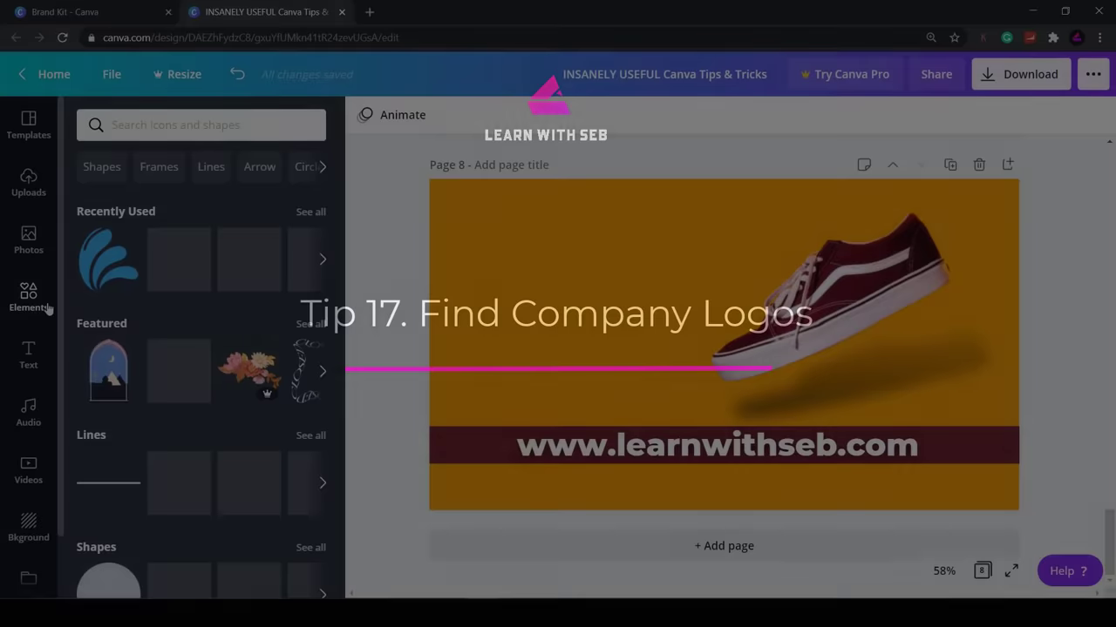
Search the Elements library for Amazon, Facebook and Instagram logos
{"action": "left_click", "coordinate": [200, 125]}
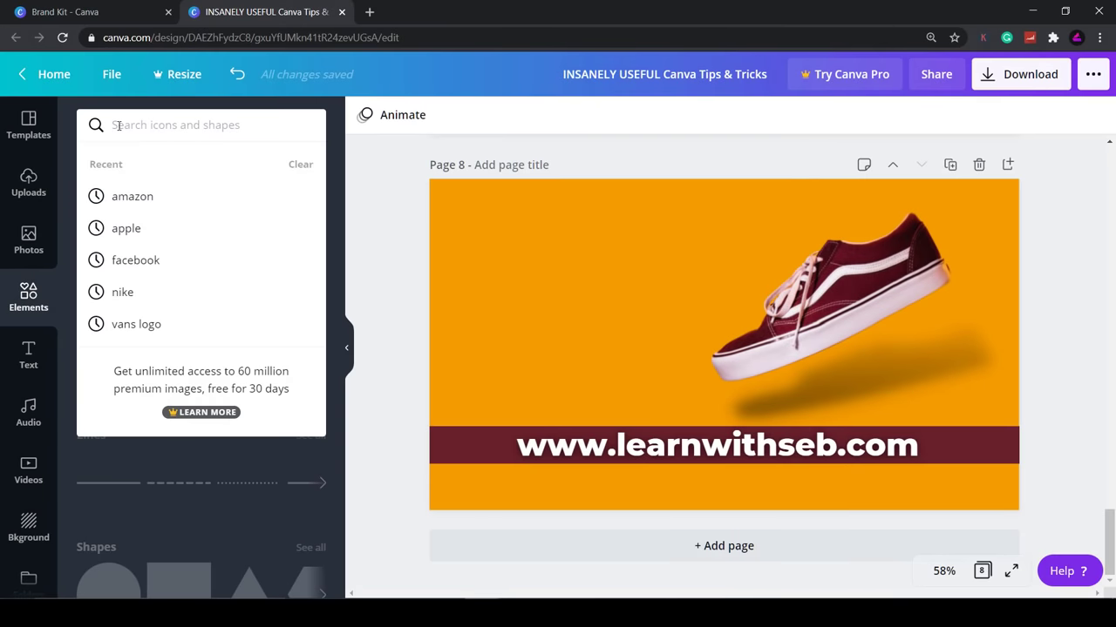
{"action": "type", "text": "amazon"}
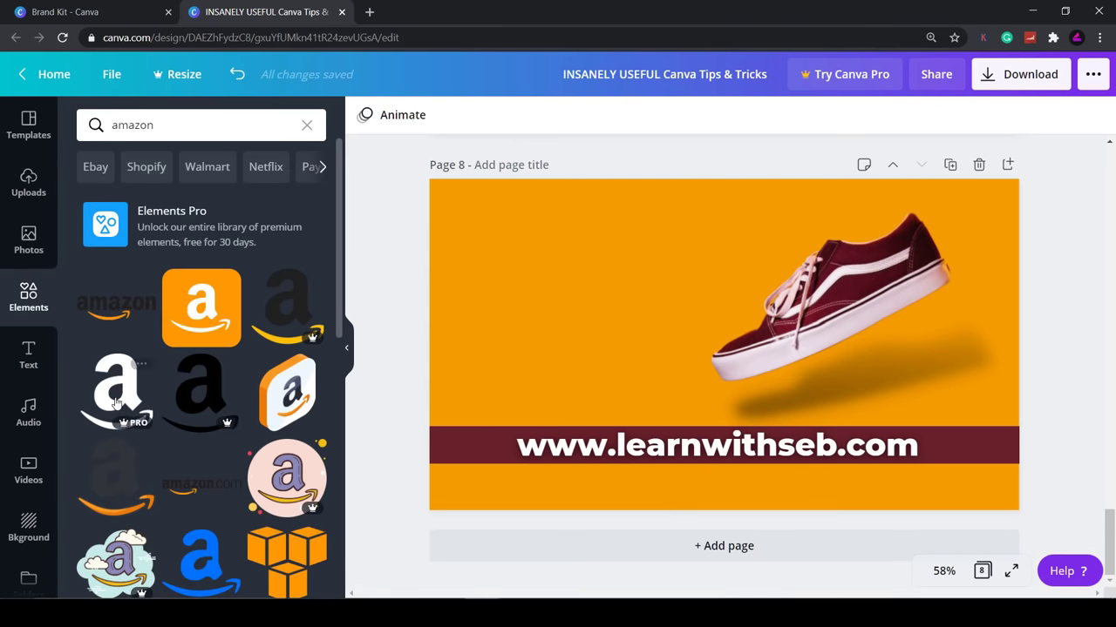
{"action": "mouse_move", "coordinate": [203, 308]}
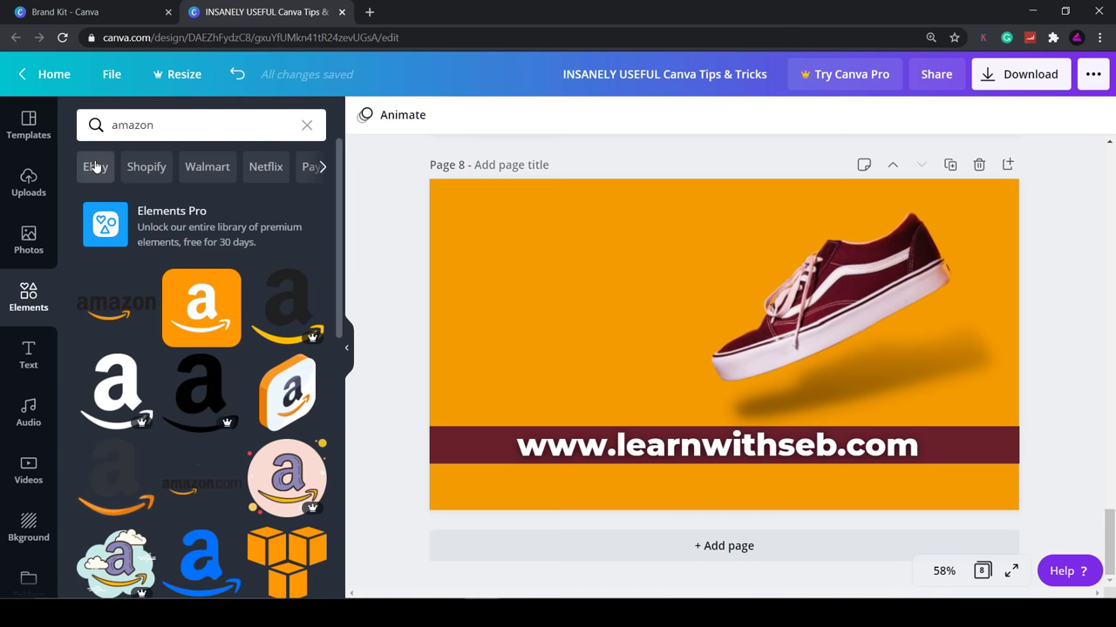
{"action": "type", "text": "facebook"}
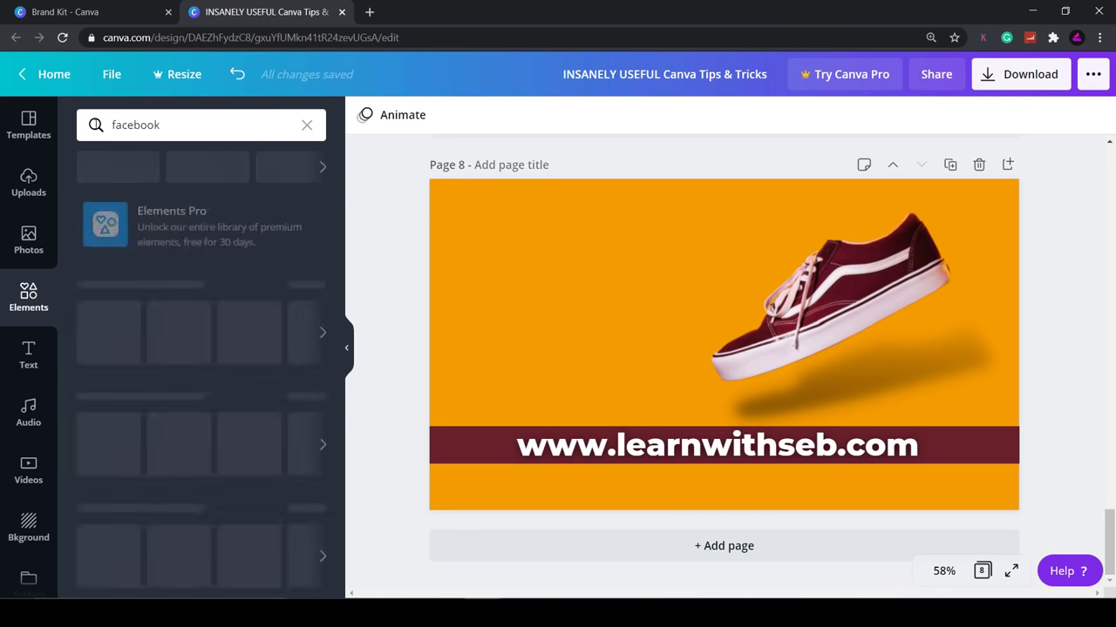
{"action": "type", "text": "Instagram"}
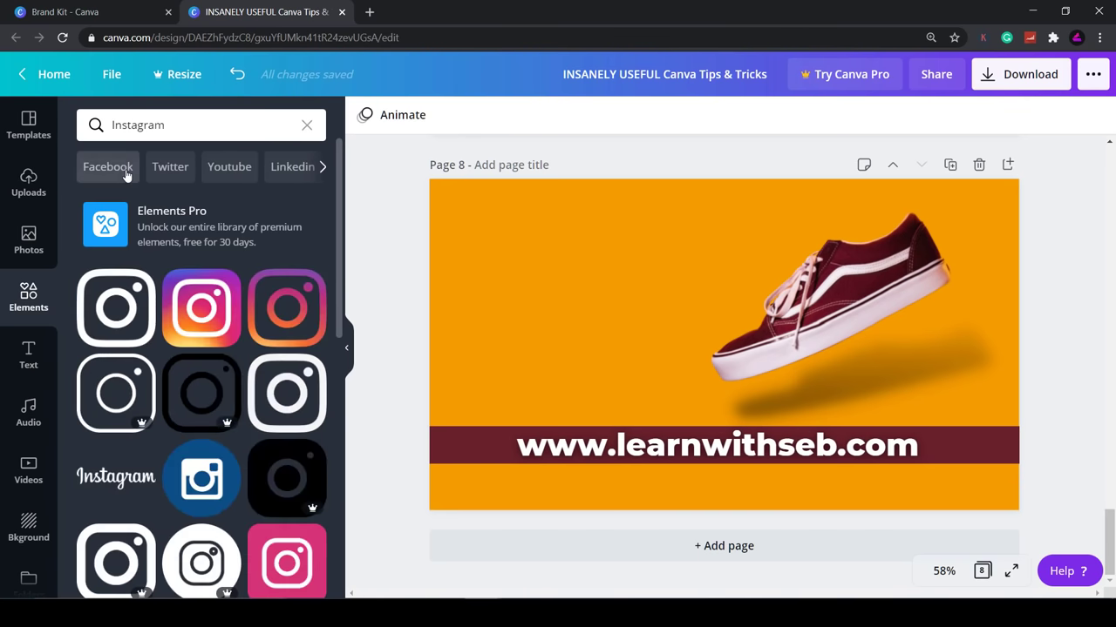
Browse Twitter, LinkedIn and Spotify logos and add a Spotify logo to the design
{"action": "left_click", "coordinate": [169, 168]}
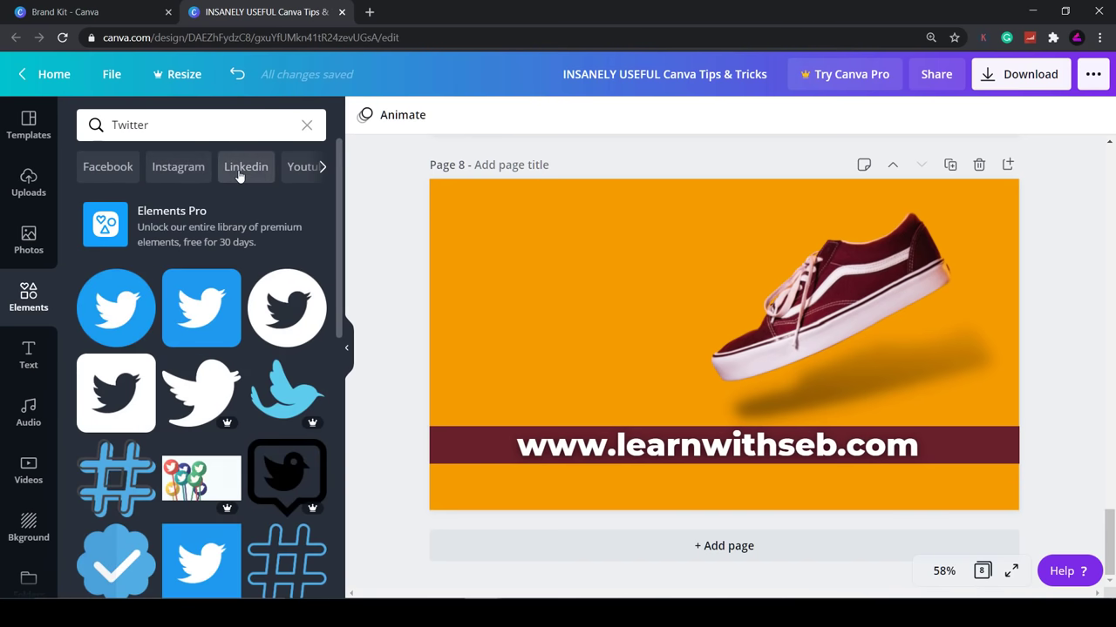
{"action": "left_click", "coordinate": [246, 167]}
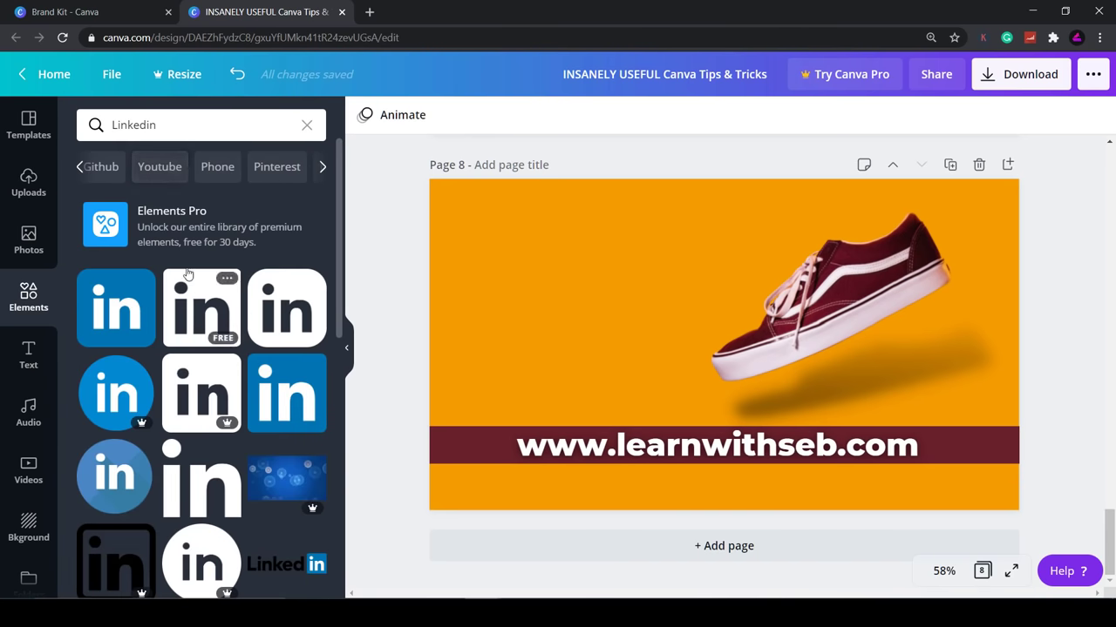
{"action": "type", "text": "Spotify"}
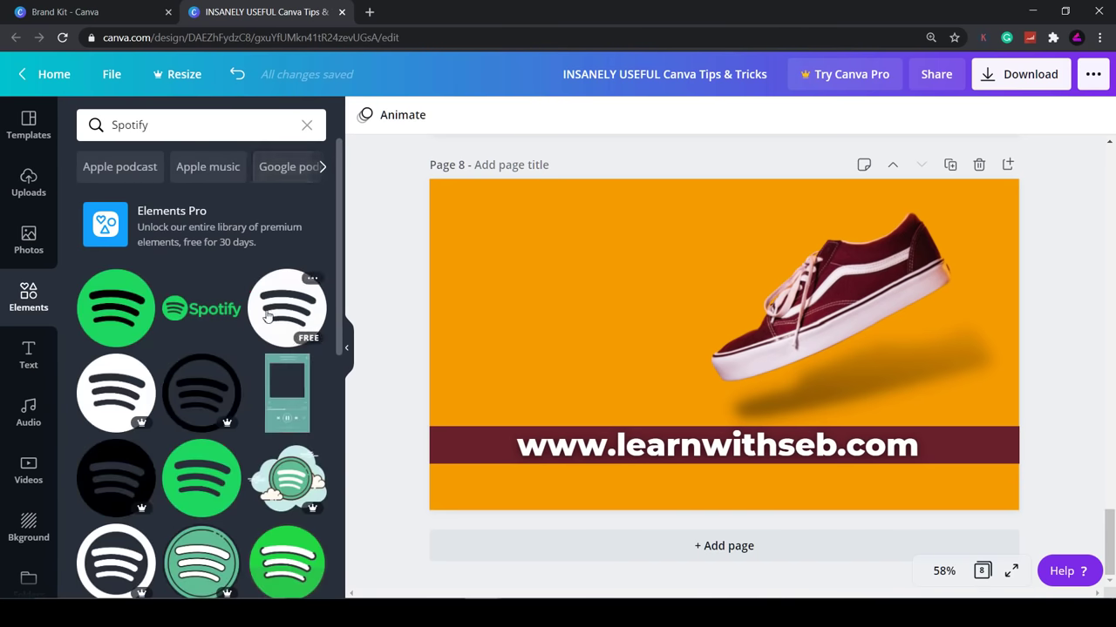
{"action": "left_click", "coordinate": [115, 306]}
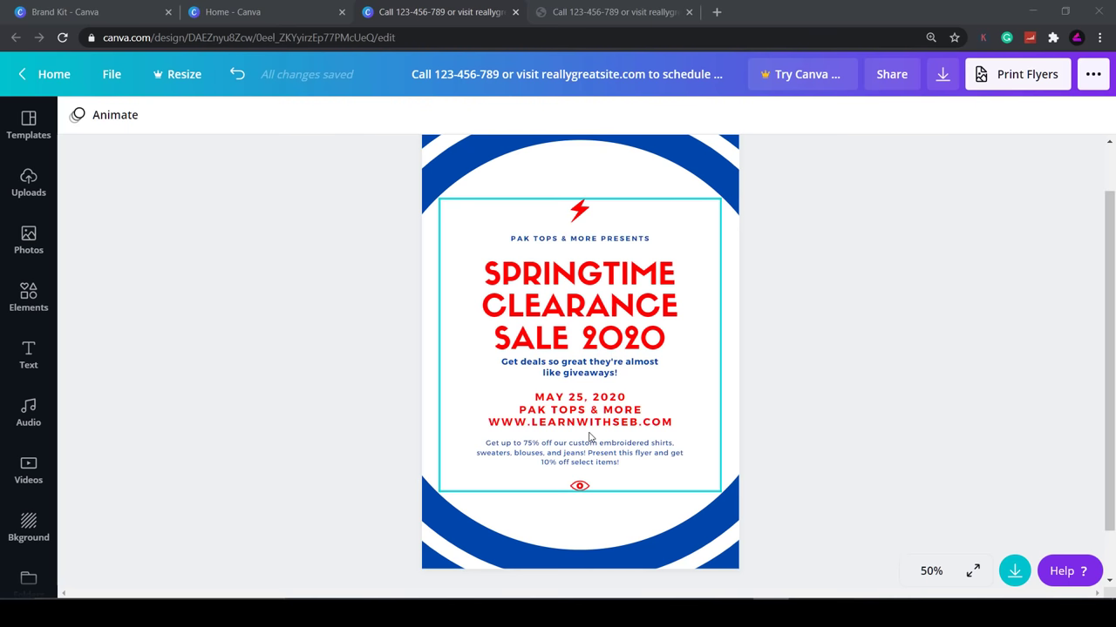
{"action": "left_click", "coordinate": [578, 410]}
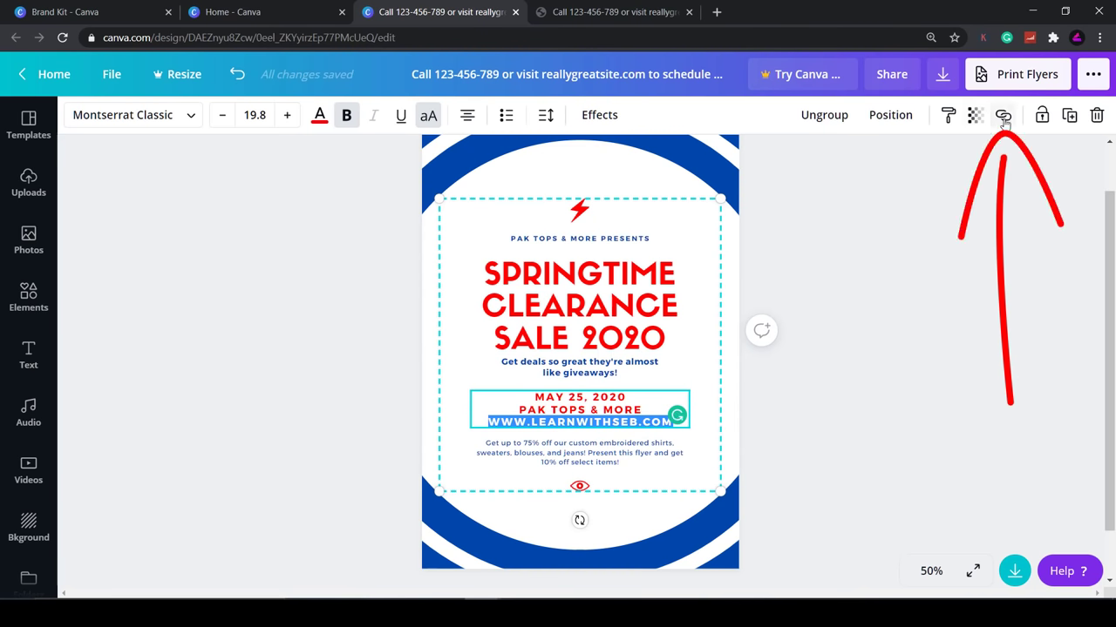
{"action": "left_click", "coordinate": [1003, 115]}
{"action": "type", "text": "http://www.learnwithseb.com"}
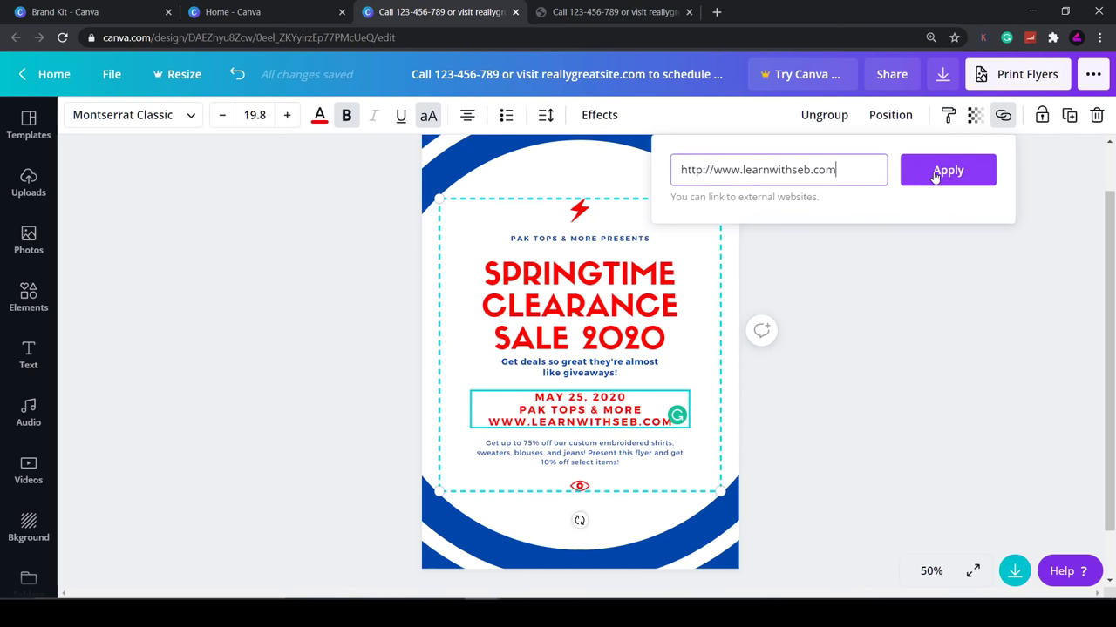
{"action": "left_click", "coordinate": [949, 171]}
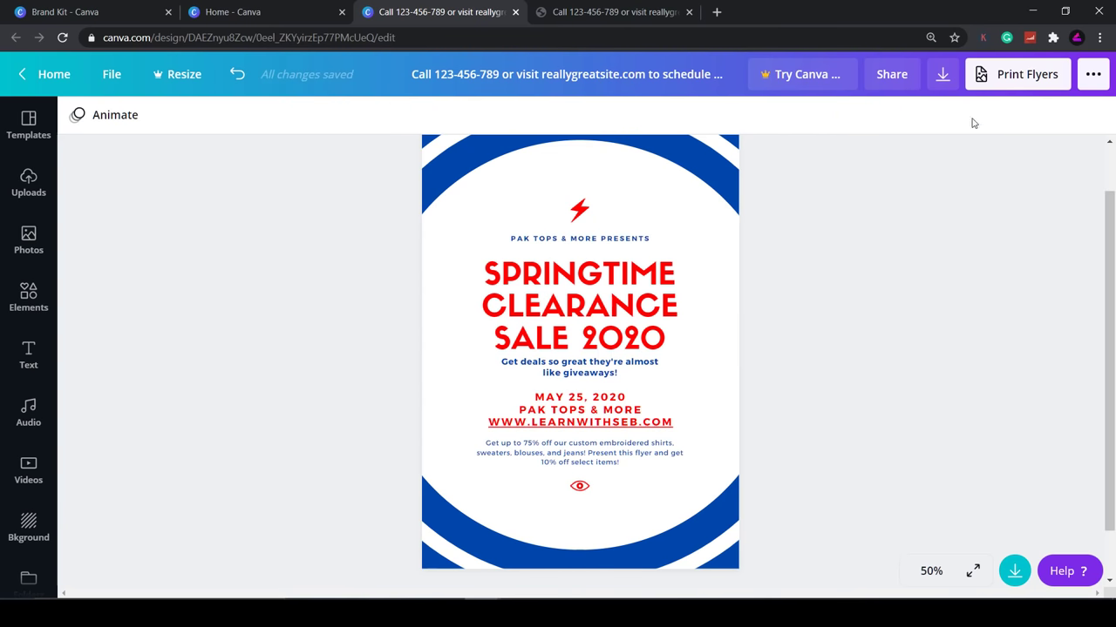
{"action": "left_click", "coordinate": [942, 73]}
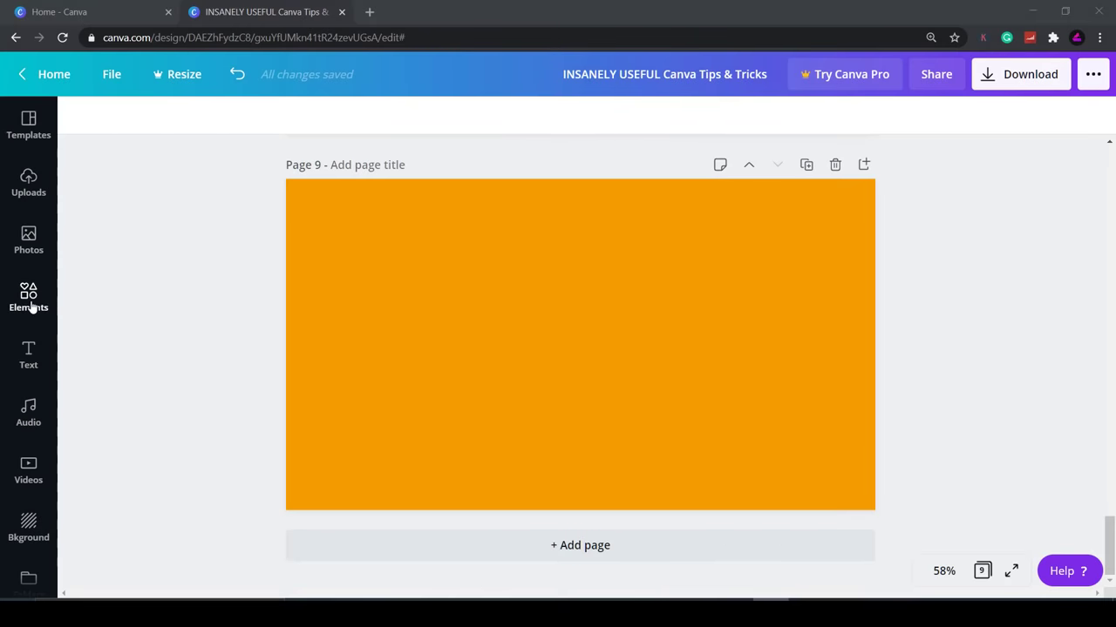
Search Elements for 'frames' and add phone, laptop and desktop device frames to page 9
{"action": "left_click", "coordinate": [28, 296]}
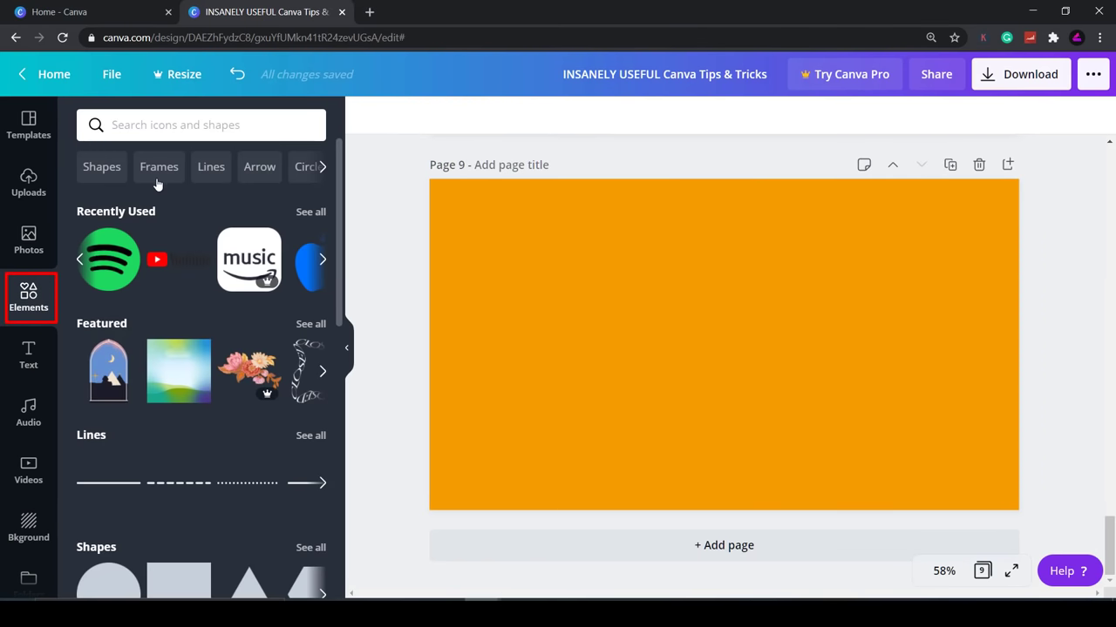
{"action": "left_click", "coordinate": [200, 126]}
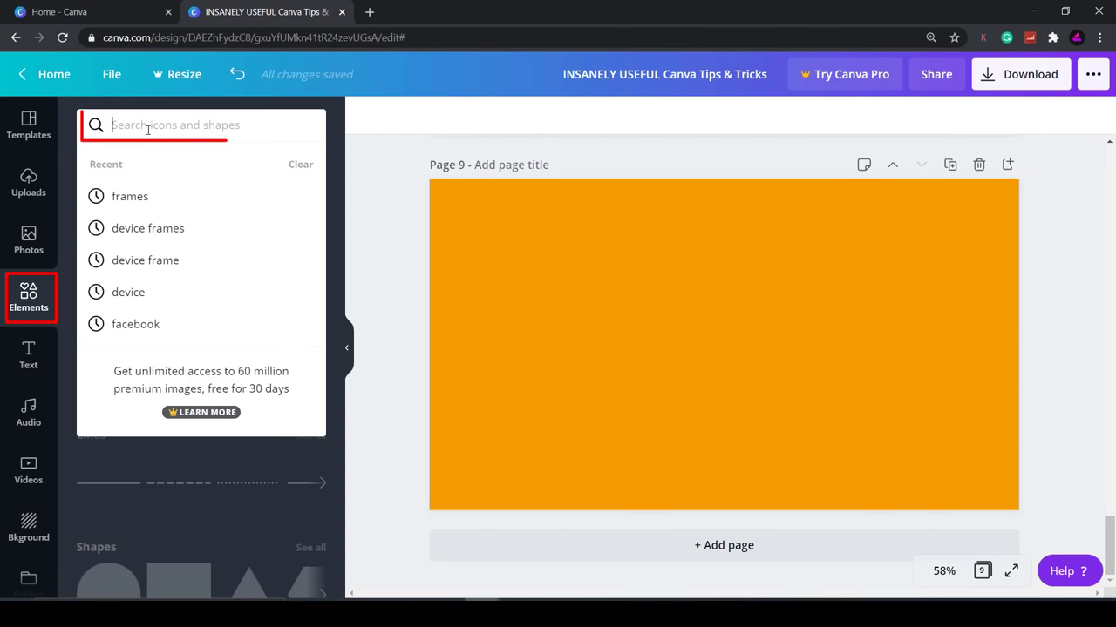
{"action": "type", "text": "frames"}
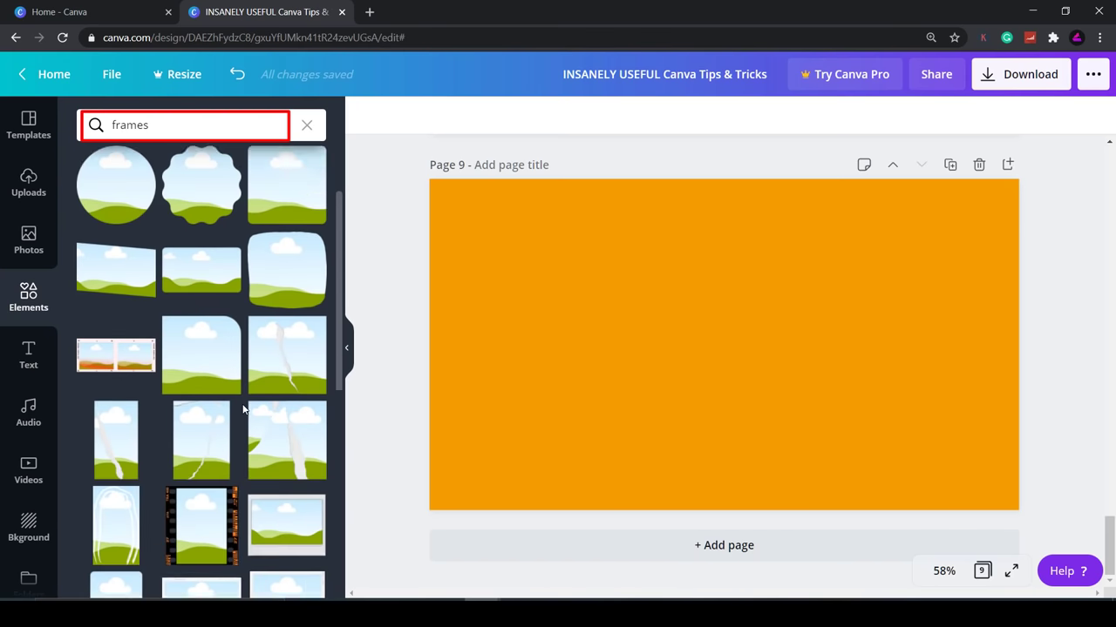
{"action": "scroll", "scroll_direction": "down", "scroll_amount": 3}
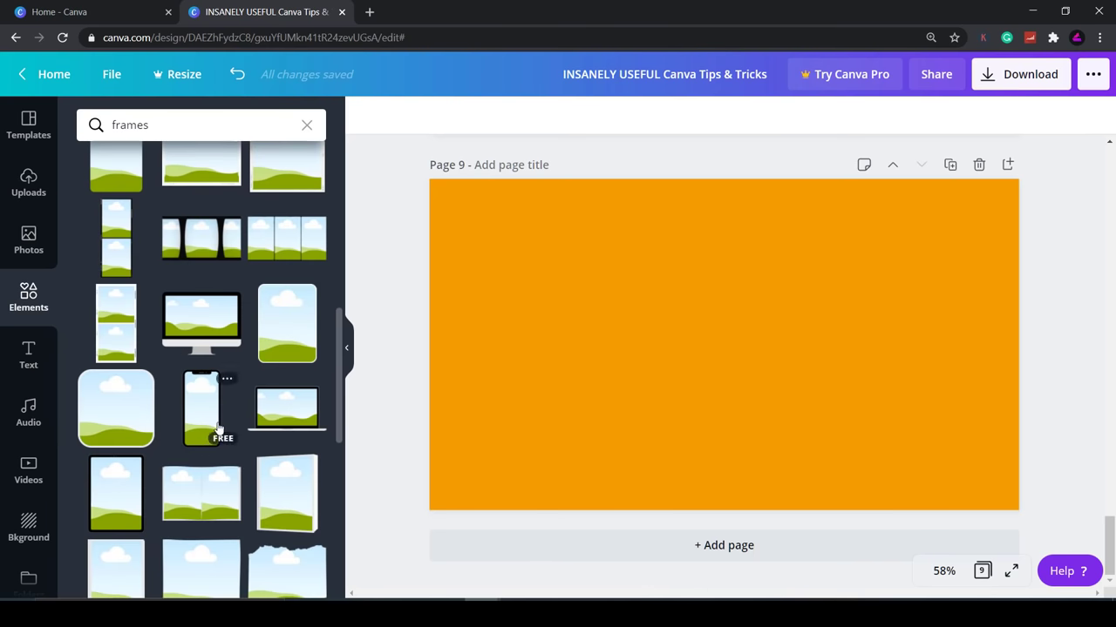
{"action": "left_click", "coordinate": [202, 408]}
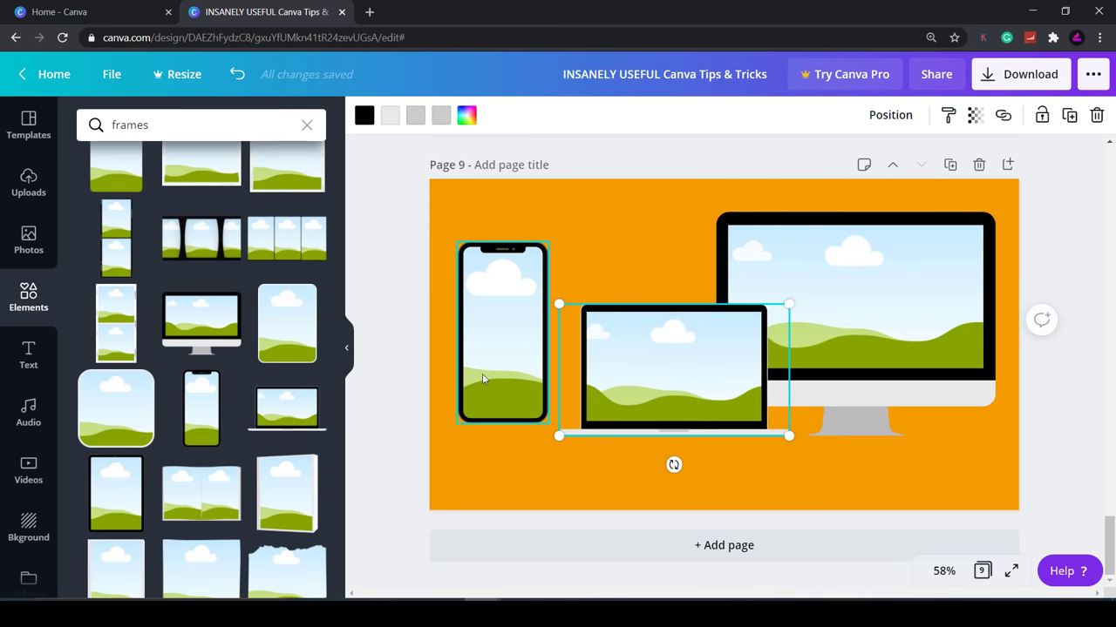
{"action": "left_click", "coordinate": [28, 240]}
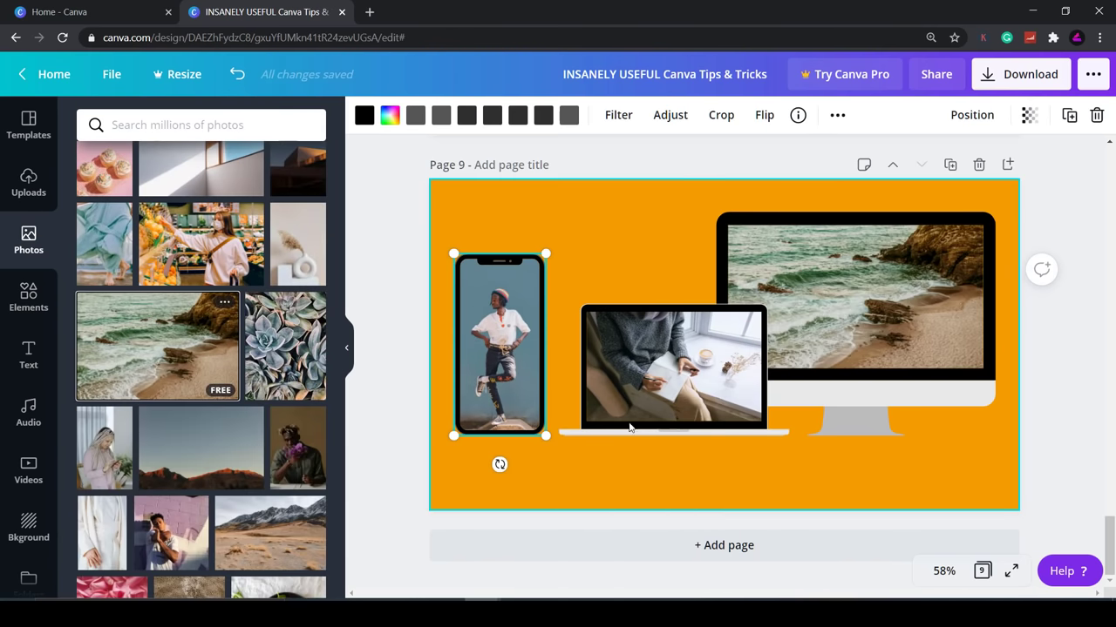
Reposition the photo inside the laptop frame and confirm the placement
{"action": "left_click", "coordinate": [721, 115]}
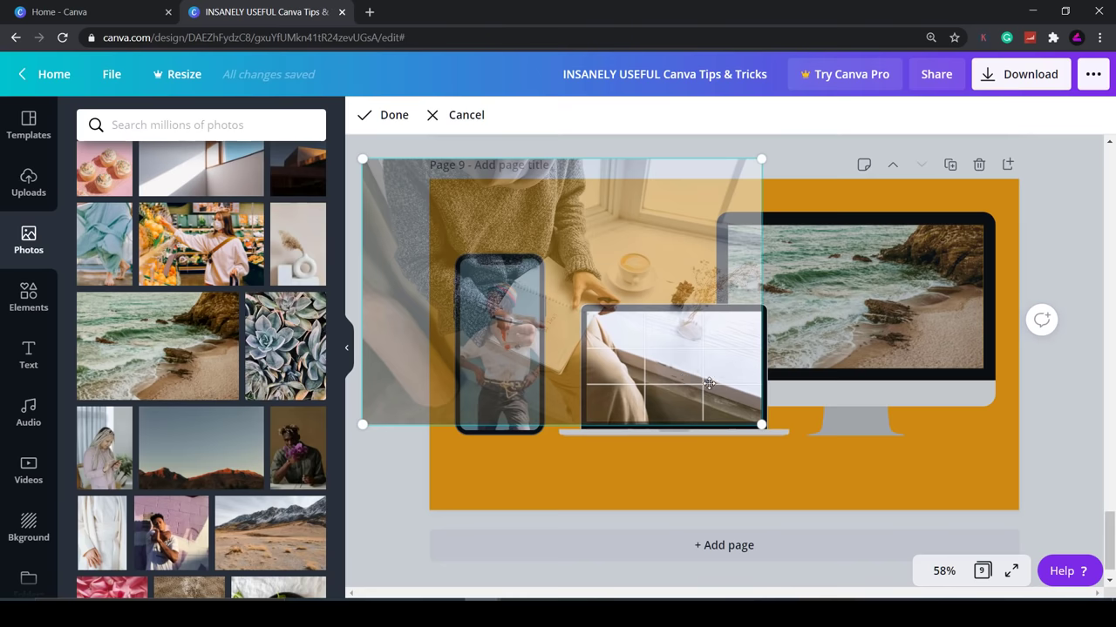
{"action": "left_click", "coordinate": [394, 115]}
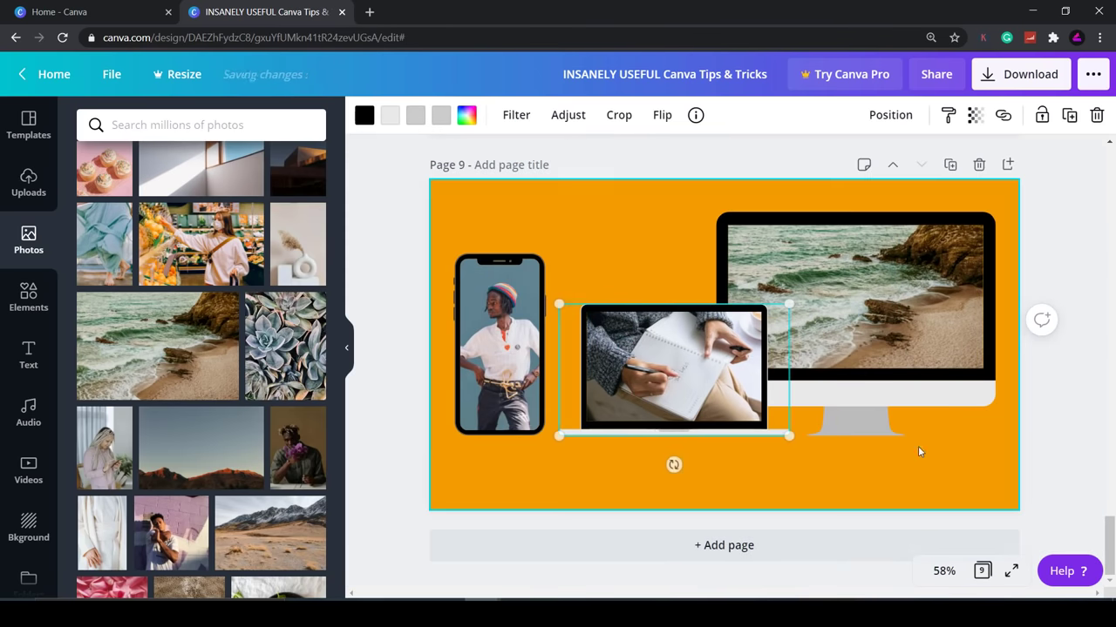
{"action": "left_click", "coordinate": [579, 495]}
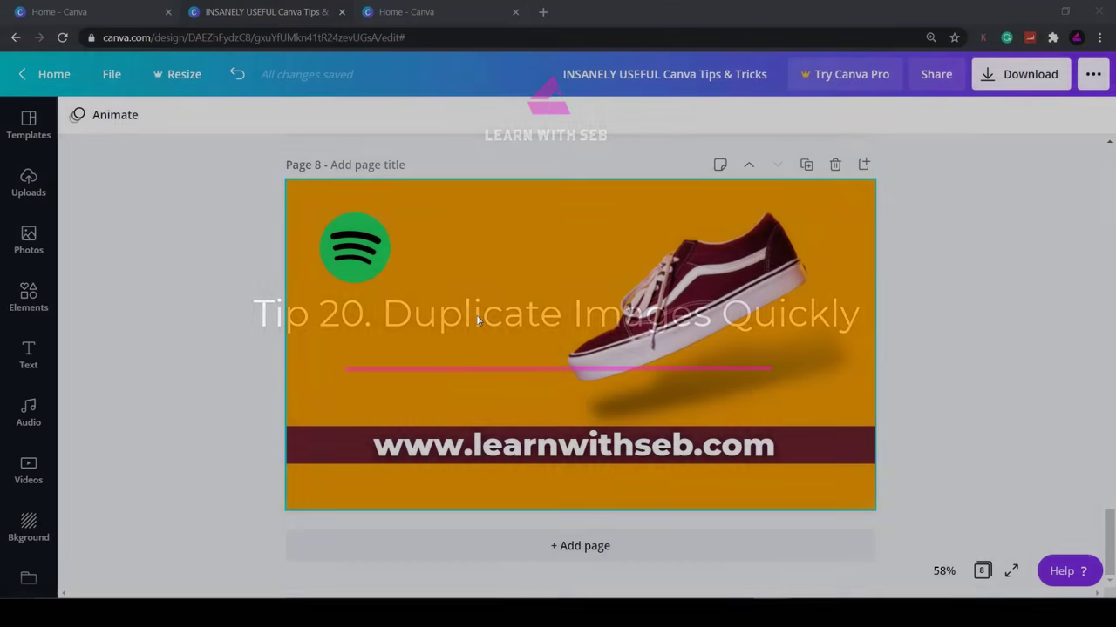
Alt-drag the Spotify logo to place a duplicate copy directly beneath it
{"action": "left_click", "coordinate": [354, 248]}
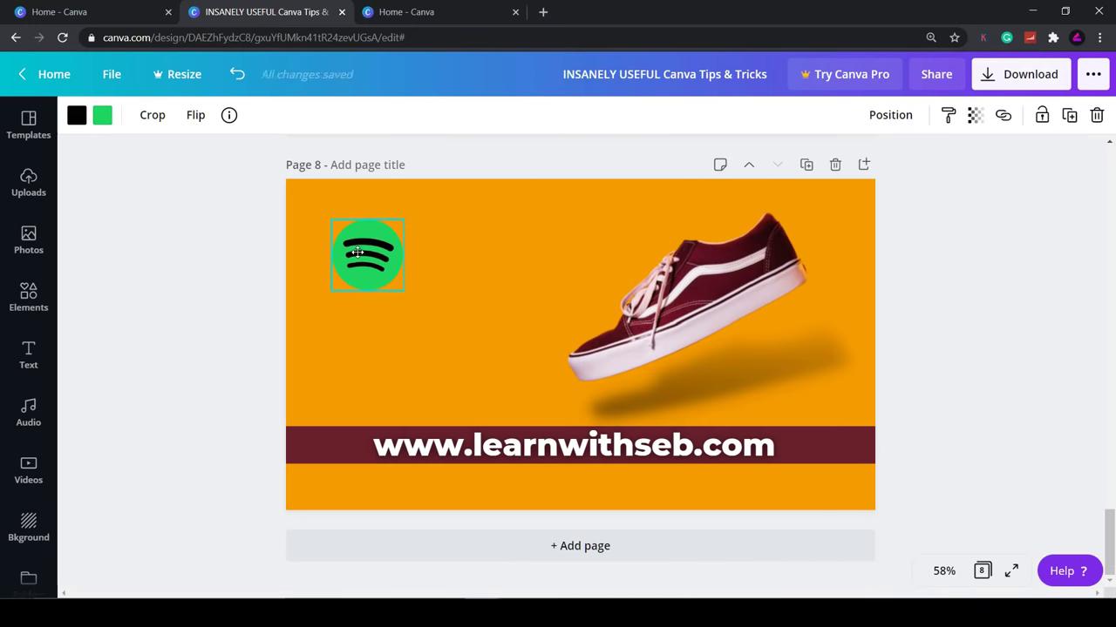
{"action": "left_click", "coordinate": [366, 253]}
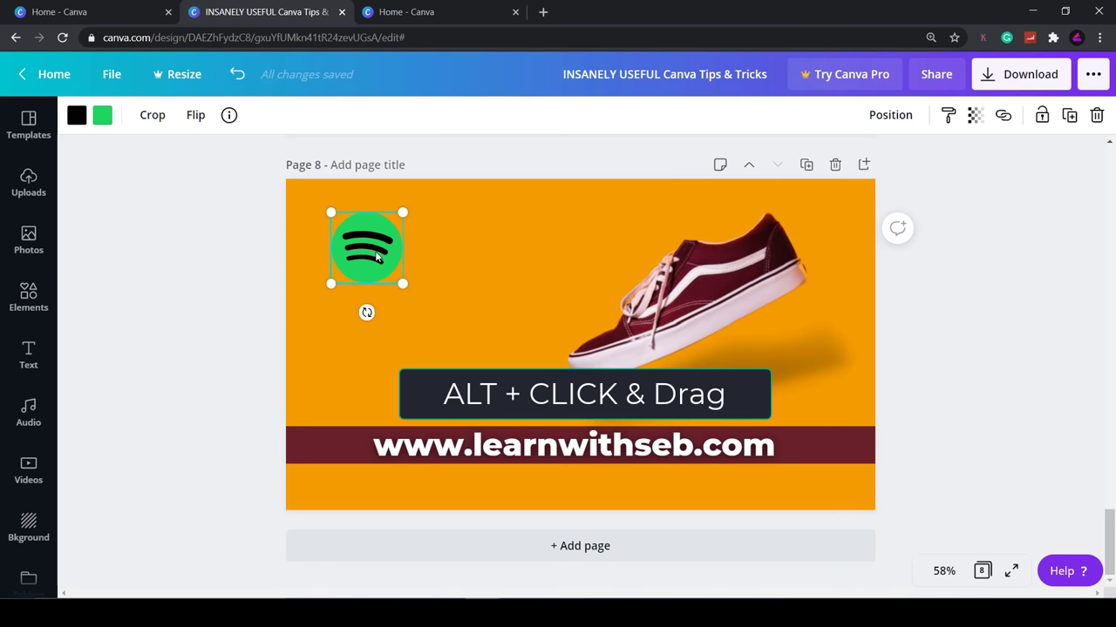
{"action": "left_click_drag", "start_coordinate": [366, 247], "coordinate": [363, 324]}
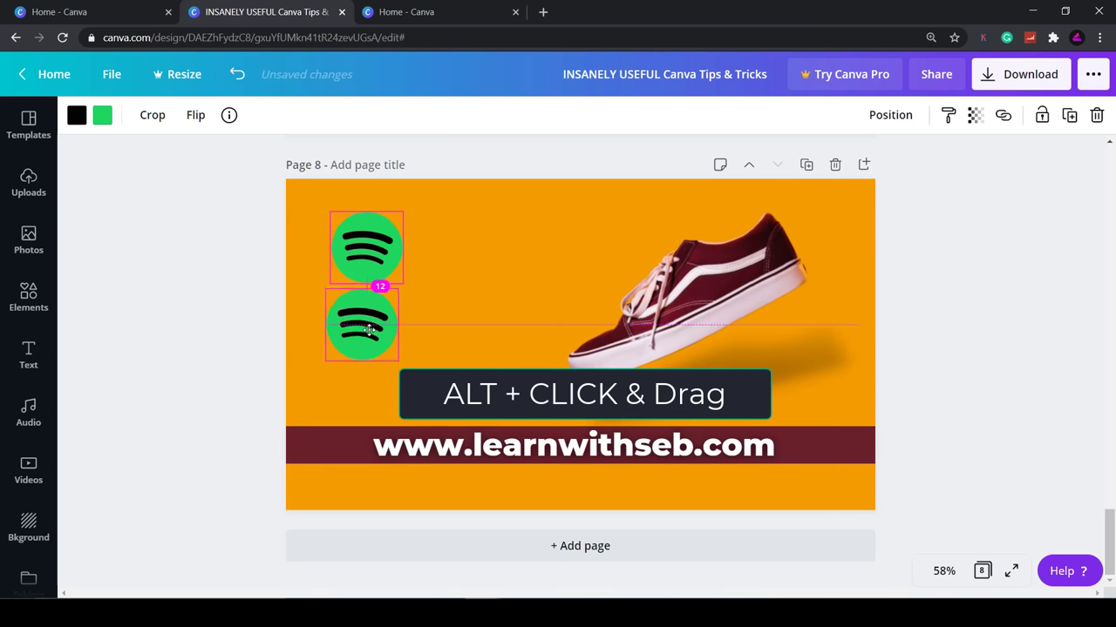
{"action": "left_click_drag", "start_coordinate": [362, 324], "coordinate": [427, 333]}
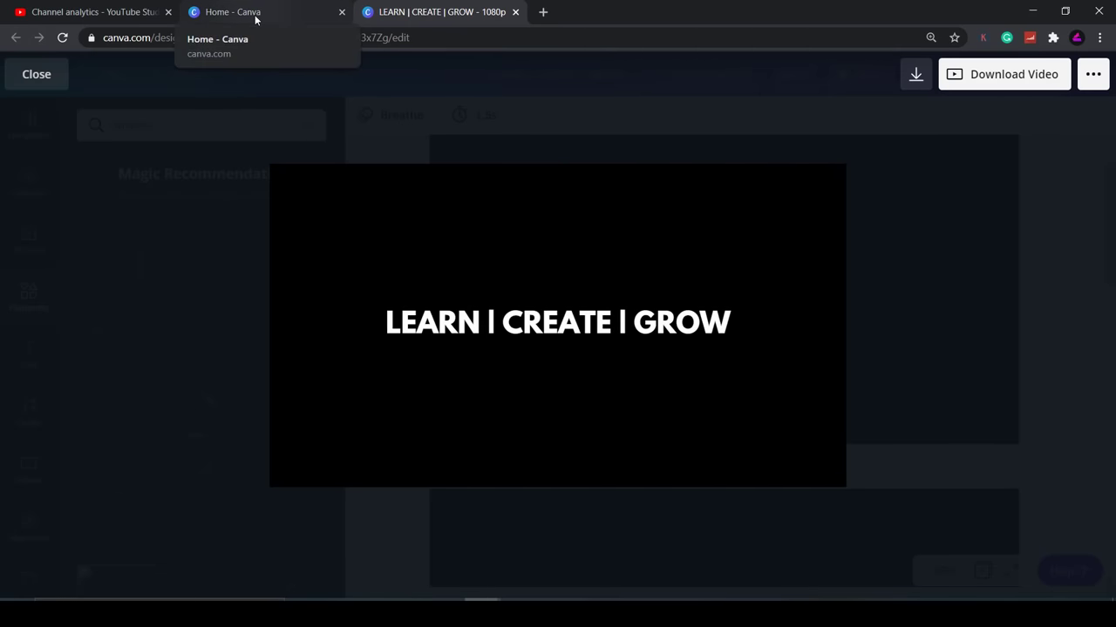
From the Canva home page, search design types for 'video' to start a blank video
{"action": "left_click", "coordinate": [244, 10]}
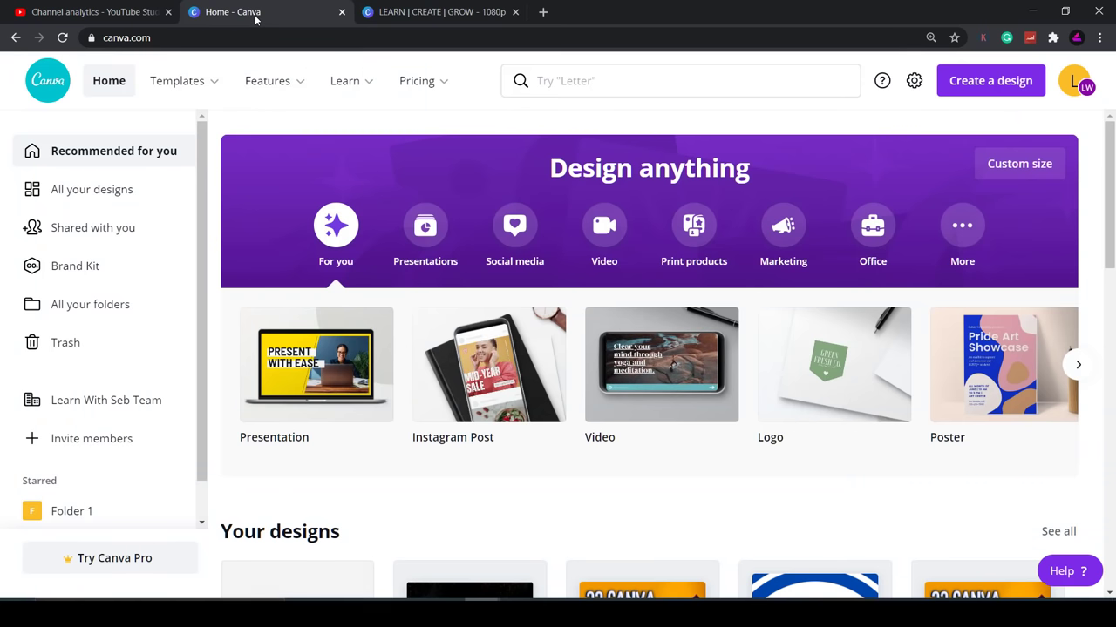
{"action": "left_click", "coordinate": [680, 80]}
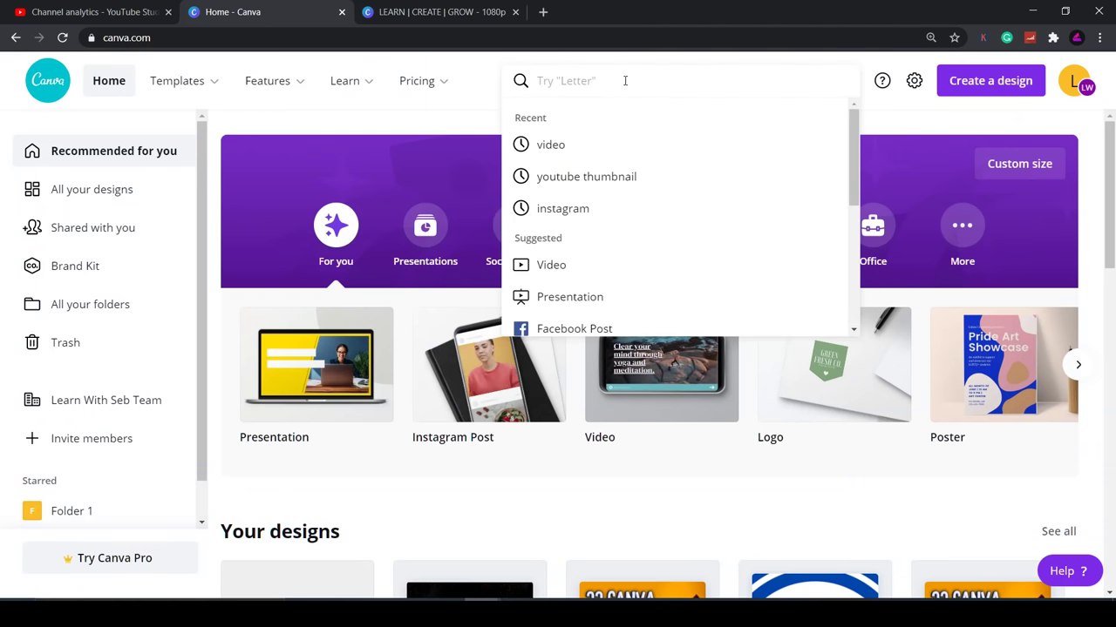
{"action": "left_click", "coordinate": [551, 144]}
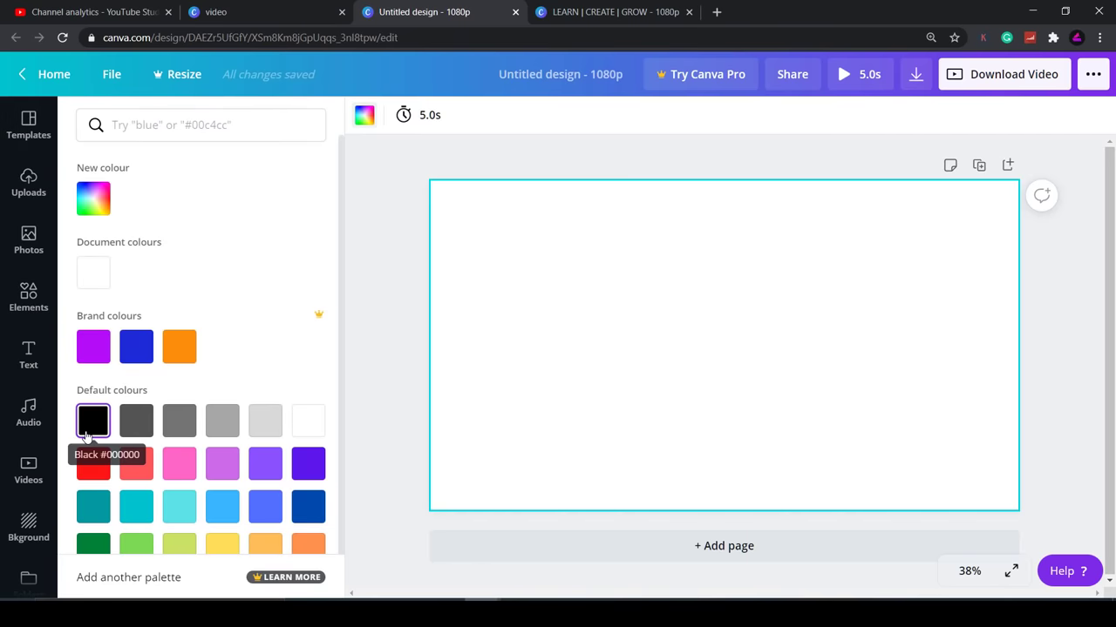
Make the page background black and shorten its timing from 5.0 to 1.0 seconds
{"action": "left_click", "coordinate": [94, 422]}
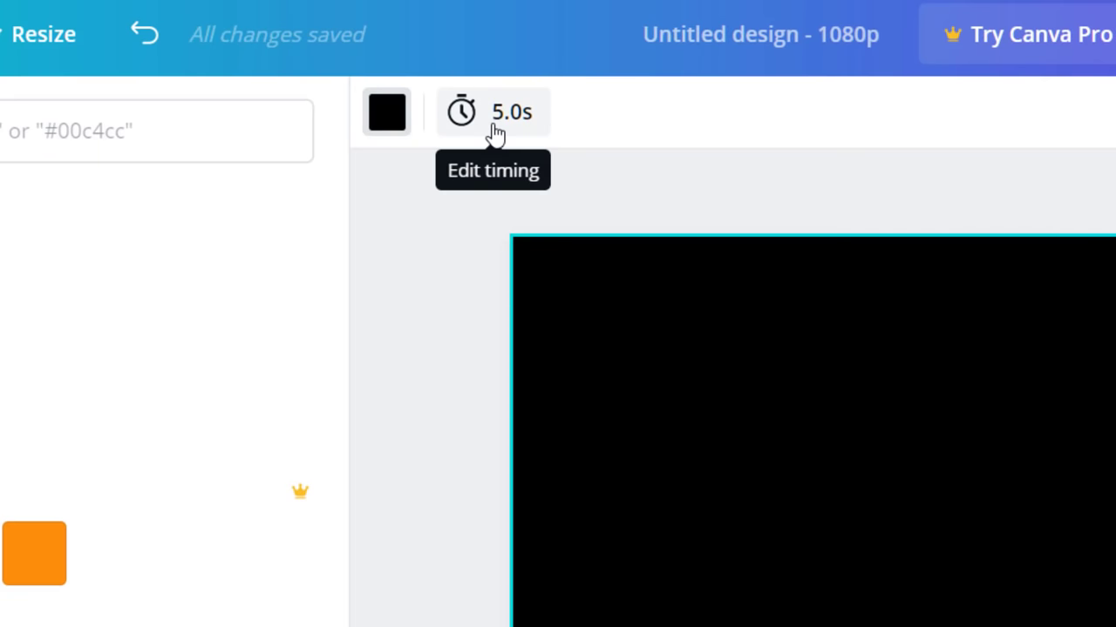
{"action": "left_click", "coordinate": [491, 112]}
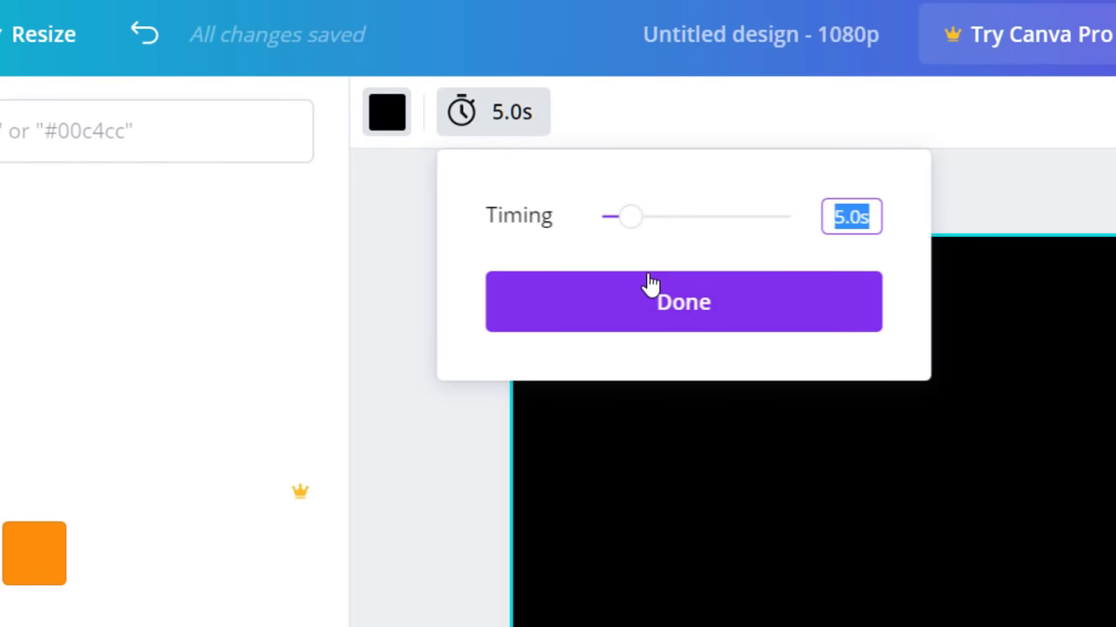
{"action": "left_click_drag", "start_coordinate": [631, 217], "coordinate": [694, 216]}
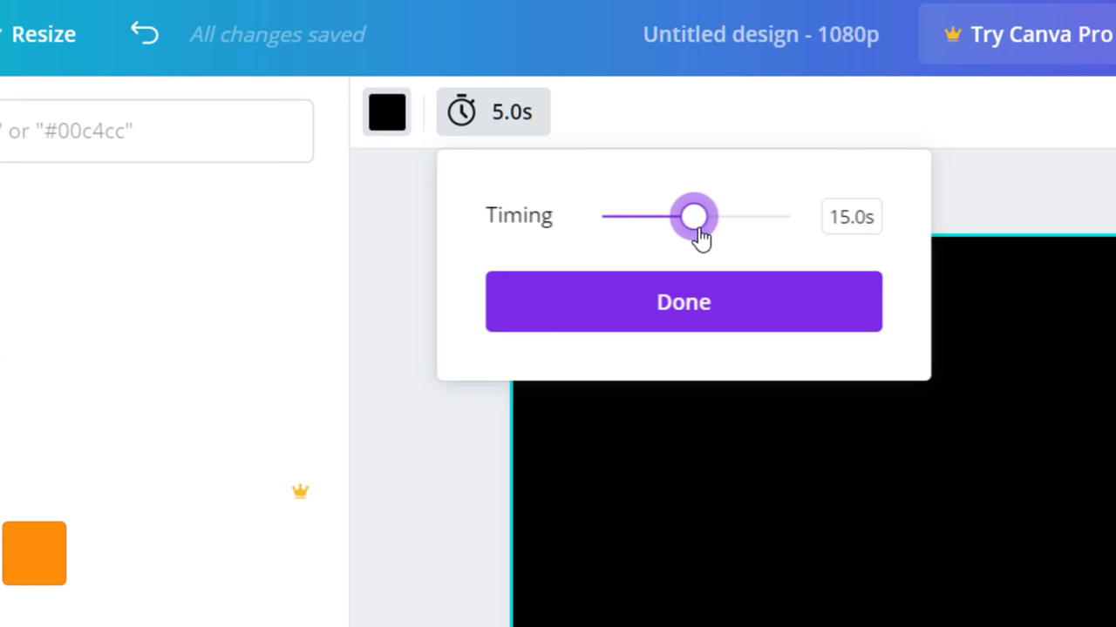
{"action": "left_click_drag", "start_coordinate": [694, 216], "coordinate": [610, 217]}
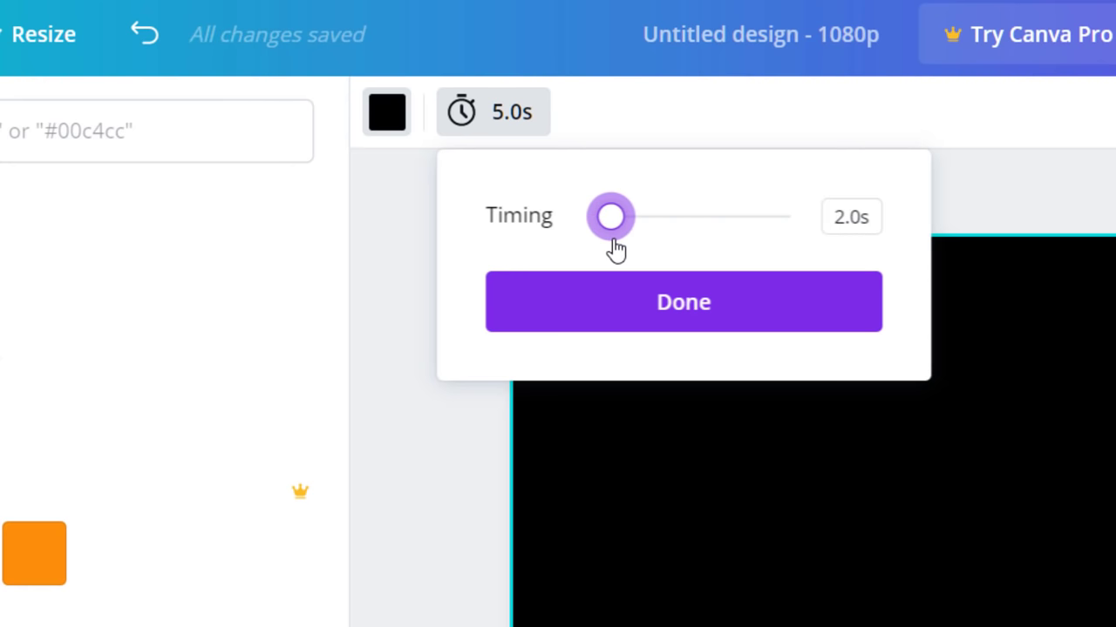
{"action": "left_click_drag", "start_coordinate": [611, 216], "coordinate": [605, 216]}
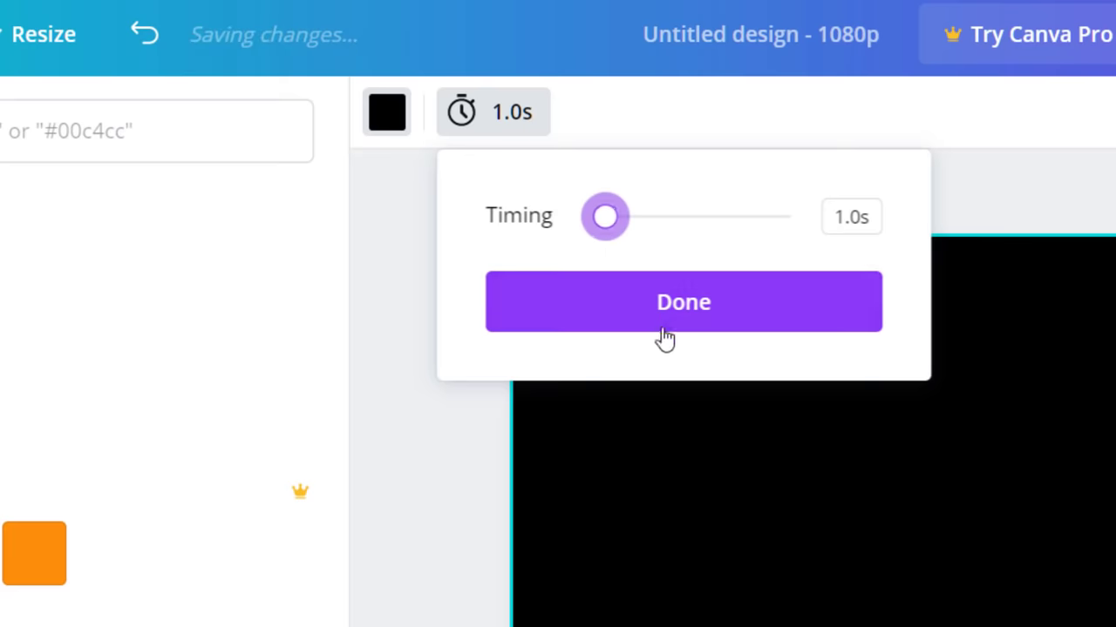
{"action": "left_click", "coordinate": [683, 301]}
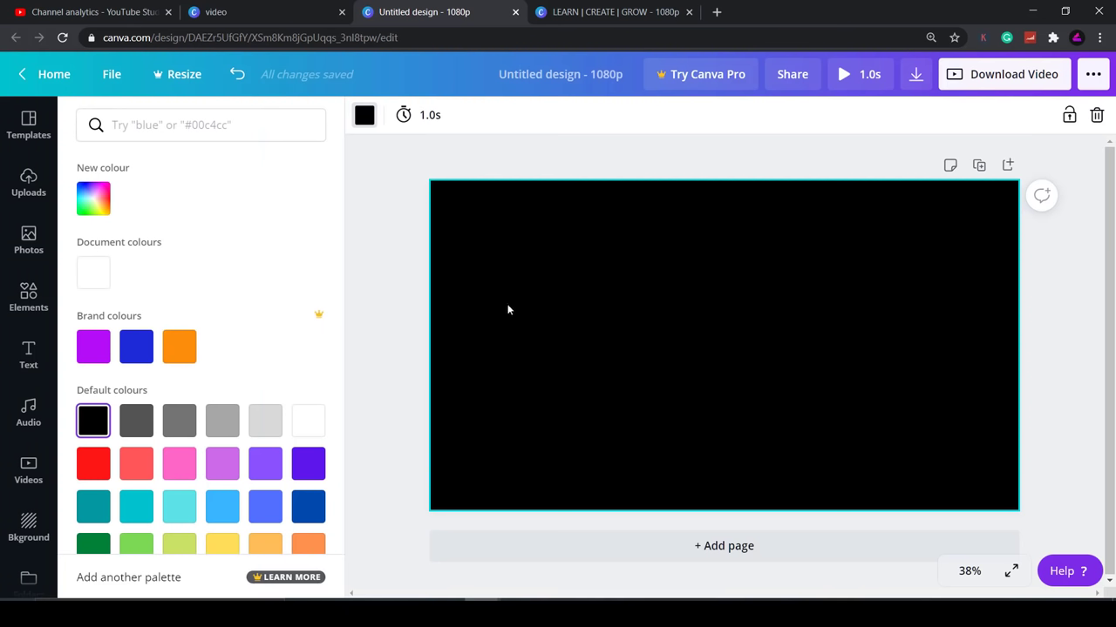
{"action": "mouse_move", "coordinate": [418, 268]}
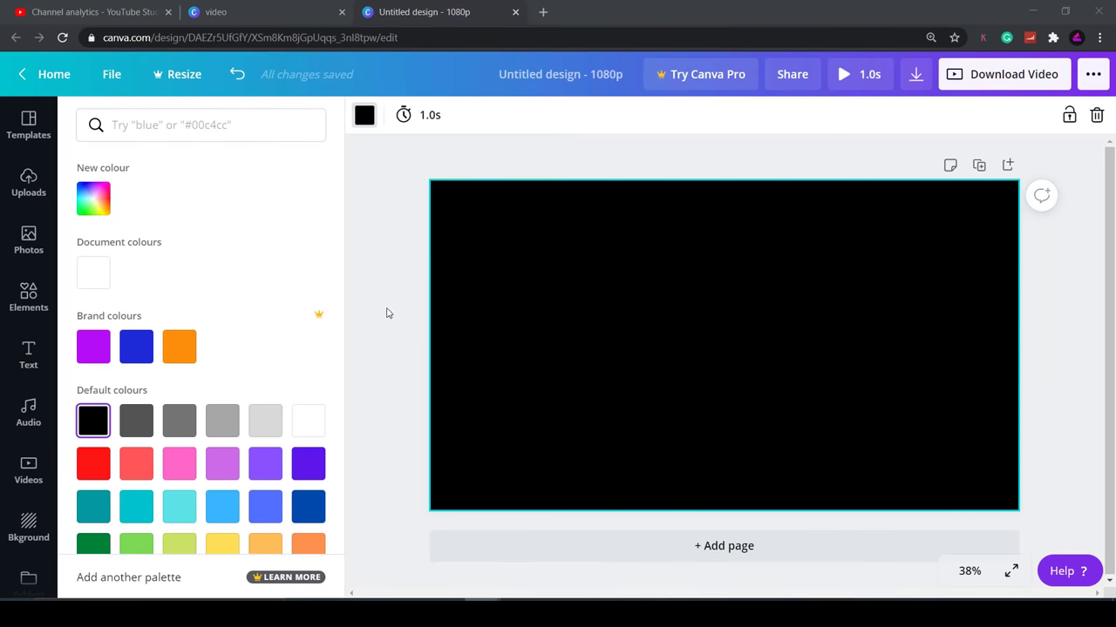
{"action": "left_click", "coordinate": [28, 296]}
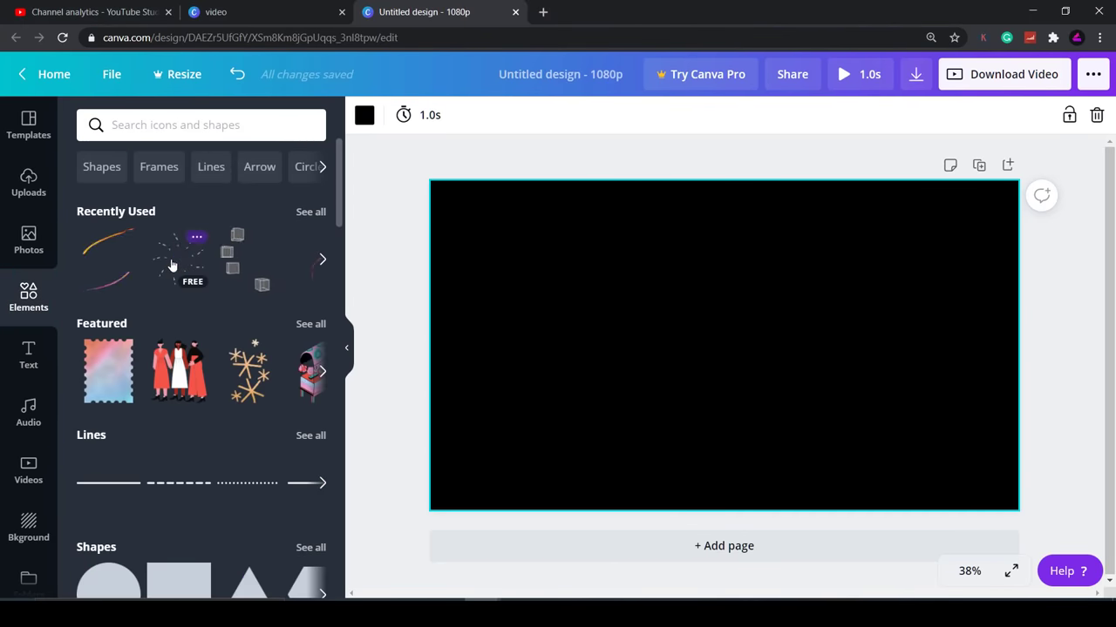
Place the animated burst graphic from Recently Used onto the black page
{"action": "left_click", "coordinate": [108, 258]}
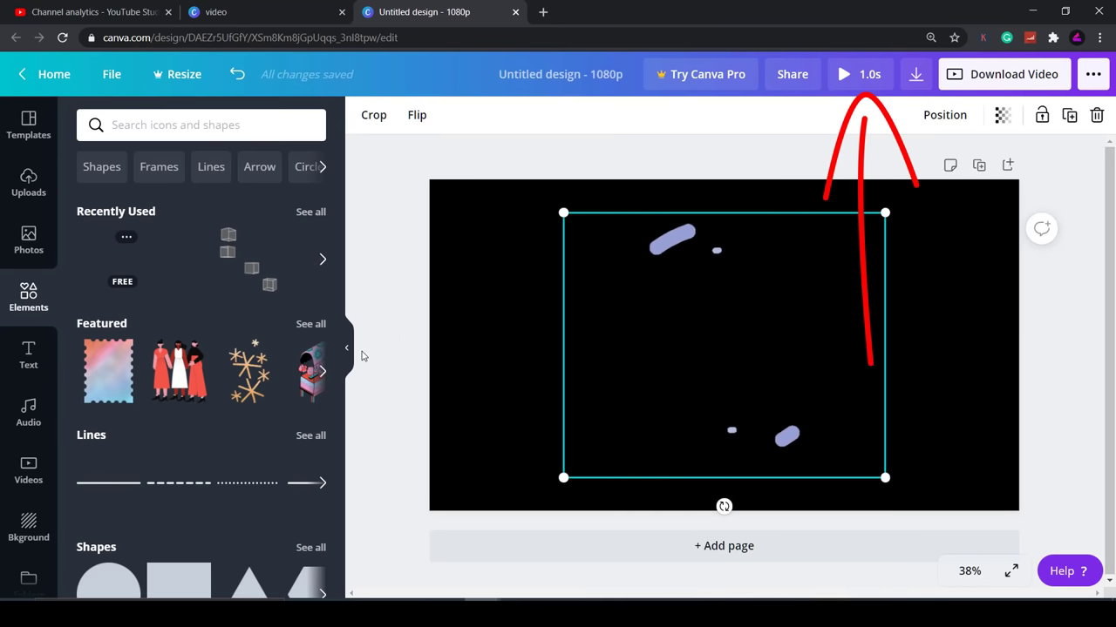
{"action": "left_click", "coordinate": [108, 258]}
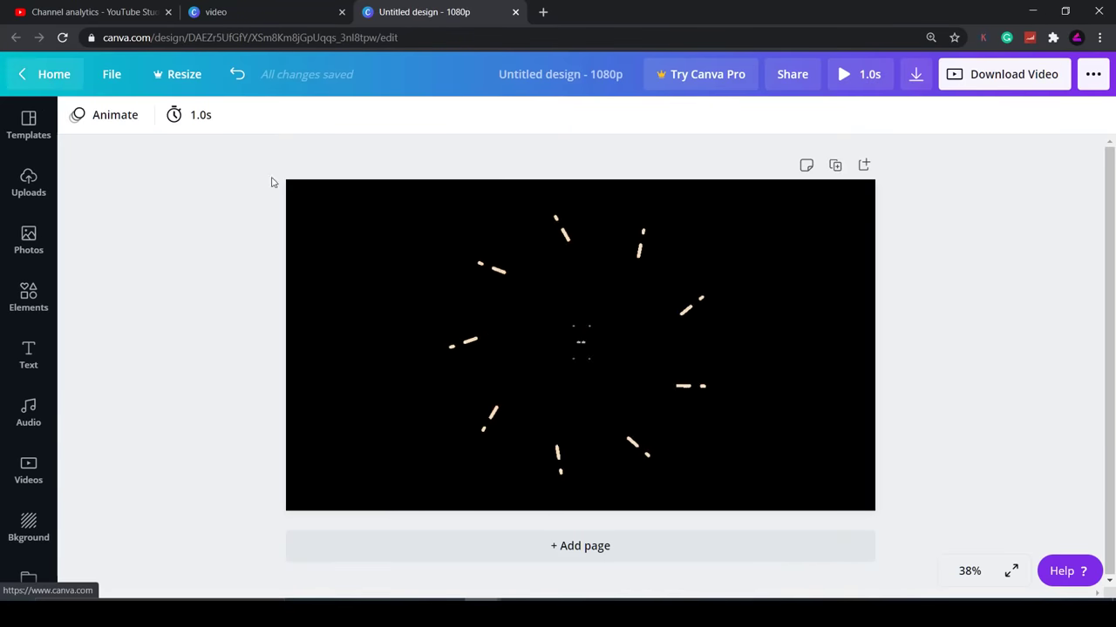
Raise the page timing to 1.5 seconds and preview the animated intro
{"action": "left_click", "coordinate": [188, 115]}
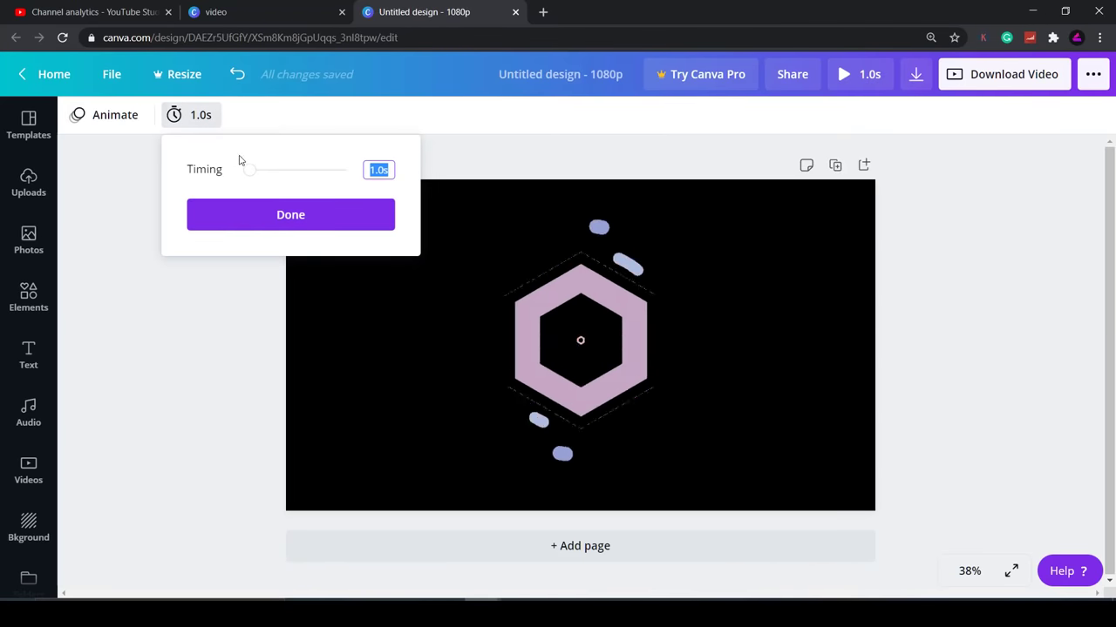
{"action": "left_click_drag", "start_coordinate": [251, 171], "coordinate": [253, 170]}
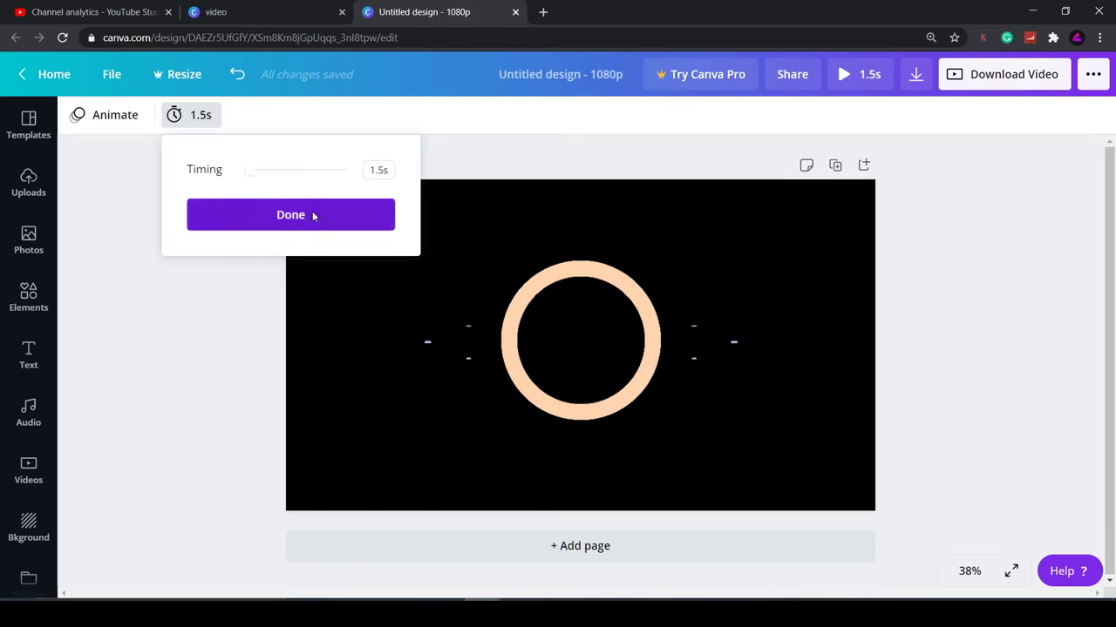
{"action": "left_click", "coordinate": [290, 215]}
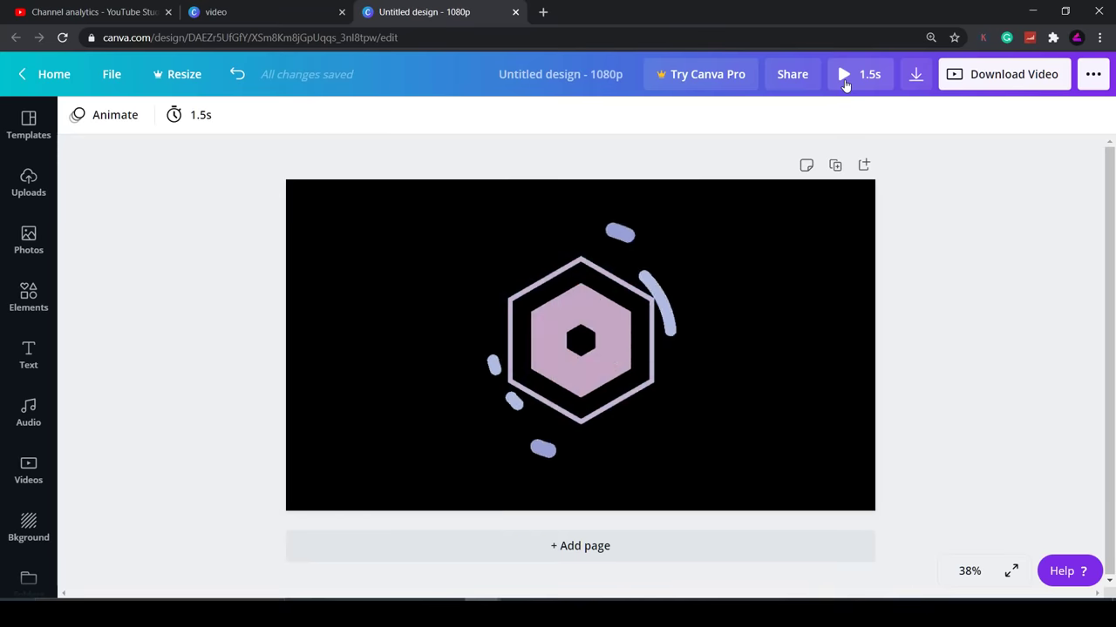
{"action": "left_click", "coordinate": [844, 74]}
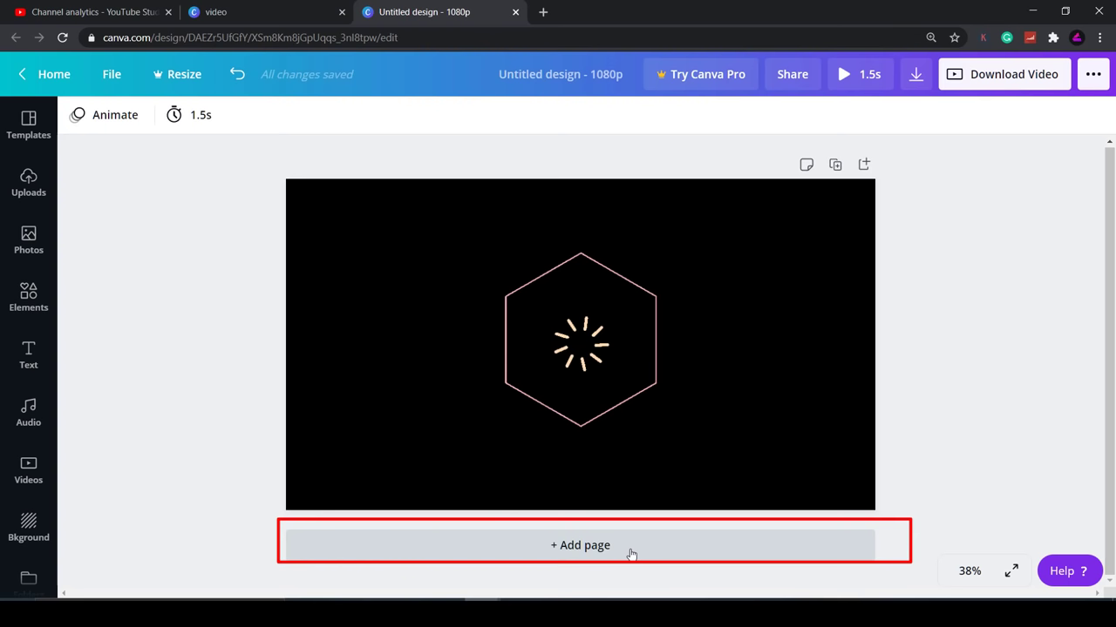
Add pages 2 and 3 and give page 3 the heading Learn | CREATE! | GROW
{"action": "left_click", "coordinate": [580, 544]}
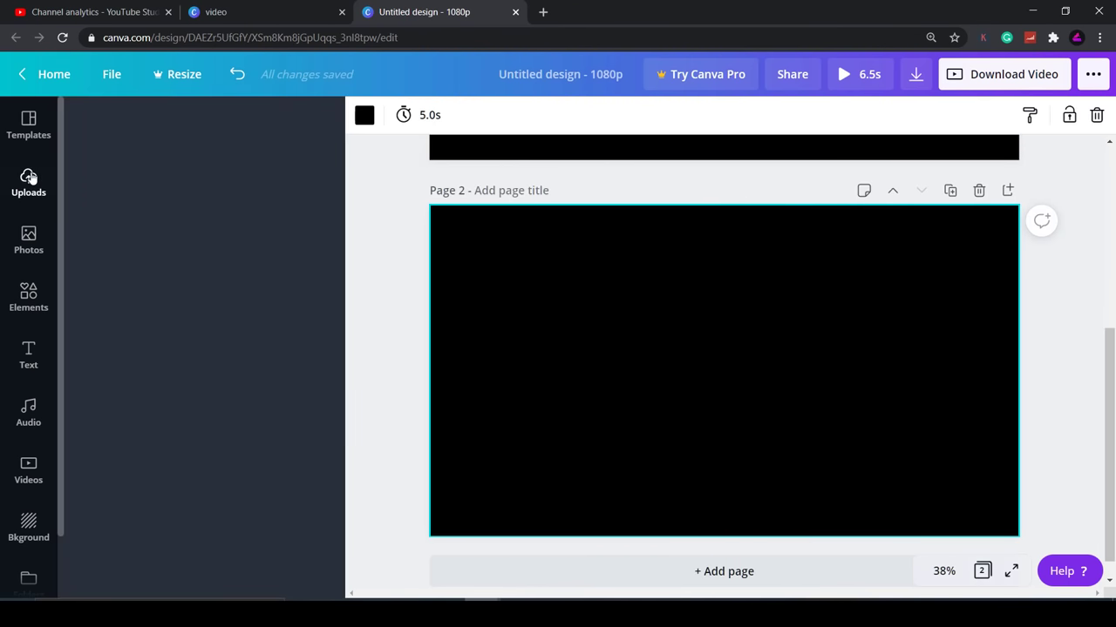
{"action": "left_click", "coordinate": [27, 183]}
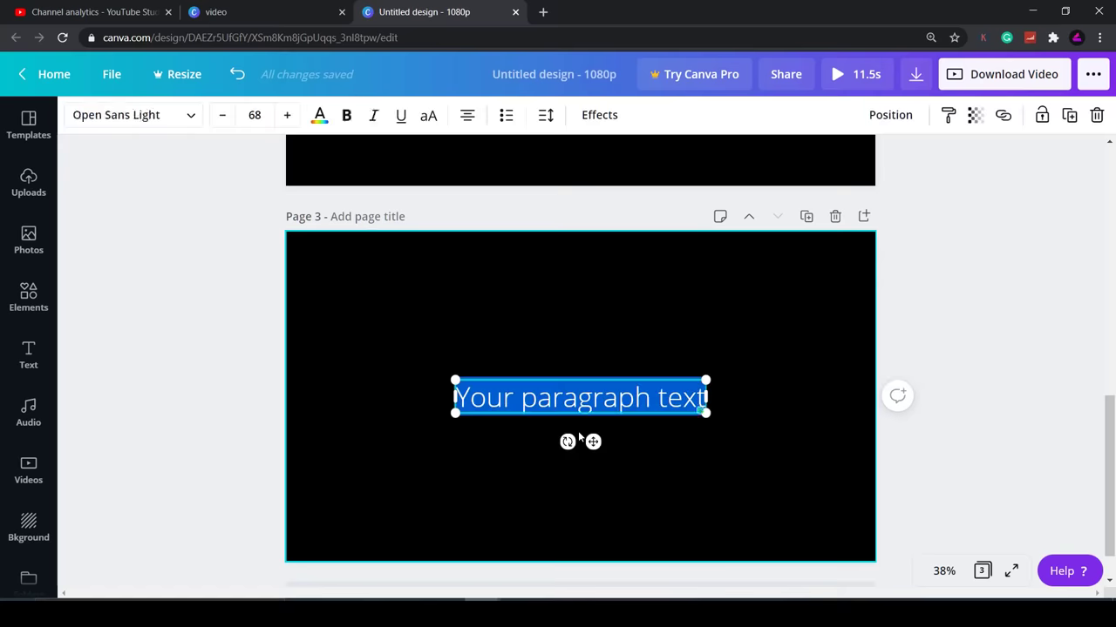
{"action": "type", "text": "Learn | CREATE!"}
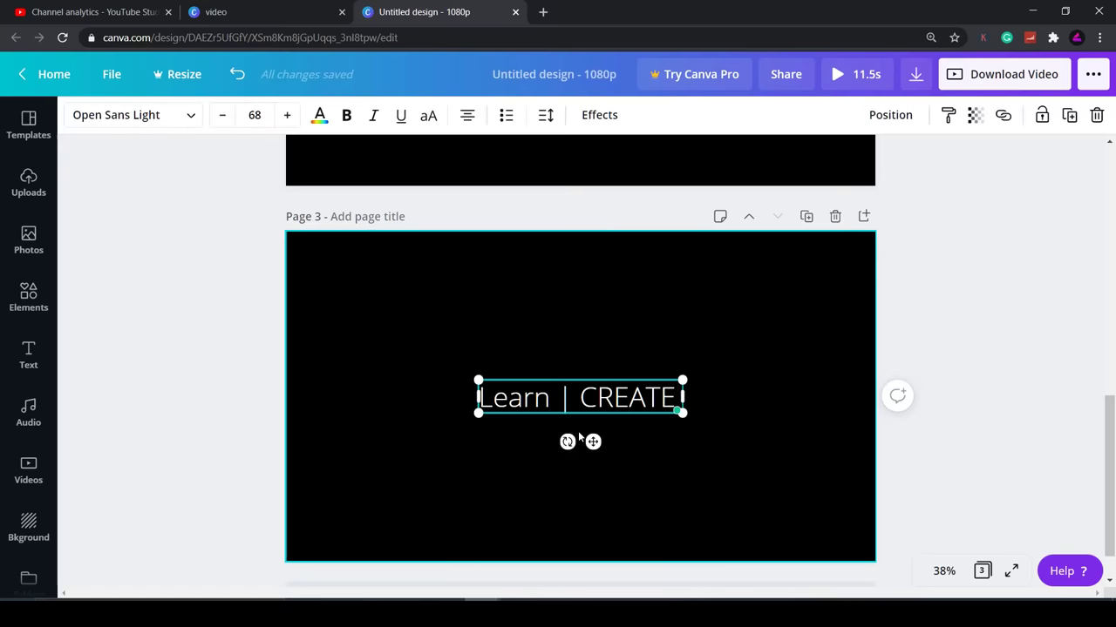
{"action": "type", "text": "| GROW"}
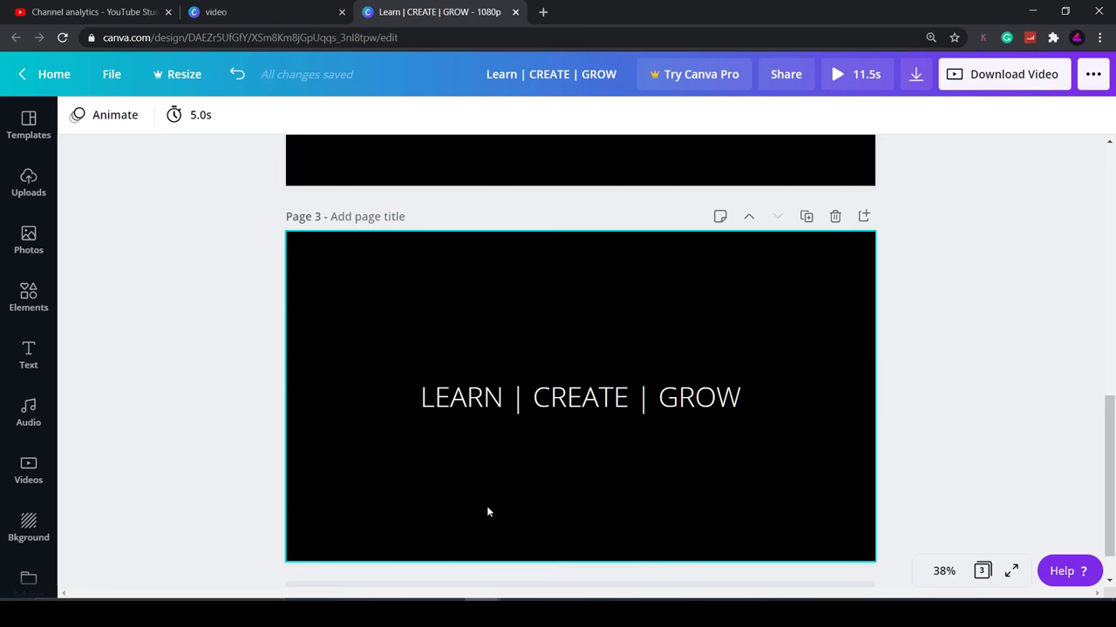
{"action": "left_click", "coordinate": [837, 73]}
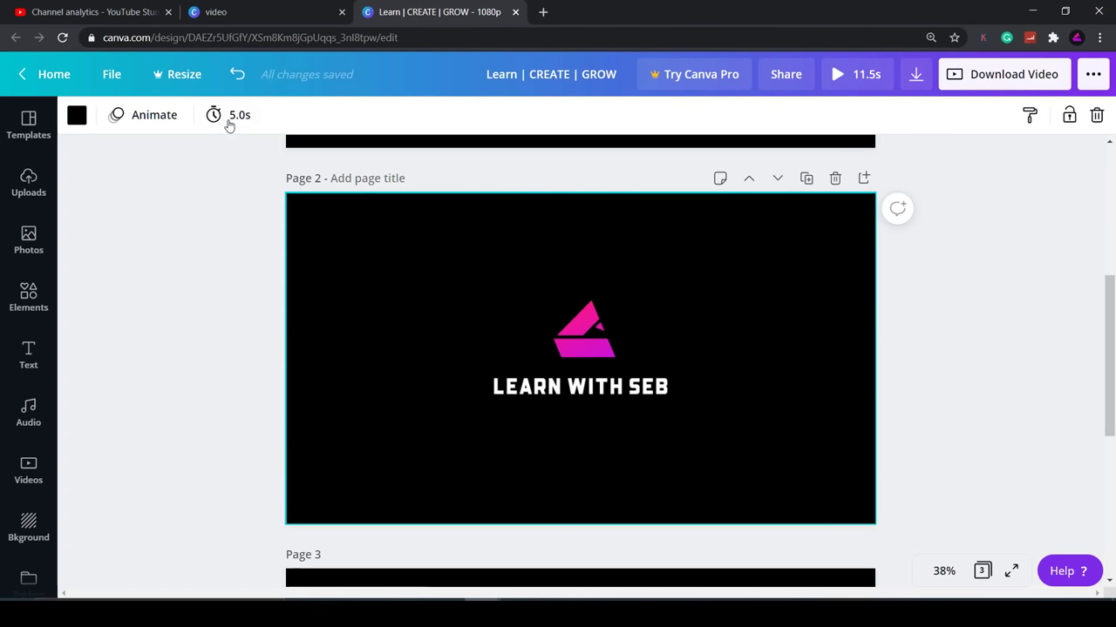
Shorten page 2's duration in its timing popup
{"action": "left_click", "coordinate": [230, 116]}
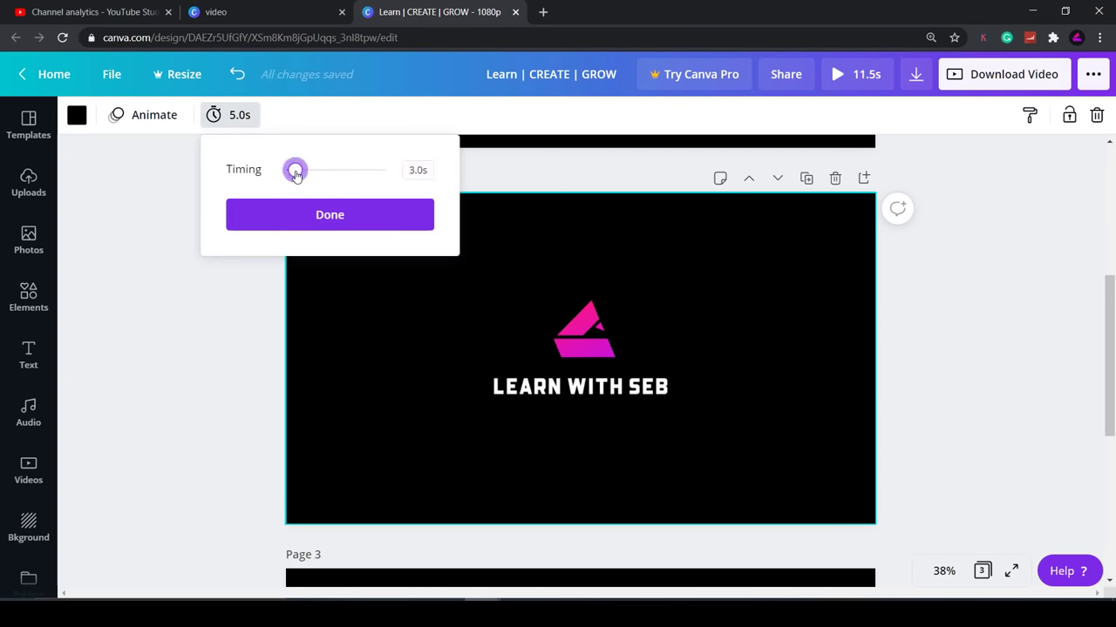
{"action": "left_click", "coordinate": [330, 214]}
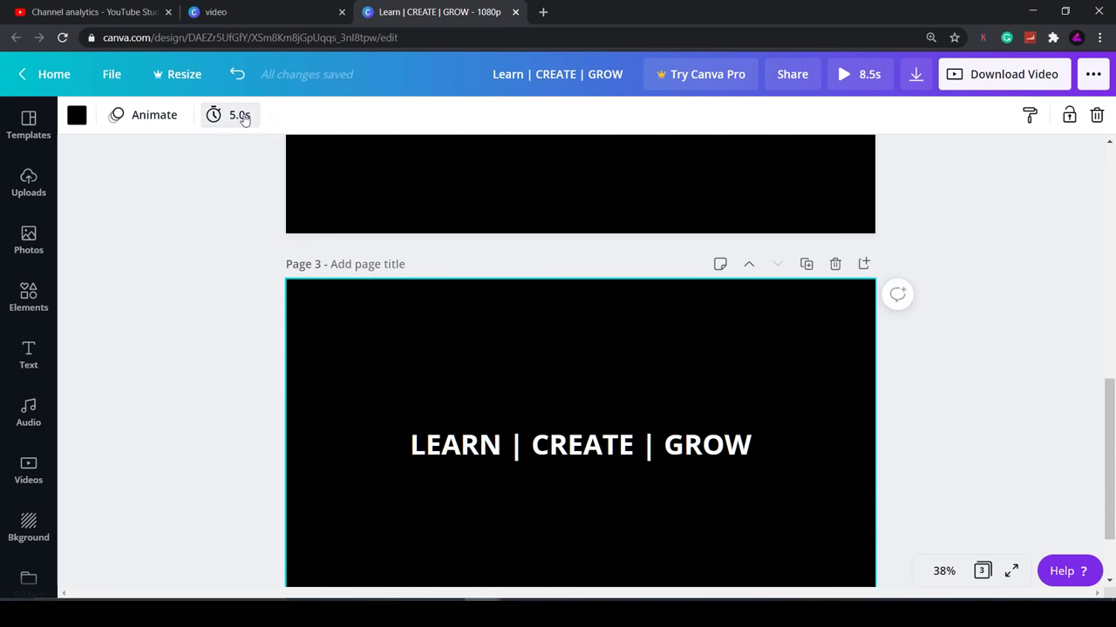
Set page 3 timing to 2.0 seconds and give page 2 a Fade page animation
{"action": "left_click", "coordinate": [228, 115]}
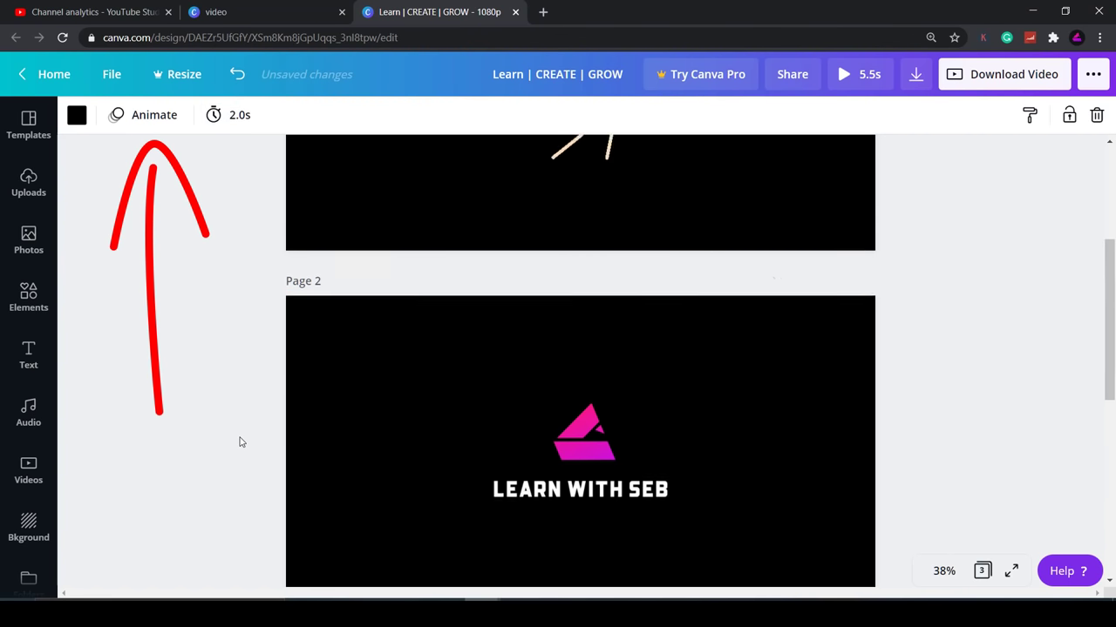
{"action": "left_click", "coordinate": [578, 462]}
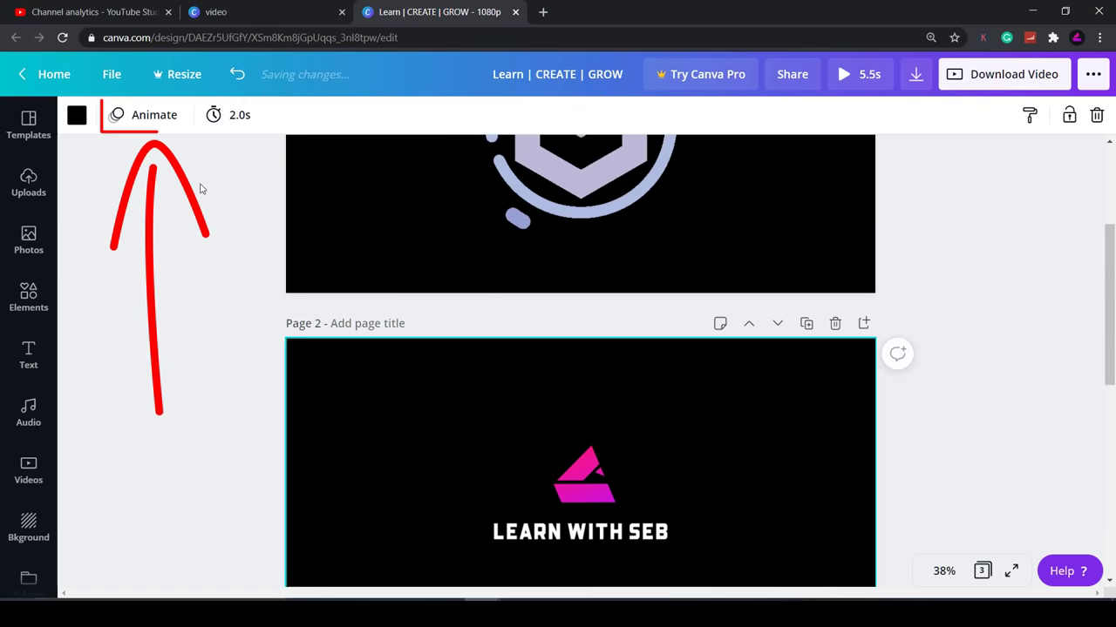
{"action": "left_click", "coordinate": [154, 115]}
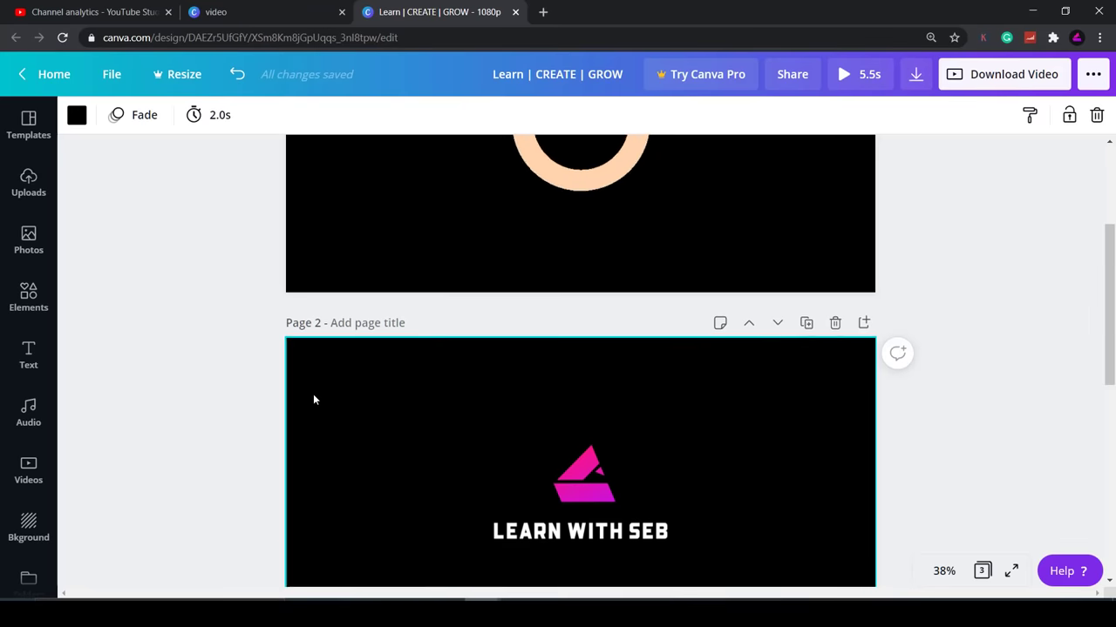
Apply the Fade page animation to page 3 as well
{"action": "scroll", "scroll_direction": "down", "scroll_amount": 3}
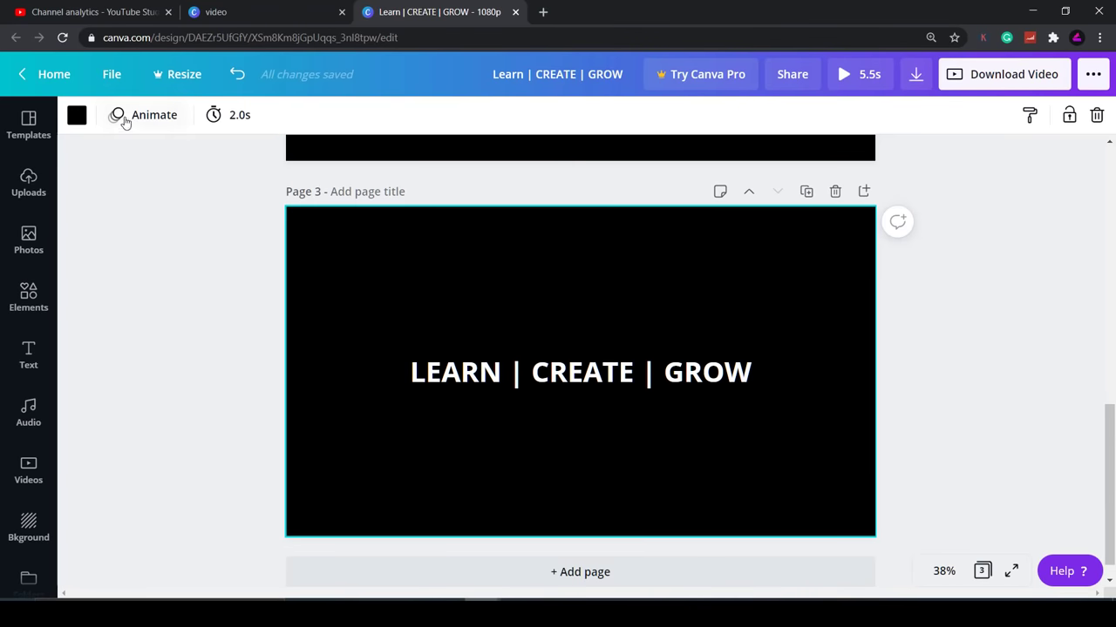
{"action": "left_click", "coordinate": [143, 115]}
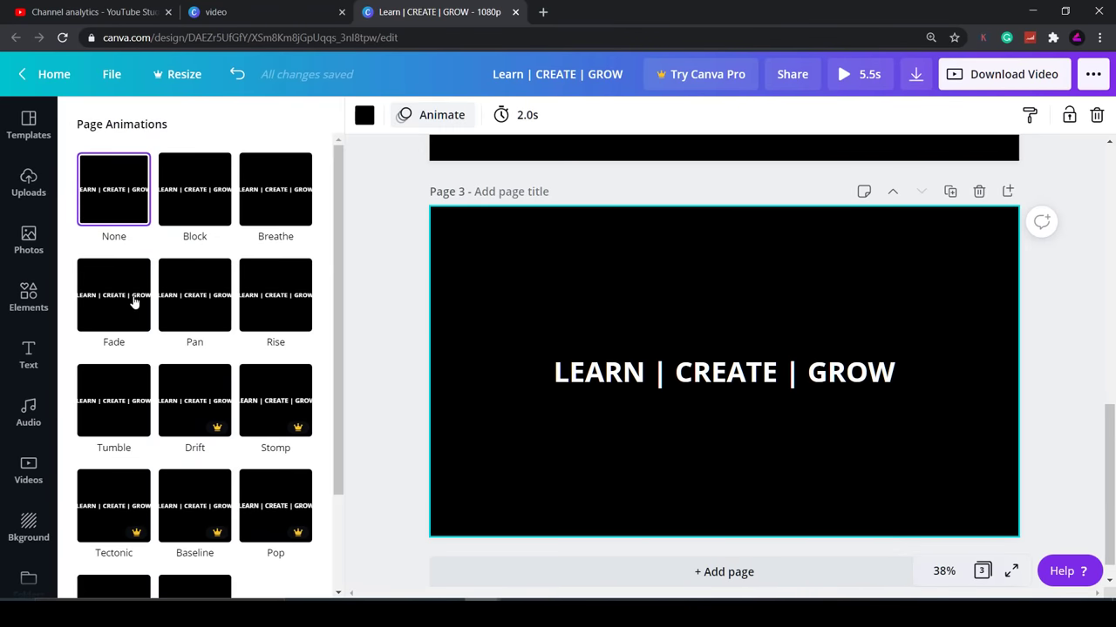
{"action": "left_click", "coordinate": [113, 295]}
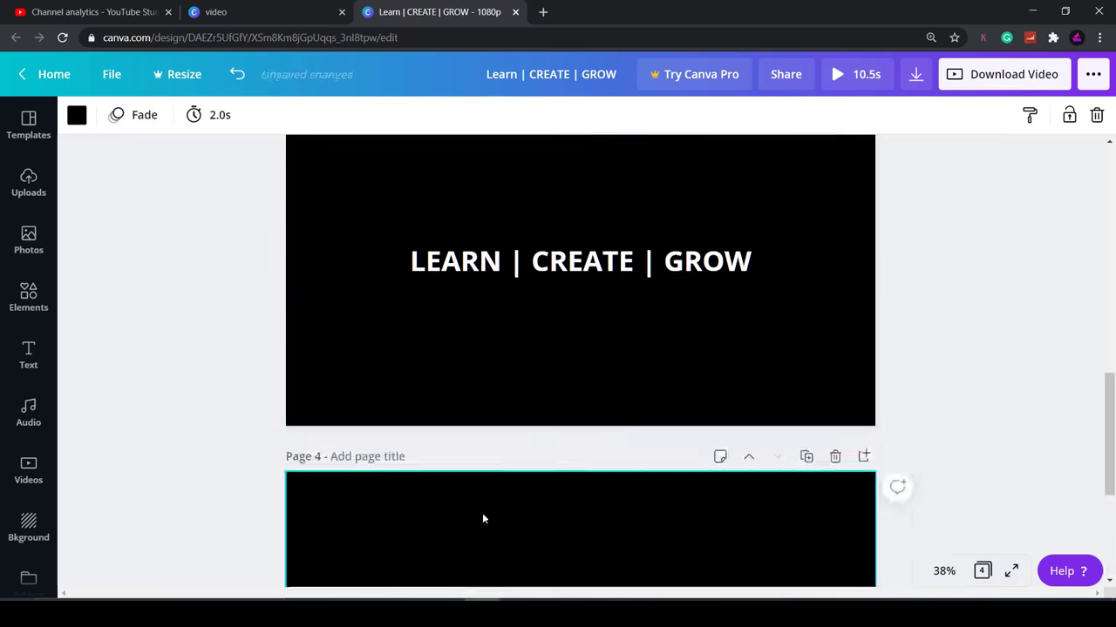
Set page 4's timing to 1.0 second, bringing the video to 6.5 seconds
{"action": "scroll", "scroll_direction": "down", "scroll_amount": 3}
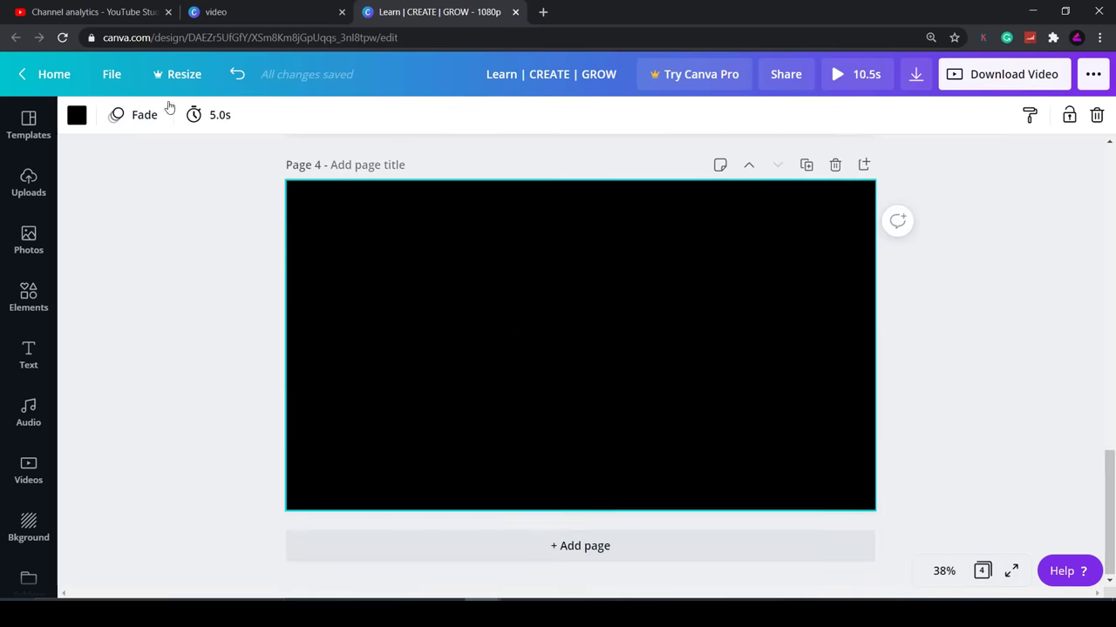
{"action": "left_click", "coordinate": [209, 115]}
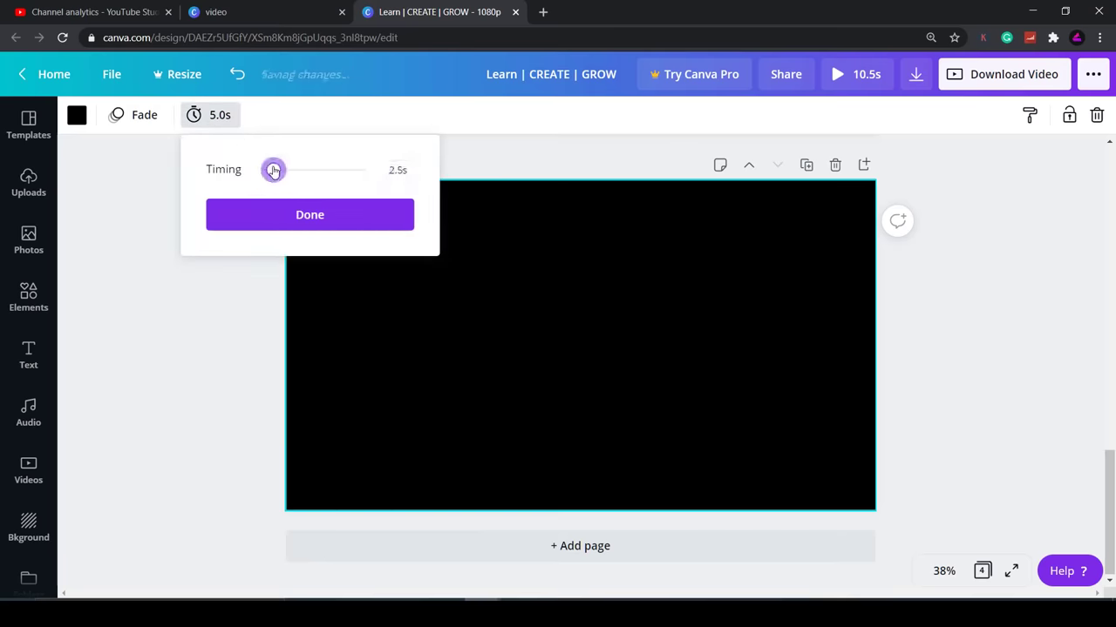
{"action": "left_click_drag", "start_coordinate": [271, 171], "coordinate": [268, 171]}
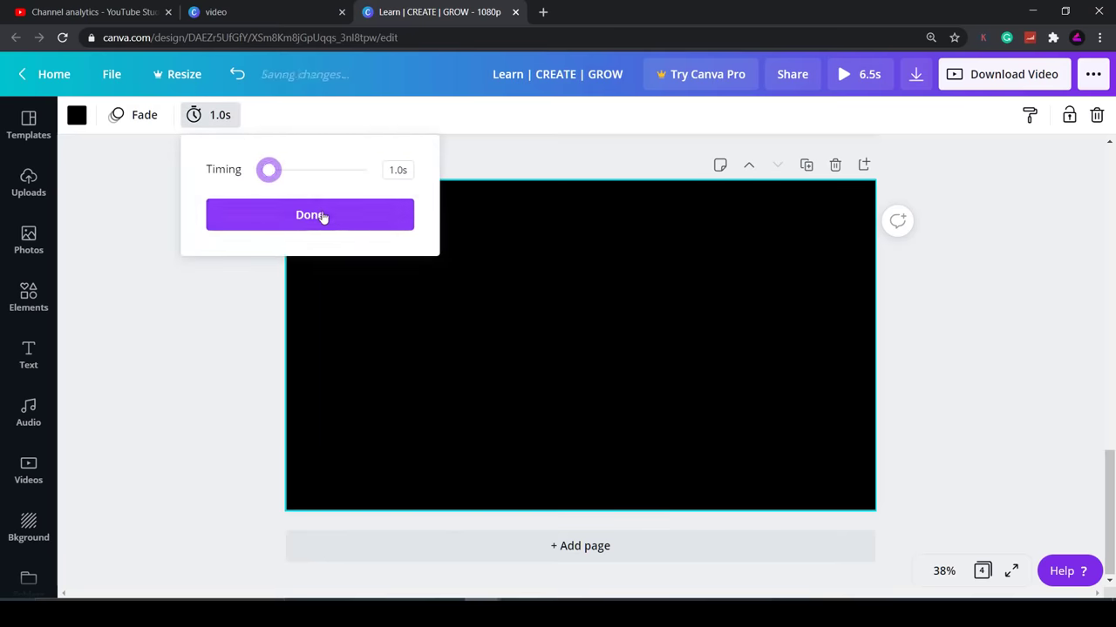
{"action": "left_click", "coordinate": [311, 216]}
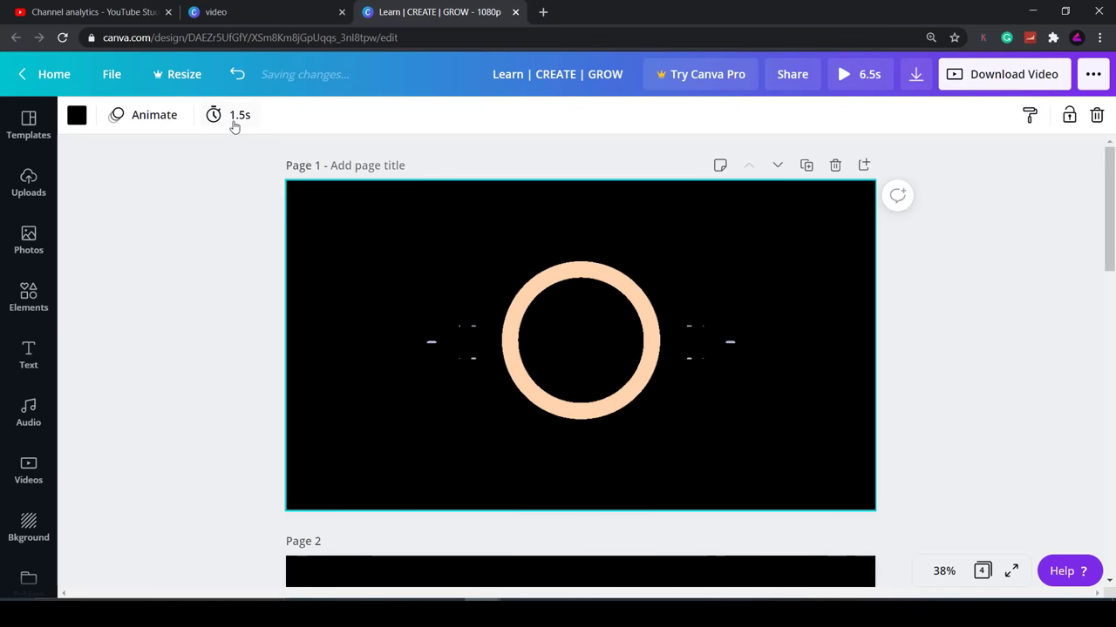
Scroll through all four pages and play back the whole 6.5-second intro
{"action": "scroll", "scroll_direction": "down", "scroll_amount": 3}
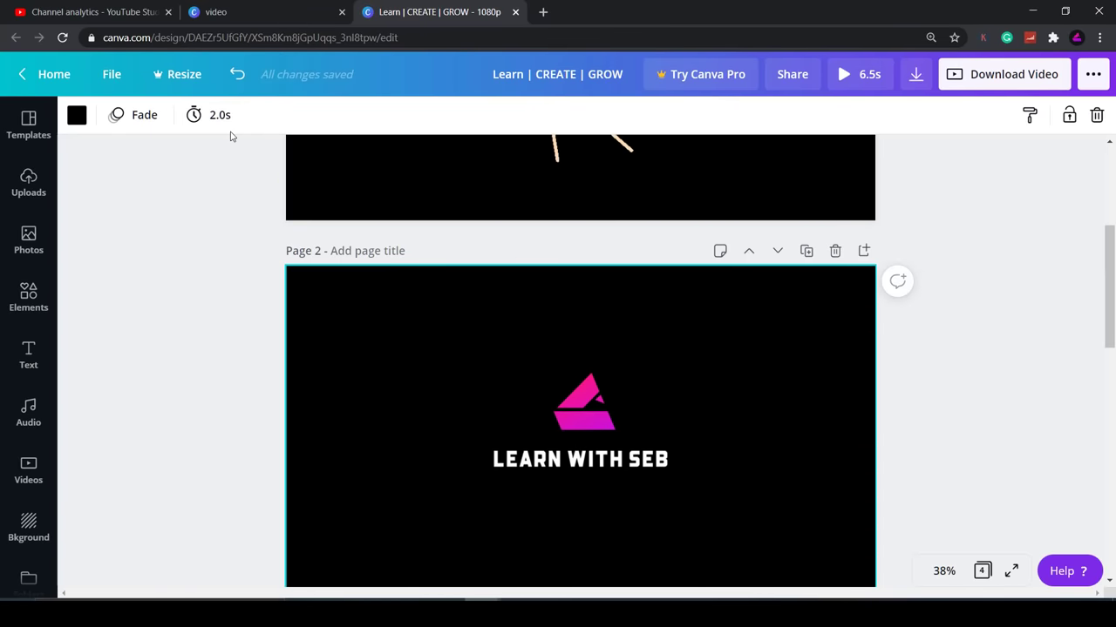
{"action": "scroll", "scroll_direction": "down", "scroll_amount": 3}
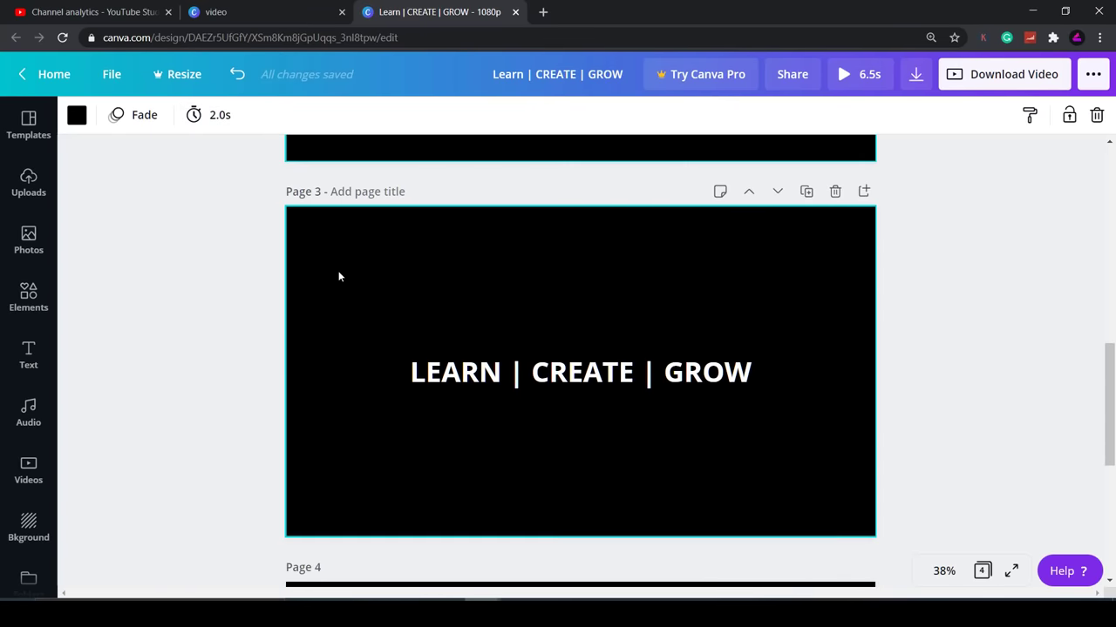
{"action": "scroll", "scroll_direction": "down", "scroll_amount": 3}
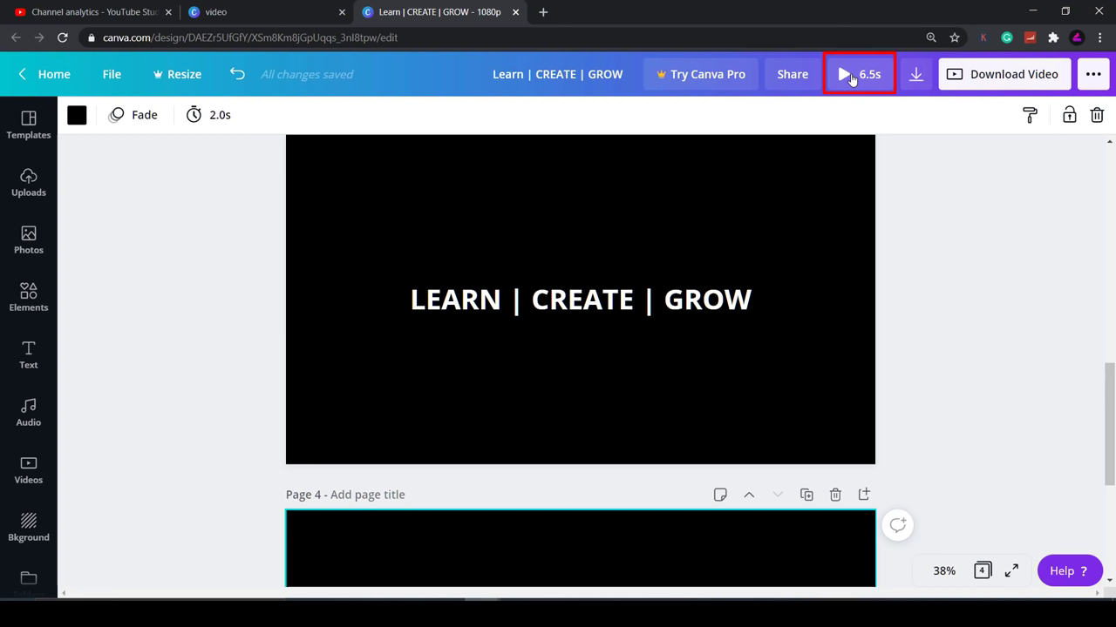
{"action": "left_click", "coordinate": [858, 73]}
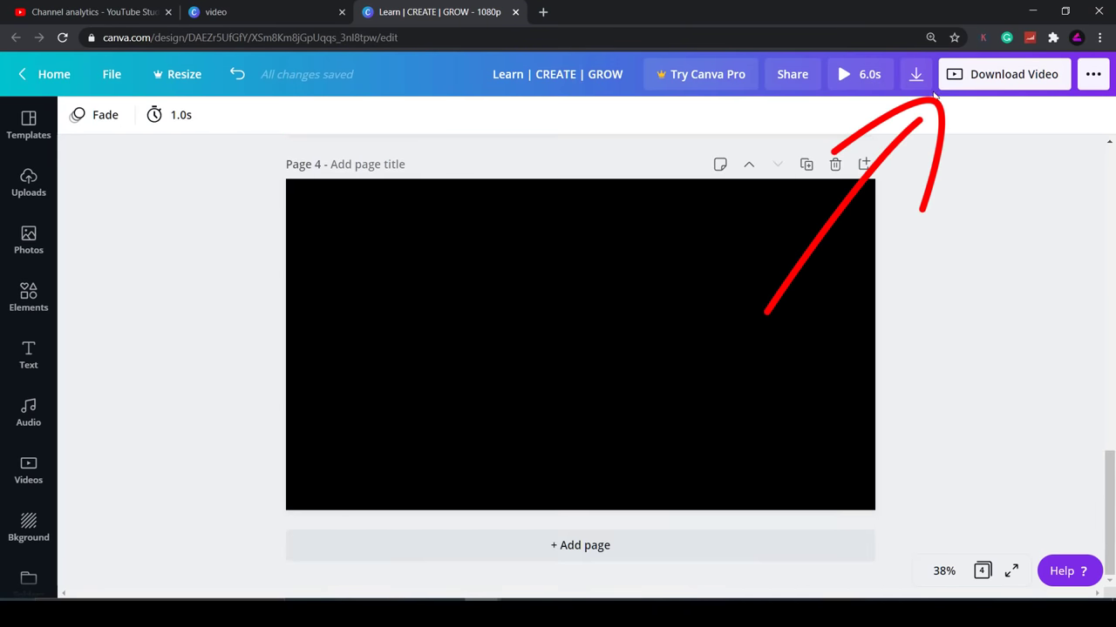
Choose MP4 (high quality video) as download format and confirm All pages (4) are included
{"action": "left_click", "coordinate": [1004, 74]}
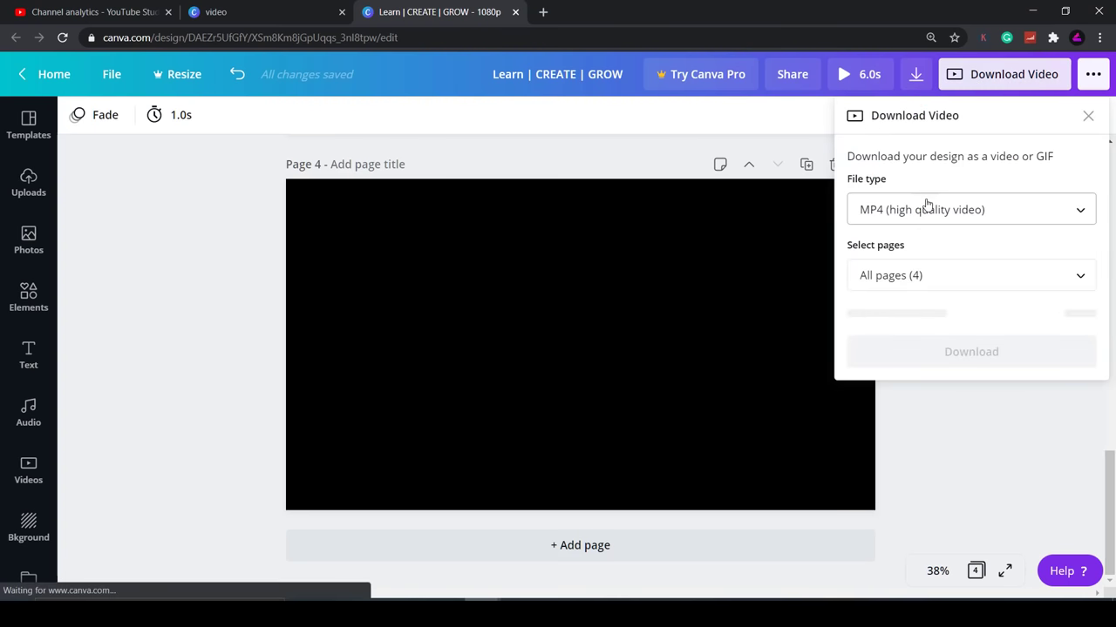
{"action": "left_click", "coordinate": [969, 209]}
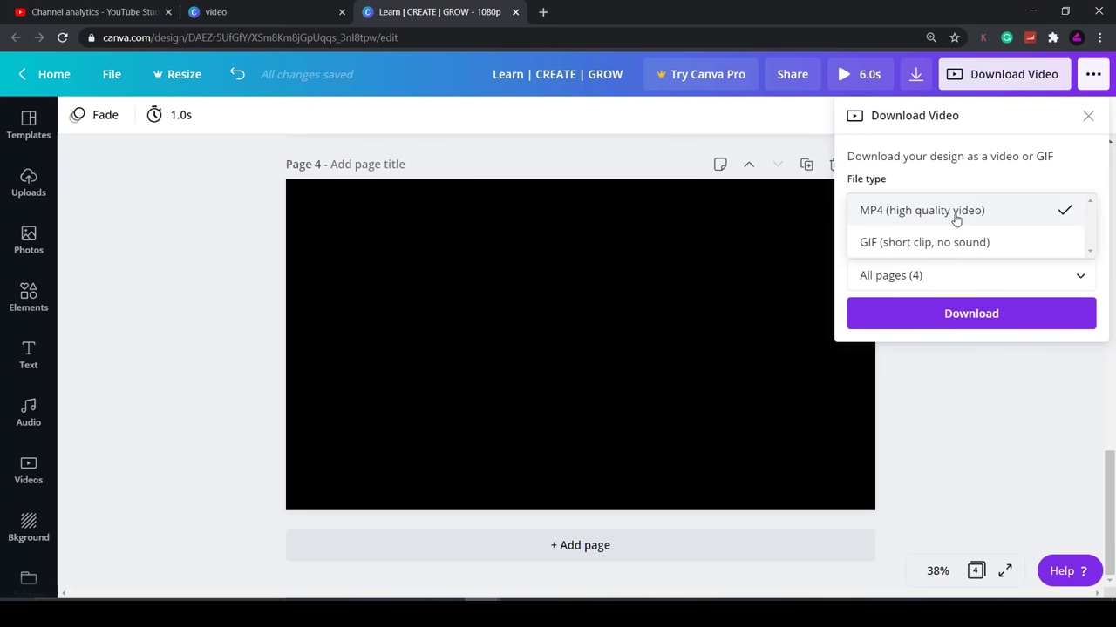
{"action": "left_click", "coordinate": [969, 276]}
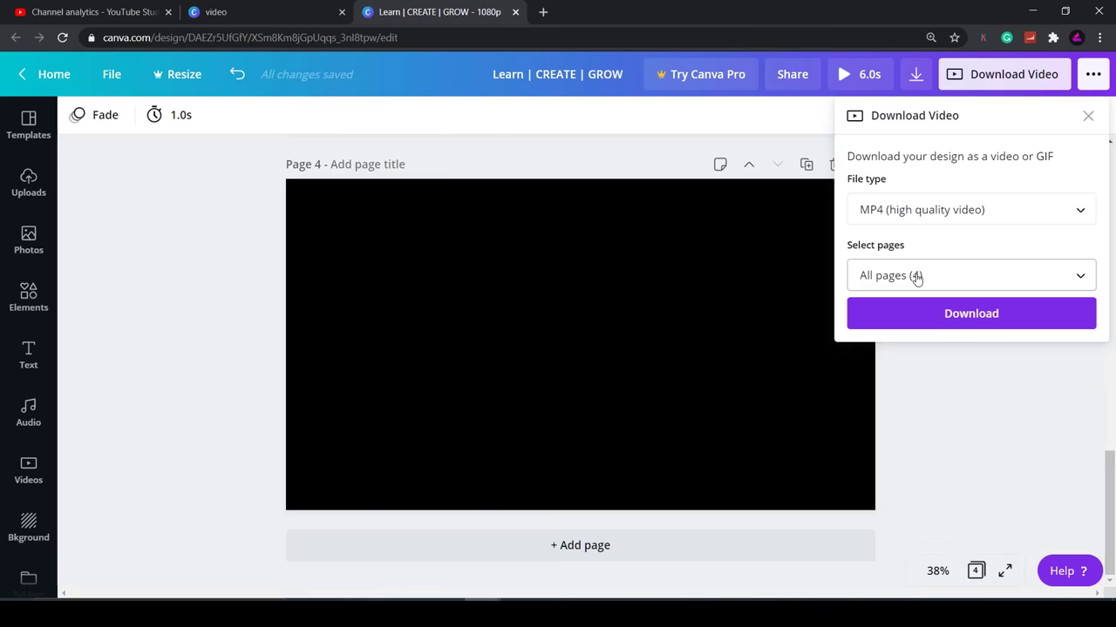
{"action": "left_click", "coordinate": [1087, 115]}
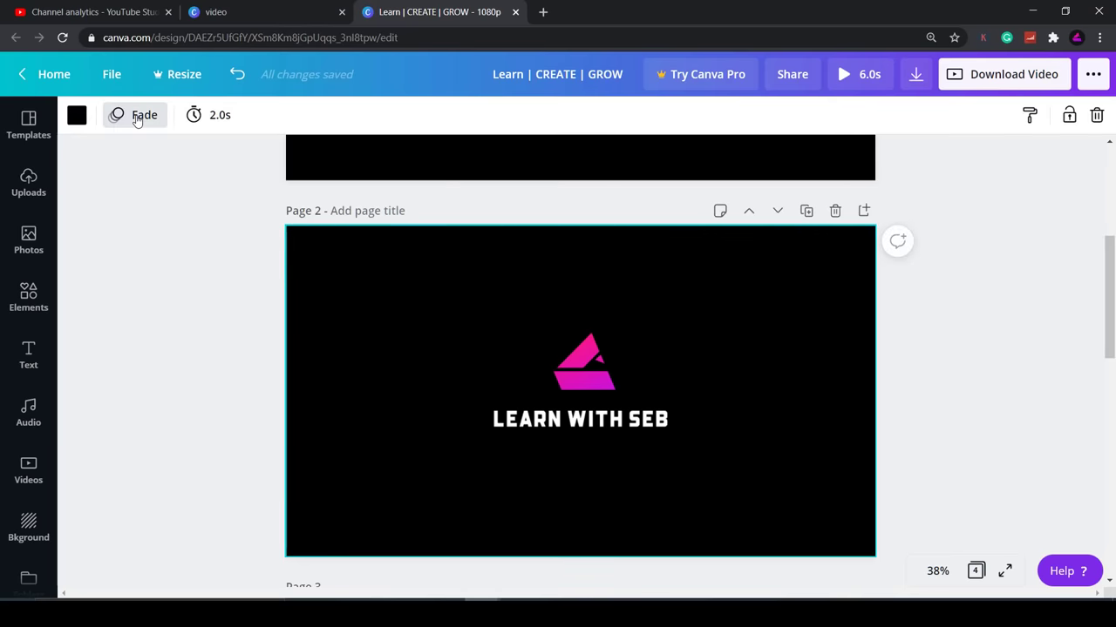
Browse Page Animations for the logo page down to Neon and Scrapbook, keeping Fade
{"action": "left_click", "coordinate": [143, 115]}
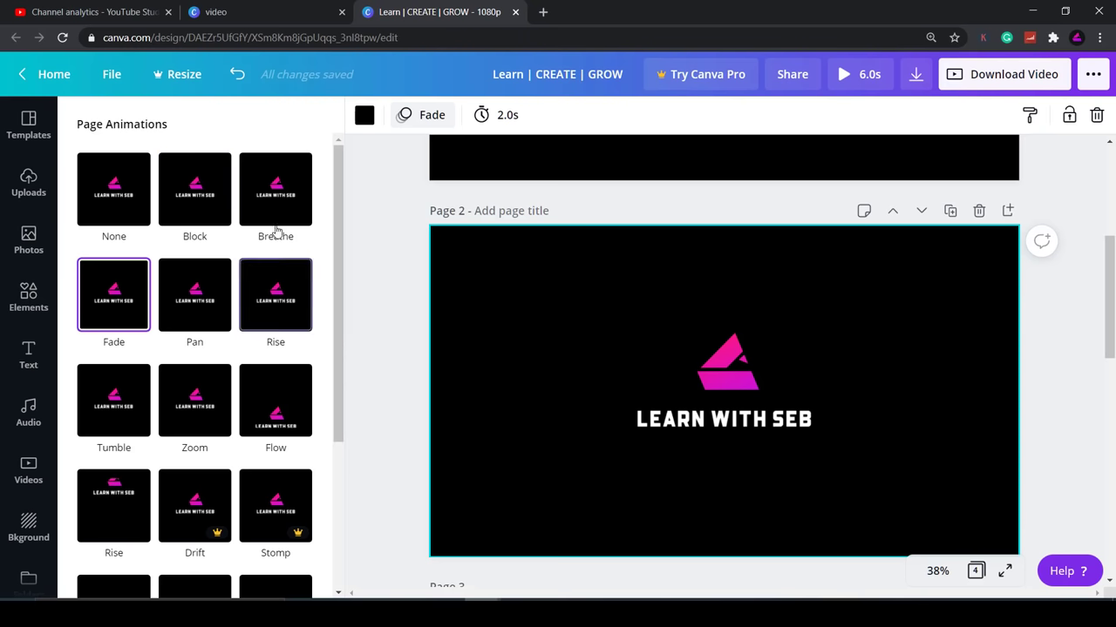
{"action": "left_click", "coordinate": [196, 368]}
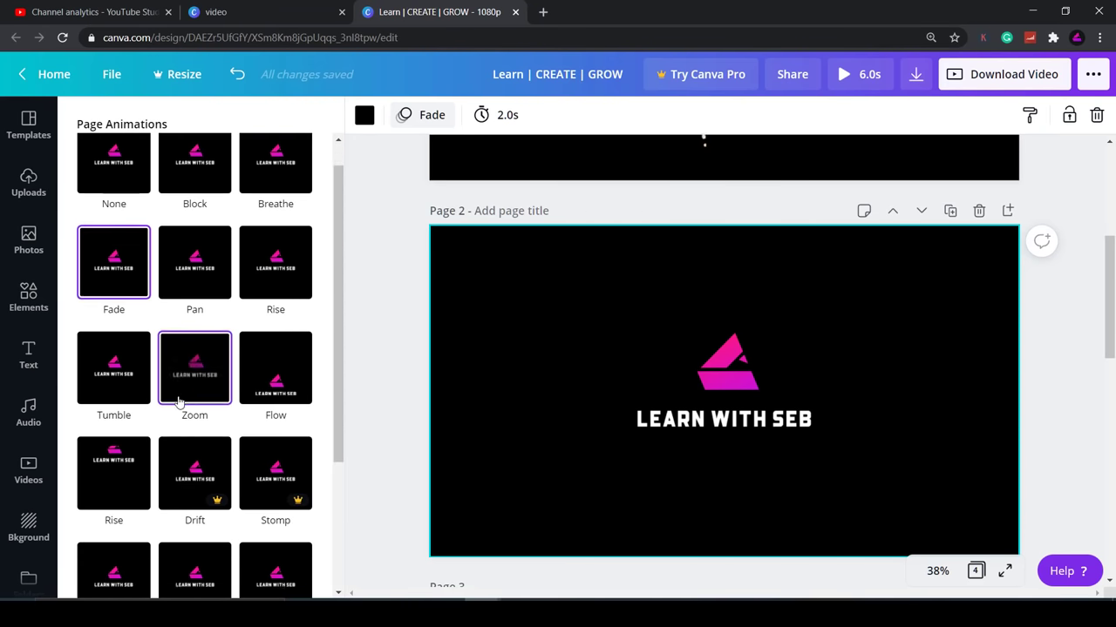
{"action": "scroll", "scroll_direction": "down", "scroll_amount": 3}
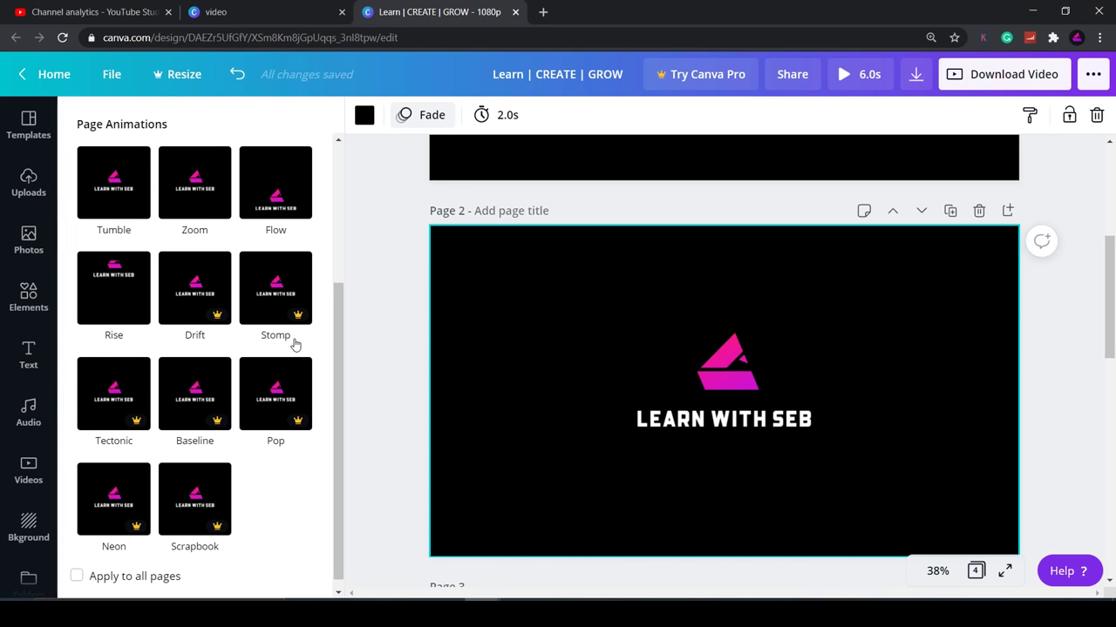
{"action": "mouse_move", "coordinate": [403, 279]}
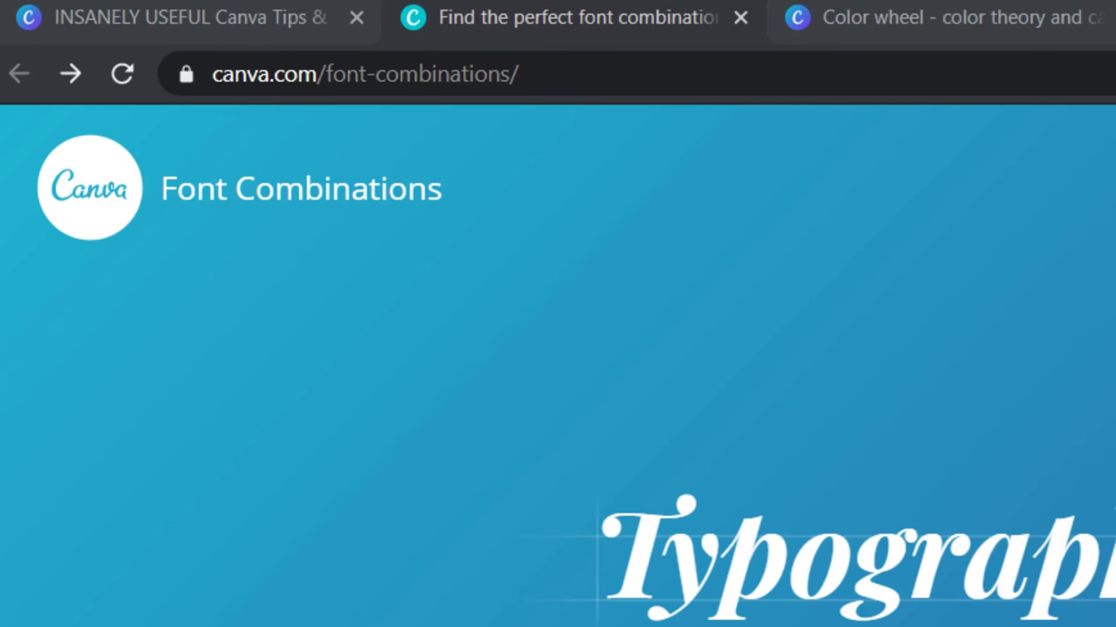
Choose Bebas Neue as the starter font in Font Combinations
{"action": "left_click", "coordinate": [551, 380]}
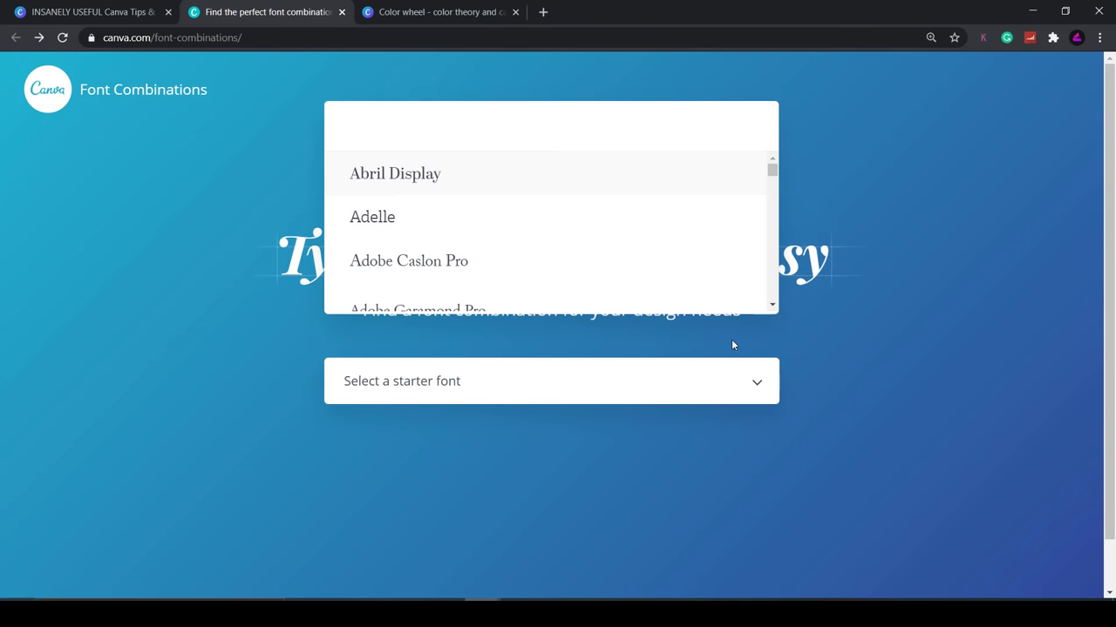
{"action": "mouse_move", "coordinate": [536, 200]}
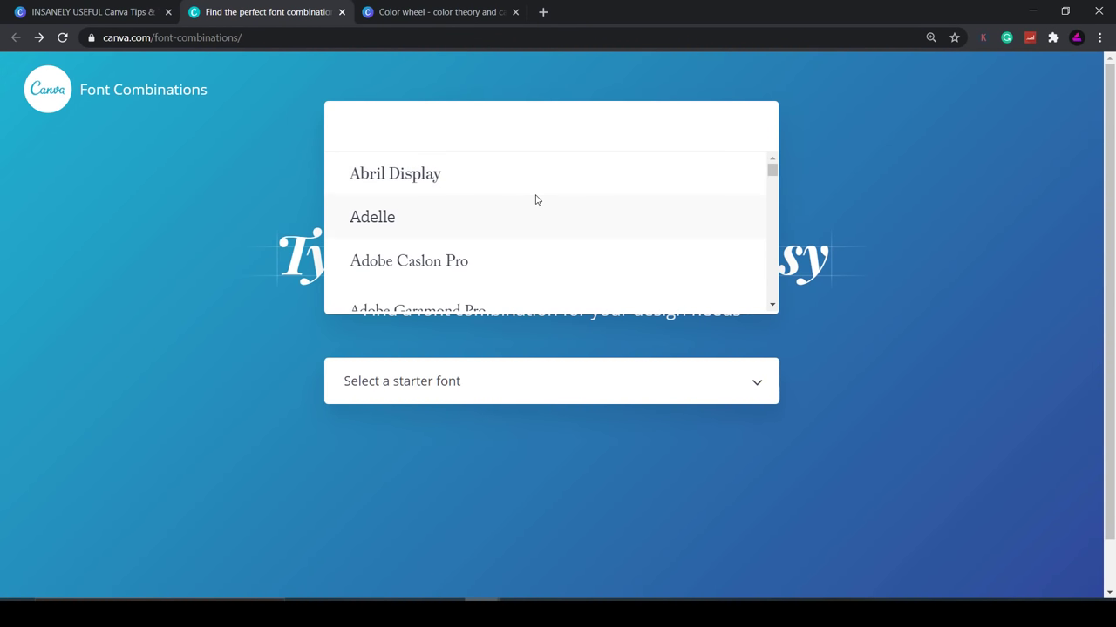
{"action": "scroll", "scroll_direction": "down", "scroll_amount": 3}
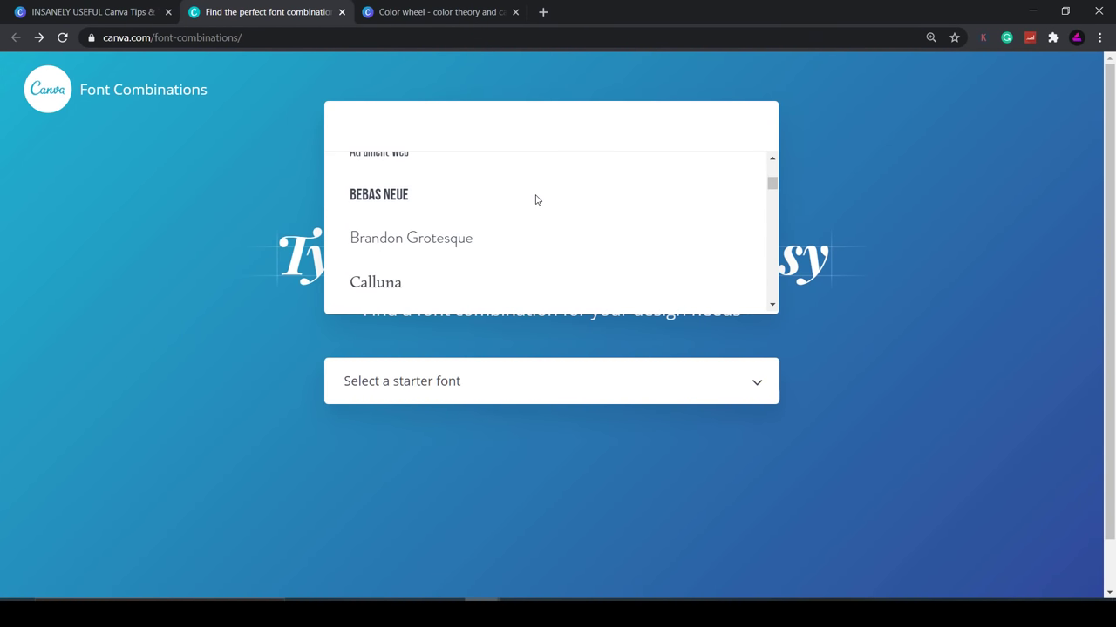
{"action": "left_click", "coordinate": [379, 196]}
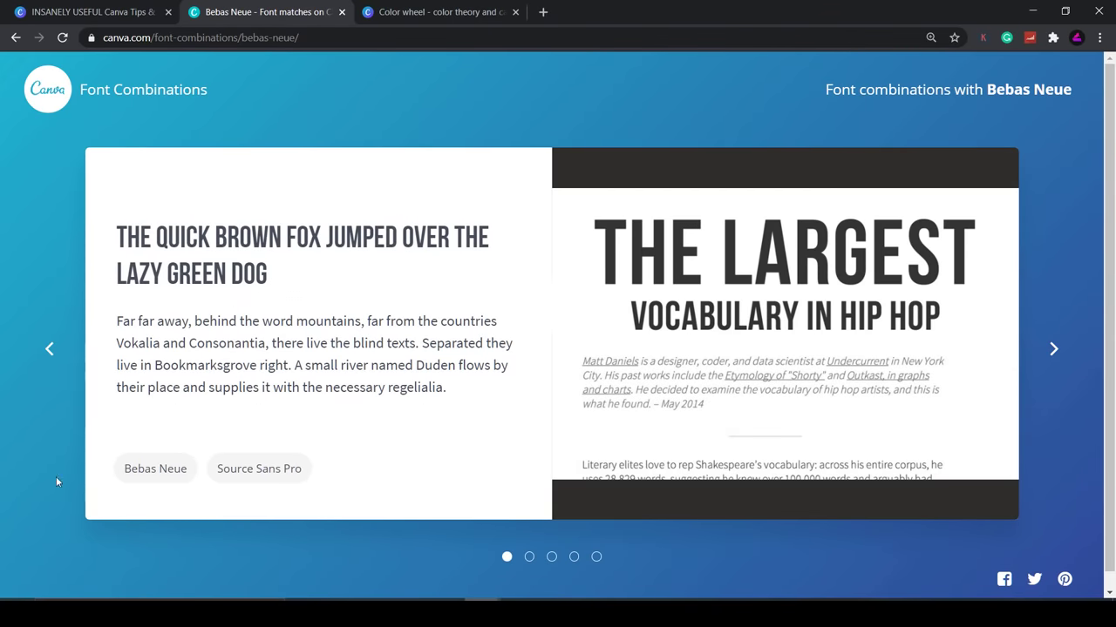
{"action": "mouse_move", "coordinate": [889, 364]}
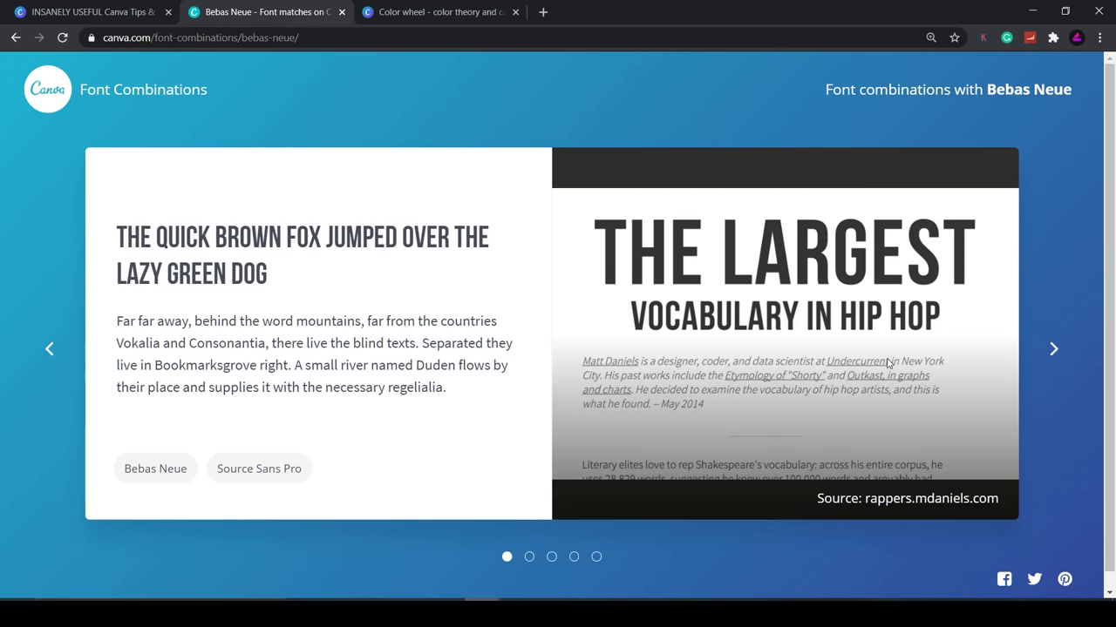
Cycle through two more suggested Bebas Neue pairings, then move to the Color wheel page
{"action": "left_click", "coordinate": [1052, 349]}
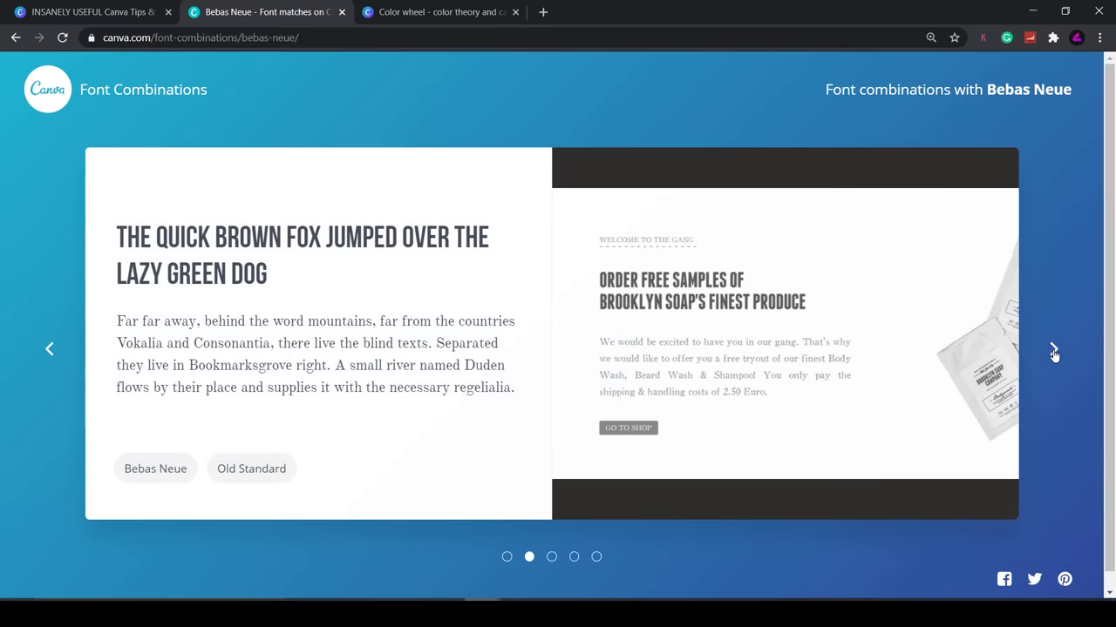
{"action": "left_click", "coordinate": [1053, 348]}
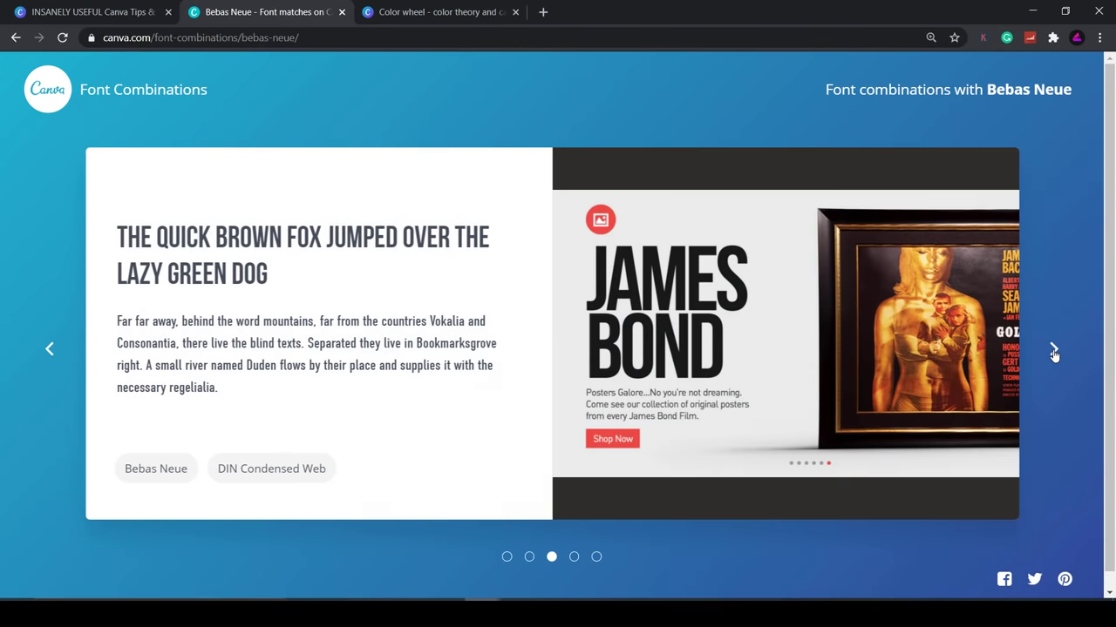
{"action": "left_click", "coordinate": [439, 10]}
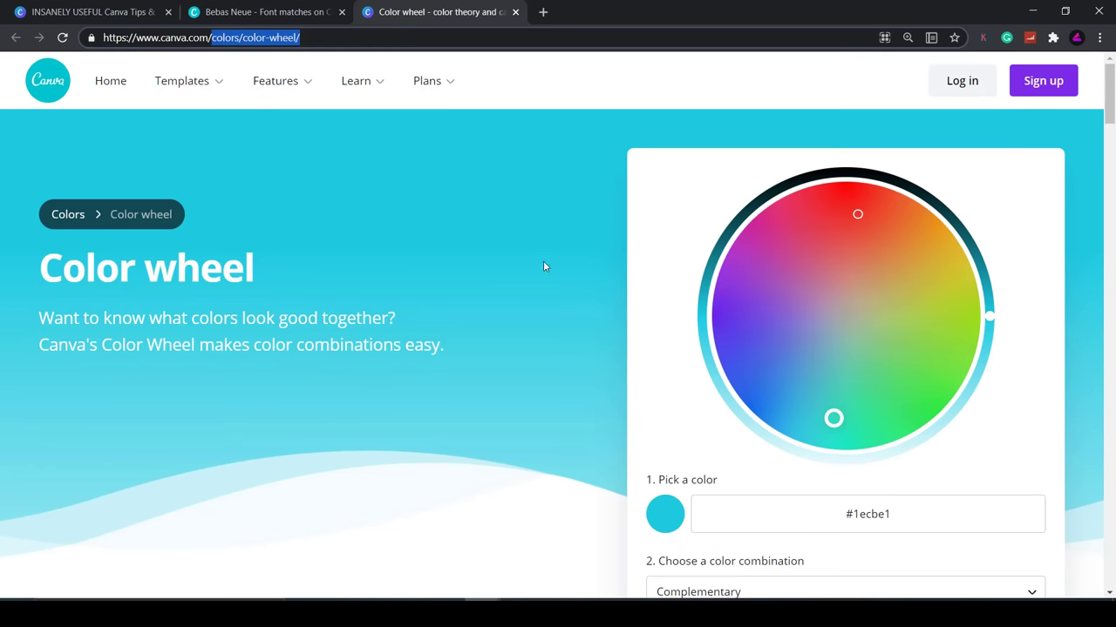
{"action": "mouse_move", "coordinate": [91, 360]}
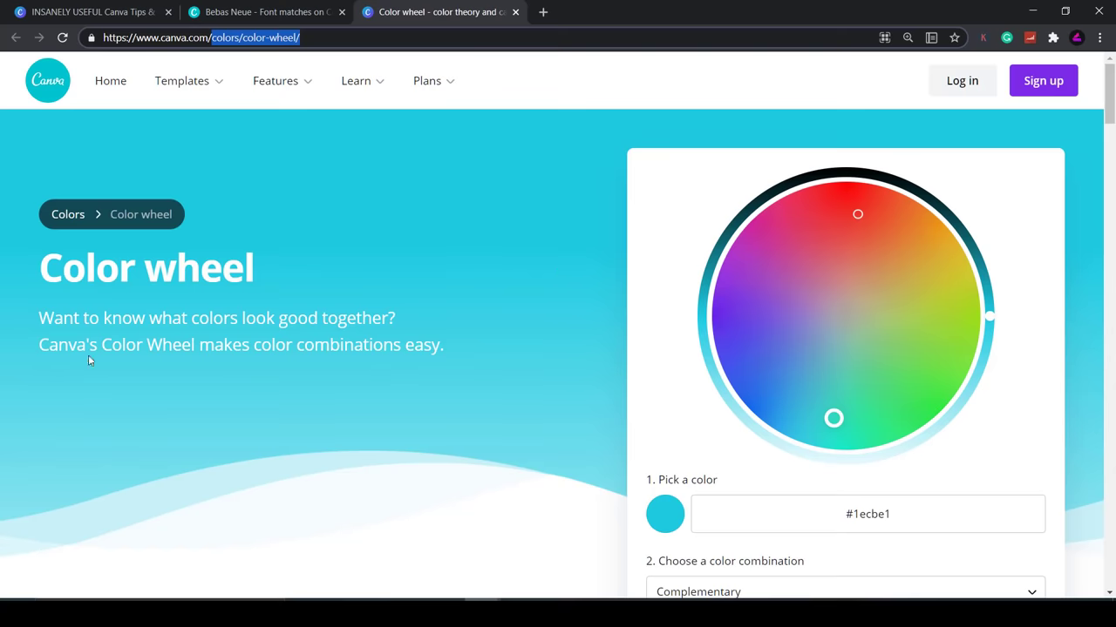
{"action": "mouse_move", "coordinate": [586, 512]}
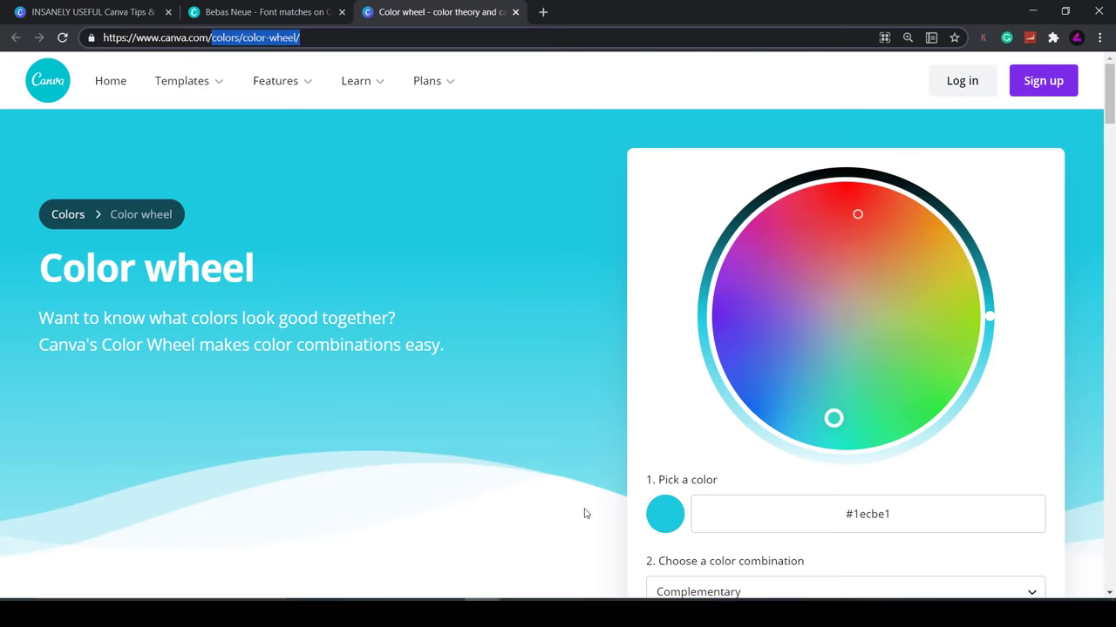
View the complementary pair for #1ecbe1 on the Color wheel and return to the tips design
{"action": "scroll", "scroll_direction": "down", "scroll_amount": 3}
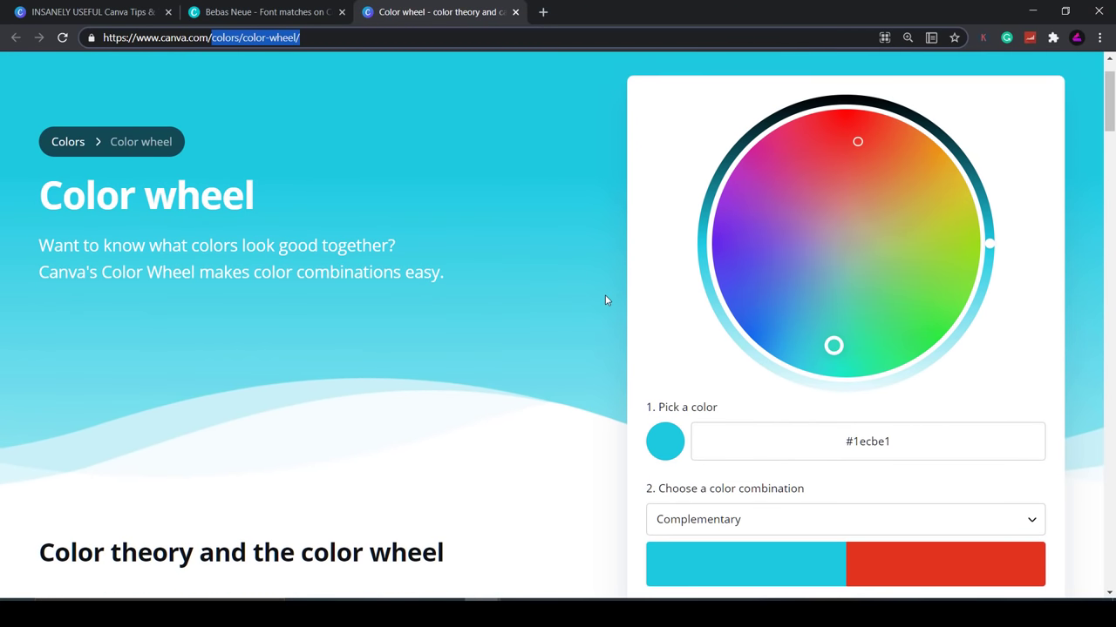
{"action": "left_click", "coordinate": [868, 441]}
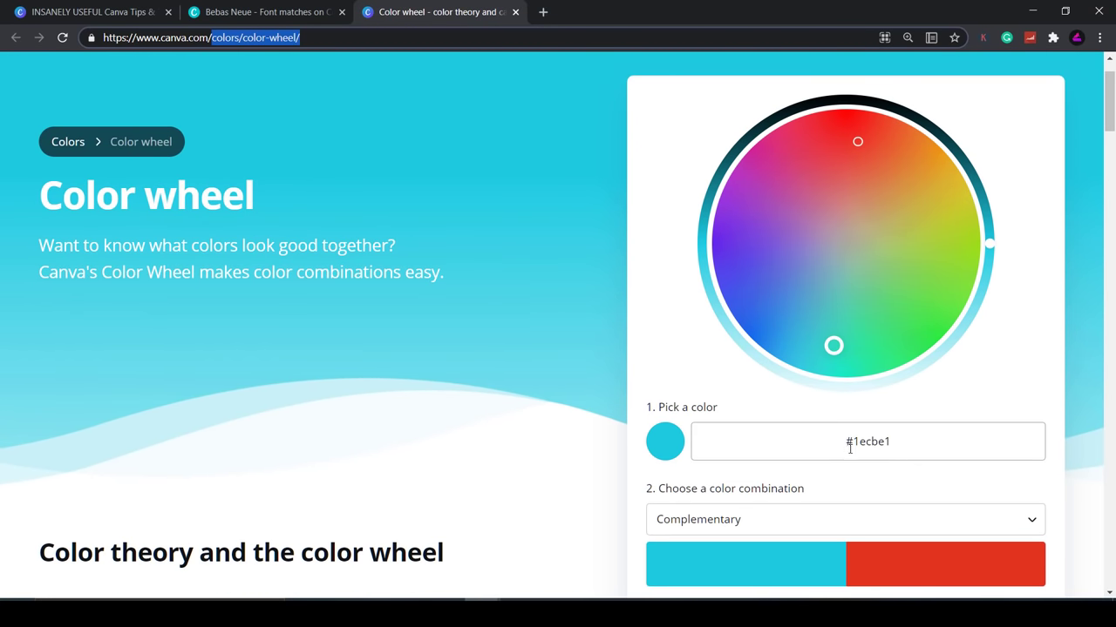
{"action": "left_click", "coordinate": [87, 10]}
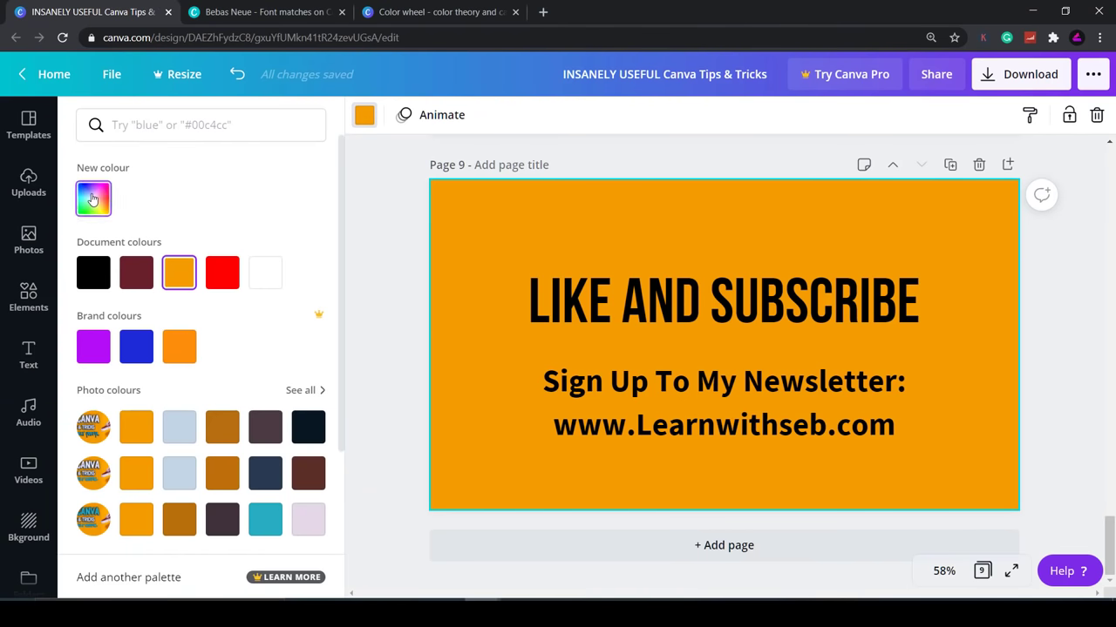
Copy the orange background's hex code #F39B01 from the colour picker
{"action": "left_click", "coordinate": [94, 199]}
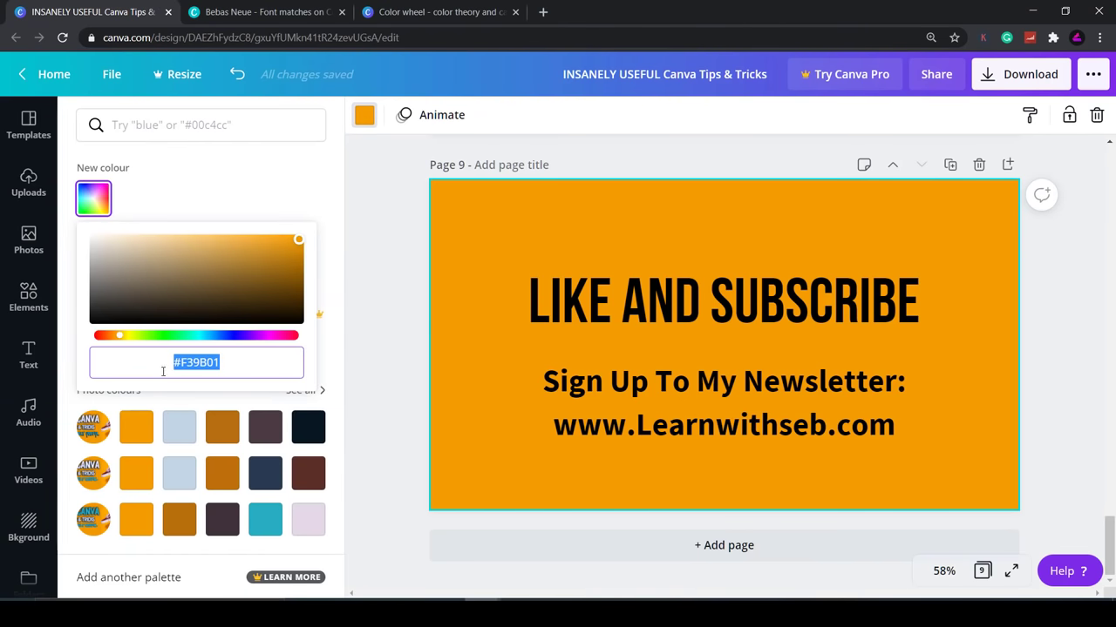
{"action": "left_click", "coordinate": [439, 11]}
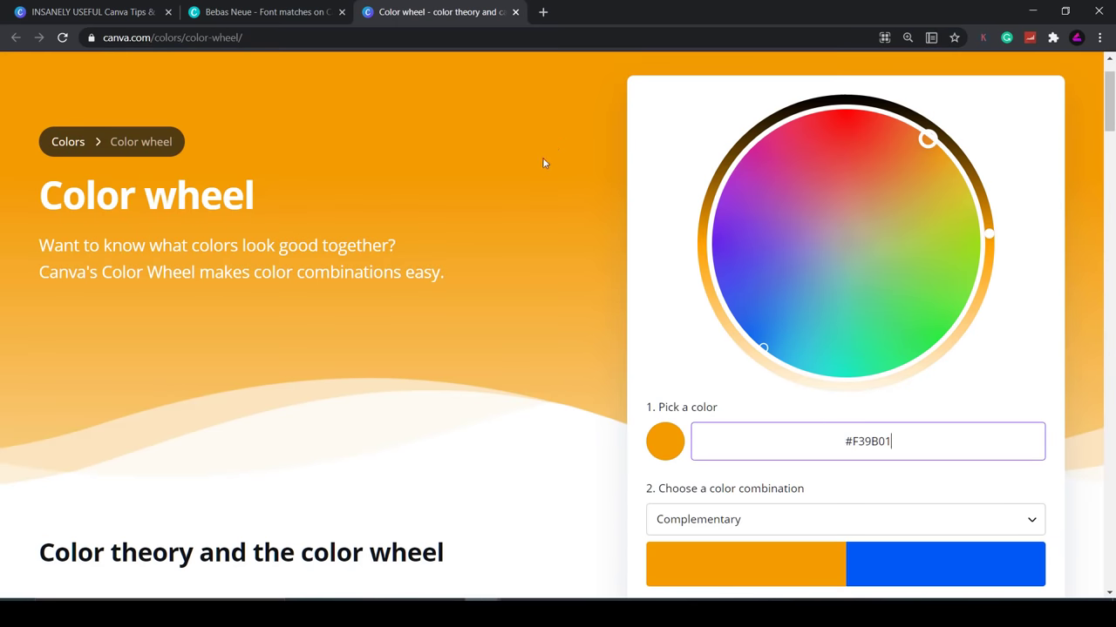
Pick the complementary blue #0159F3 for the orange #F39B01 in the Color Wheel
{"action": "scroll", "scroll_direction": "down", "scroll_amount": 3}
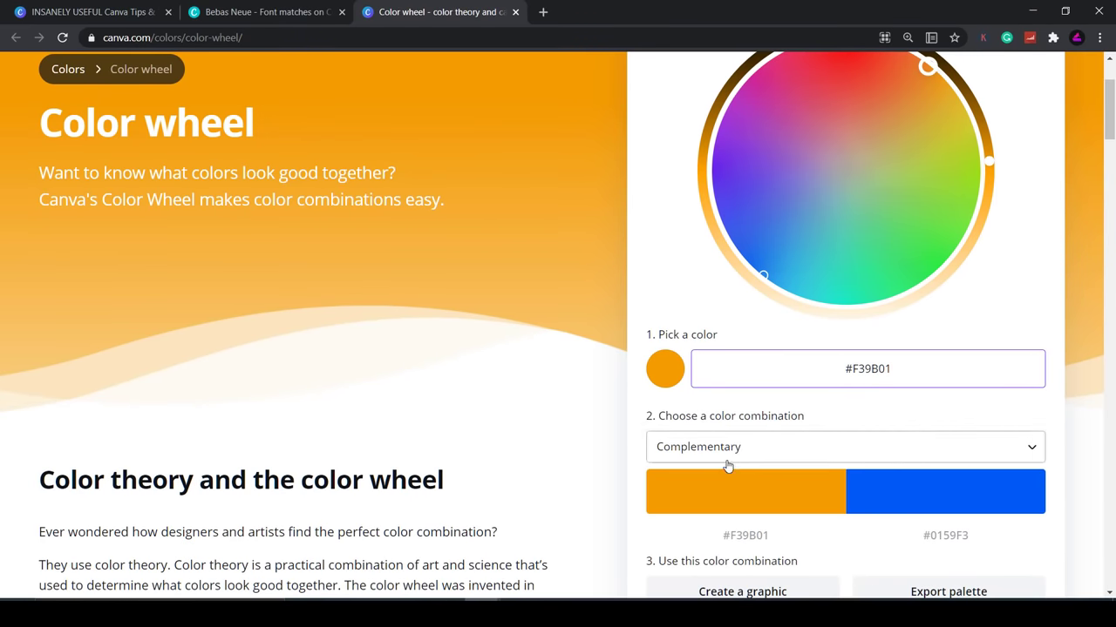
{"action": "mouse_move", "coordinate": [945, 492]}
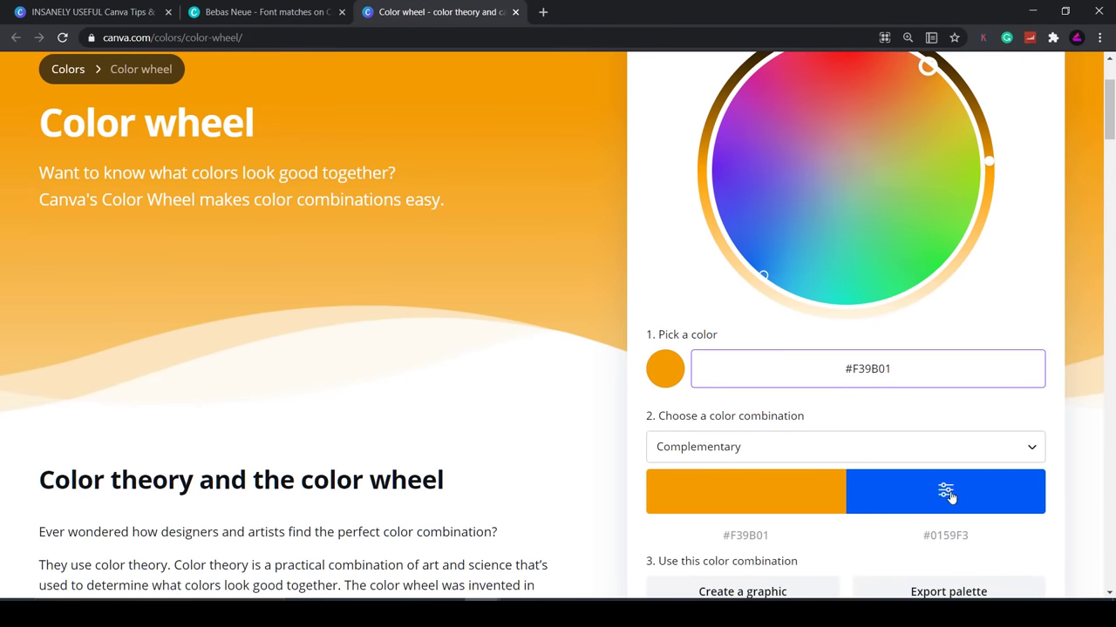
{"action": "left_click", "coordinate": [87, 10]}
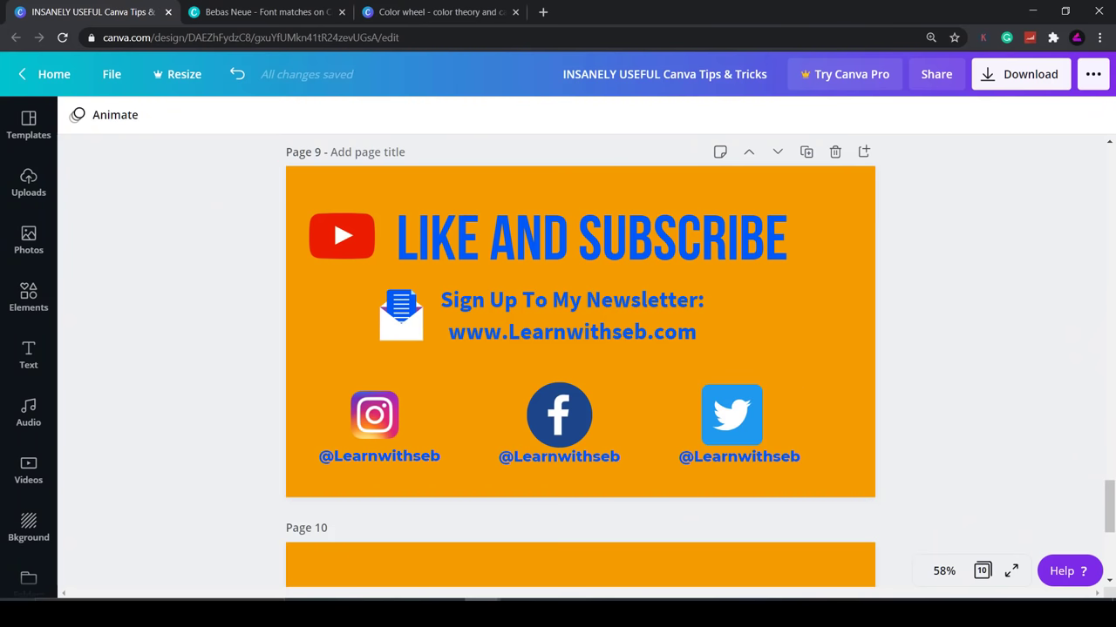